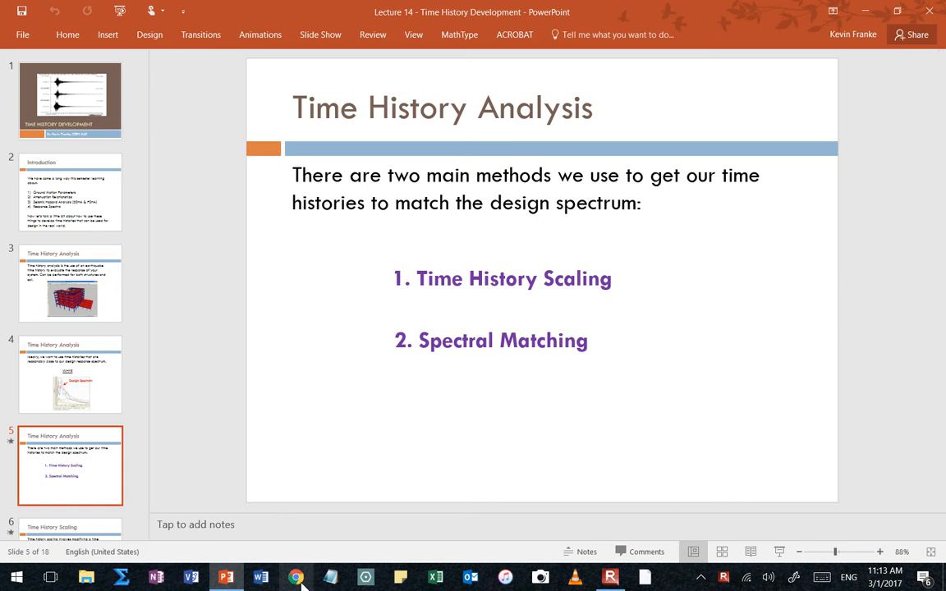
Switch from the PowerPoint slides to Google Chrome via the taskbar.
click(296, 577)
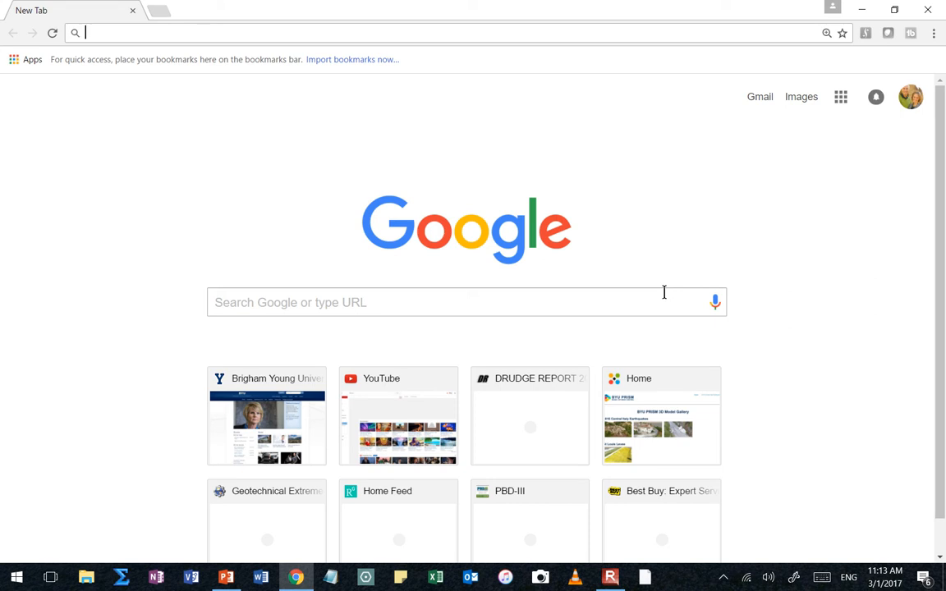
mouse_move(701, 297)
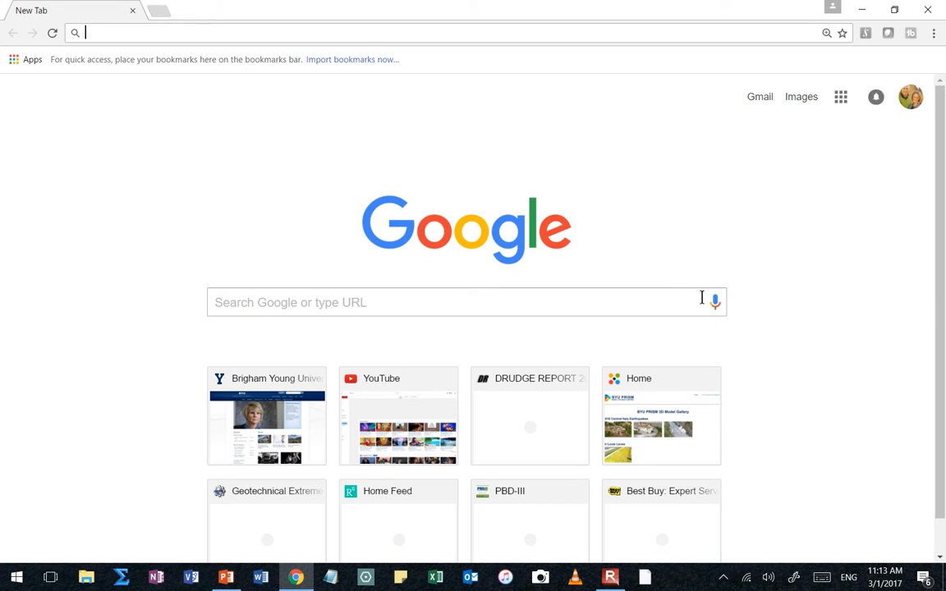
mouse_move(726, 323)
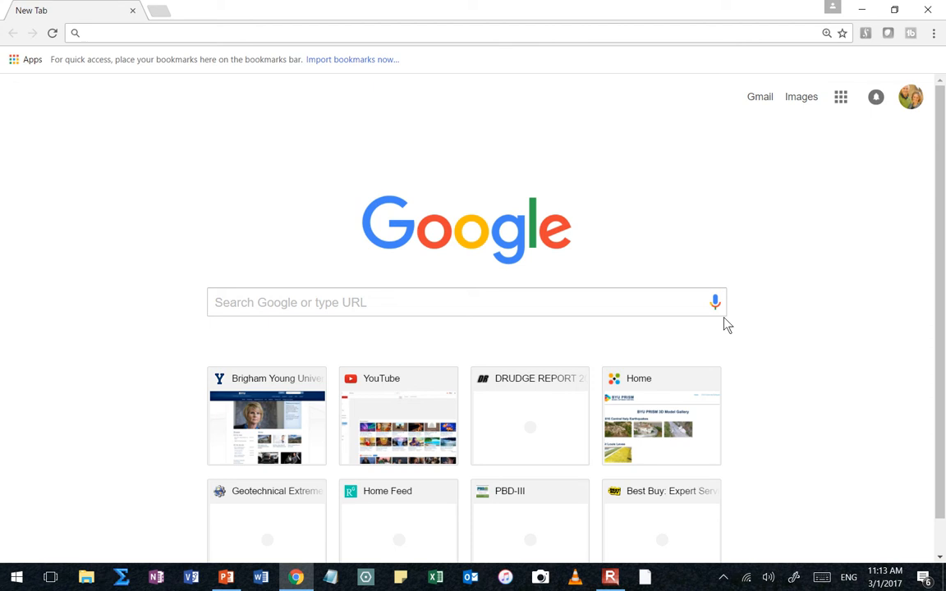
click(246, 32)
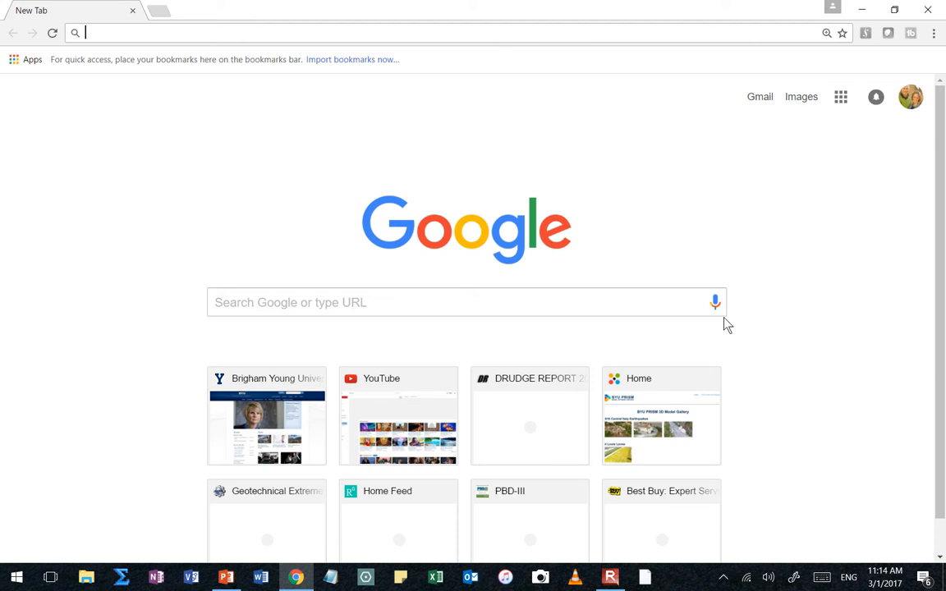
mouse_move(503, 124)
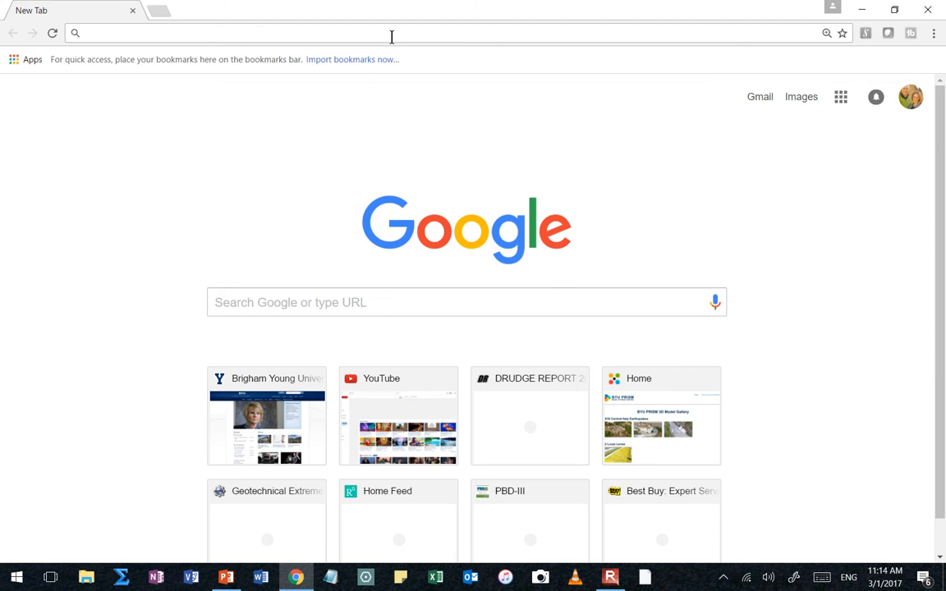
Search Google for 'peer ngawest database'.
text(peer ngawest database)
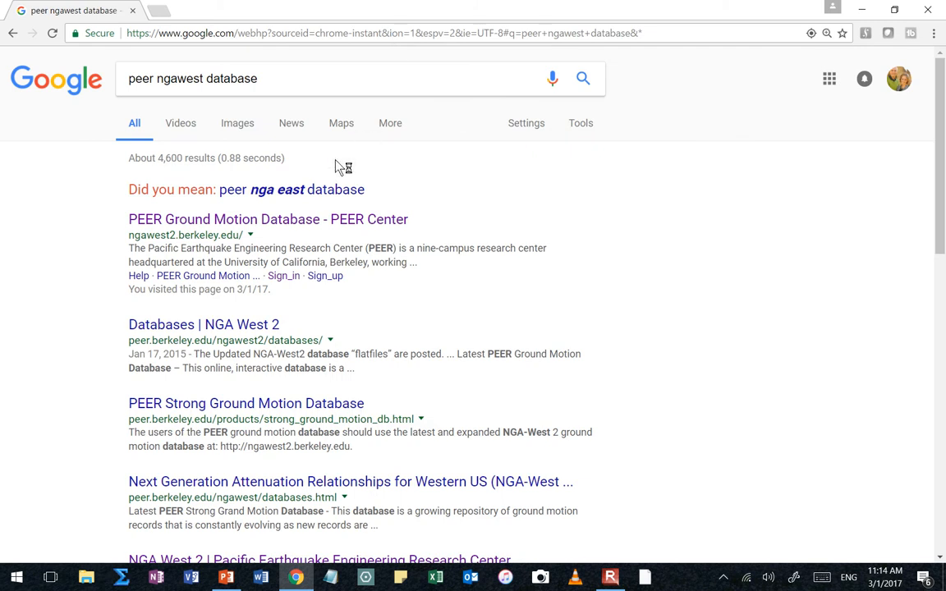
mouse_move(287, 219)
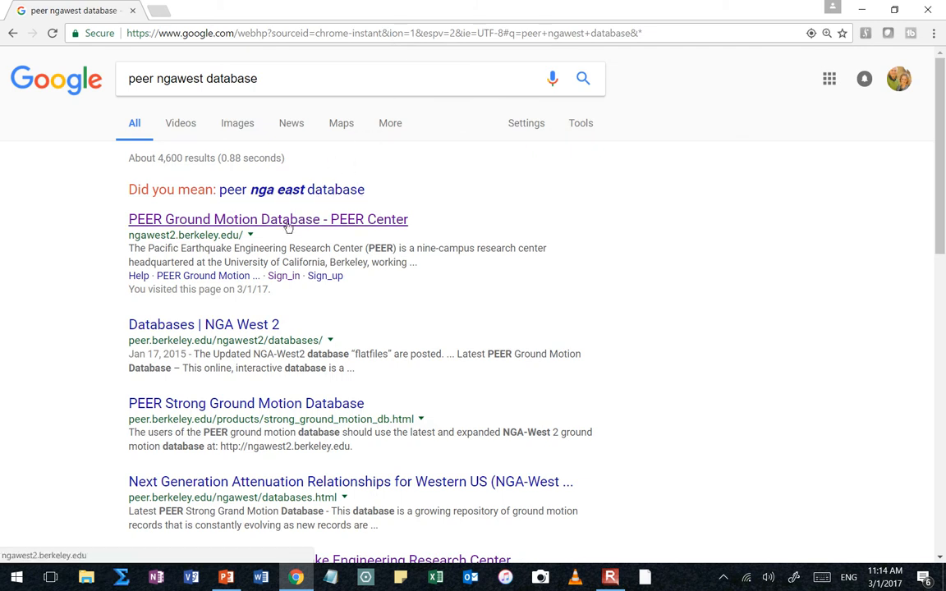
Open the 'PEER Ground Motion Database - PEER Center' result and scroll its home page.
click(268, 219)
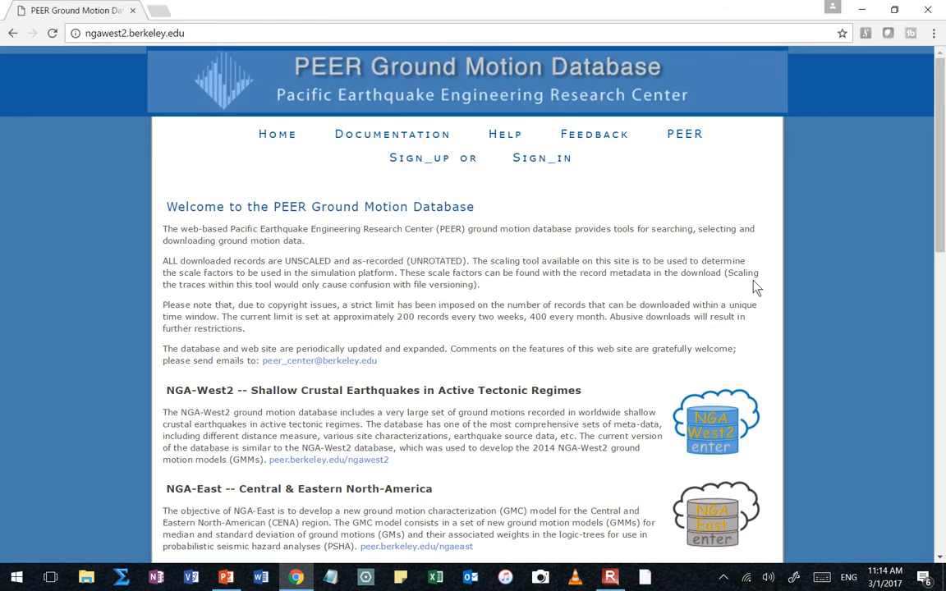
mouse_move(770, 297)
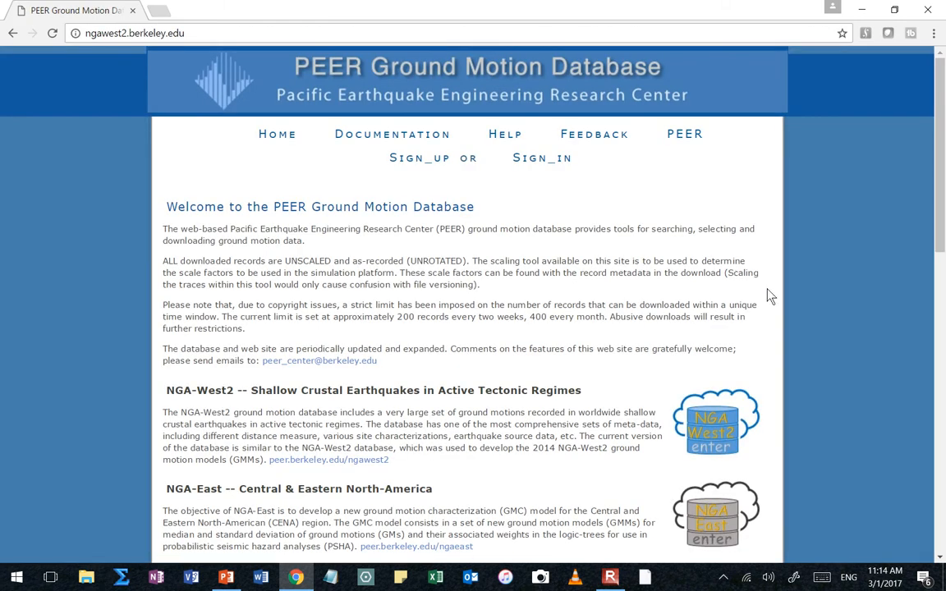
scroll(down, 3)
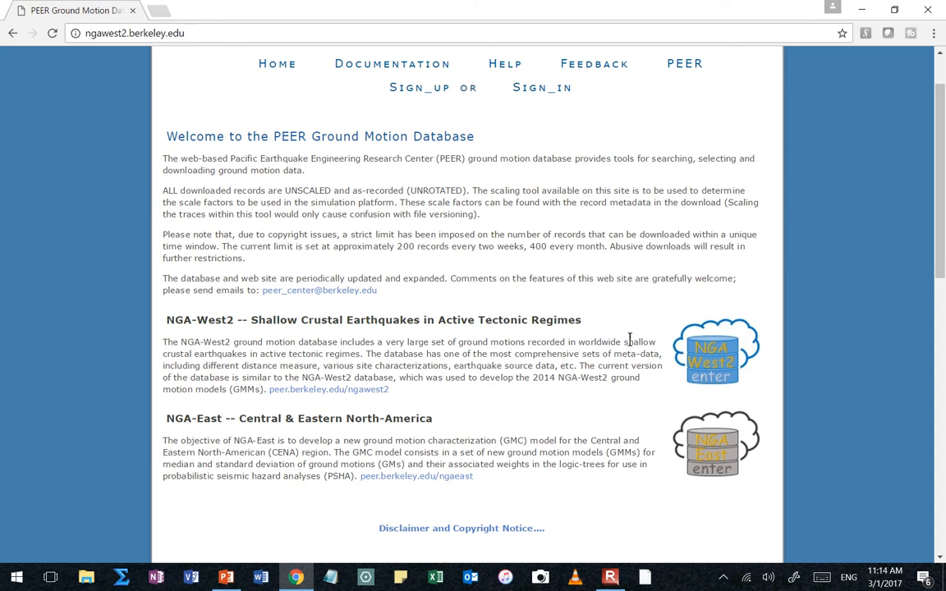
mouse_move(618, 348)
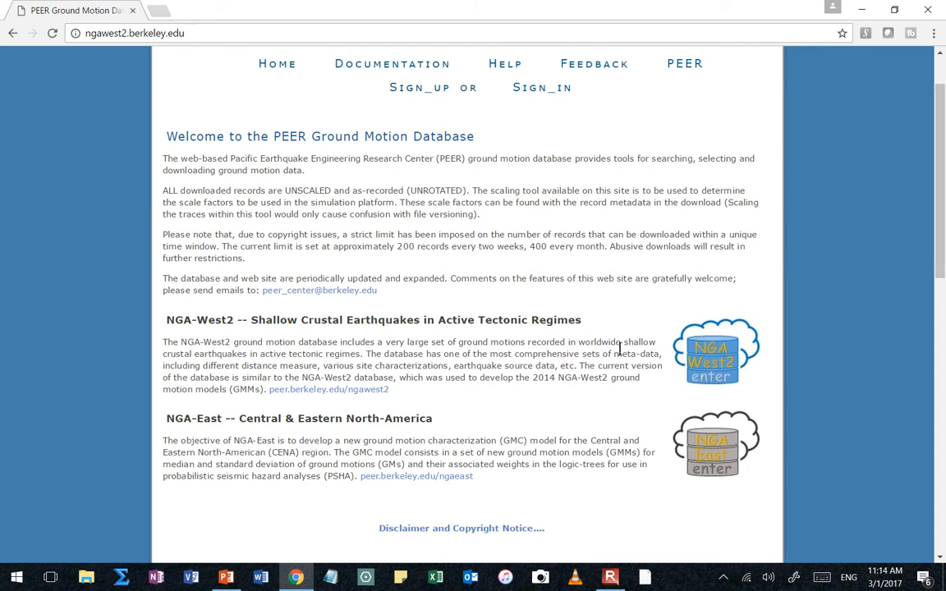
mouse_move(209, 314)
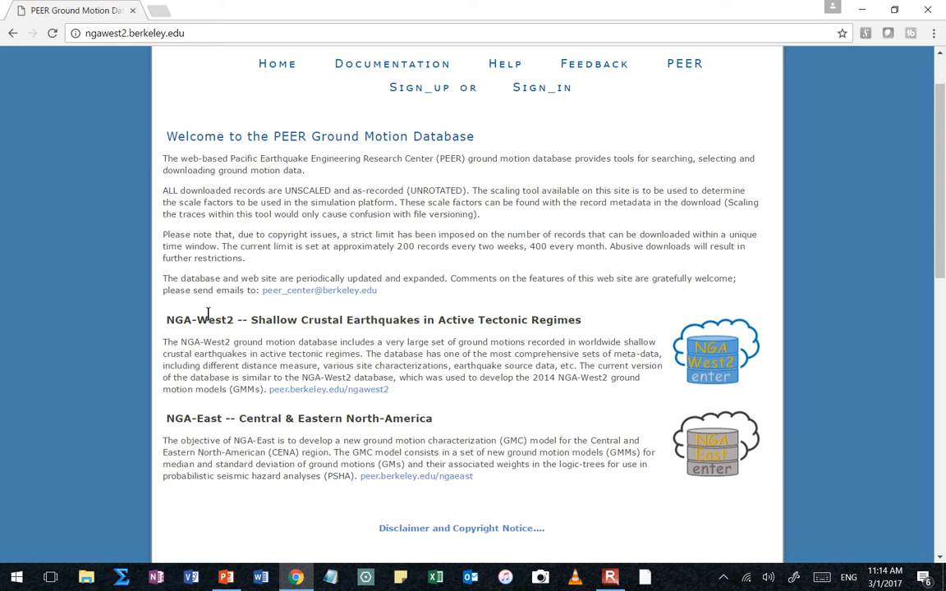
mouse_move(565, 337)
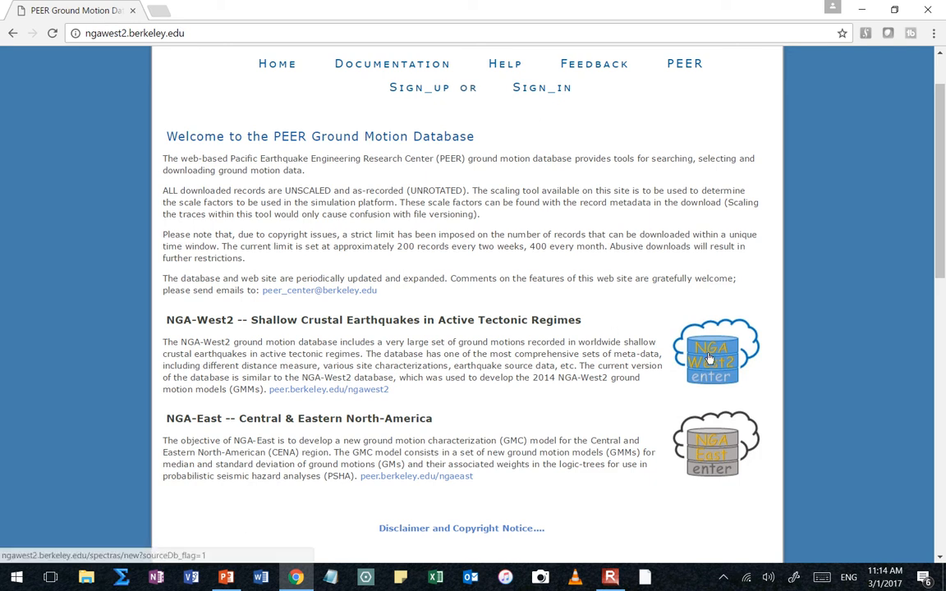
mouse_move(706, 367)
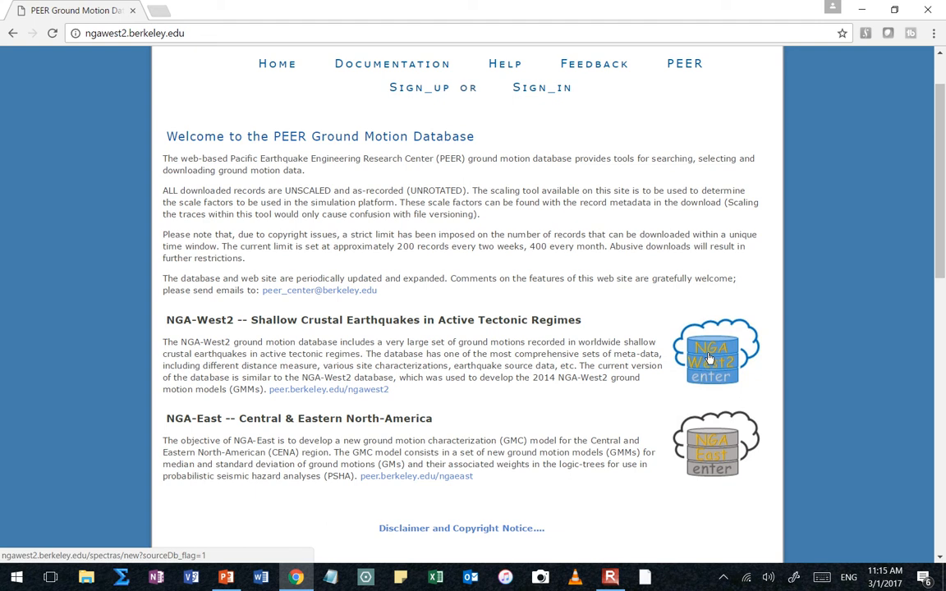
mouse_move(708, 360)
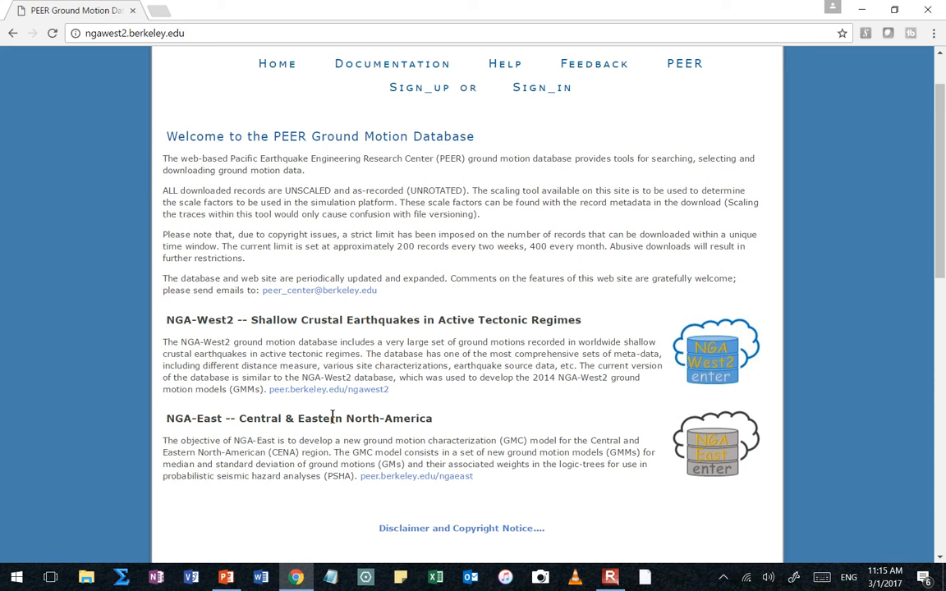
mouse_move(374, 437)
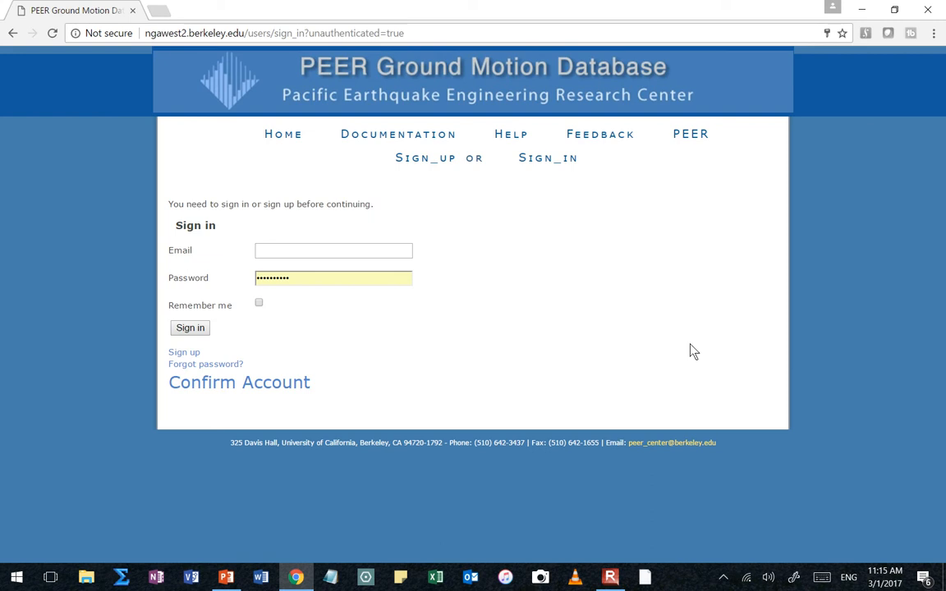
mouse_move(308, 277)
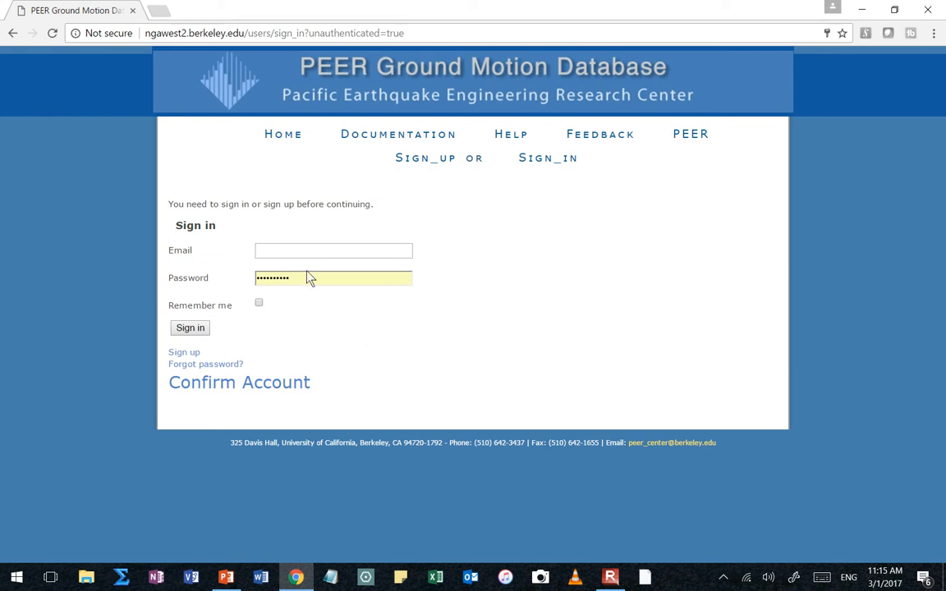
Sign in with the autocompleted kevin_ account email to reach Target Spectrum.
click(332, 251)
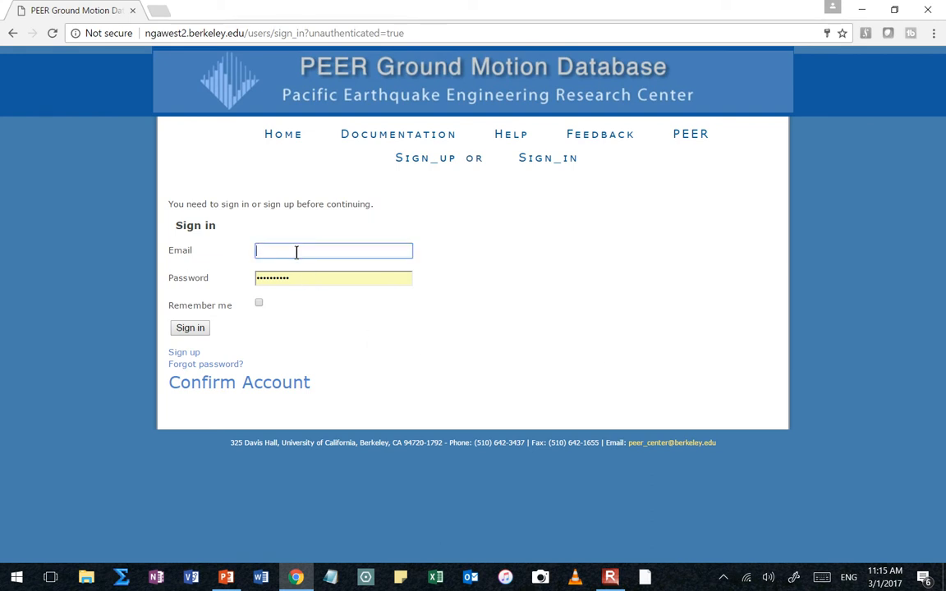
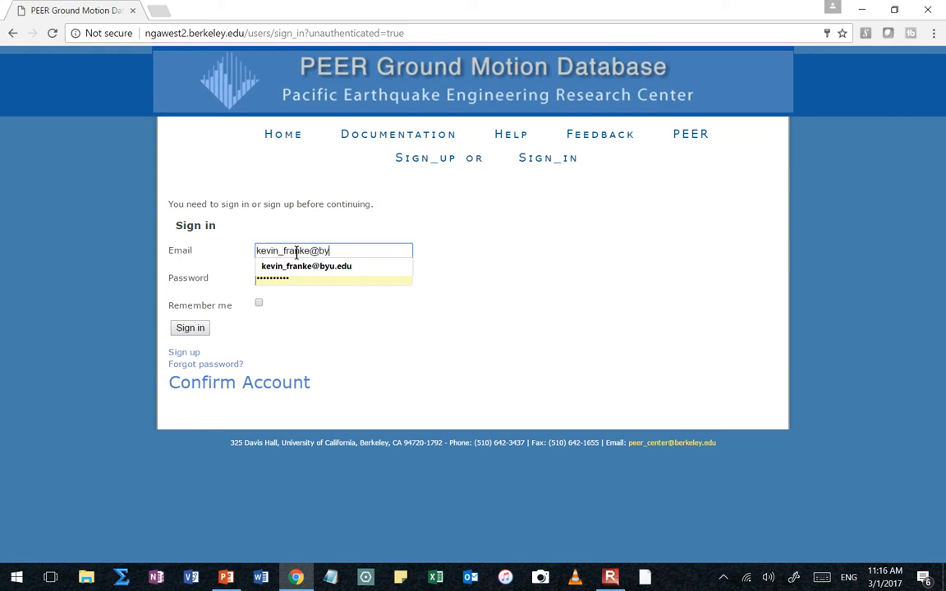
click(189, 327)
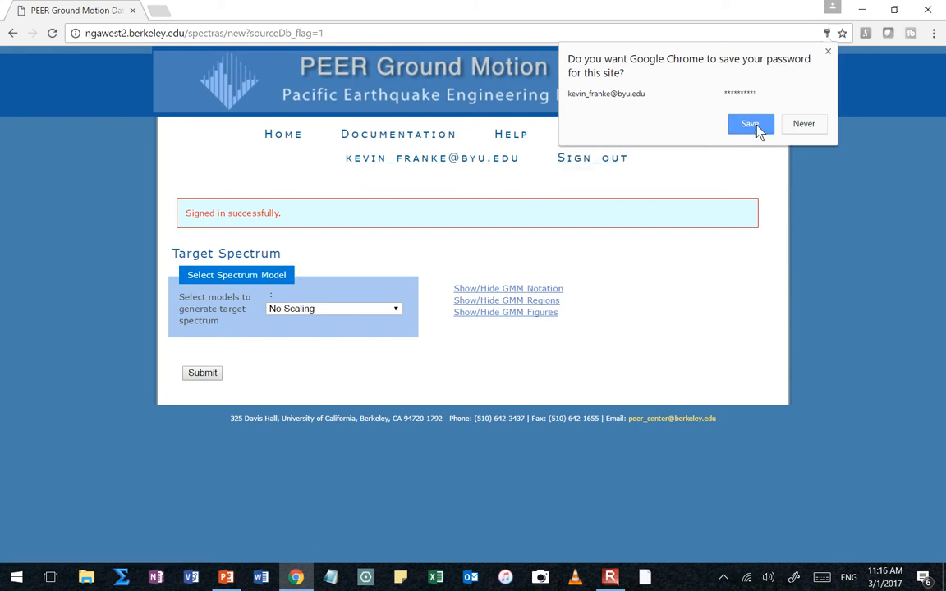
Save the password in Chrome's prompt and check the spectrum model dropdown.
click(749, 123)
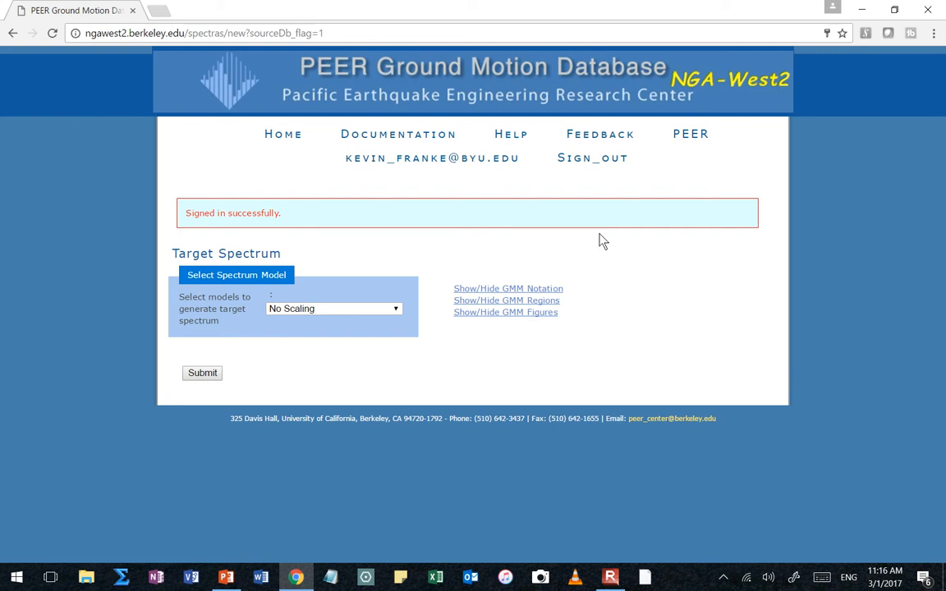
mouse_move(616, 255)
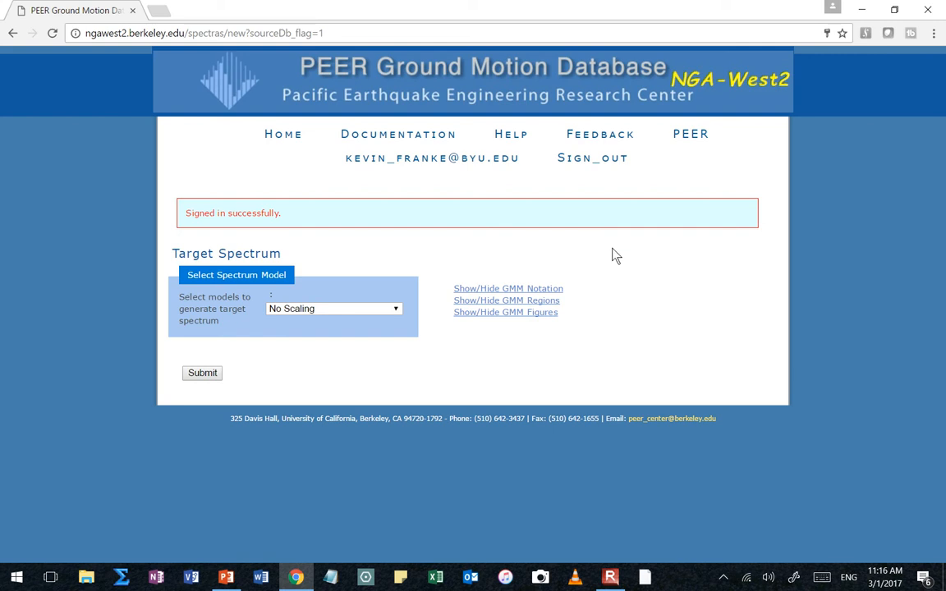
mouse_move(612, 254)
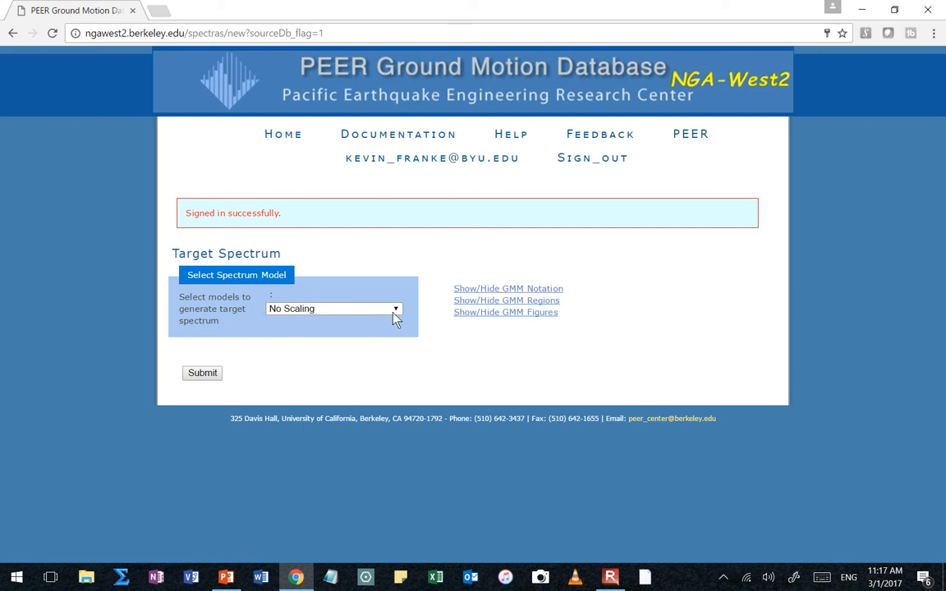
click(397, 308)
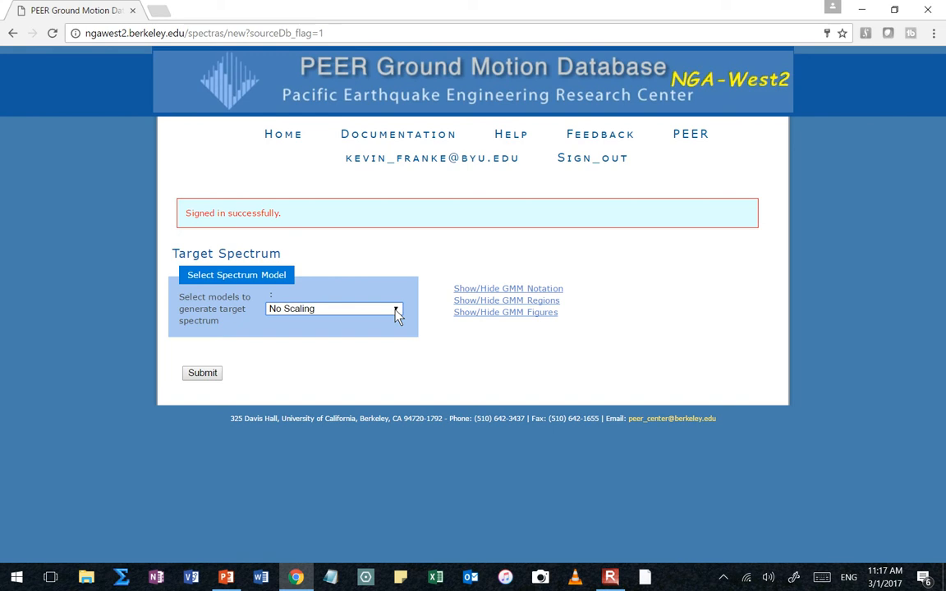
Select the PEER NGA-West2 Spectrum model and scroll through its settings.
click(332, 308)
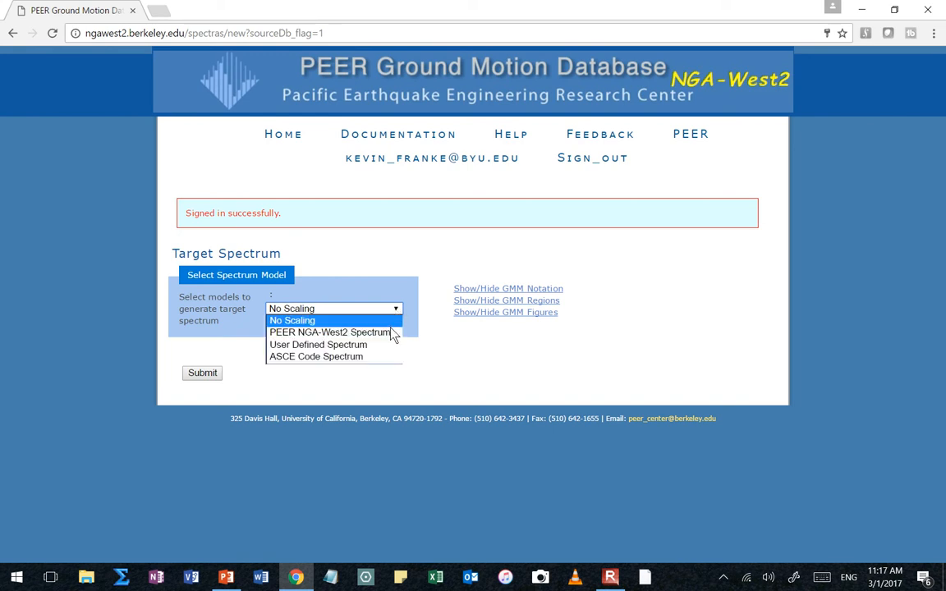
click(329, 332)
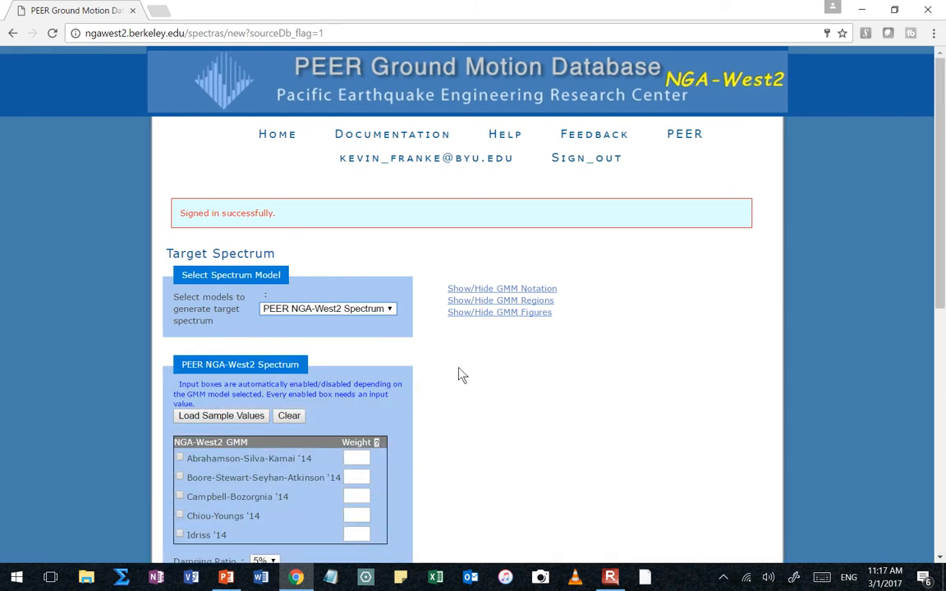
scroll(down, 3)
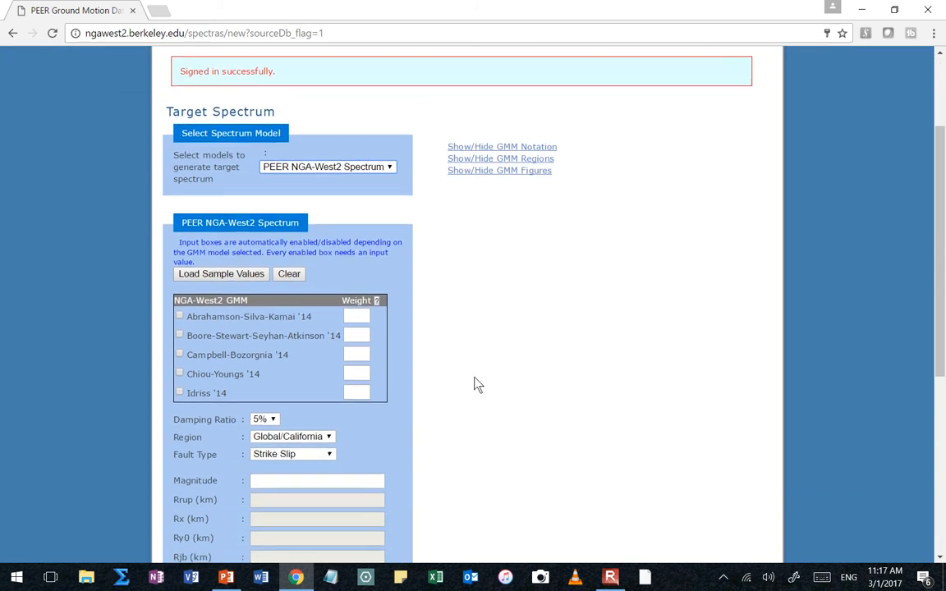
scroll(down, 3)
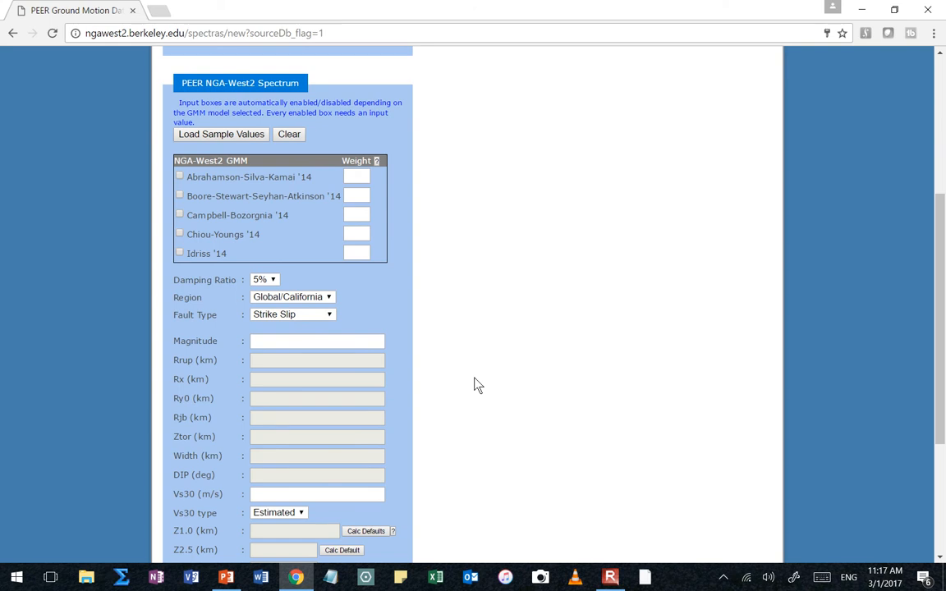
mouse_move(482, 382)
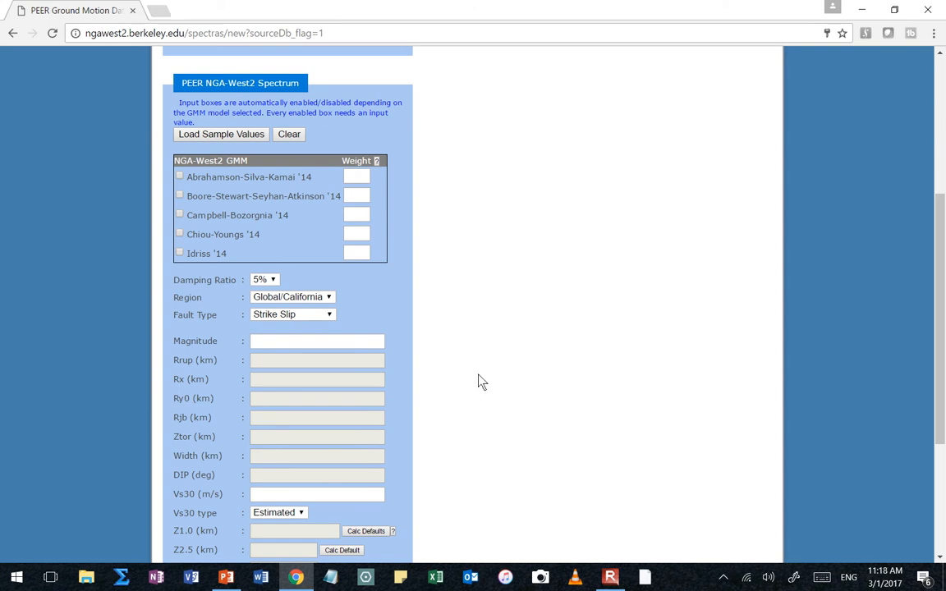
scroll(down, 3)
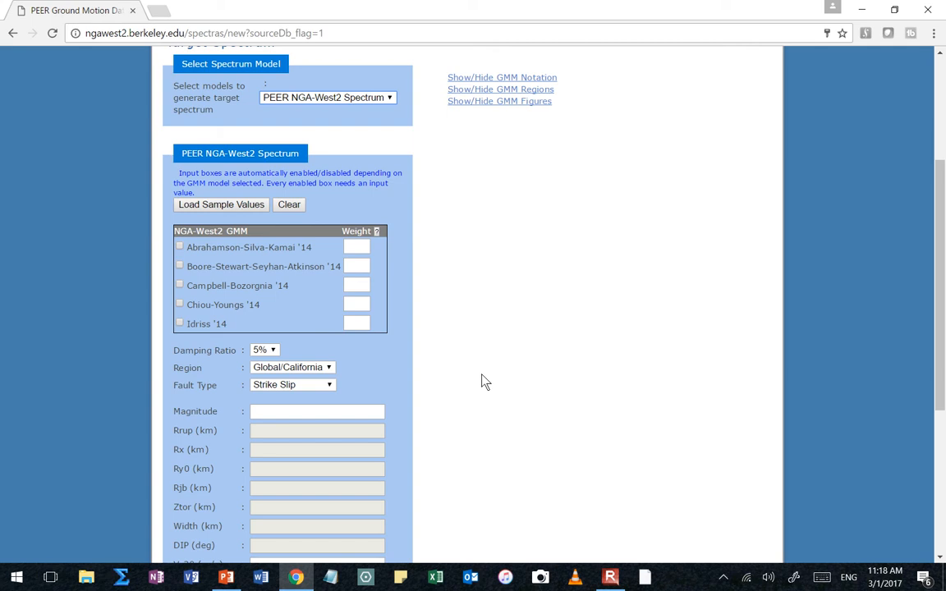
mouse_move(495, 389)
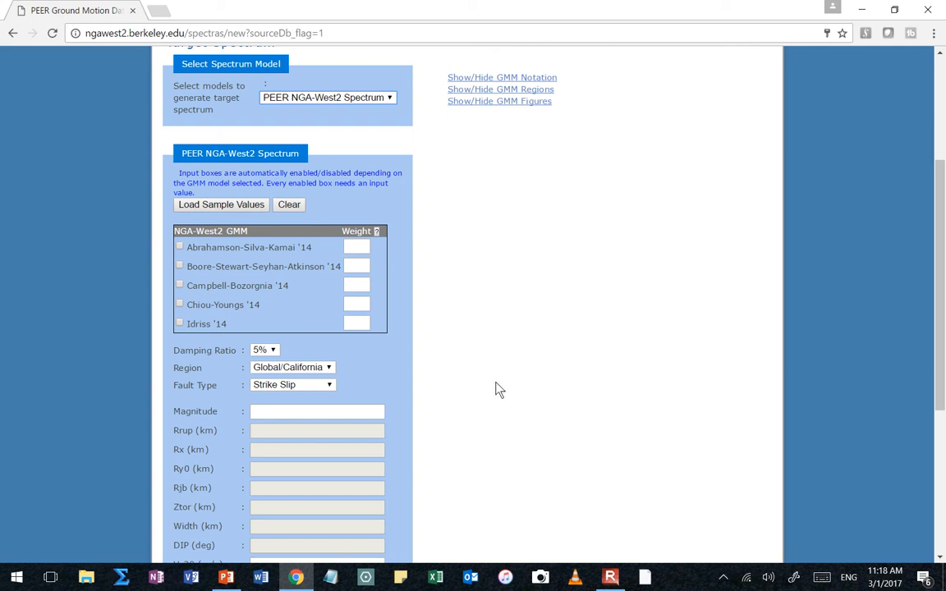
mouse_move(501, 389)
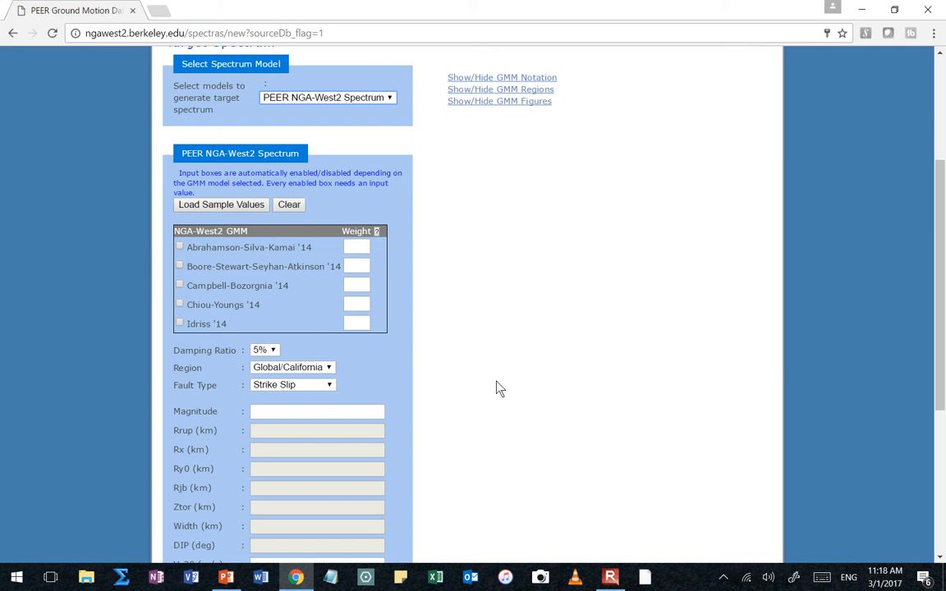
mouse_move(501, 392)
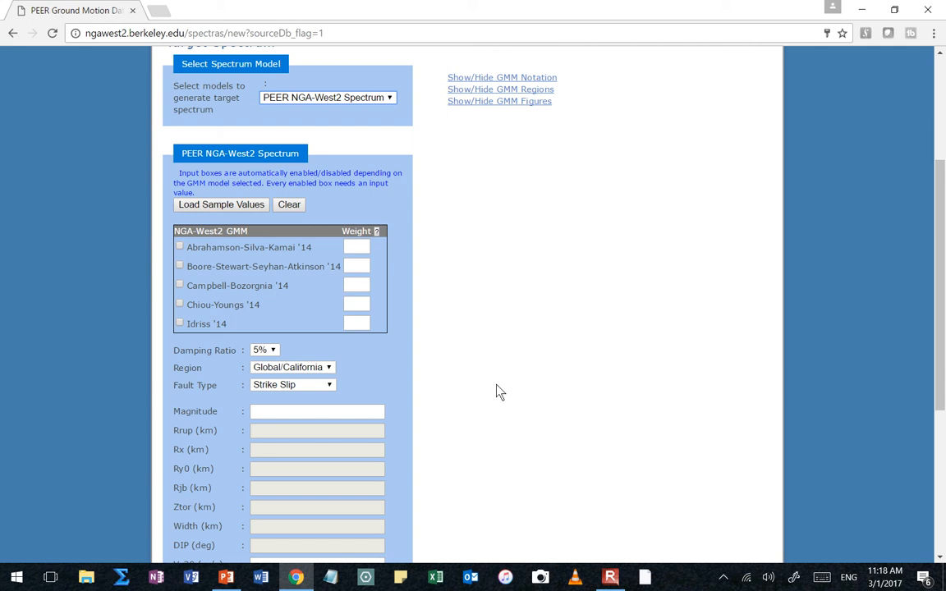
mouse_move(502, 386)
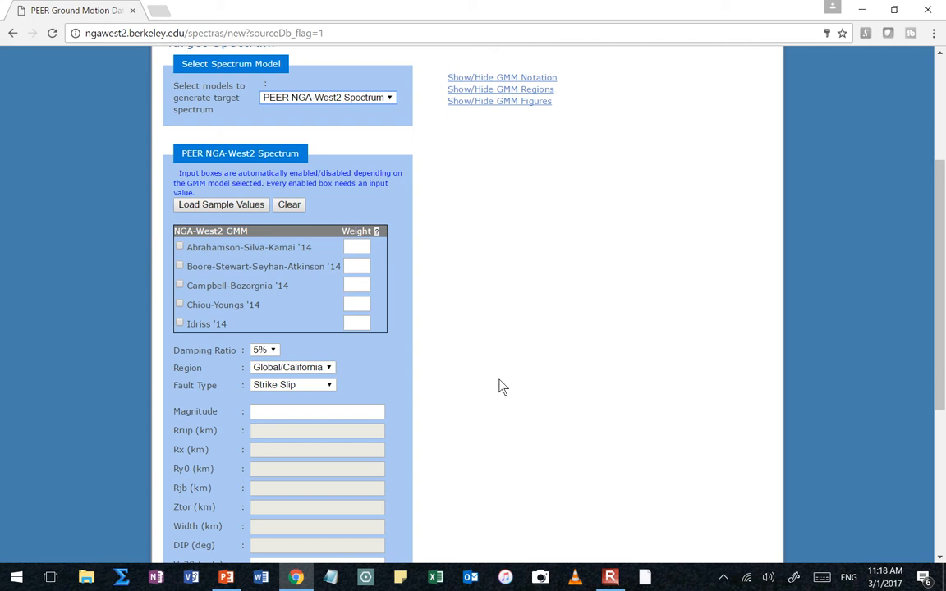
mouse_move(503, 385)
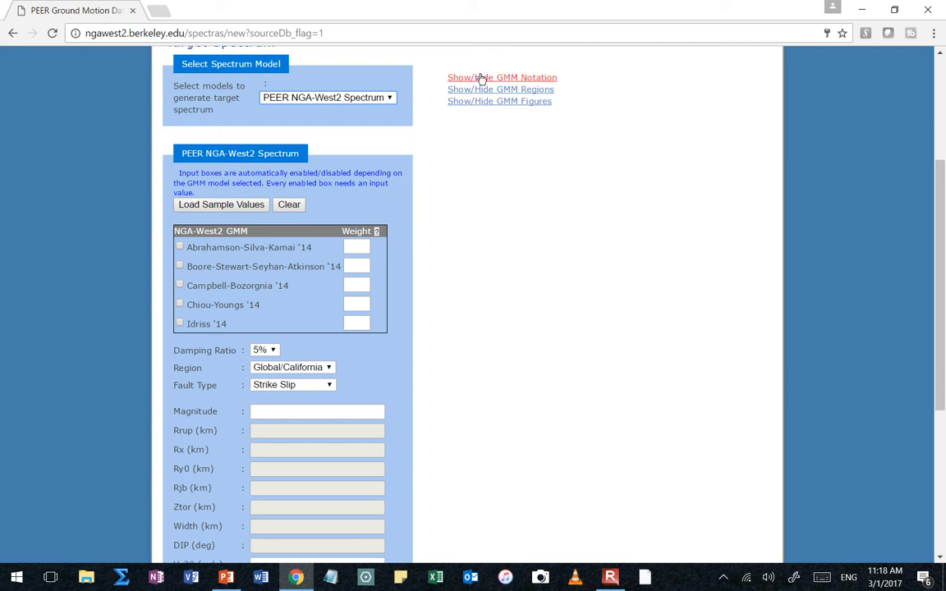
Switch the model to ASCE Code Spectrum, then to User Defined Spectrum.
click(326, 97)
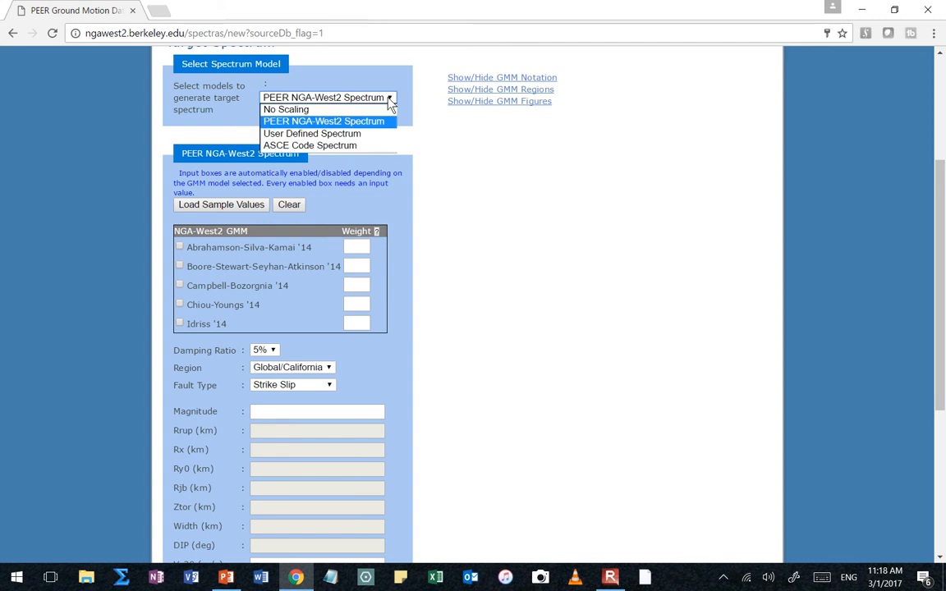
click(312, 133)
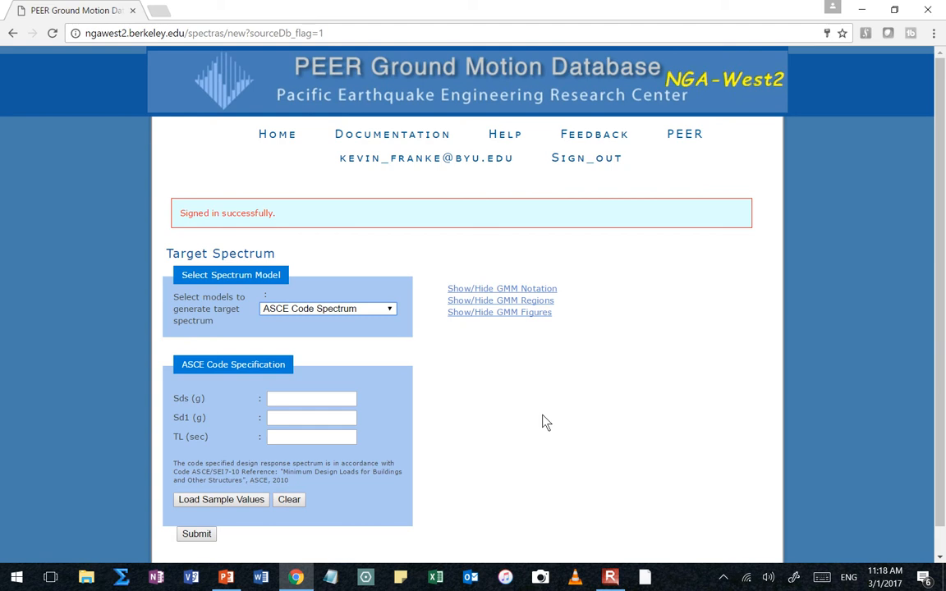
mouse_move(518, 414)
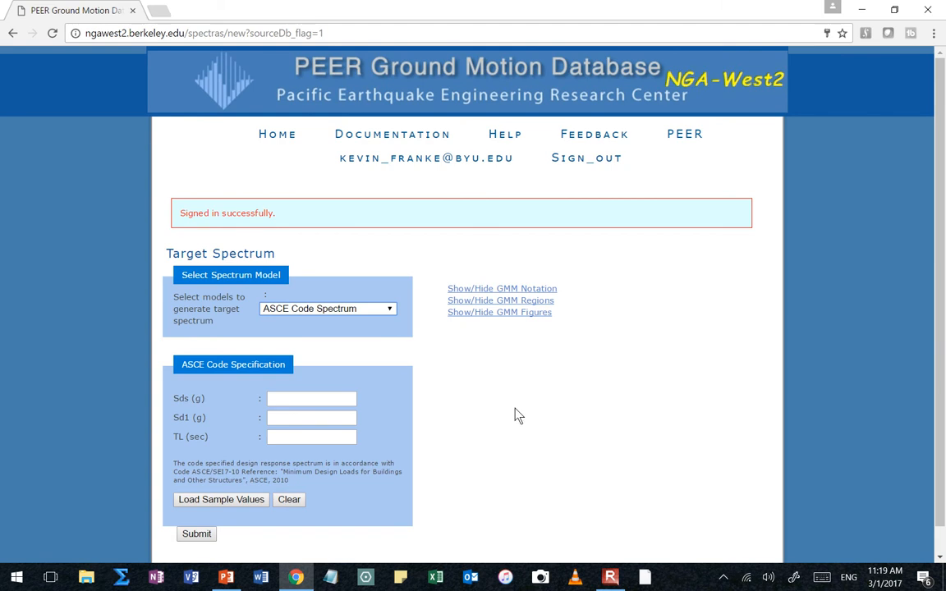
click(326, 307)
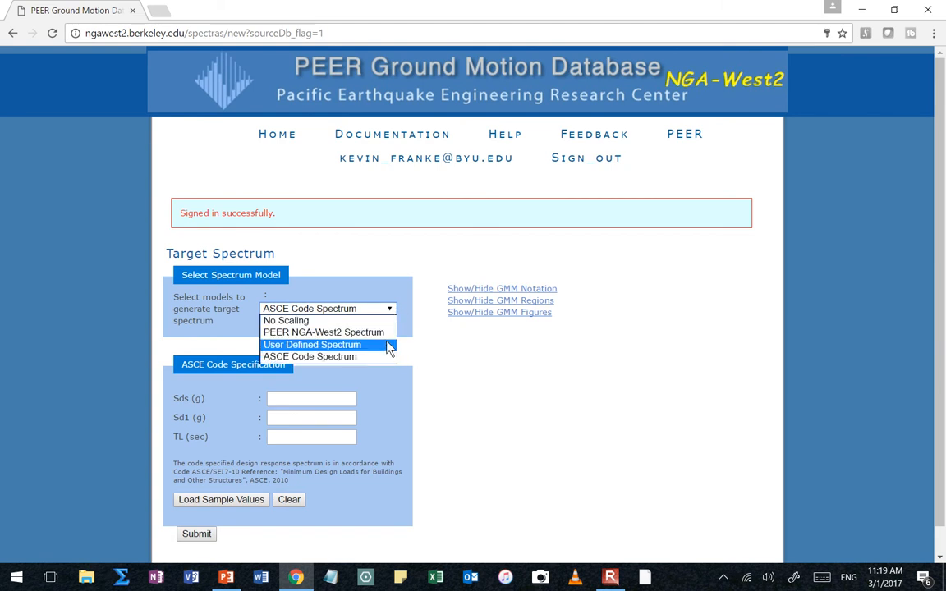
click(312, 344)
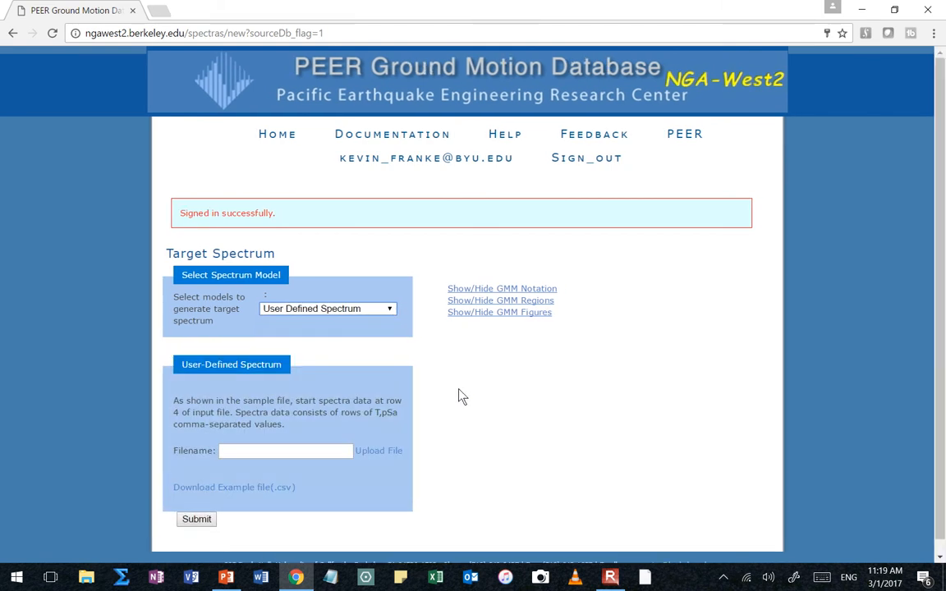
mouse_move(247, 505)
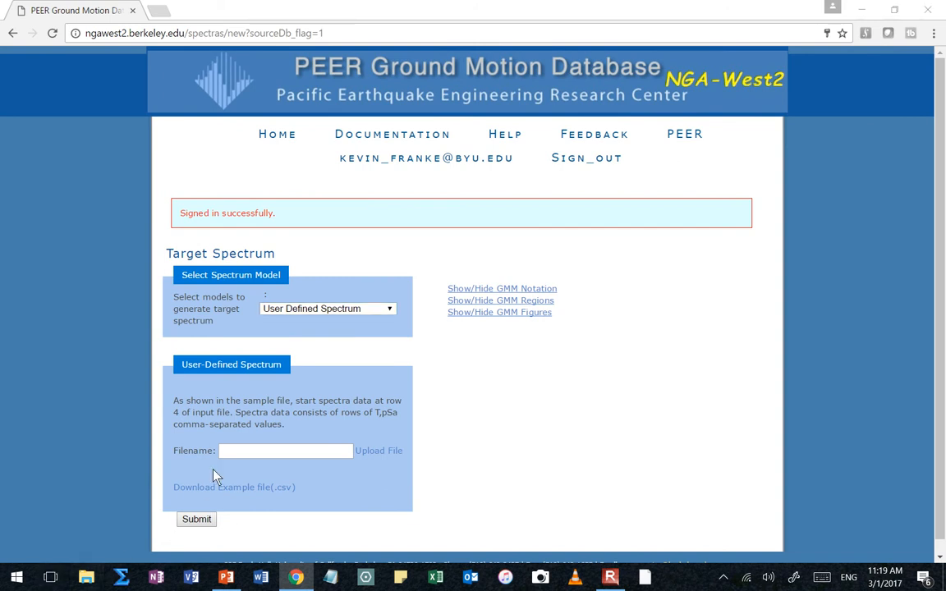
Browse in File Explorer to Classes > CEEN 545 > Time History Demonstration.
click(379, 450)
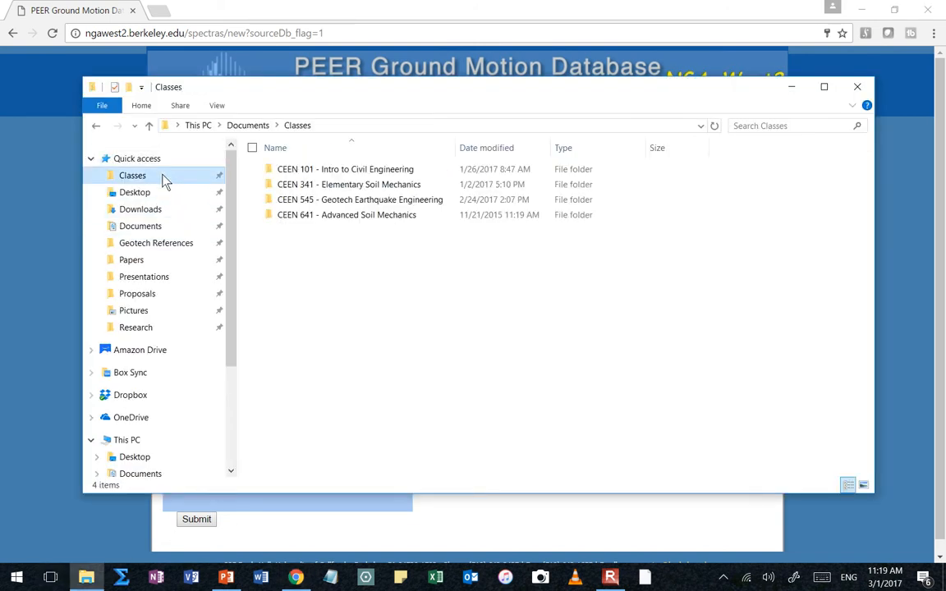
click(349, 184)
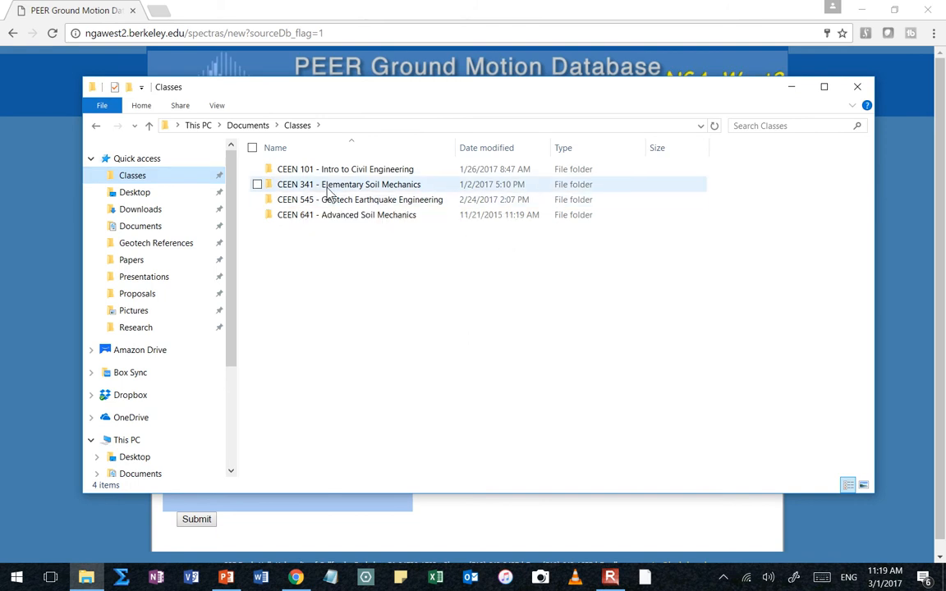
double_click(360, 199)
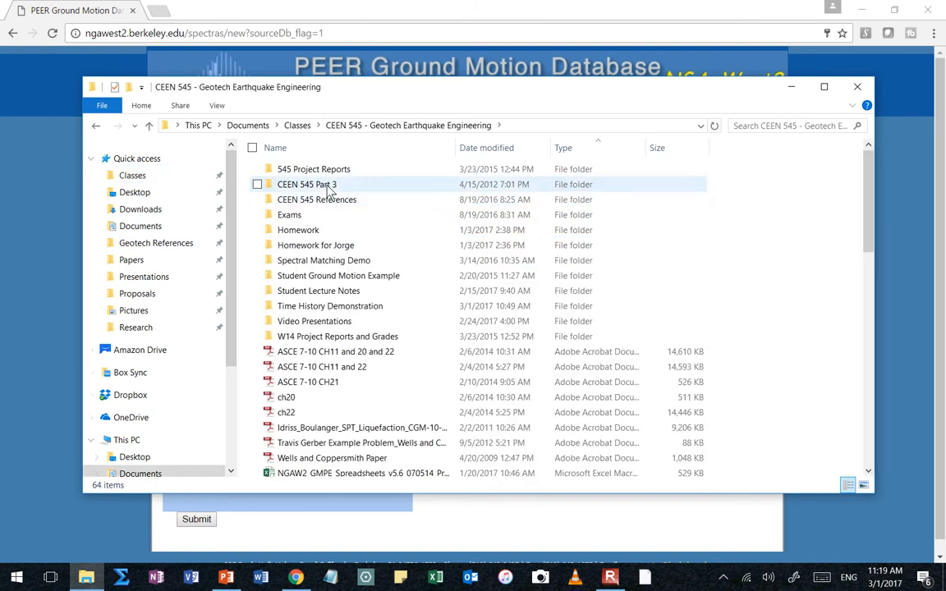
double_click(329, 305)
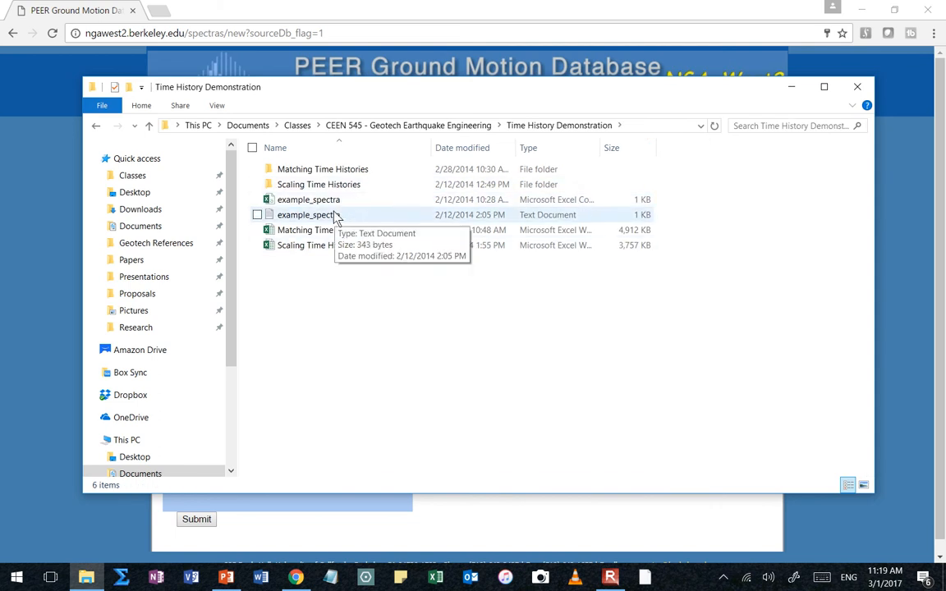
Open example_spectra.txt in Notepad to read its T and Sa values, then close it.
double_click(308, 214)
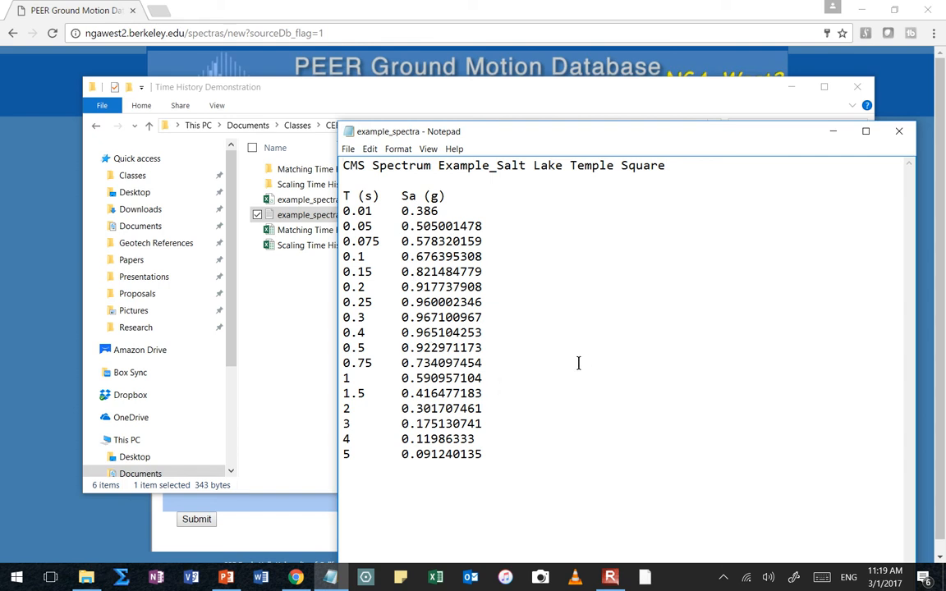
mouse_move(558, 367)
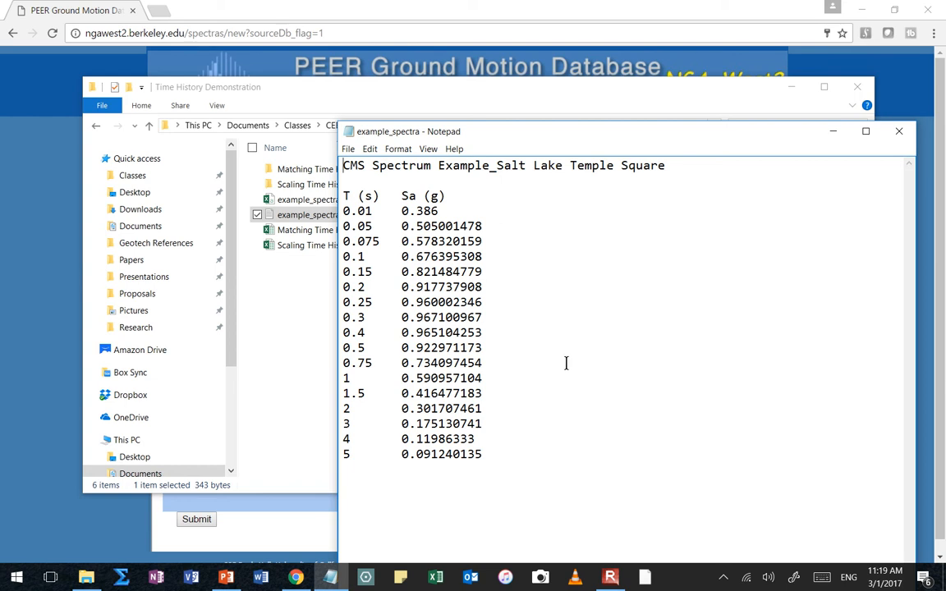
click(898, 131)
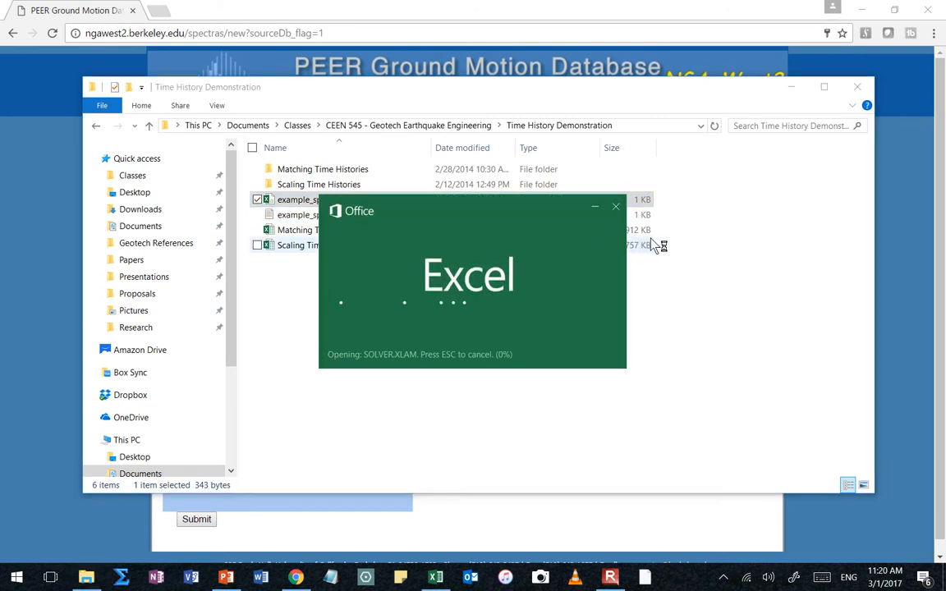
Open example_spectra.csv in Excel to inspect the period and Sa columns, then close it.
double_click(298, 198)
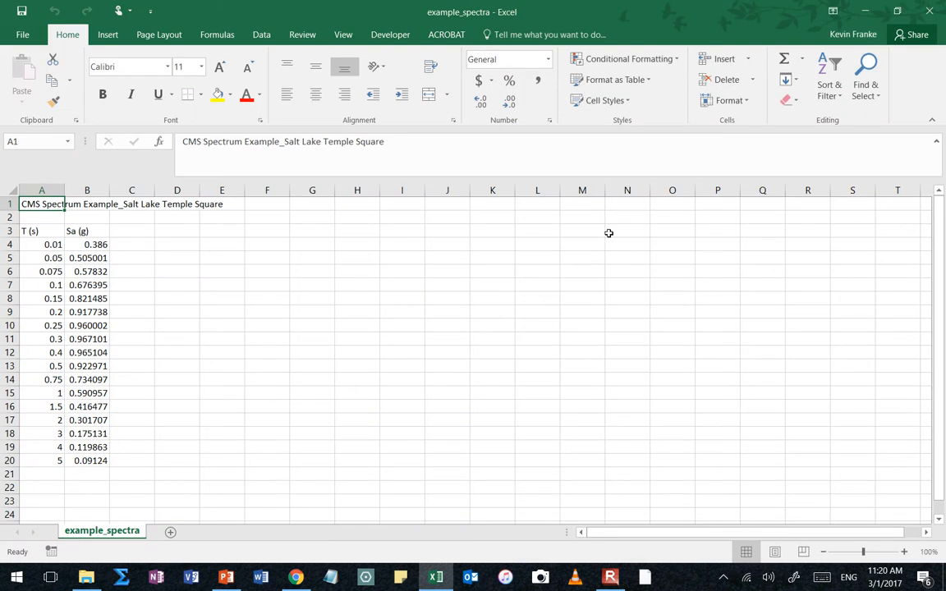
mouse_move(451, 240)
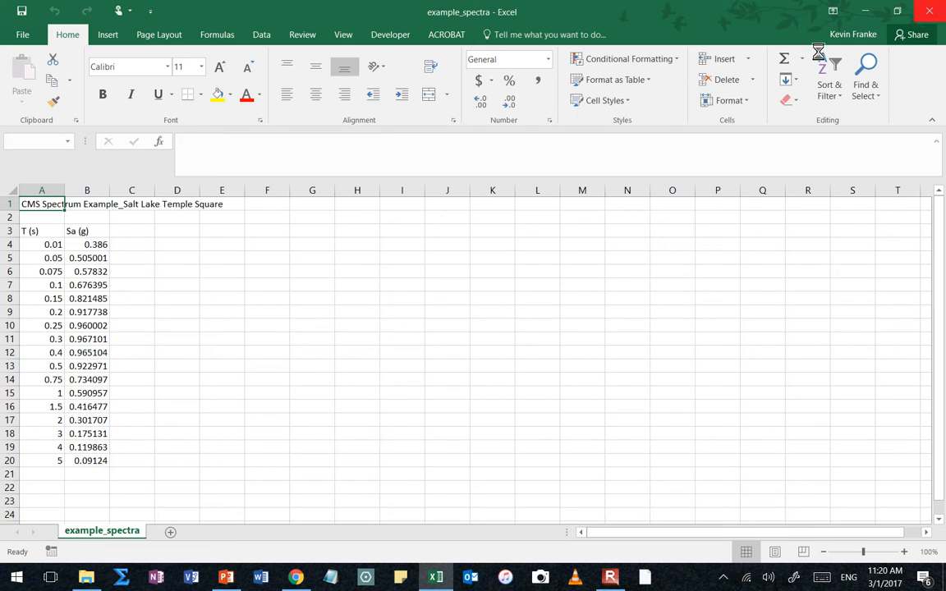
click(295, 576)
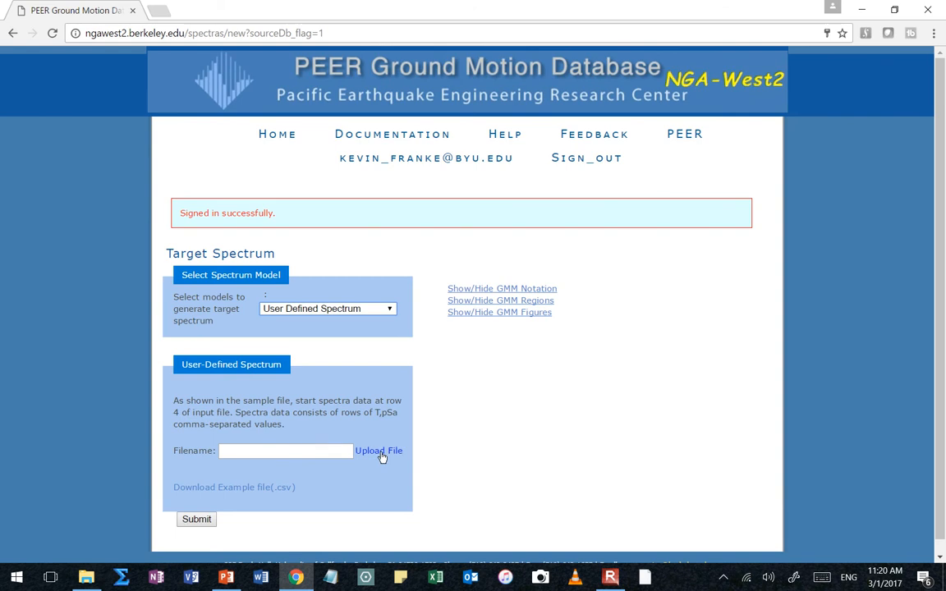
Choose example_spectra.csv in the file dialog and upload it as the target spectrum.
click(377, 451)
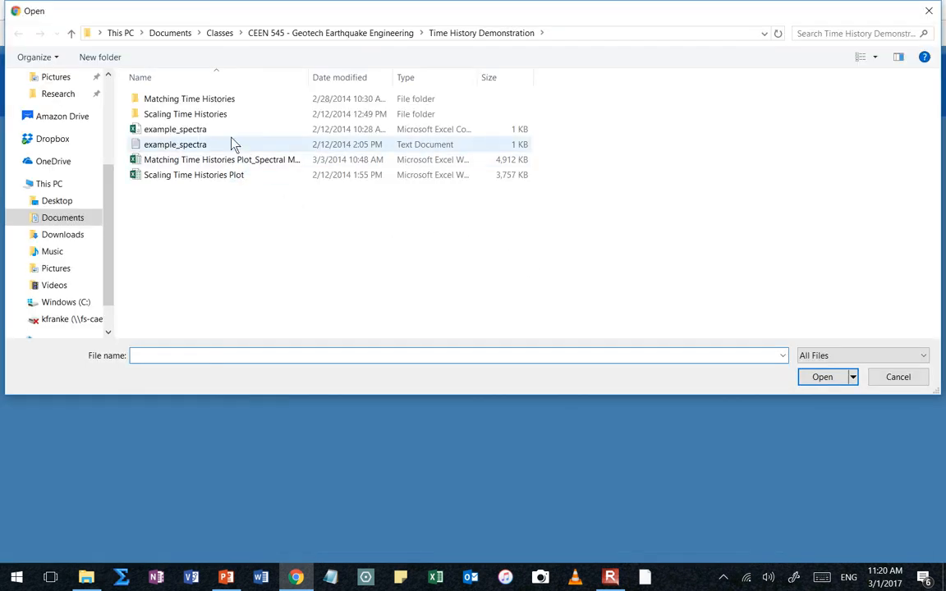
click(174, 128)
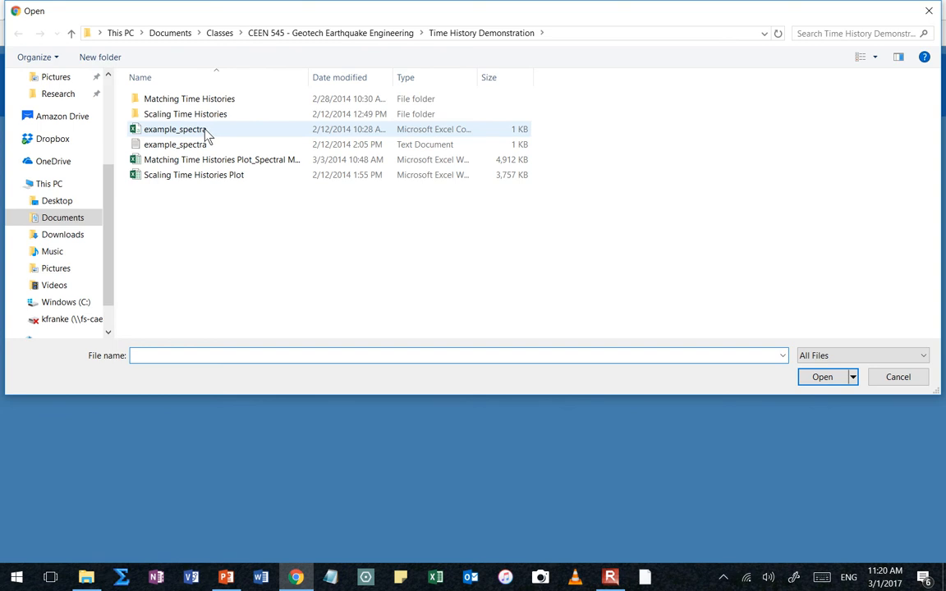
click(175, 129)
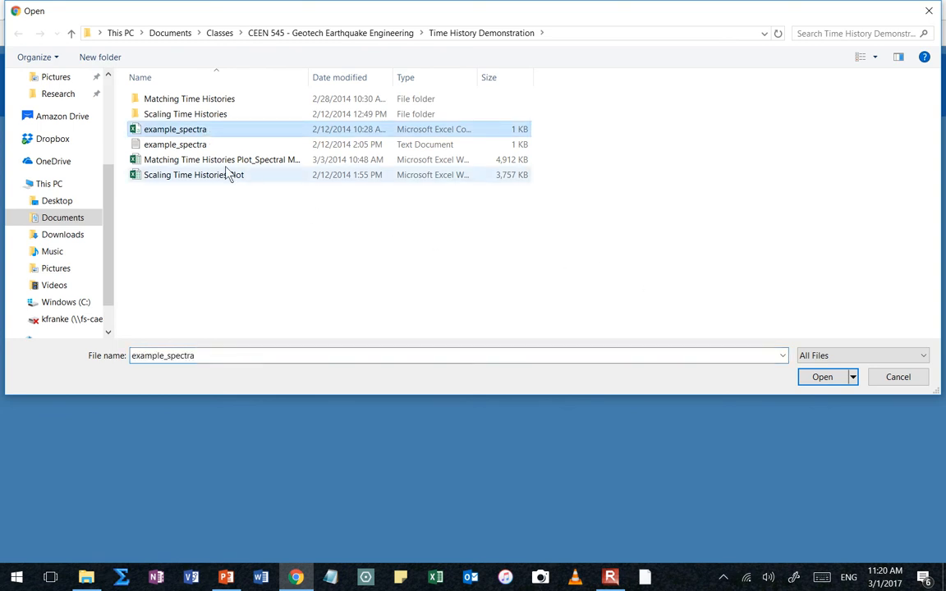
click(821, 376)
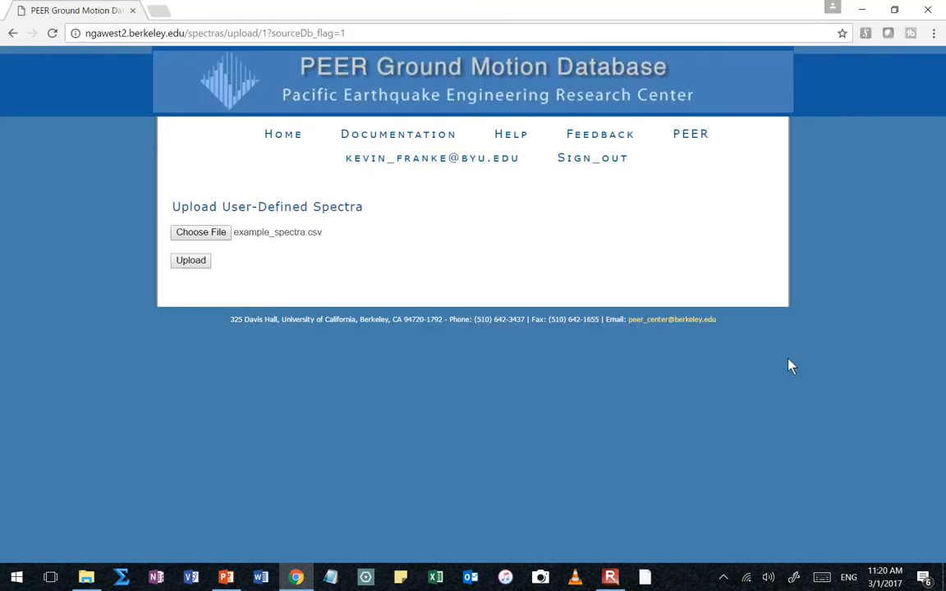
click(190, 260)
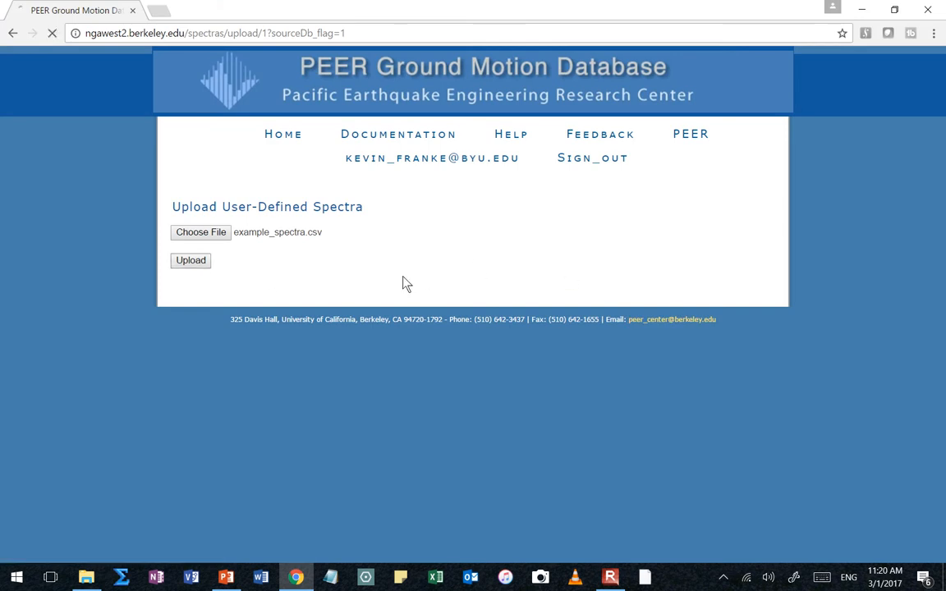
click(191, 261)
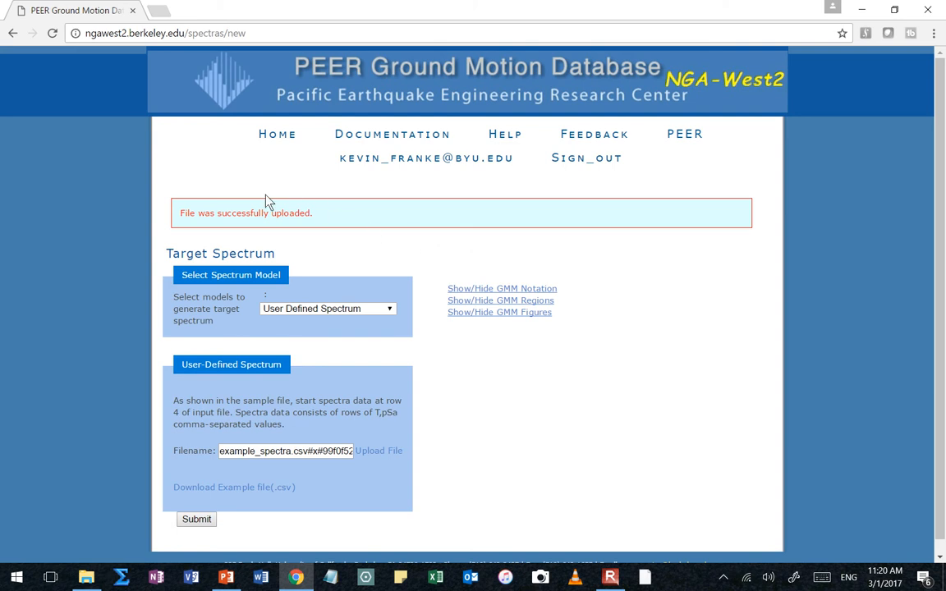
mouse_move(287, 236)
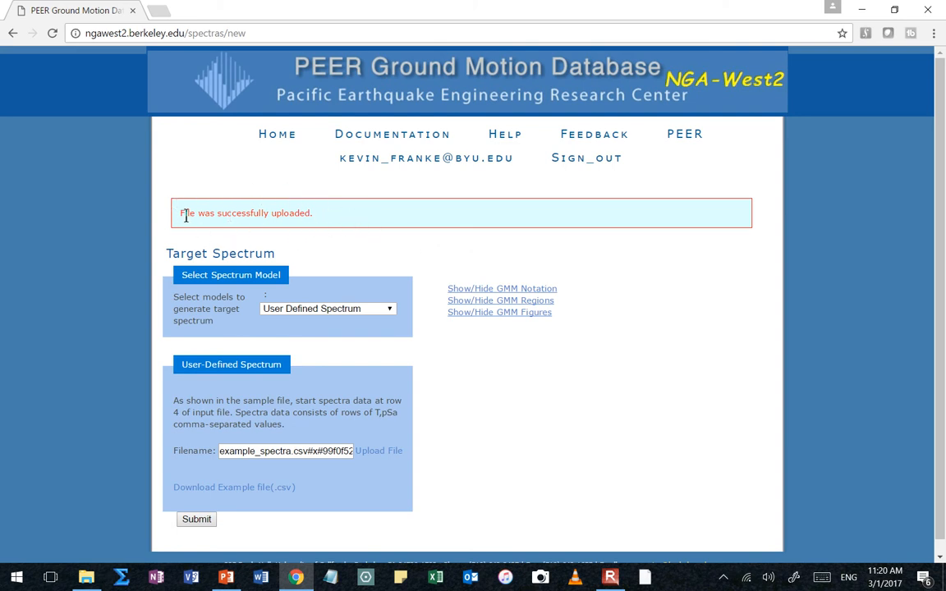
mouse_move(334, 224)
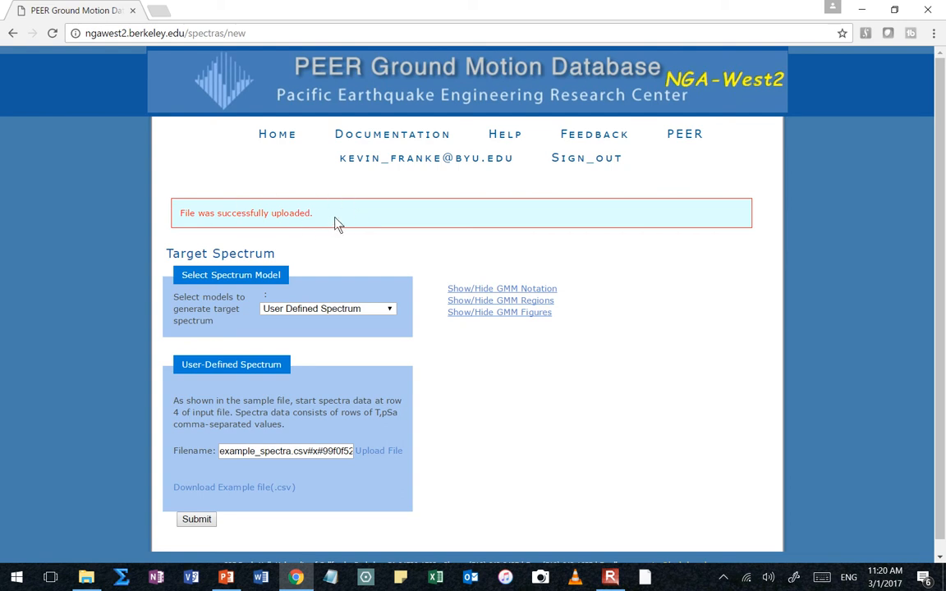
mouse_move(708, 287)
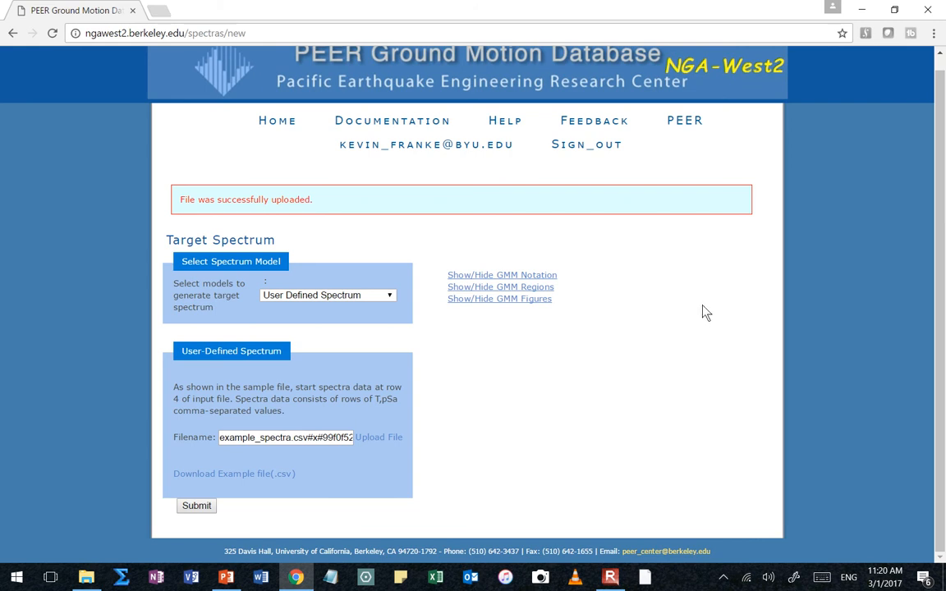
mouse_move(220, 463)
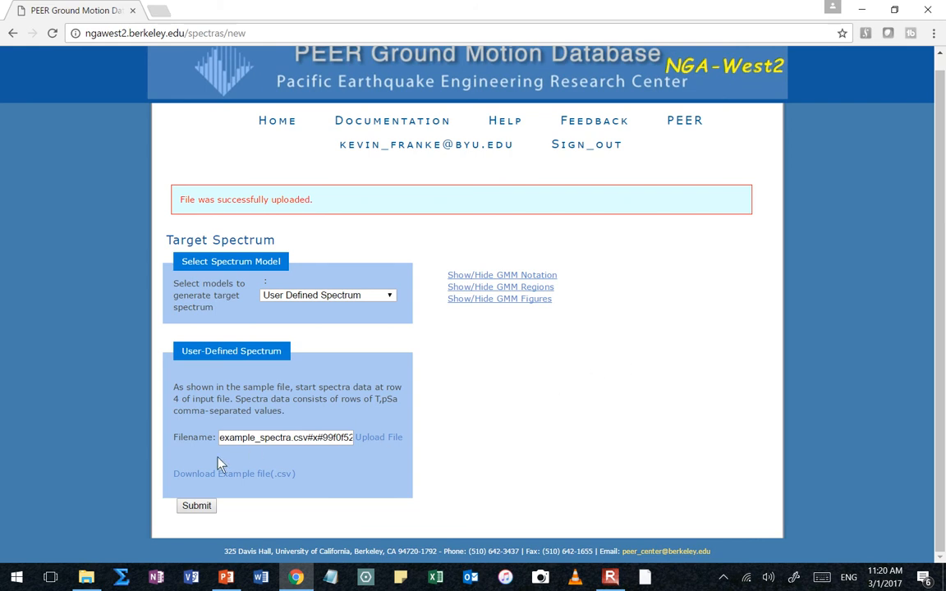
click(196, 504)
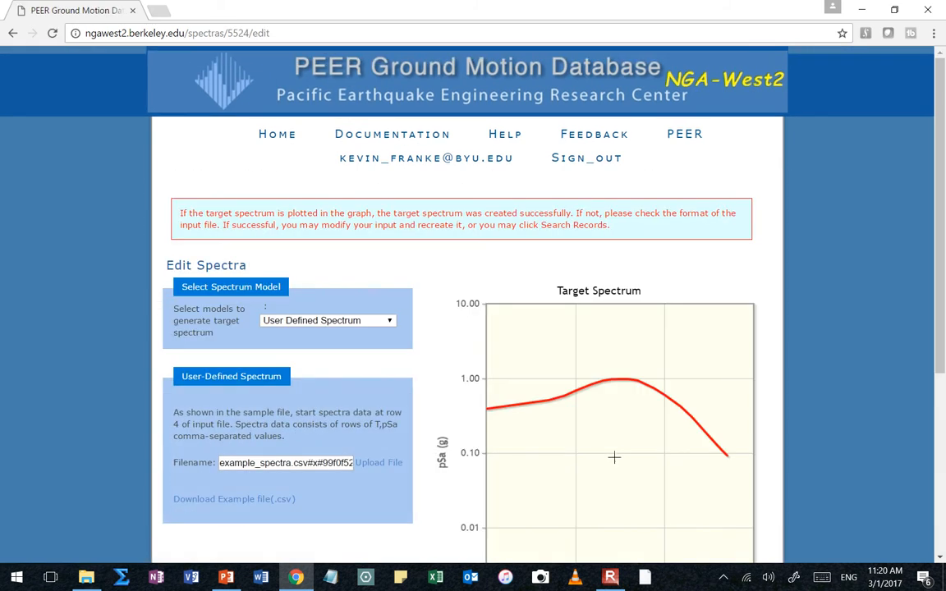
mouse_move(483, 292)
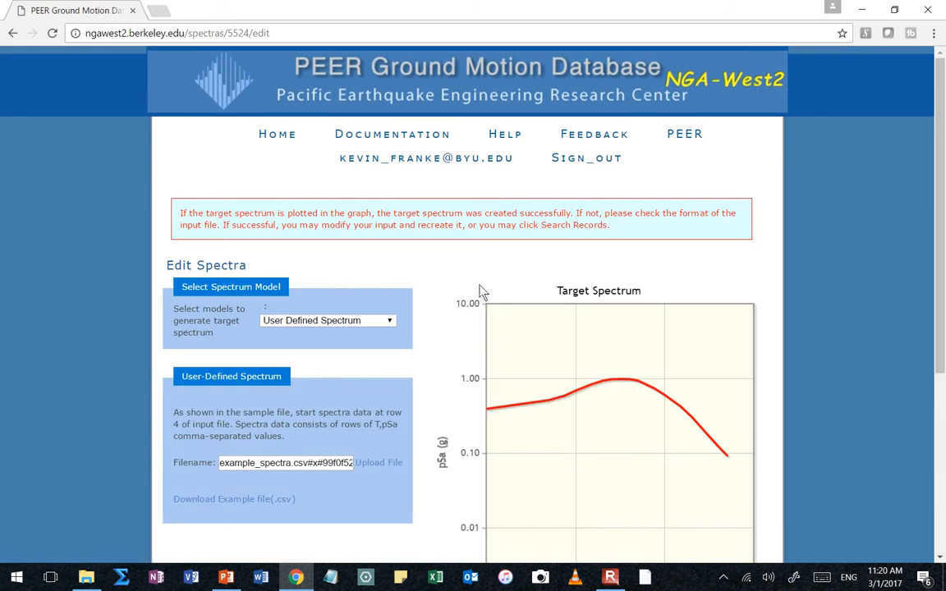
mouse_move(484, 250)
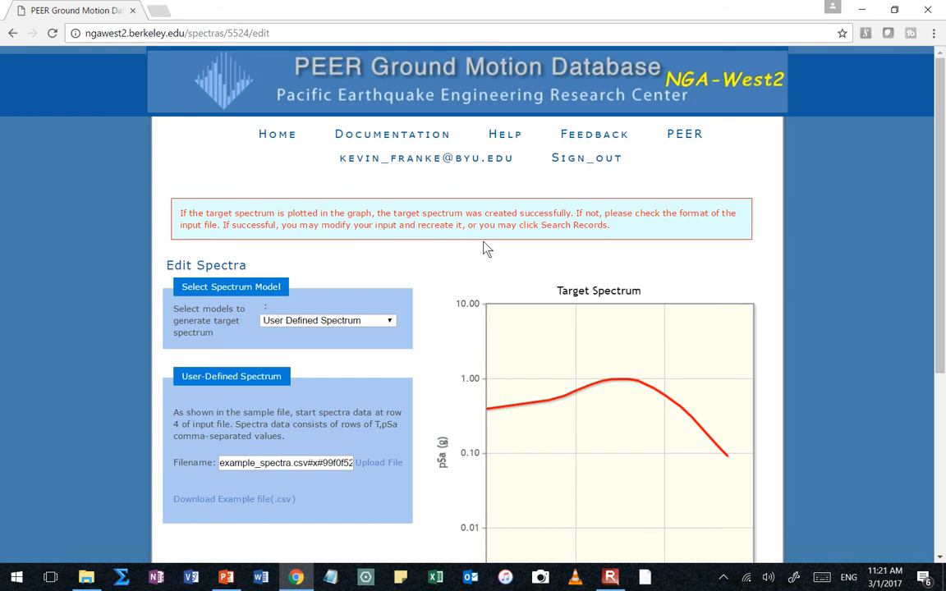
mouse_move(402, 316)
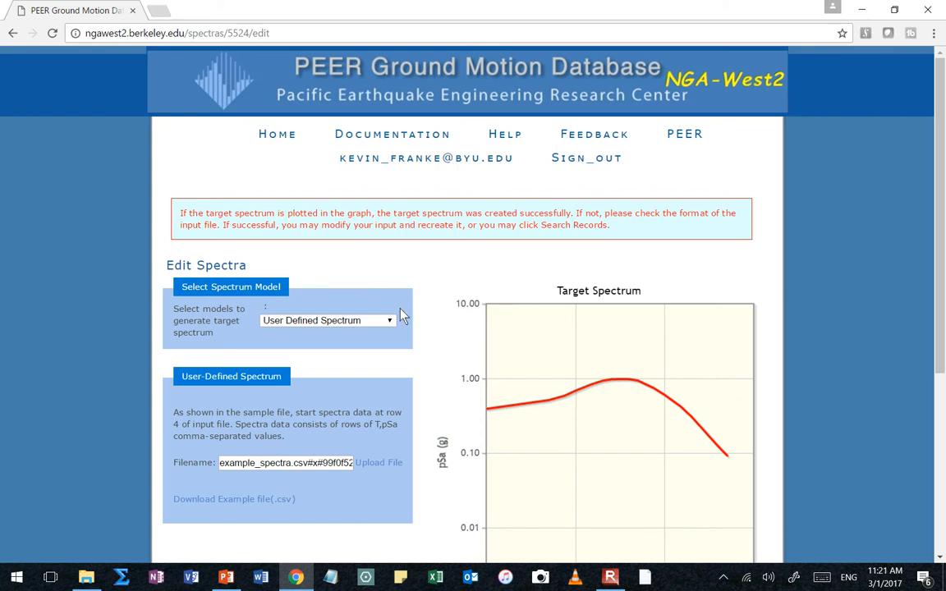
mouse_move(306, 271)
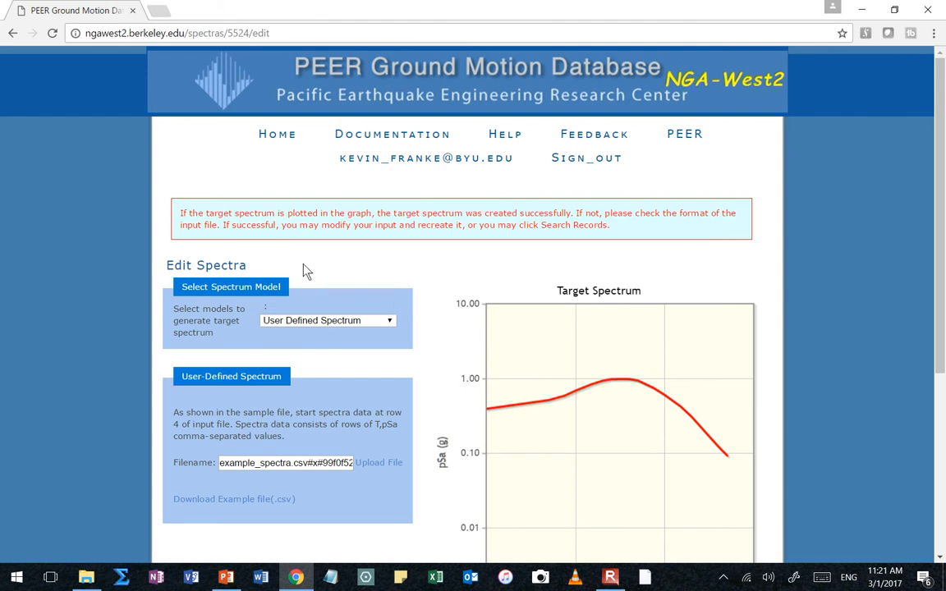
scroll(down, 3)
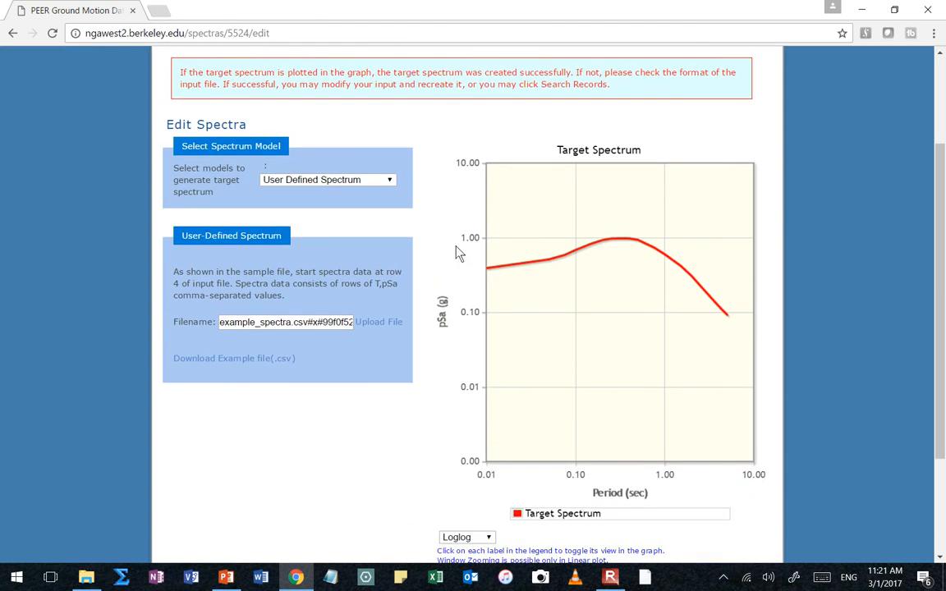
scroll(down, 3)
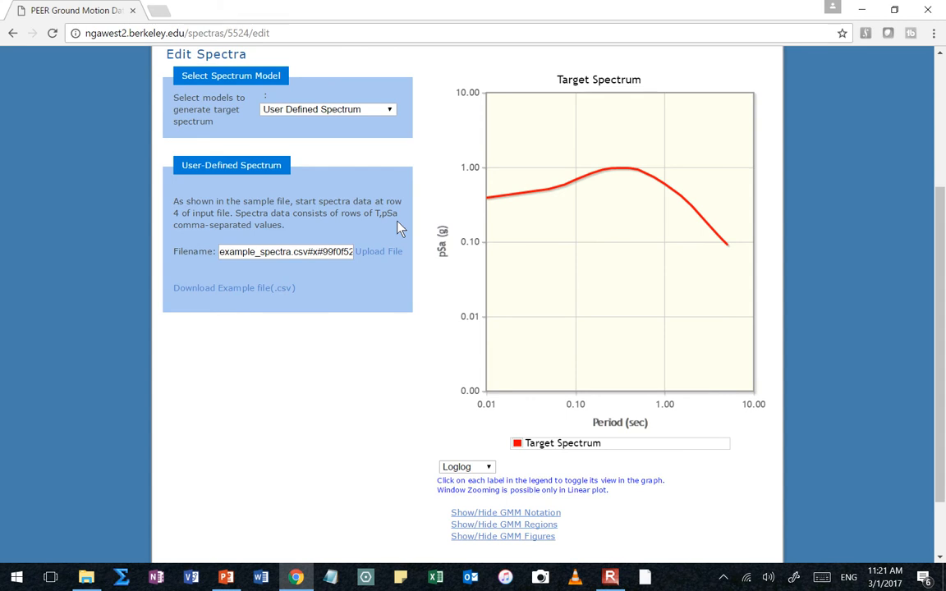
scroll(down, 3)
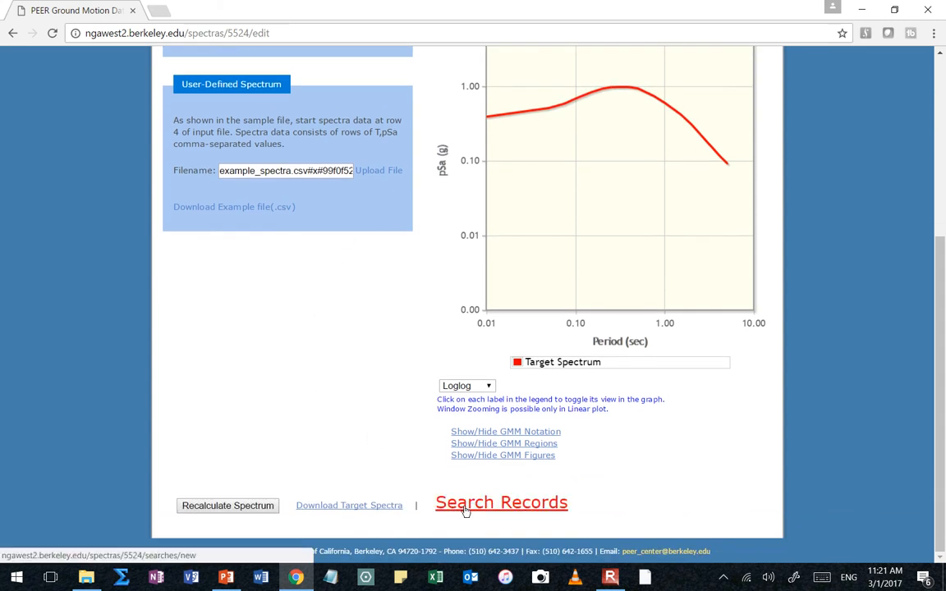
Start a new NGA-West2 record search and request the sample input values.
click(501, 502)
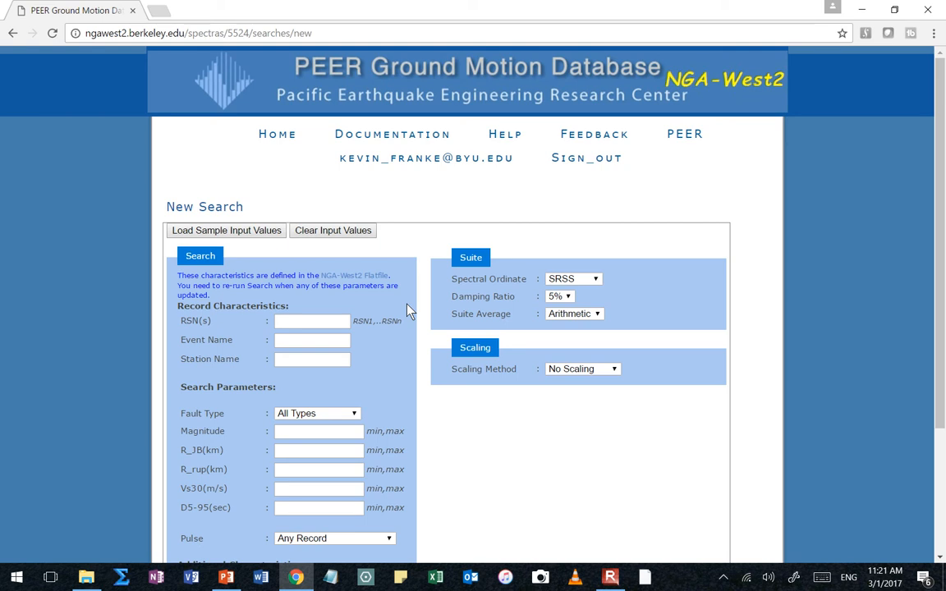
mouse_move(379, 297)
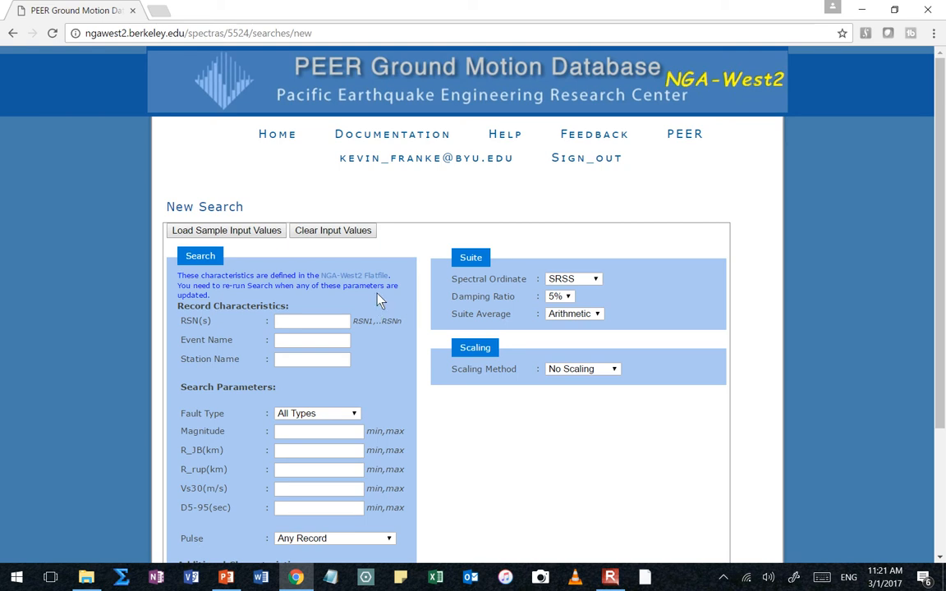
mouse_move(350, 298)
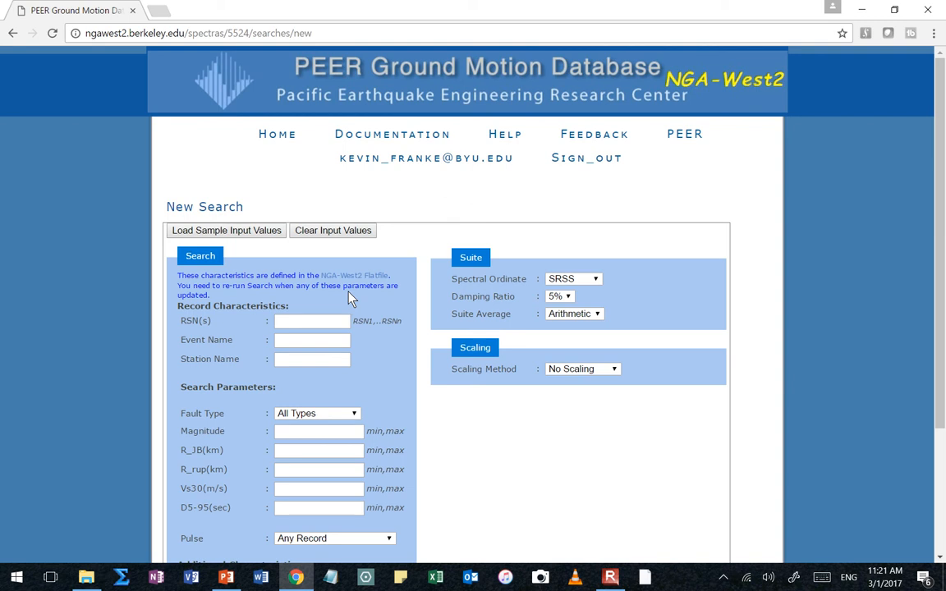
mouse_move(336, 298)
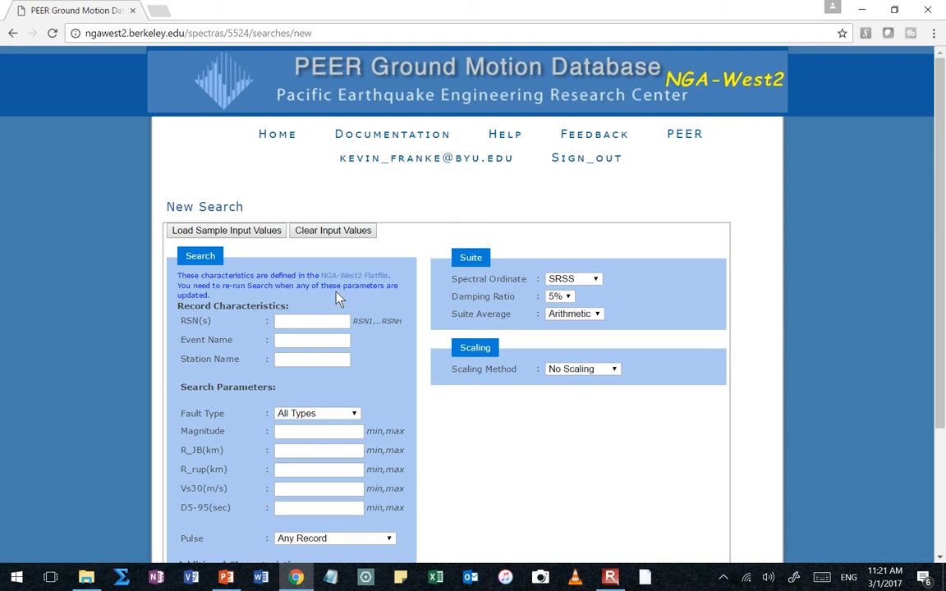
scroll(down, 3)
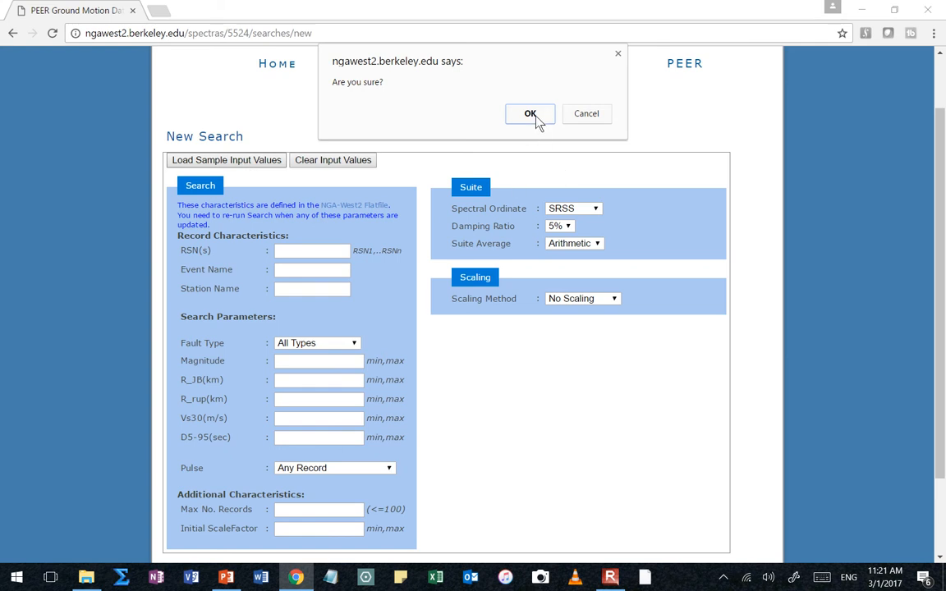
Confirm the sample values: magnitude 6.5–7.5, distances 10–30 km, Vs30 360–760, Minimize MSE.
click(529, 113)
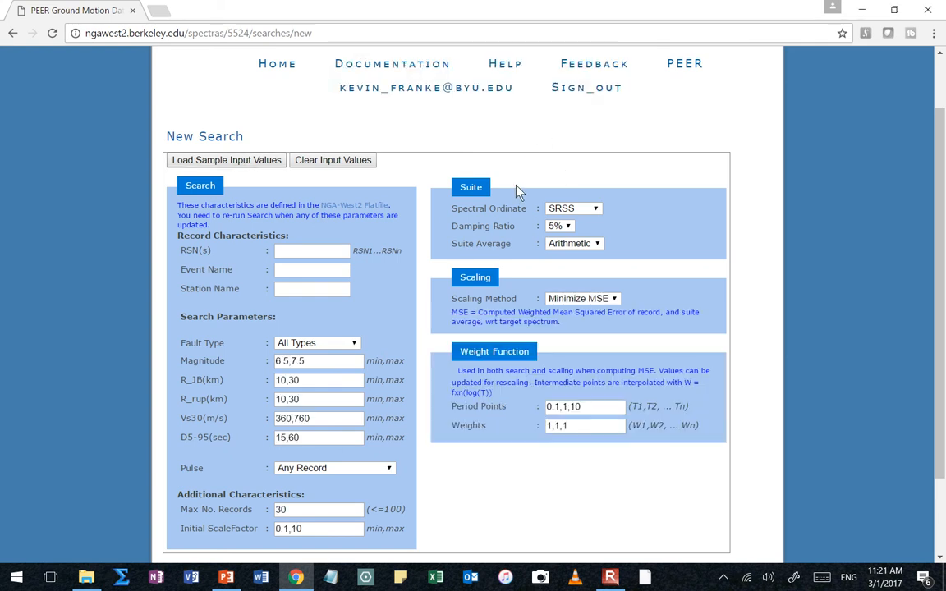
mouse_move(256, 227)
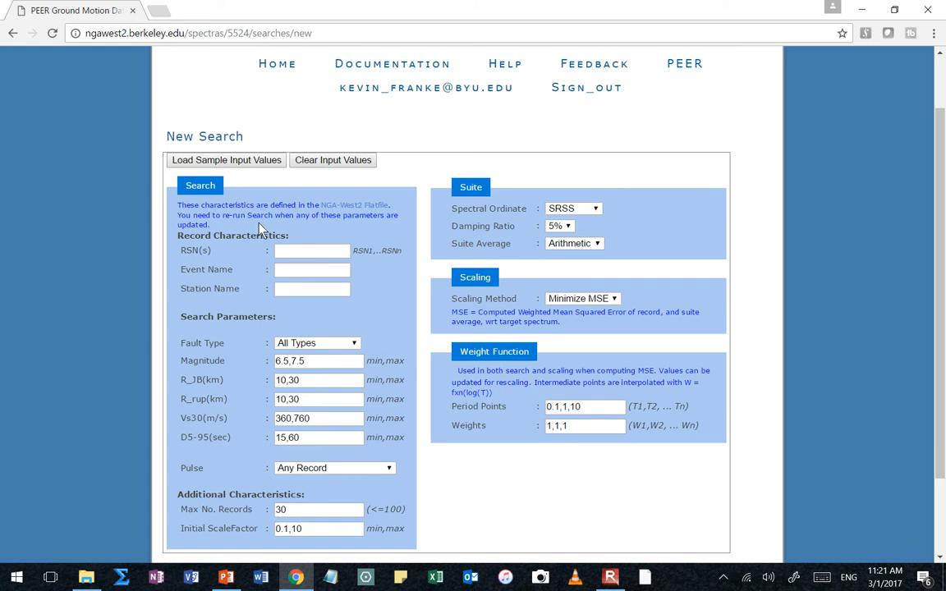
mouse_move(262, 226)
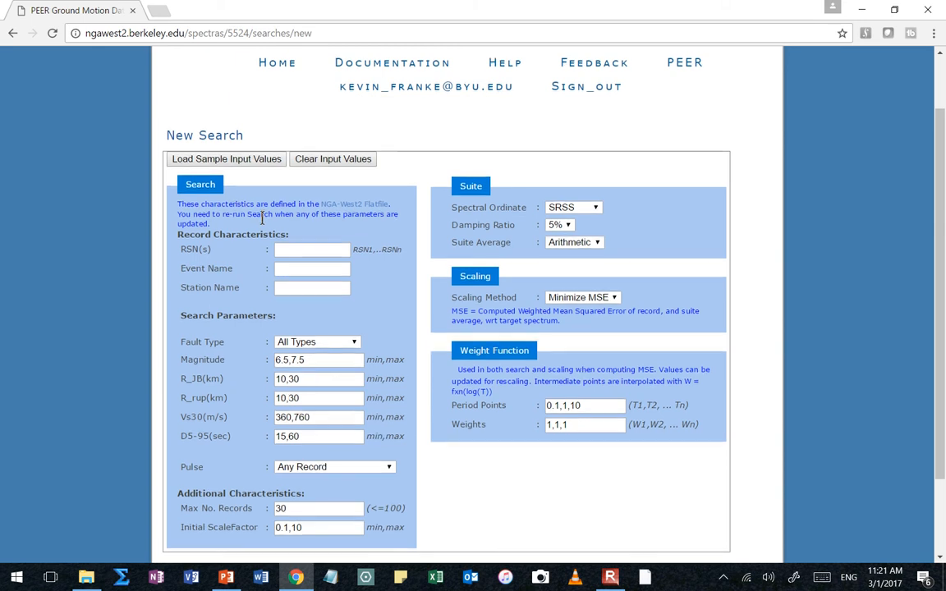
scroll(down, 3)
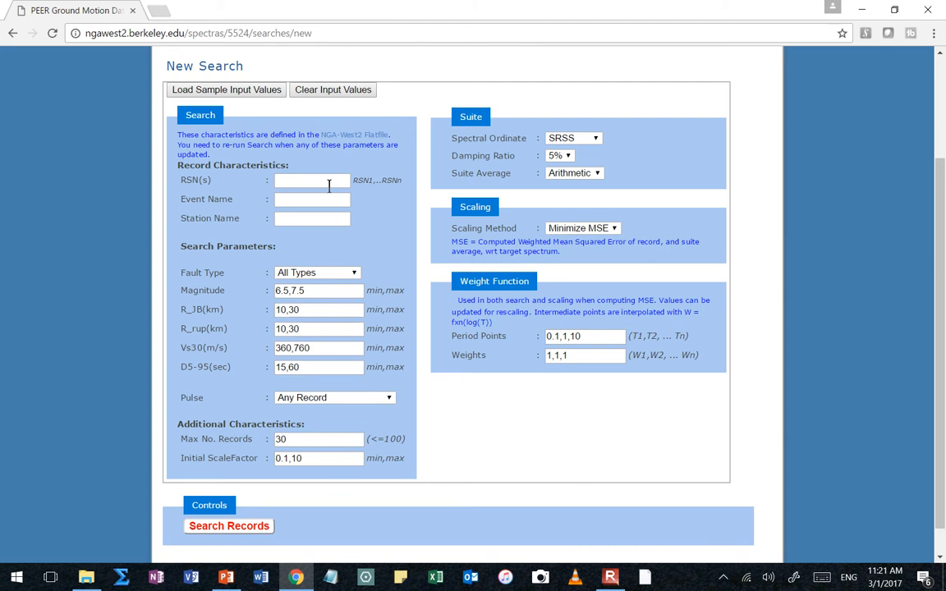
mouse_move(283, 216)
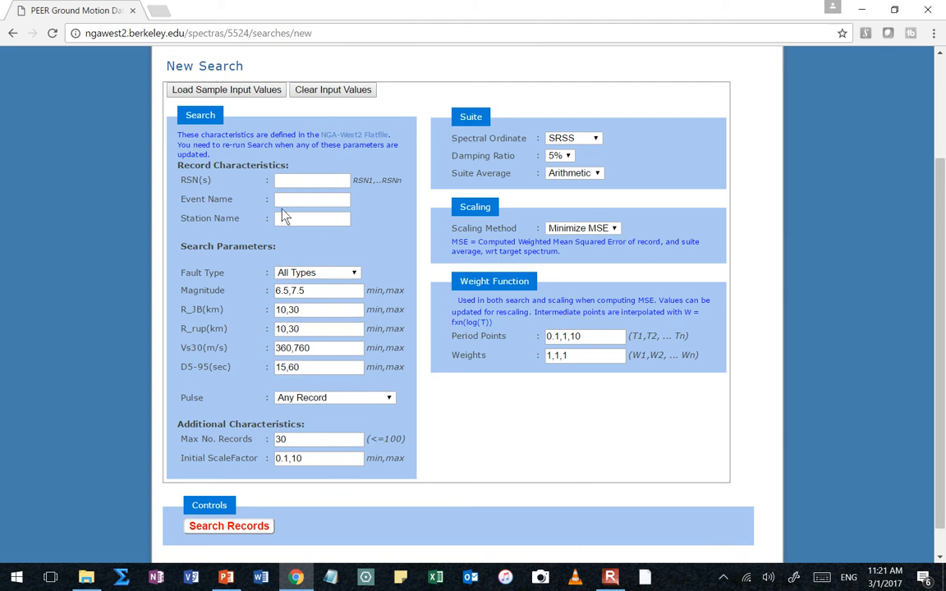
click(312, 198)
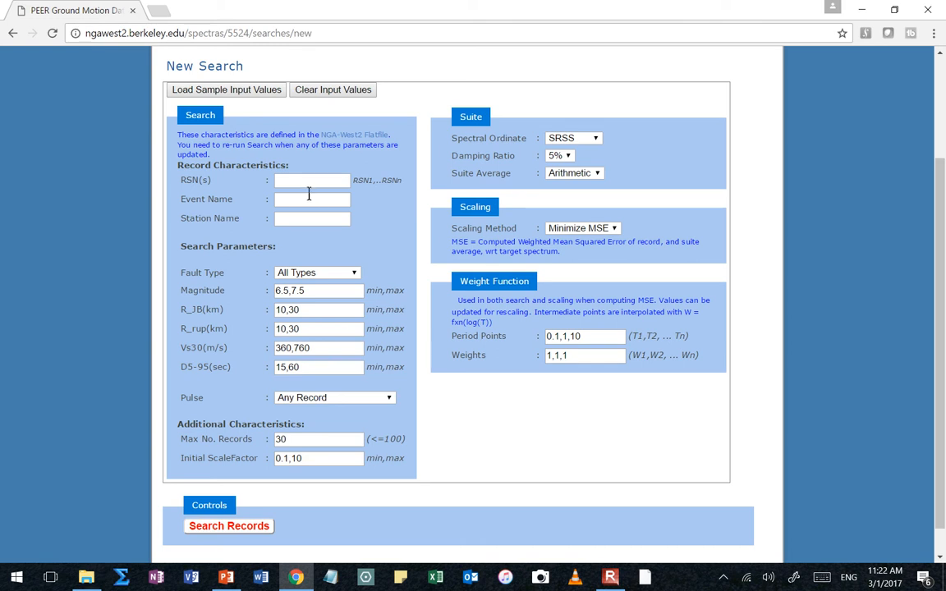
mouse_move(312, 199)
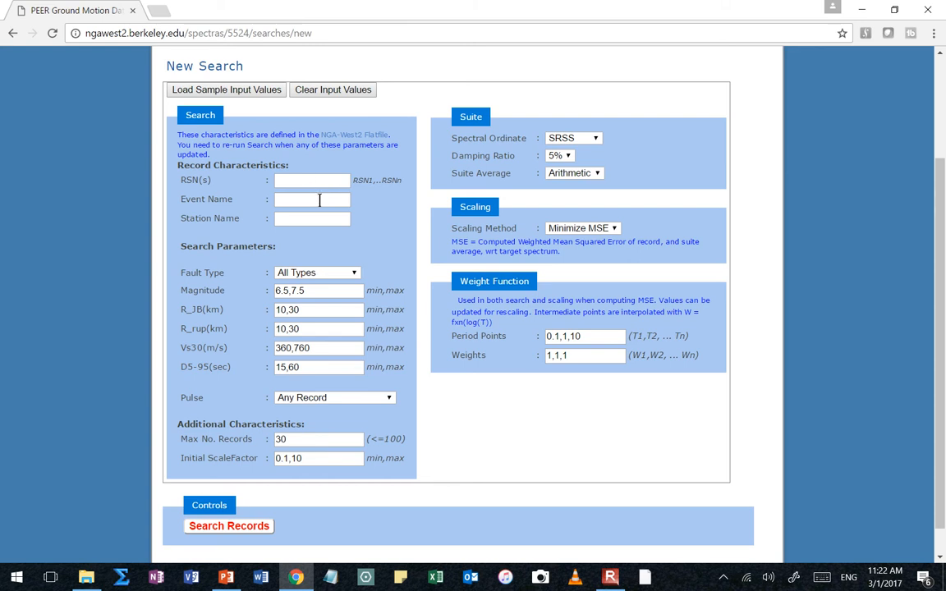
Scroll to the Fault Type options, leaving All Types selected.
scroll(down, 3)
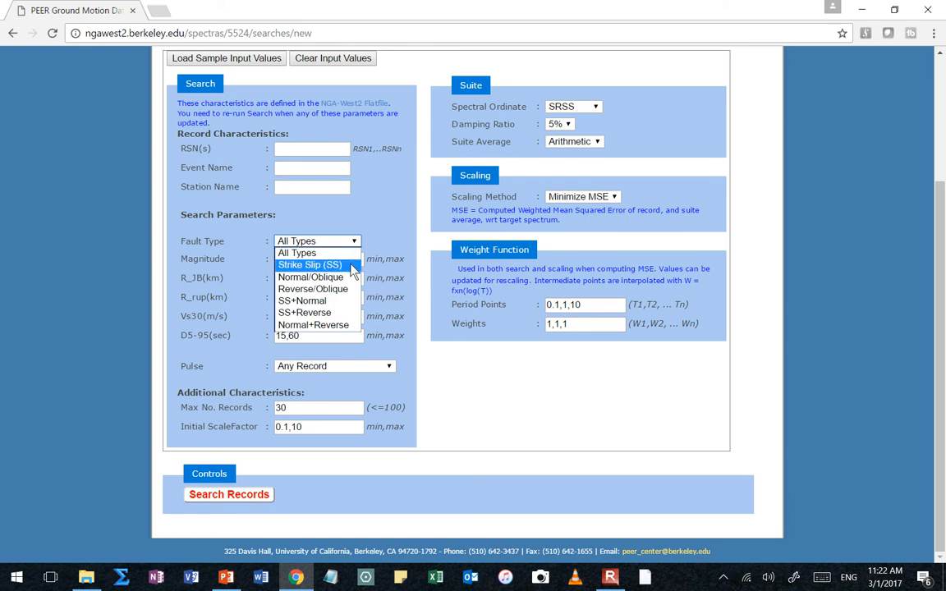
mouse_move(352, 275)
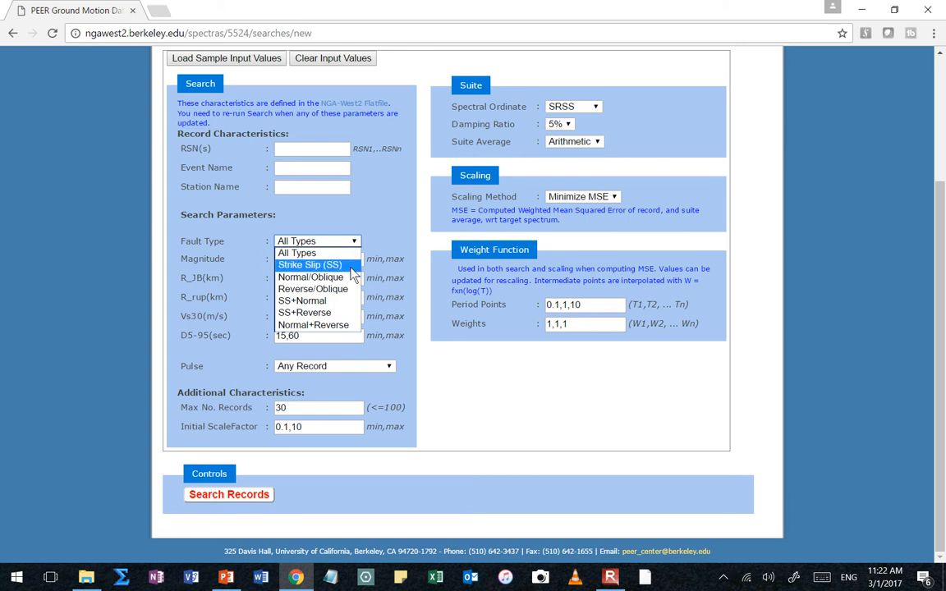
mouse_move(301, 300)
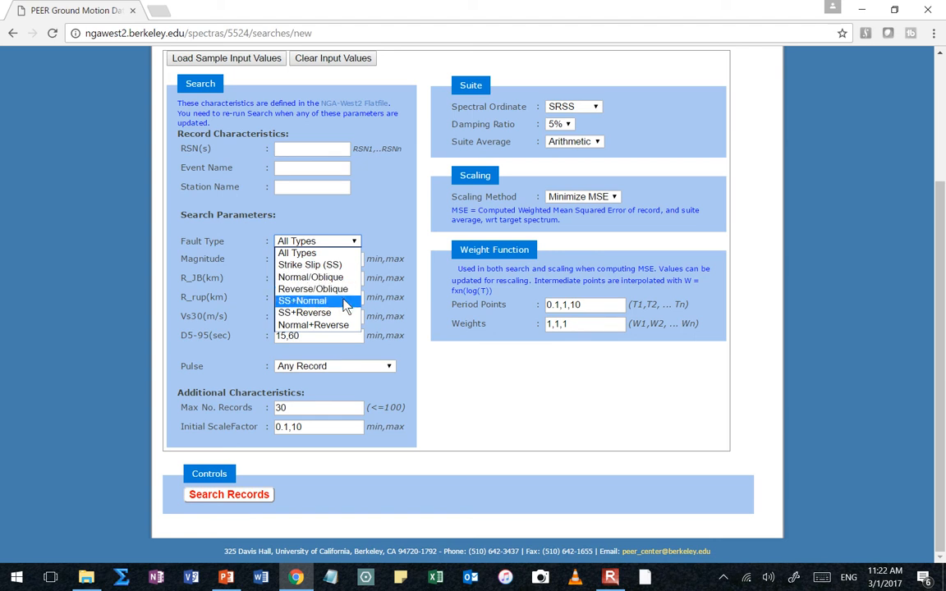
mouse_move(342, 310)
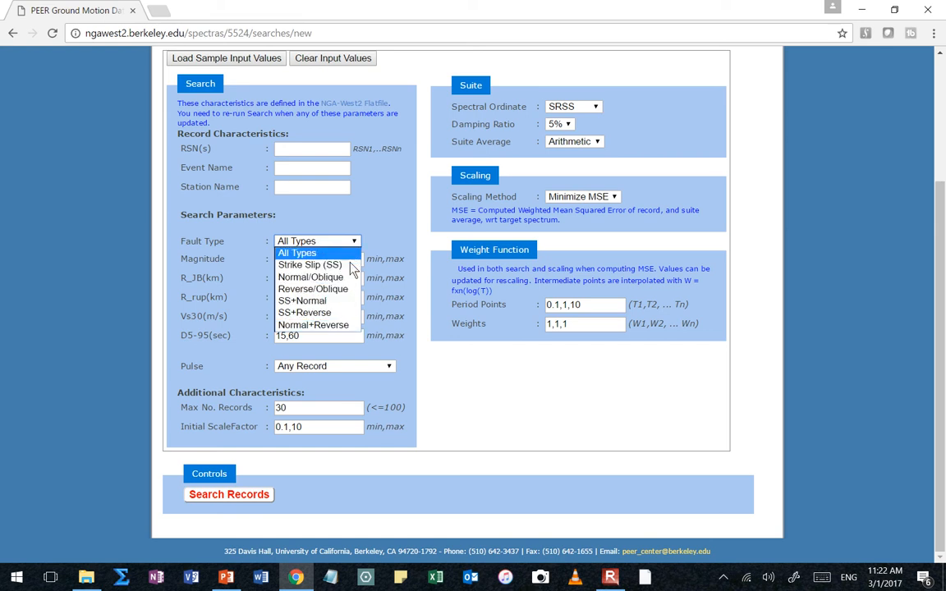
mouse_move(310, 265)
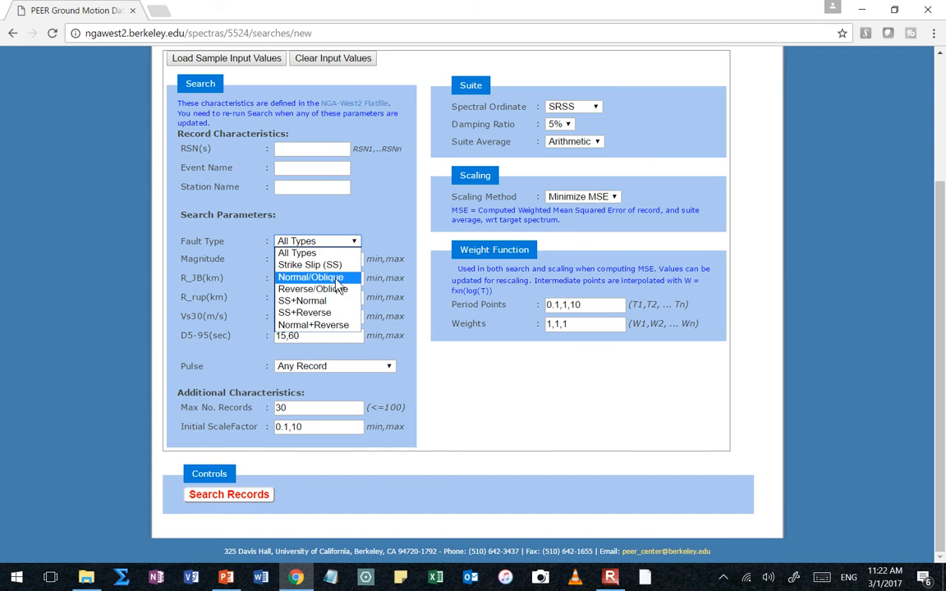
mouse_move(301, 300)
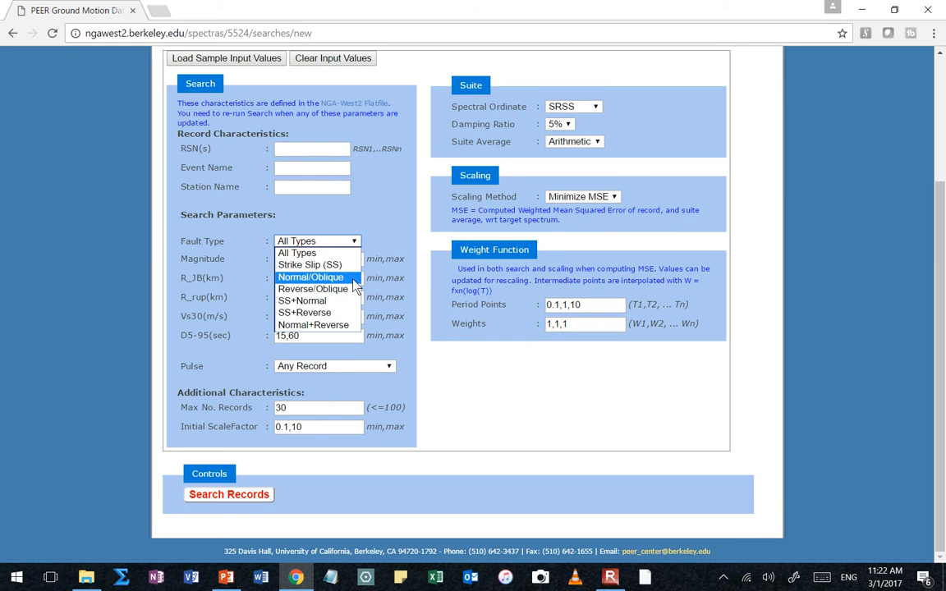
mouse_move(302, 300)
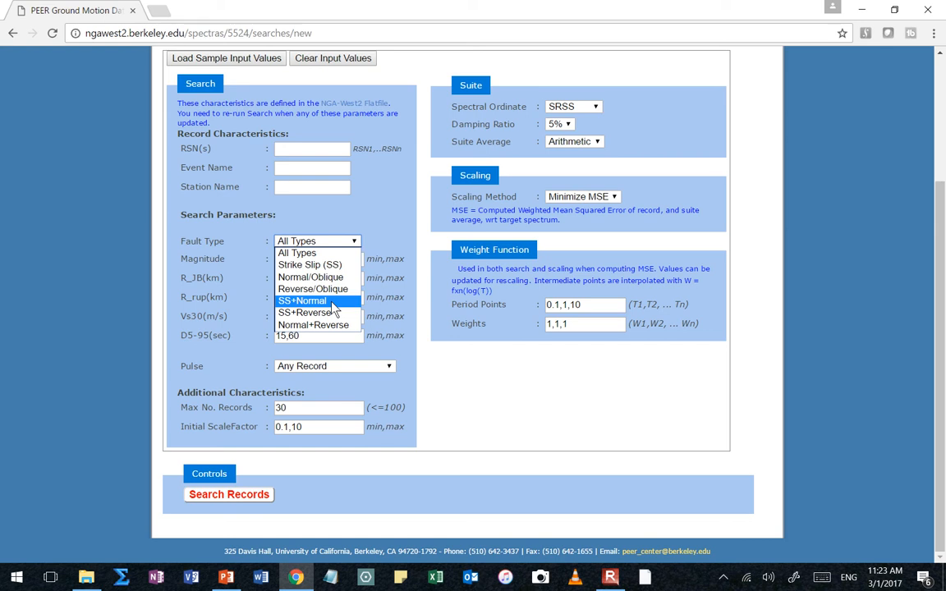
Set Fault Type to SS+Normal and move into the R_JB(km) distance box.
click(301, 300)
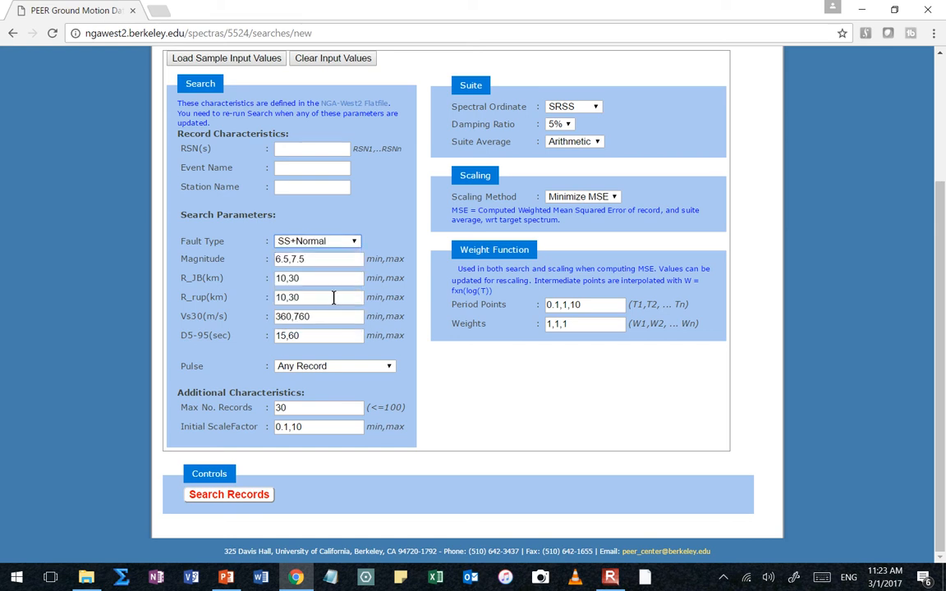
mouse_move(395, 250)
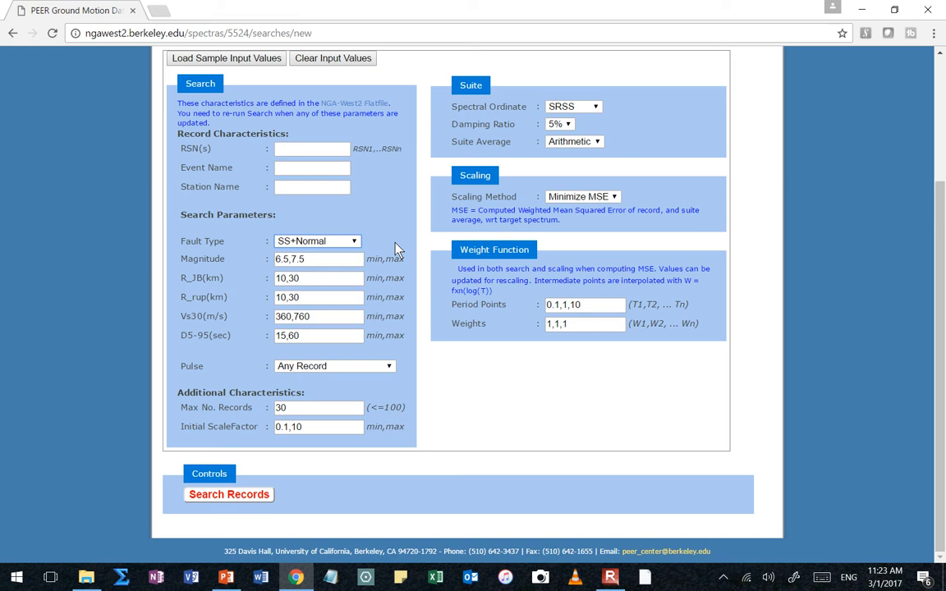
mouse_move(332, 250)
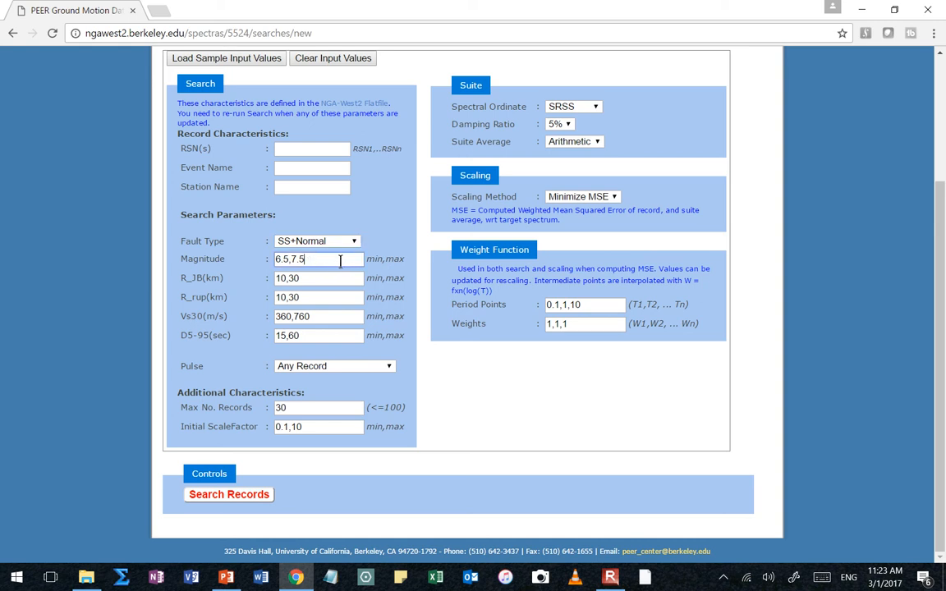
mouse_move(397, 271)
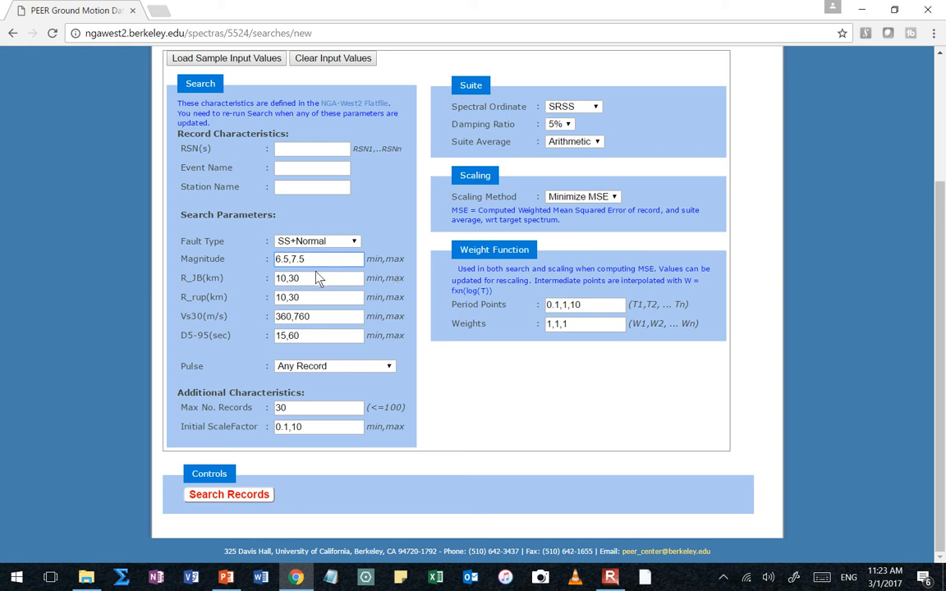
click(318, 259)
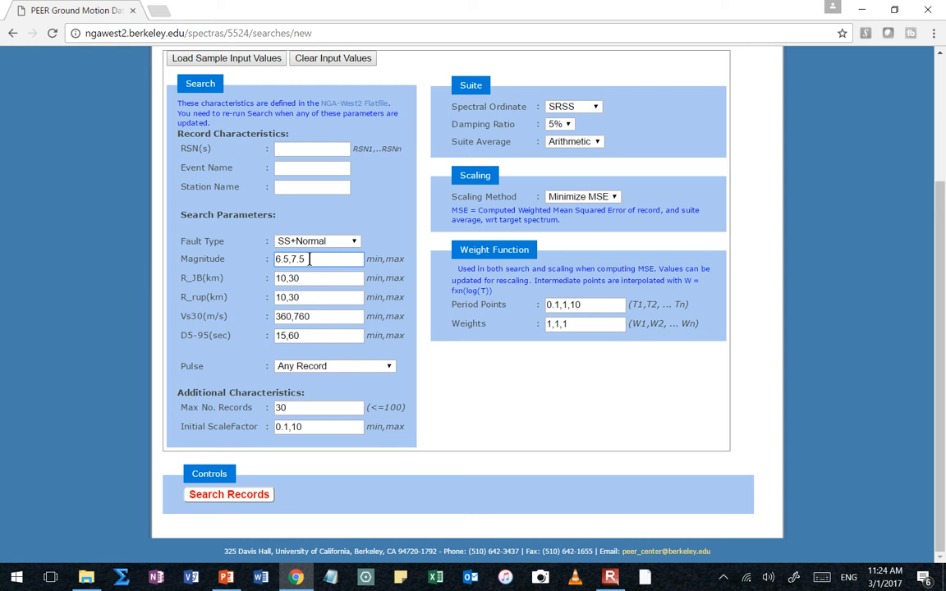
mouse_move(311, 277)
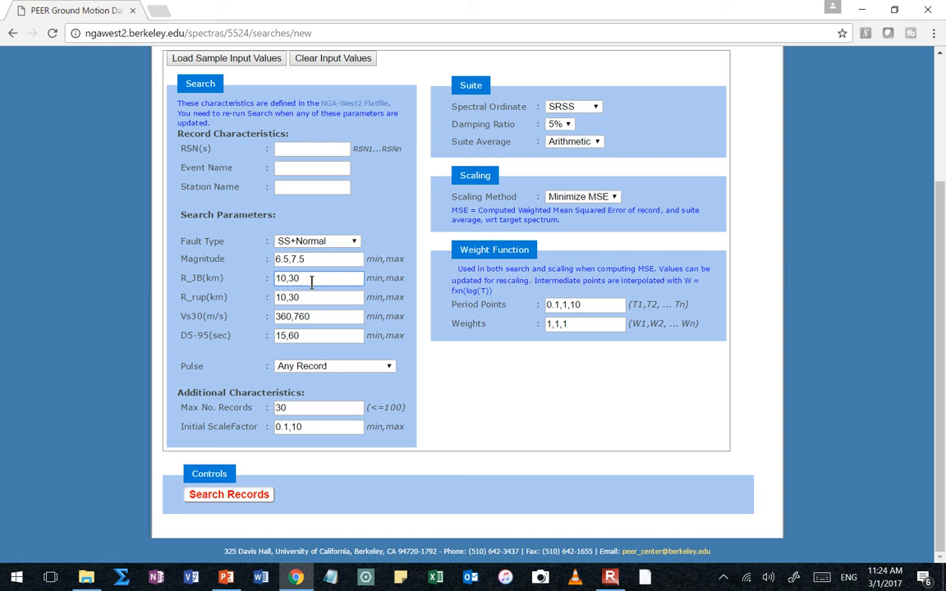
Enter range values 0 and 10,30, and a D5-95 duration of 15–60 s.
text(0,)
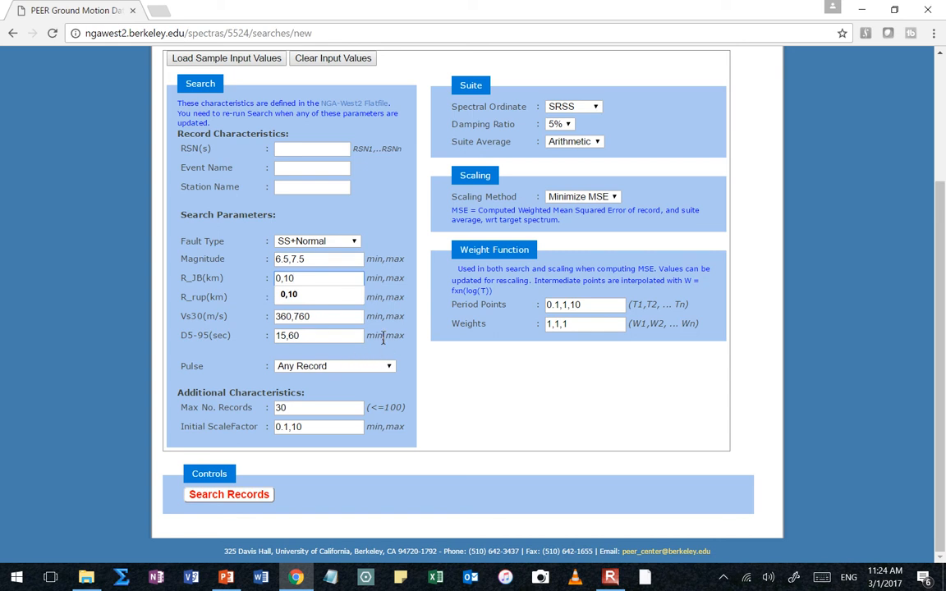
text(10,30)
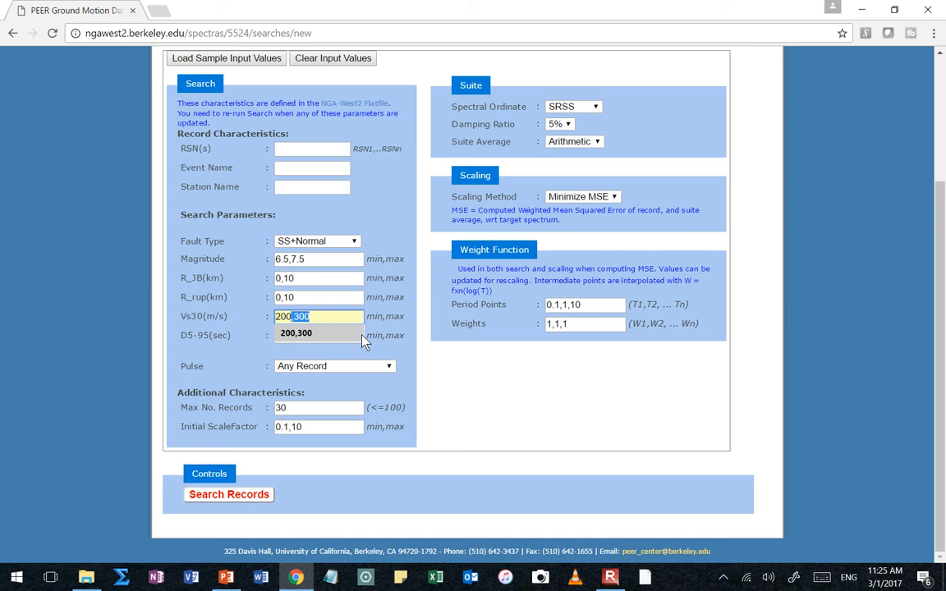
text(15,60)
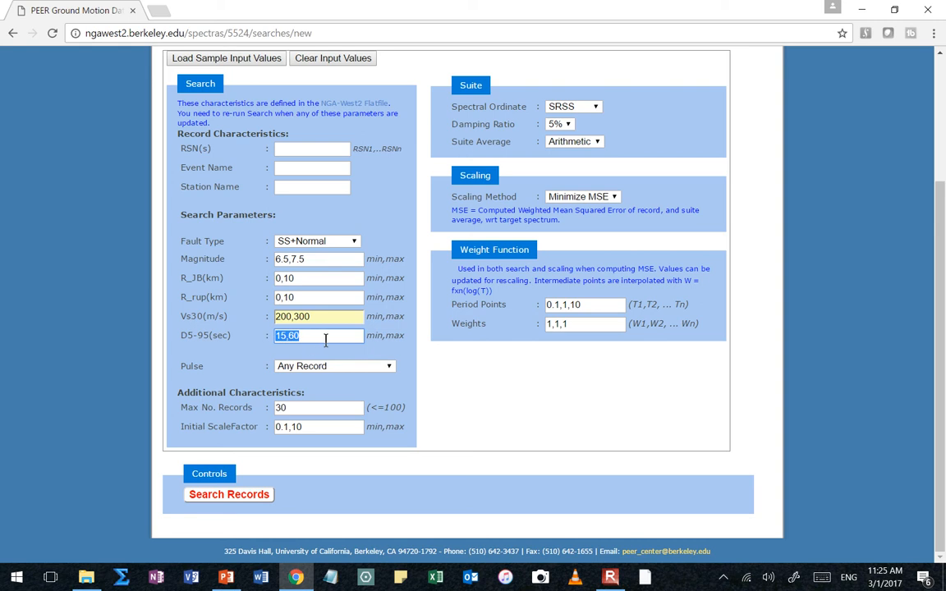
Clear the D5-95 duration range and keep Pulse set to Any Record.
key(Delete)
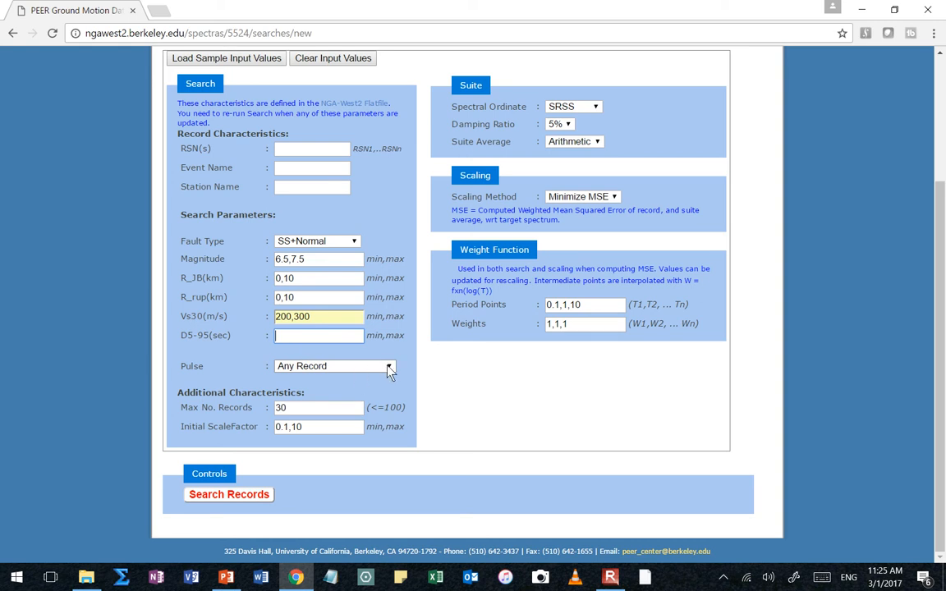
click(333, 366)
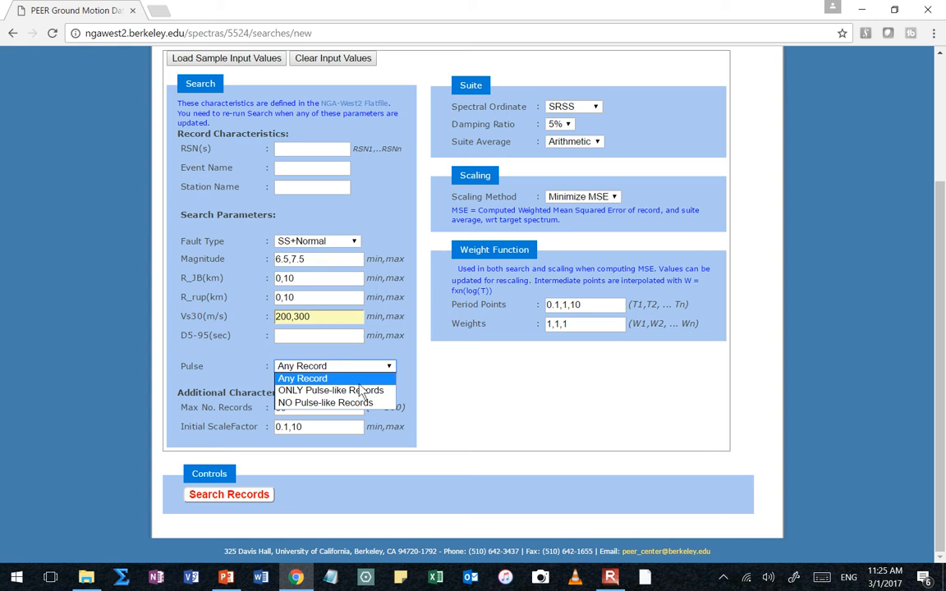
mouse_move(325, 402)
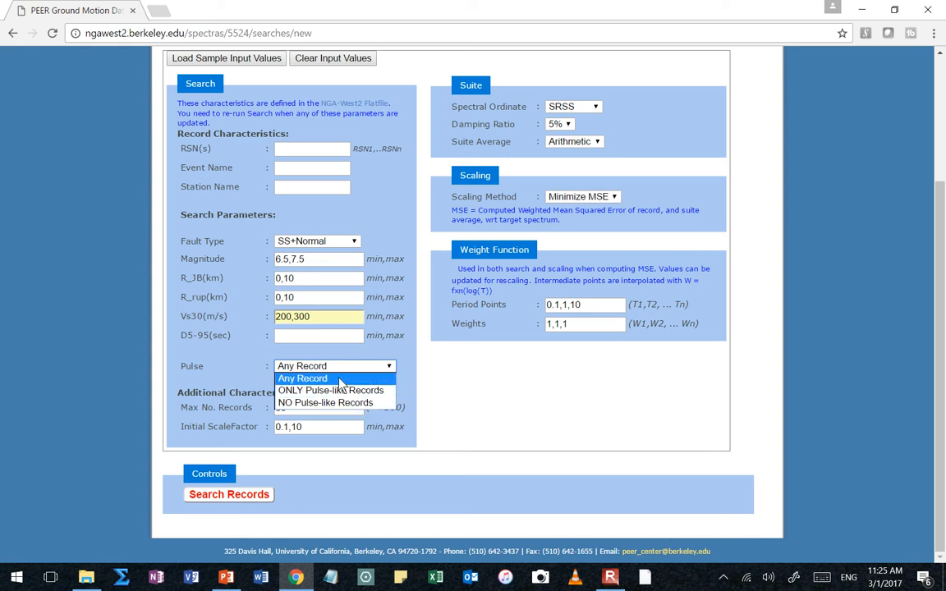
click(302, 378)
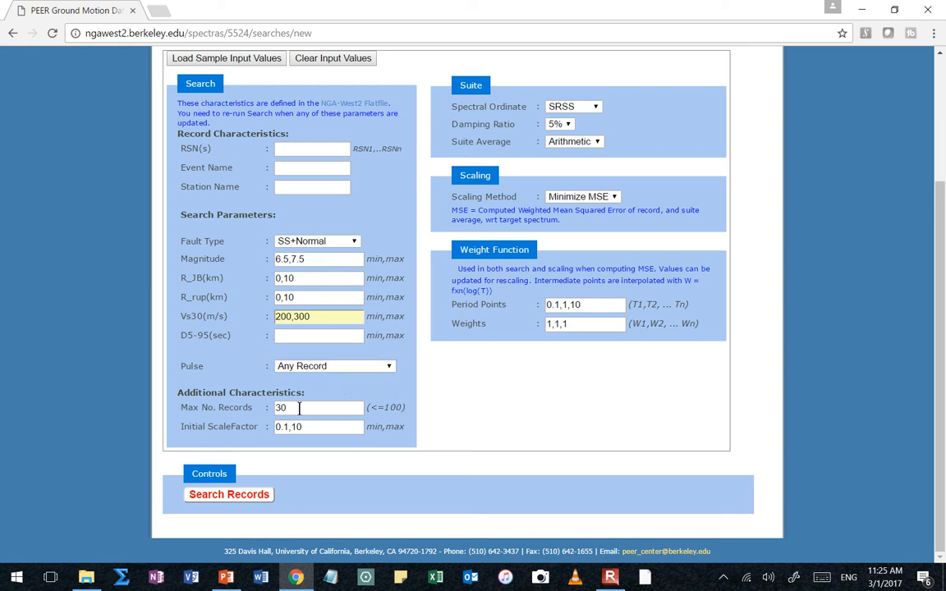
Keep Max No. Records at 30 and set Initial ScaleFactor to 0.5–2.
click(319, 407)
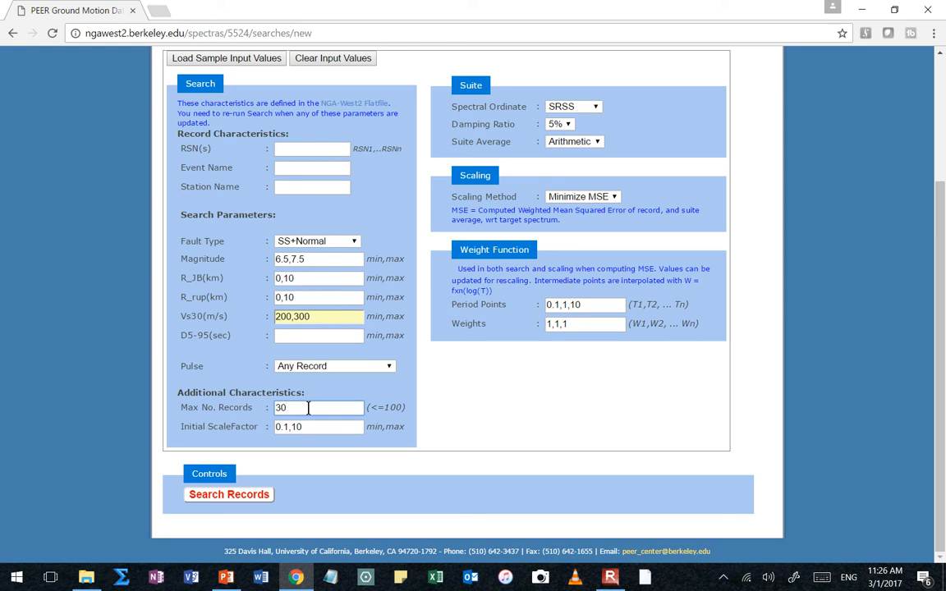
click(318, 407)
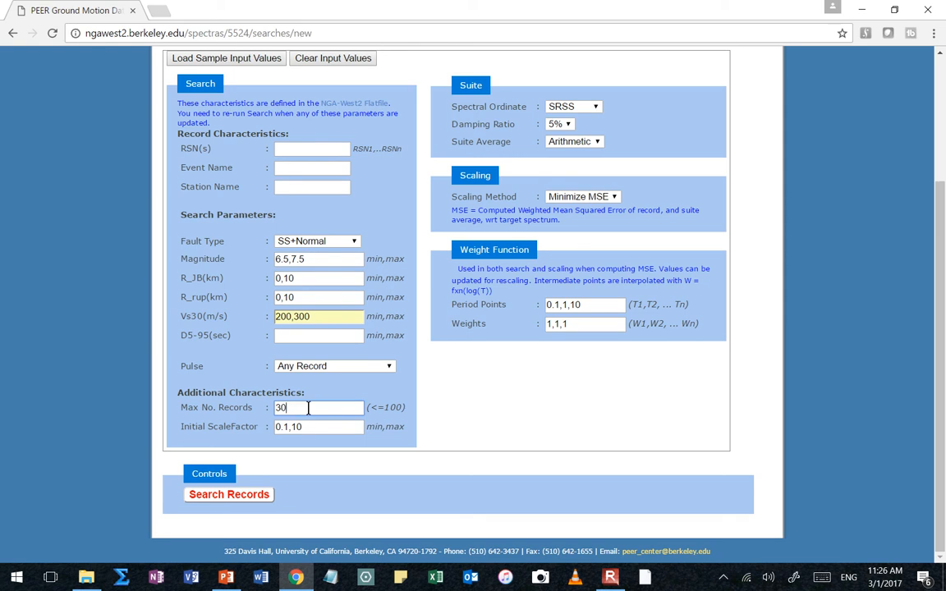
click(319, 426)
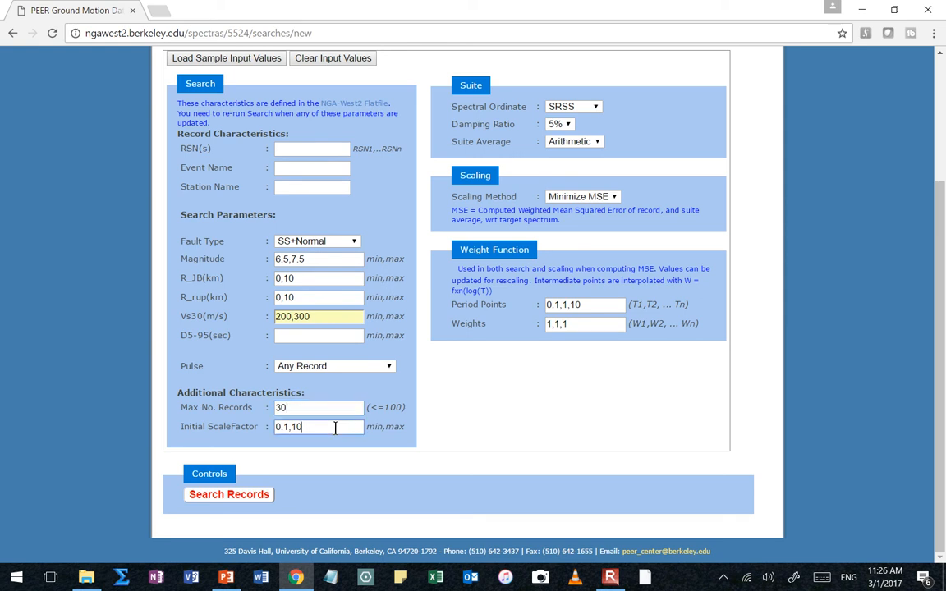
triple_click(319, 426)
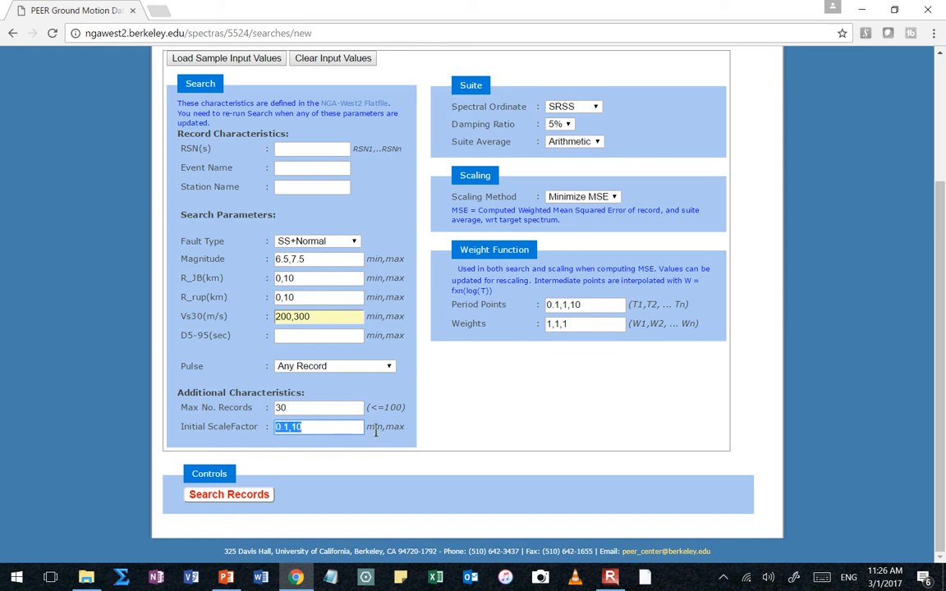
mouse_move(374, 422)
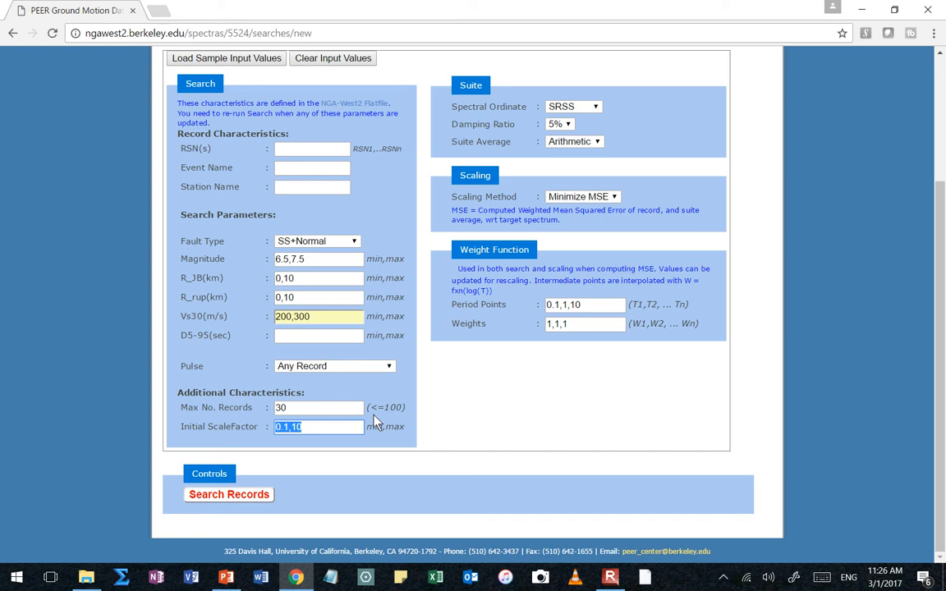
text(0)
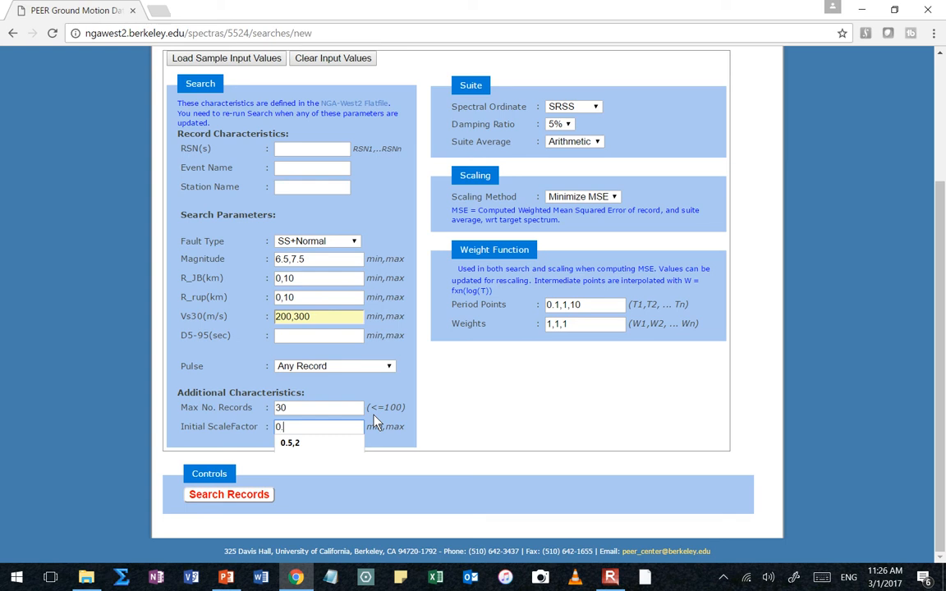
text(.5,2)
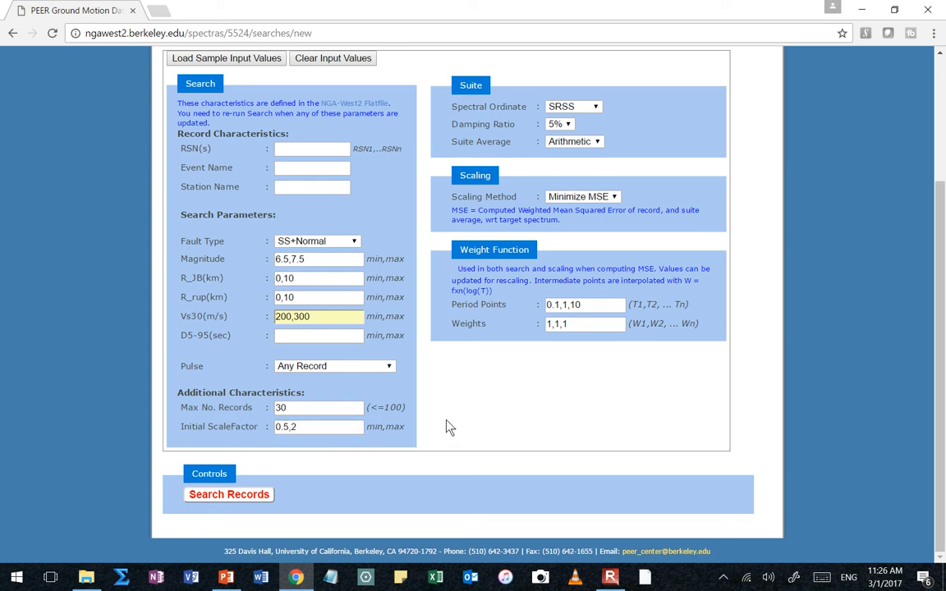
mouse_move(468, 436)
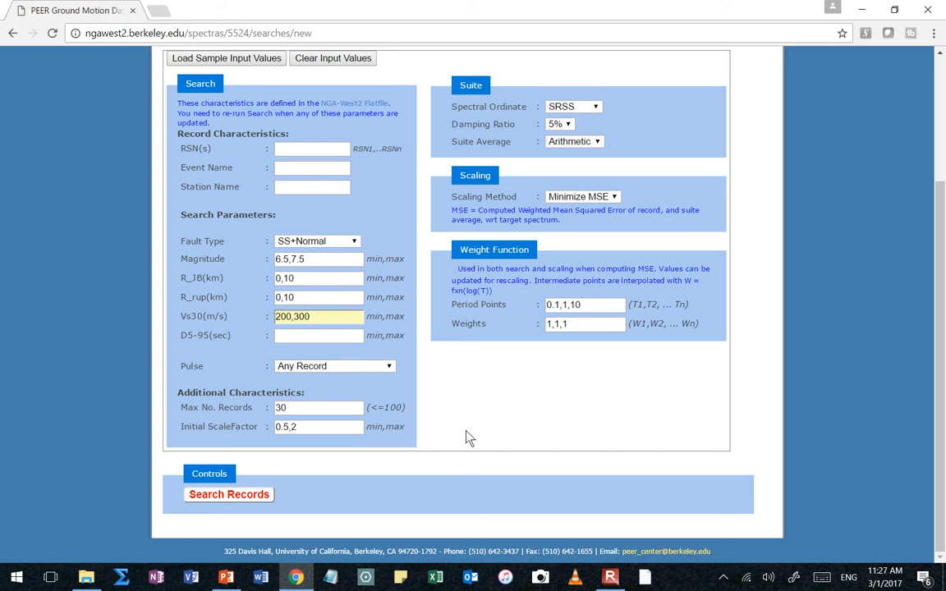
mouse_move(488, 431)
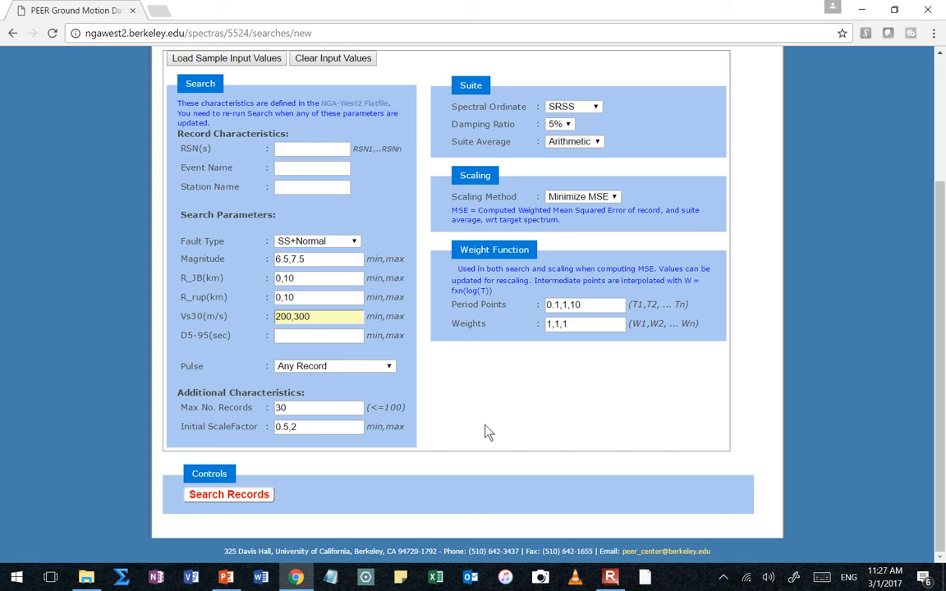
mouse_move(495, 425)
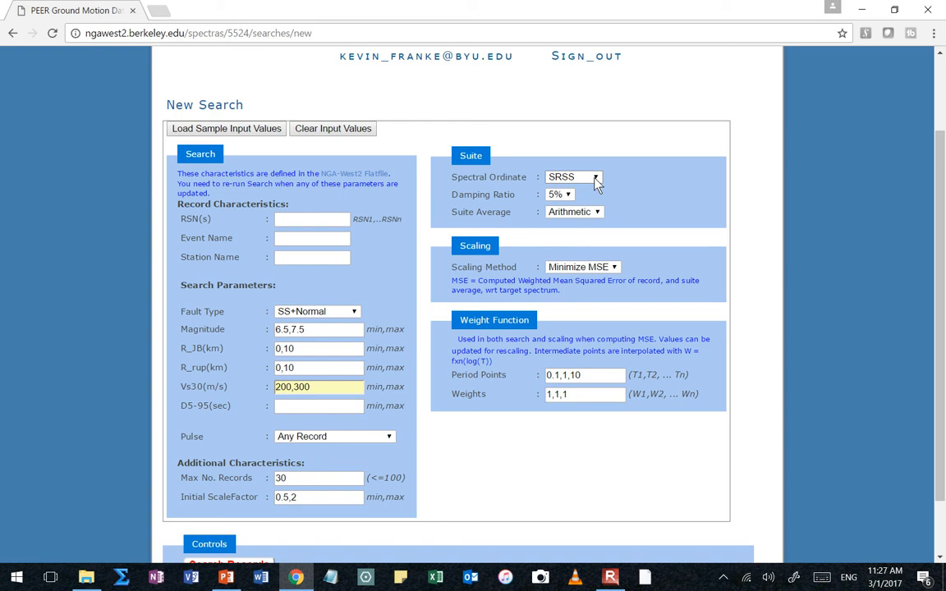
Open the Spectral Ordinate dropdown options.
click(572, 176)
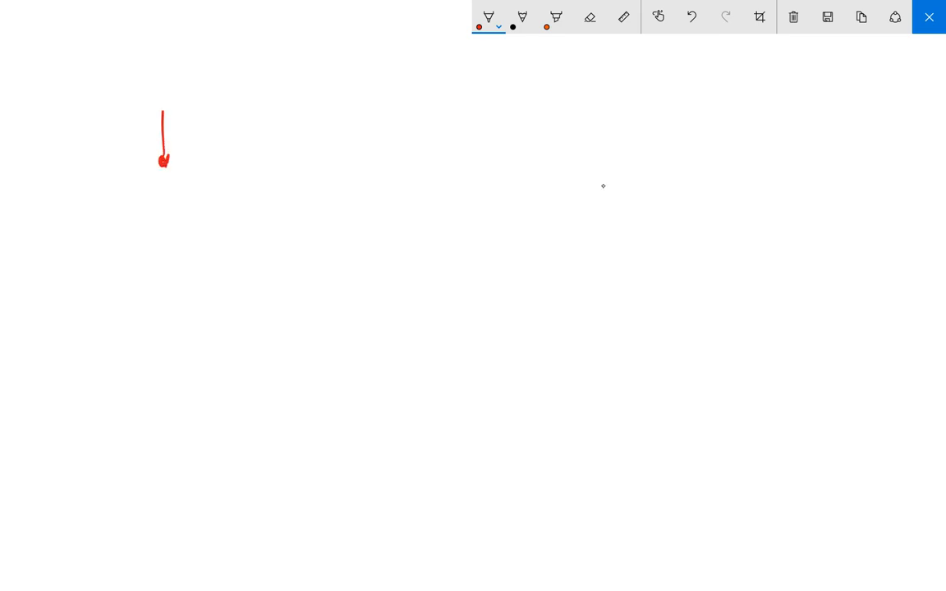
Sketch red axes with oscillating record traces and label the horizontal axis t.
drag(163, 160, 166, 16)
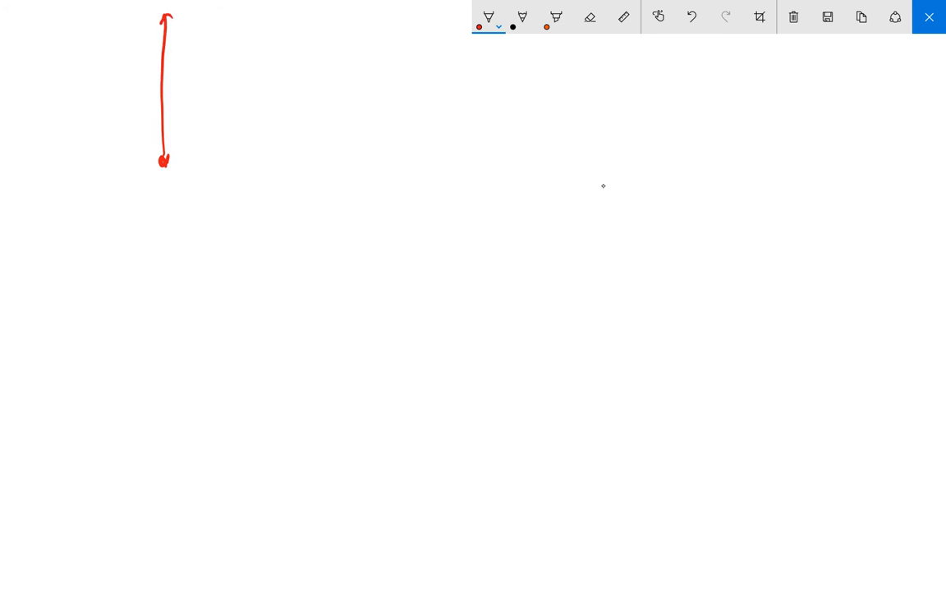
drag(169, 159, 349, 157)
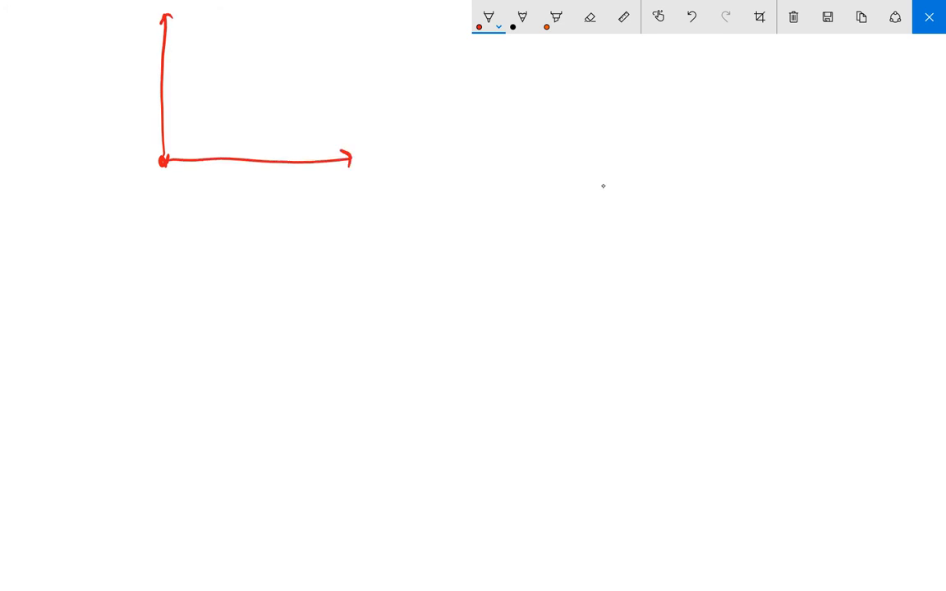
drag(168, 156, 279, 160)
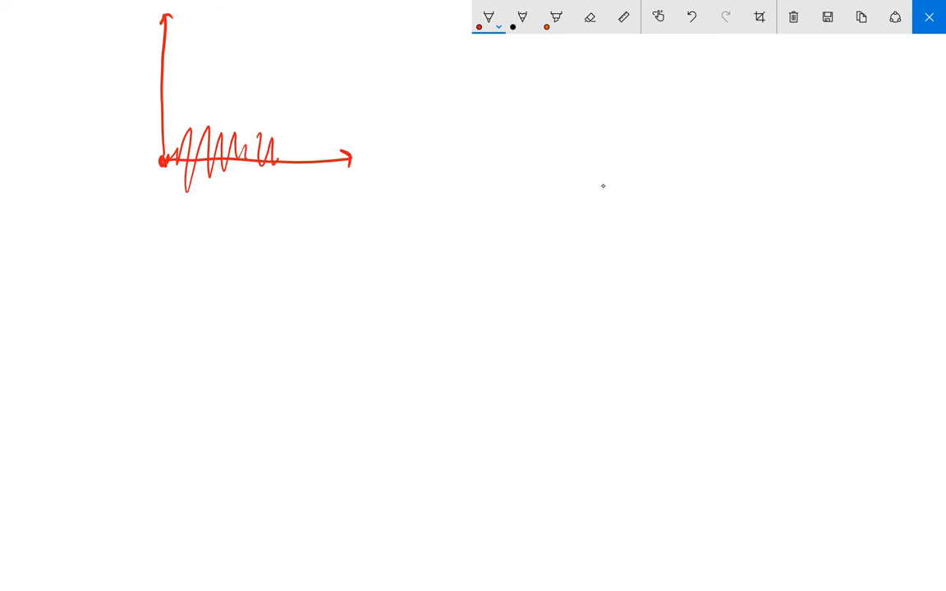
drag(271, 156, 336, 163)
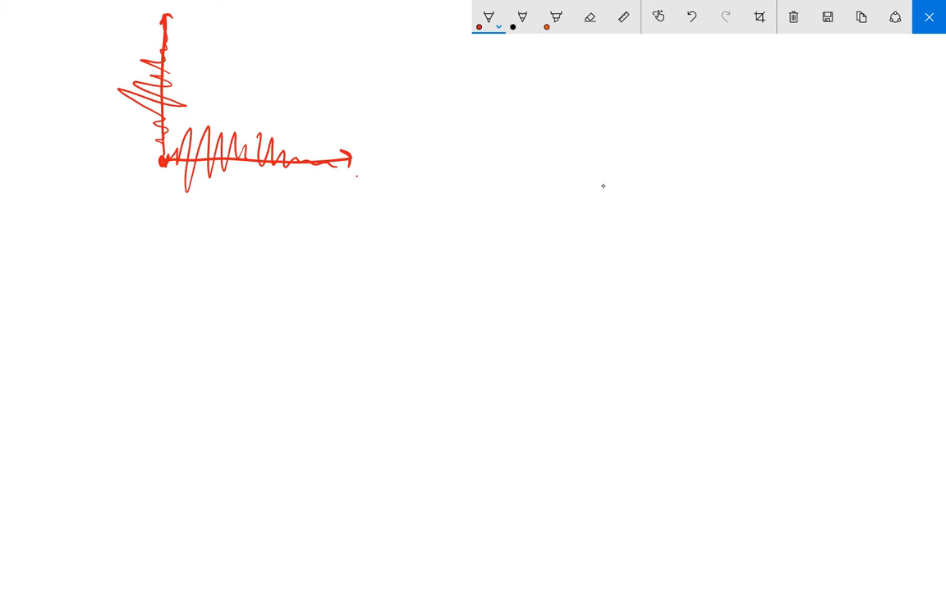
drag(353, 176, 359, 197)
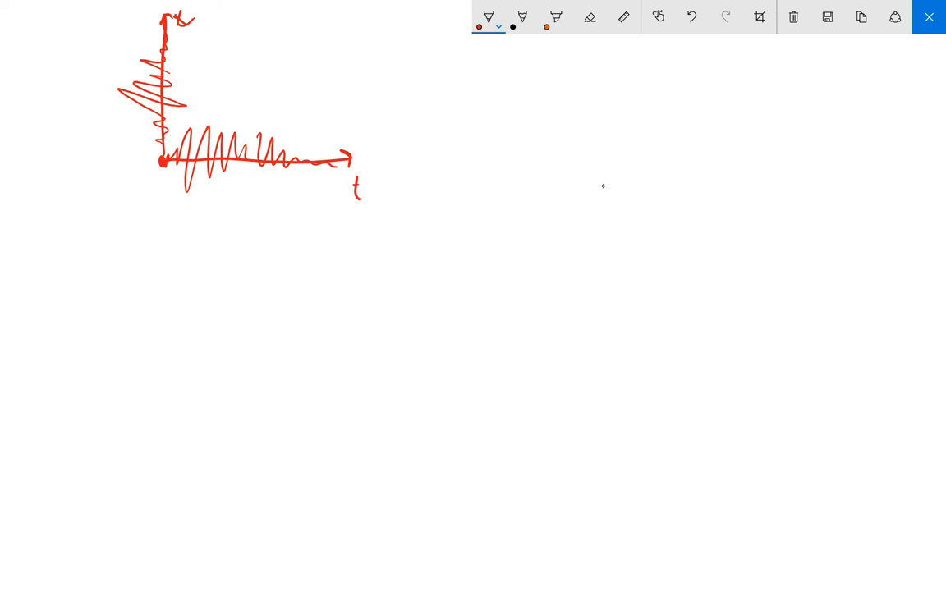
Label the sketch Record 1 and write the underlined column headings.
drag(179, 12, 187, 21)
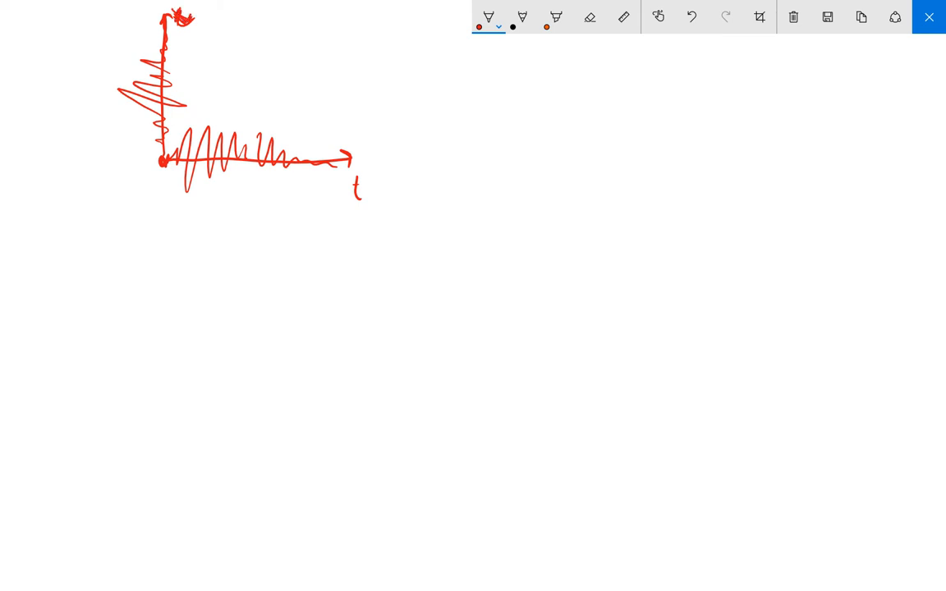
mouse_move(604, 186)
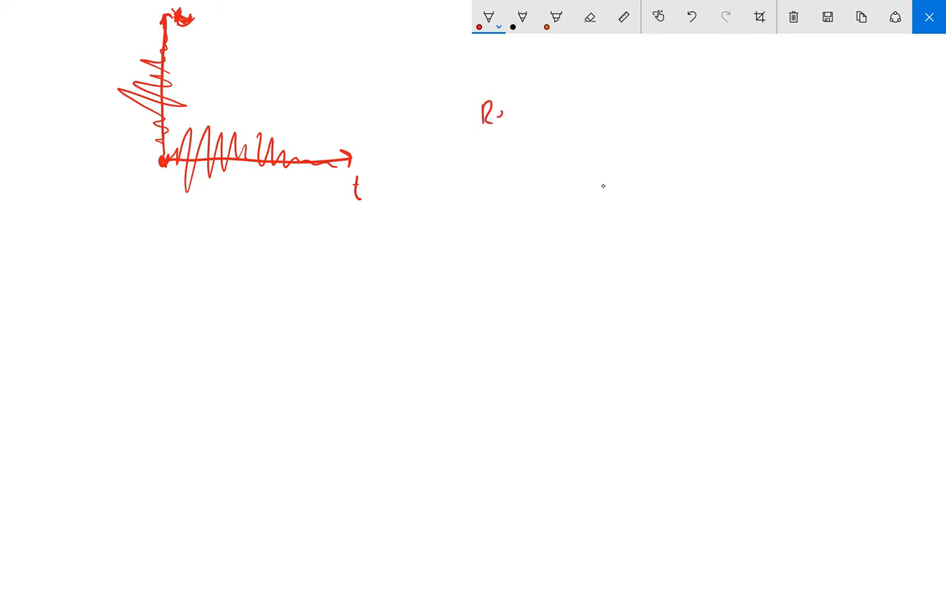
text(ecord)
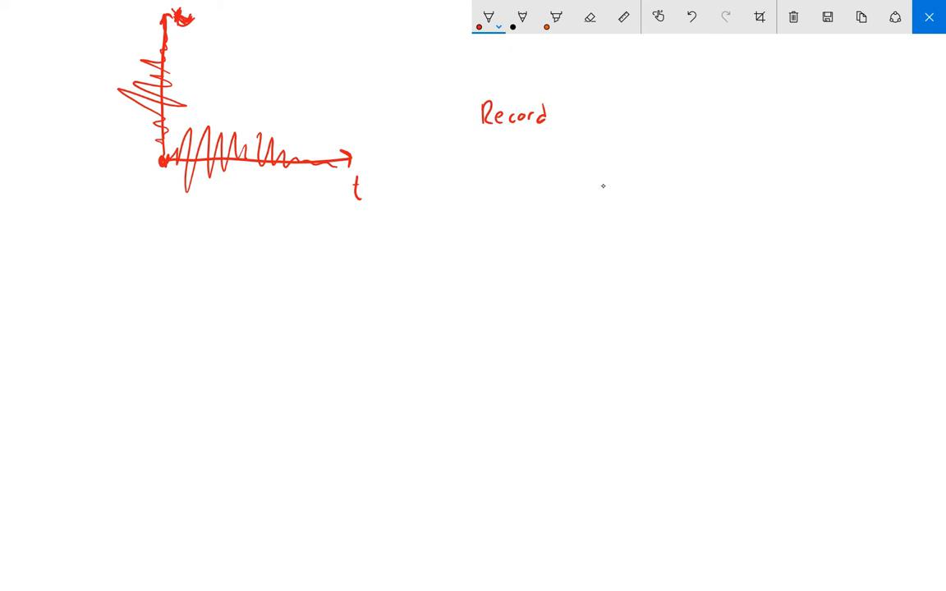
drag(559, 102, 565, 128)
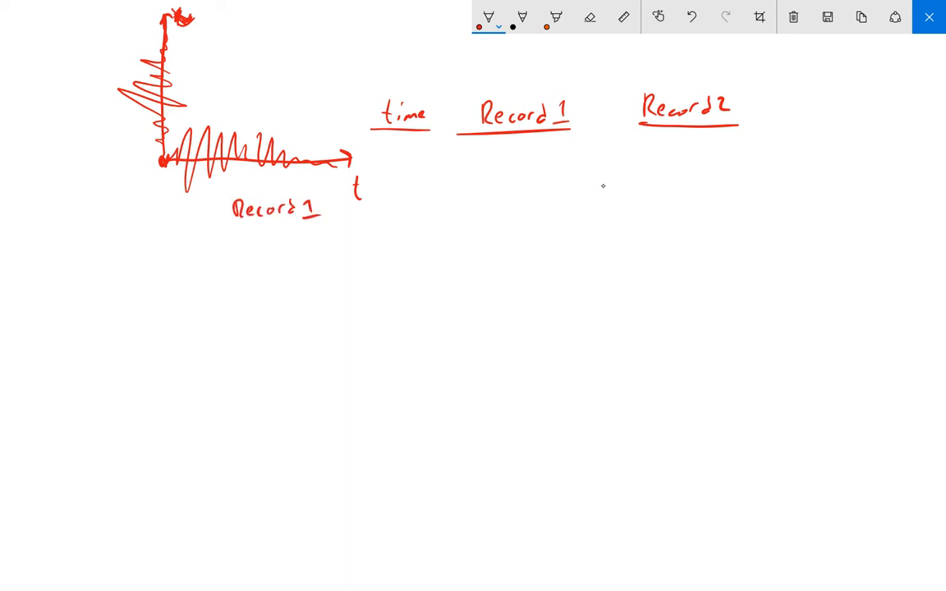
Write Record 2 by the vertical axis and fill table rows starting at time 0.01.
text(Re)
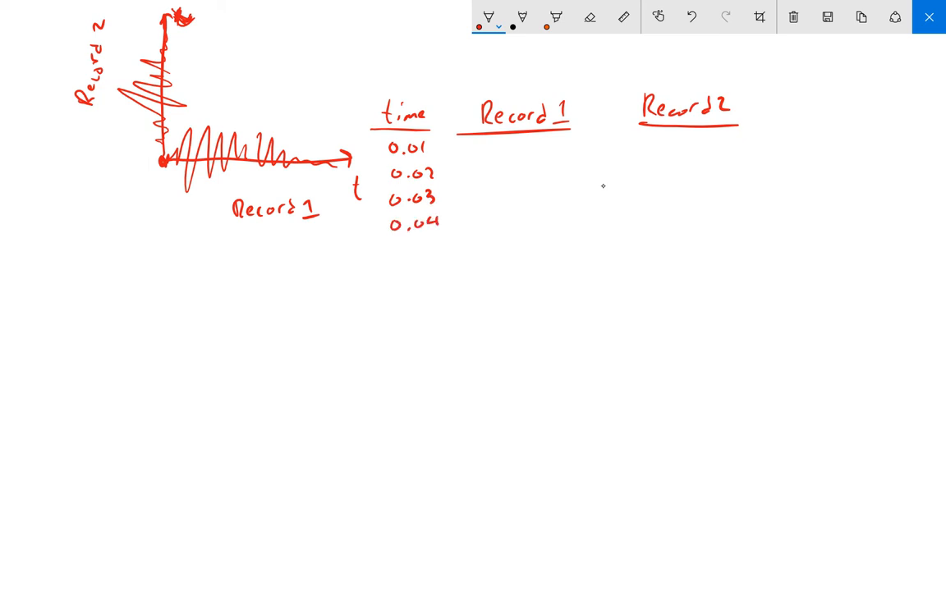
drag(416, 246, 412, 308)
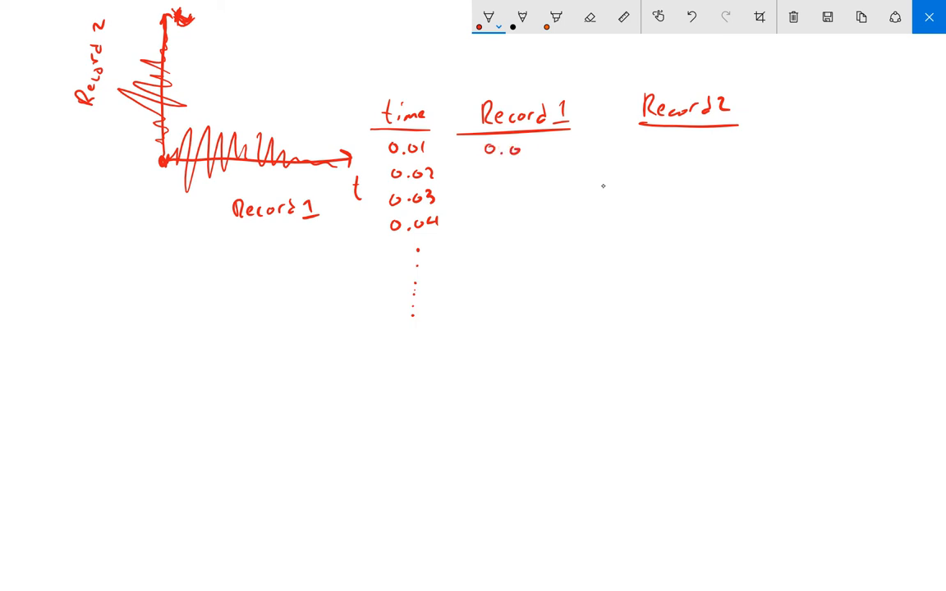
text(0.01)
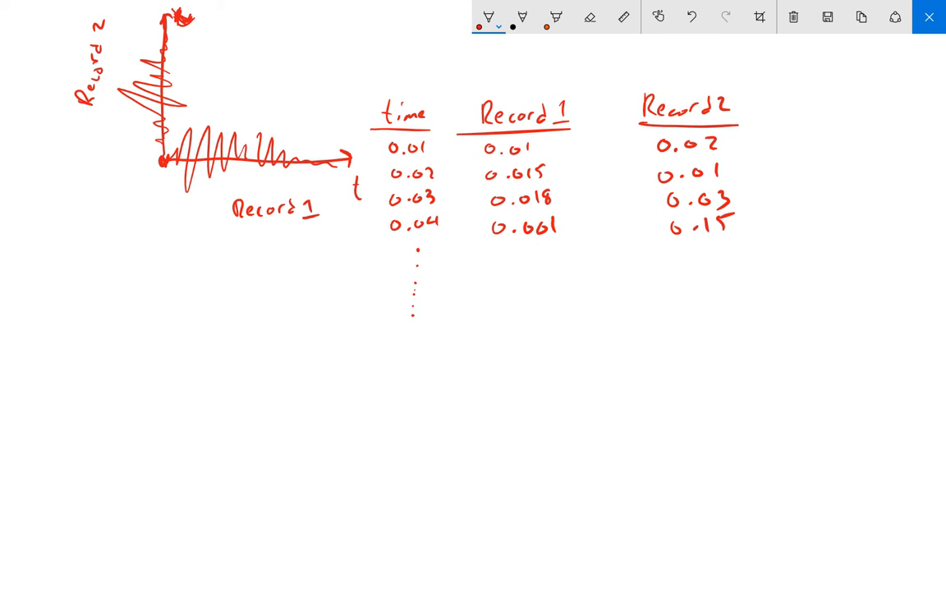
Sketch the formula √(Record 1² + Record 2²) and label it RSS.
drag(468, 398, 673, 353)
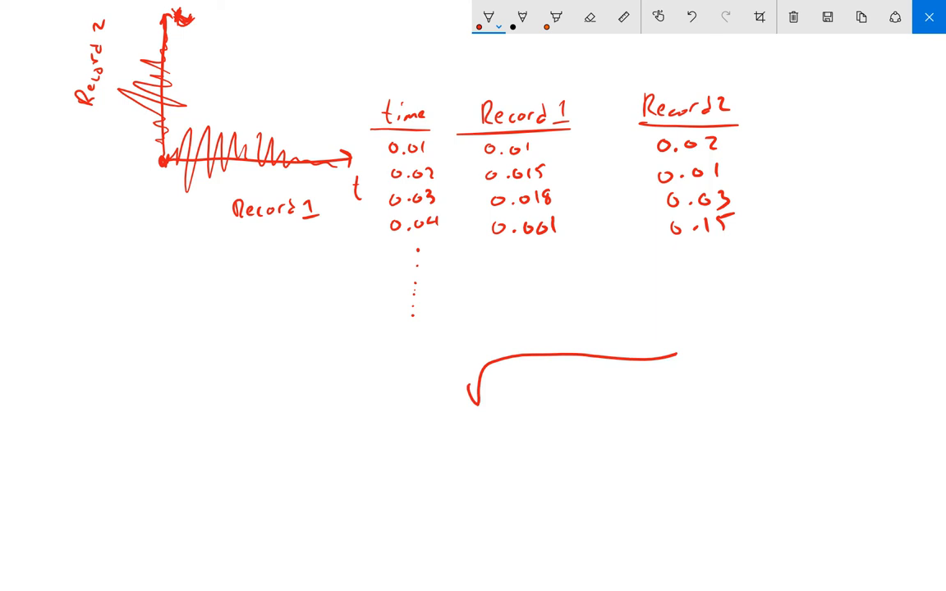
drag(502, 371, 499, 400)
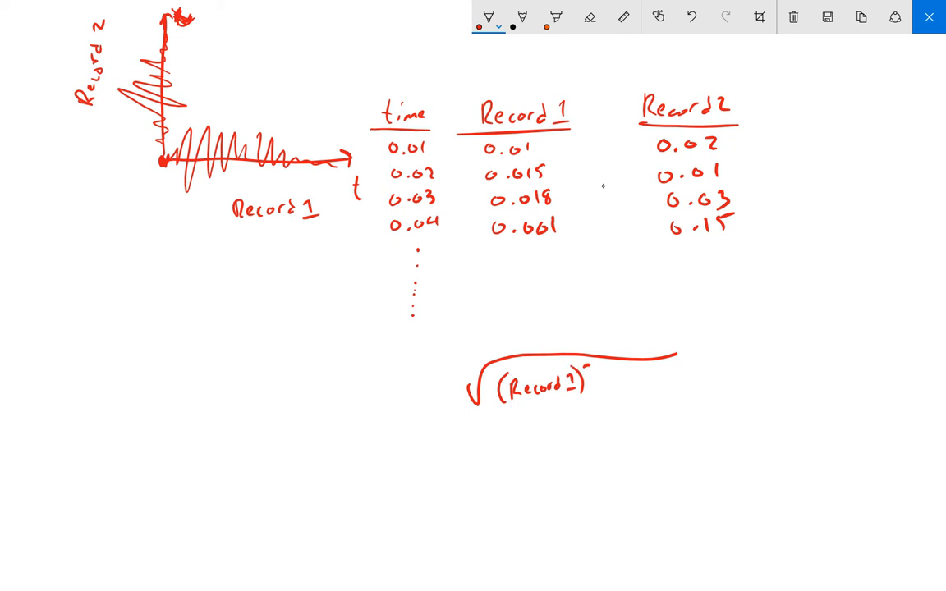
drag(591, 377, 648, 377)
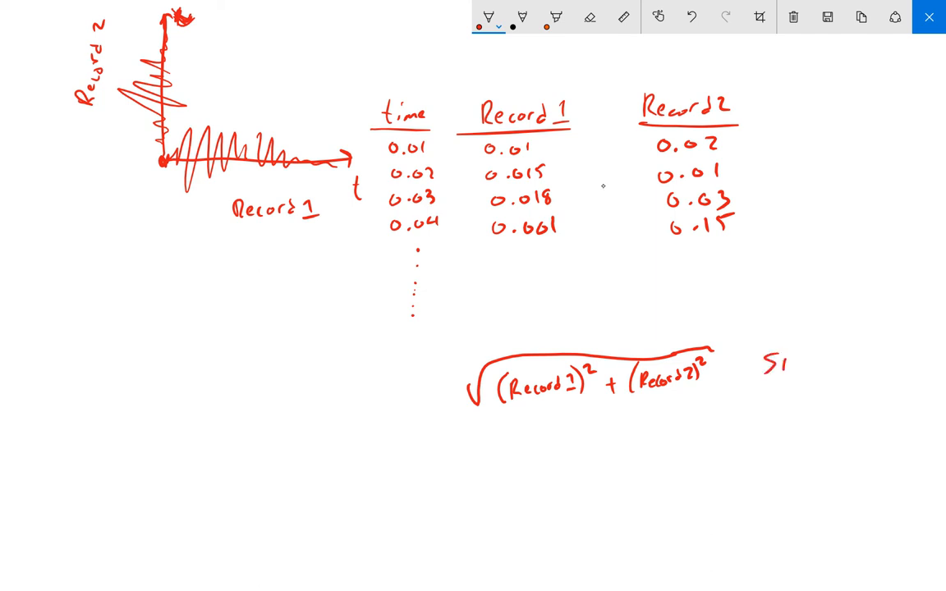
text(RSS)
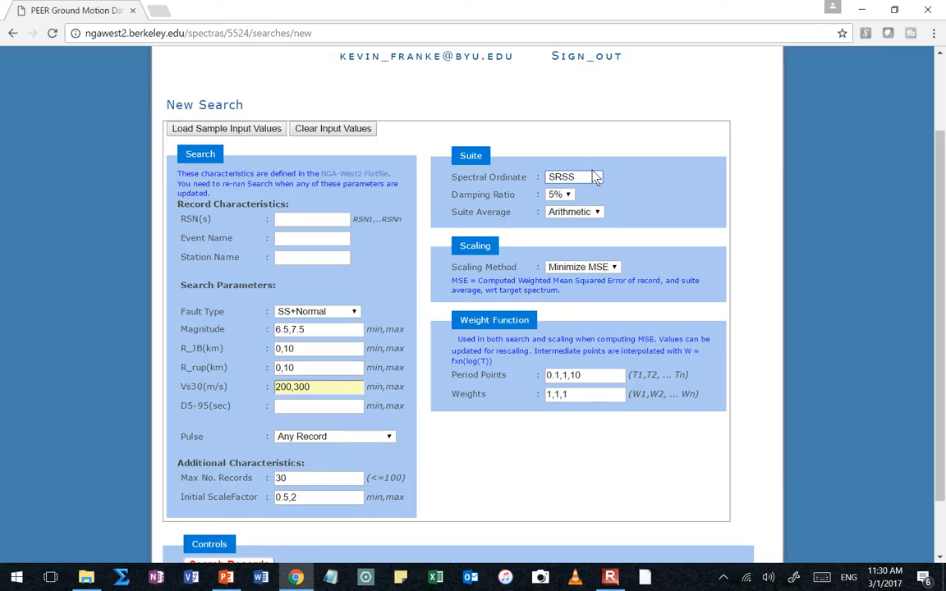
Return to the two-record sketch and annotate it with the pen.
click(572, 176)
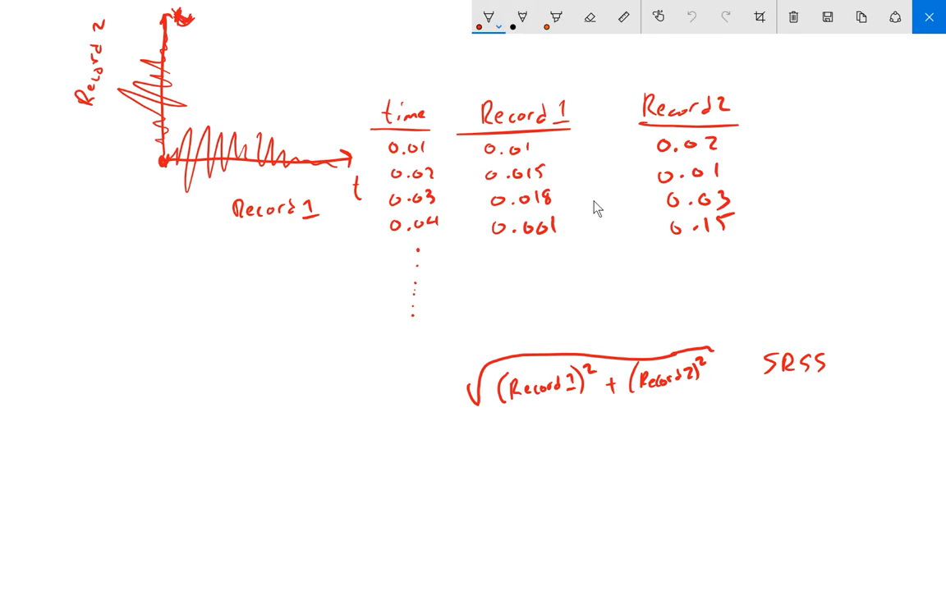
drag(176, 70, 242, 107)
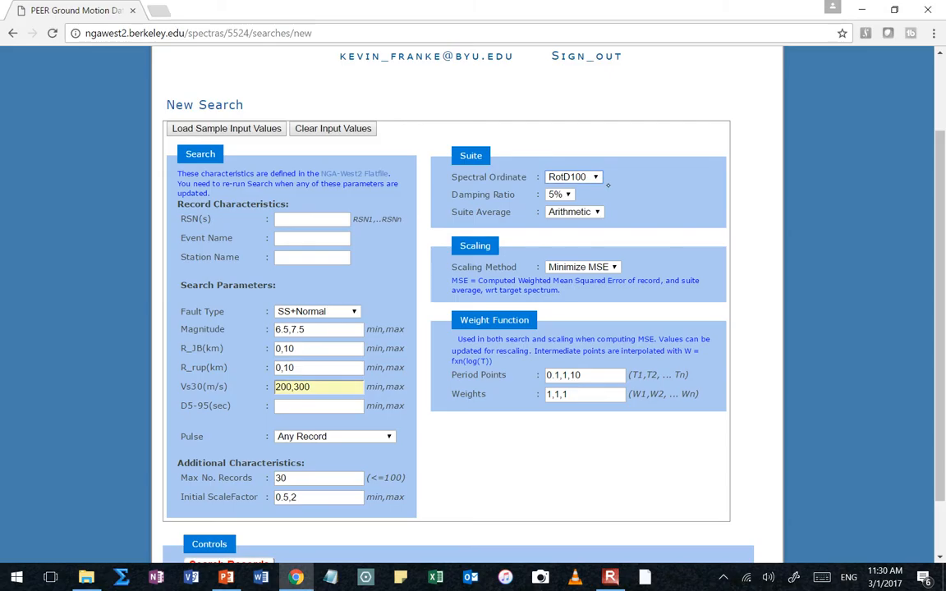
Pick GeoMean from the Spectral Ordinate options list.
click(573, 177)
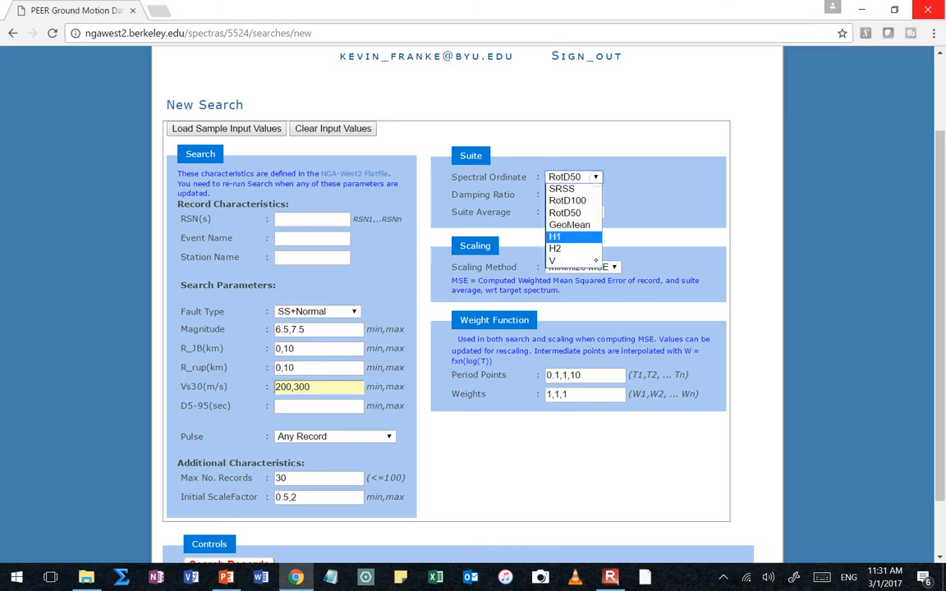
click(569, 224)
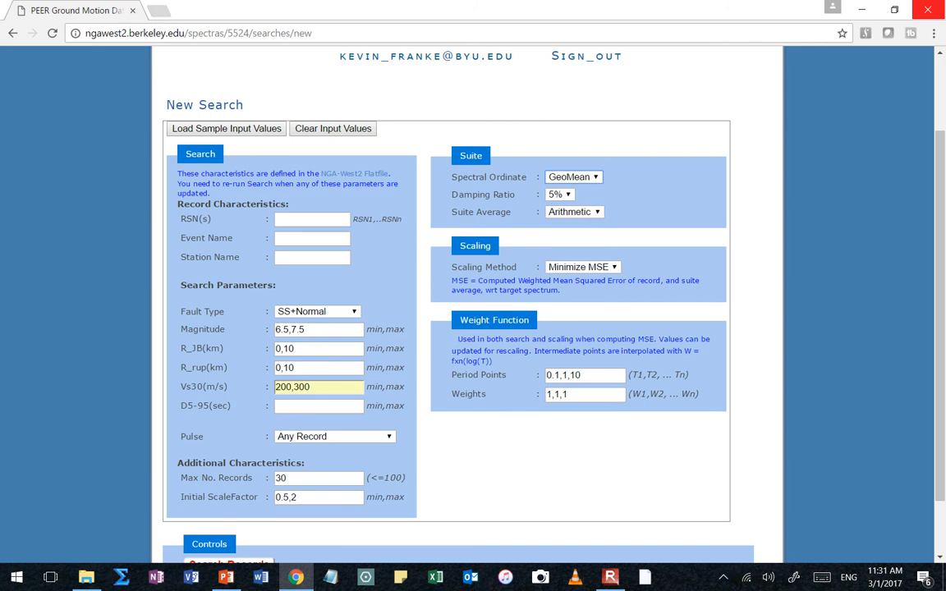
mouse_move(600, 184)
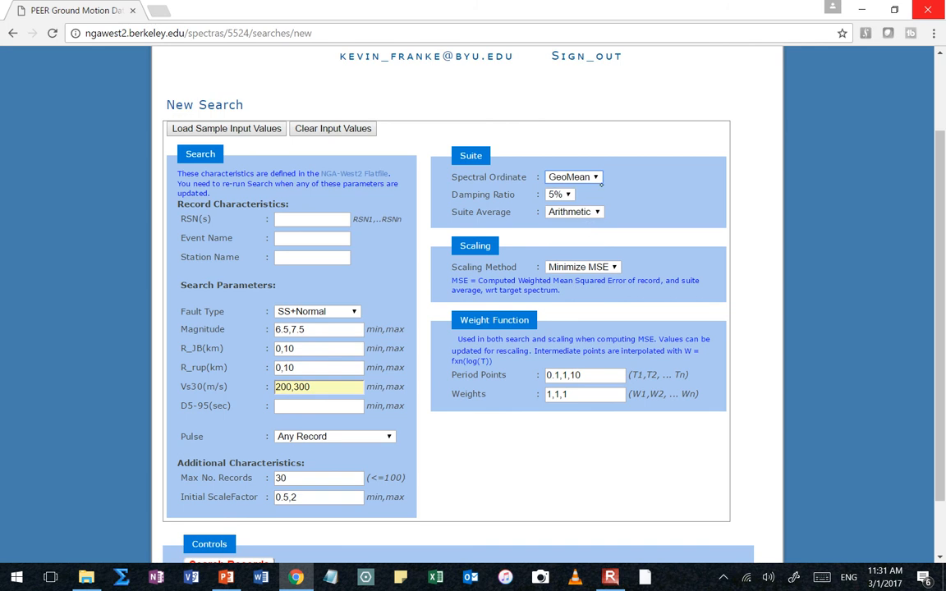
List the spectral ordinate choices SRSS, RotD100, RotD50, GeoMean, H1, H2 and V.
click(573, 177)
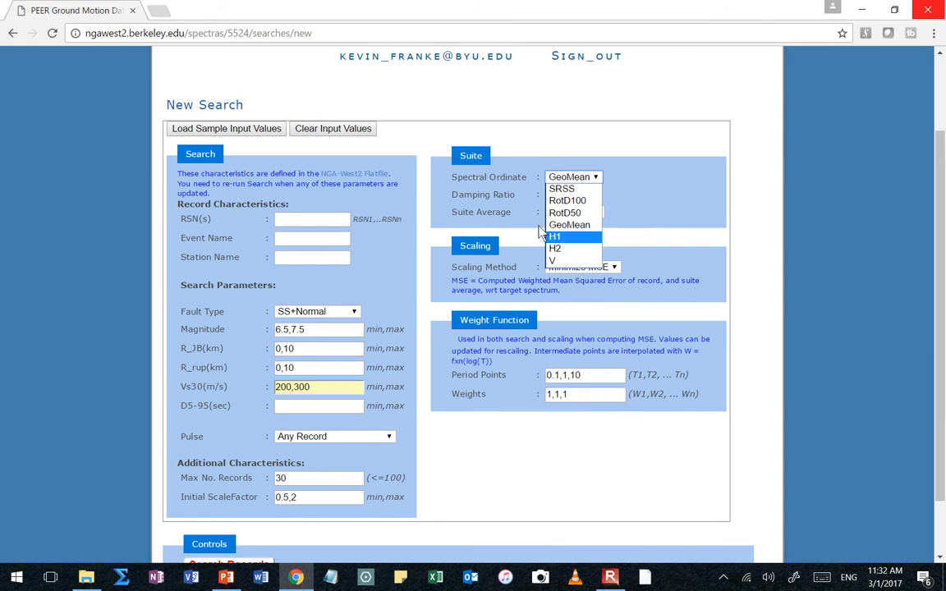
mouse_move(532, 237)
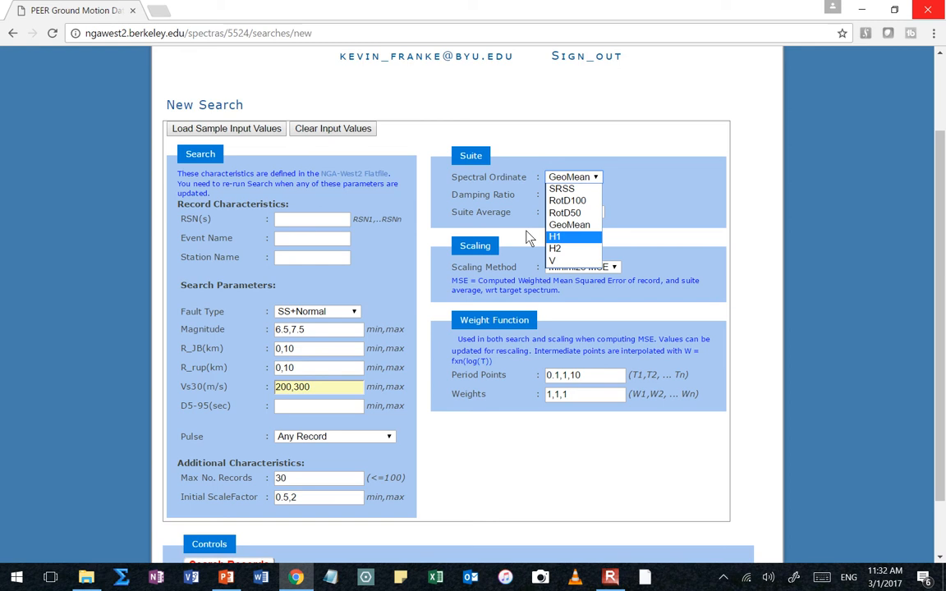
mouse_move(557, 235)
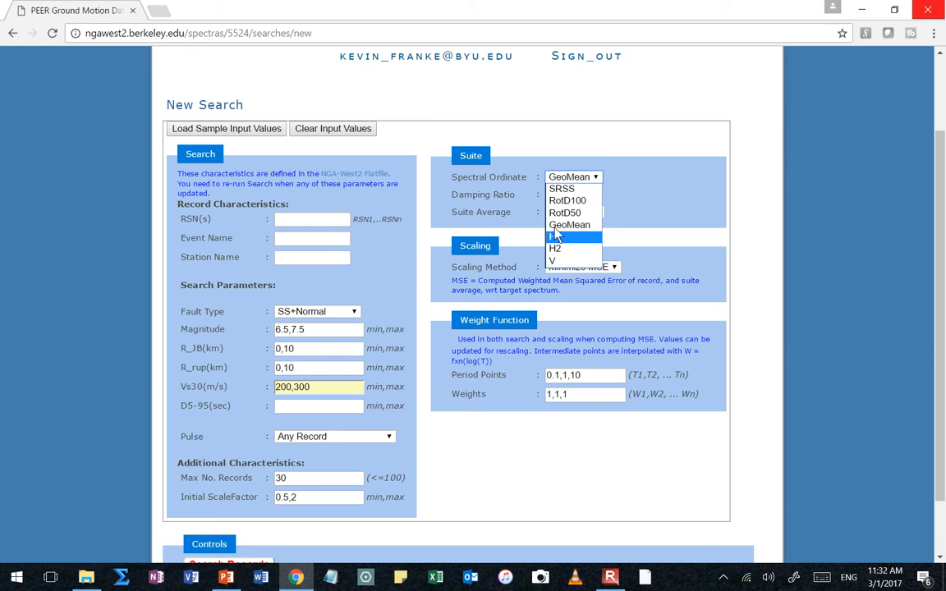
Switch the Spectral Ordinate from GeoMean to H1.
click(554, 237)
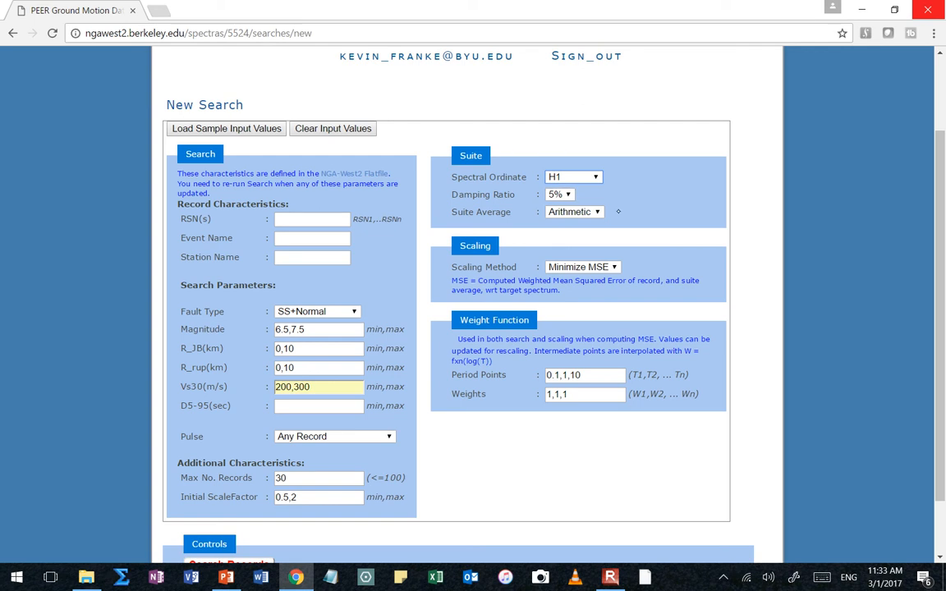
click(574, 212)
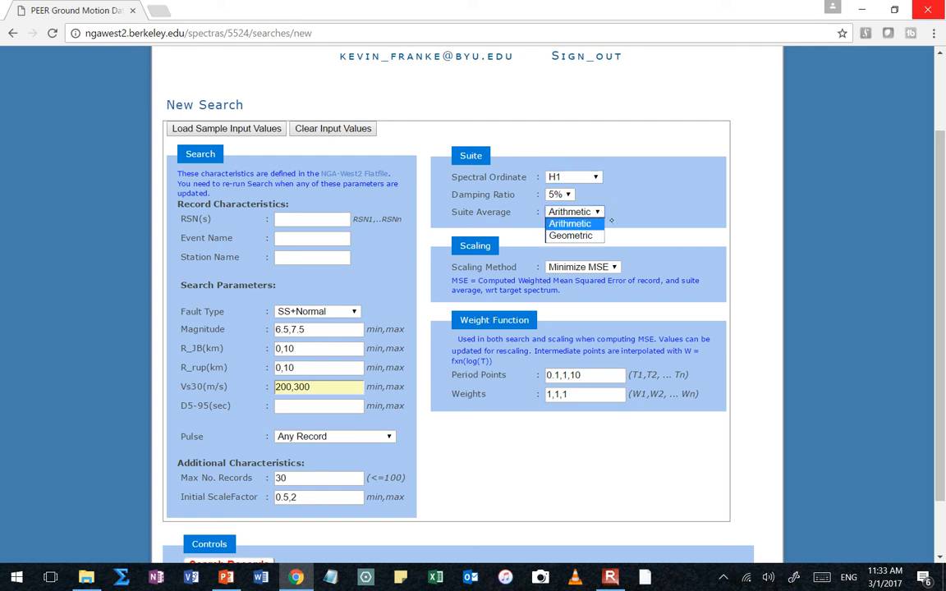
mouse_move(570, 236)
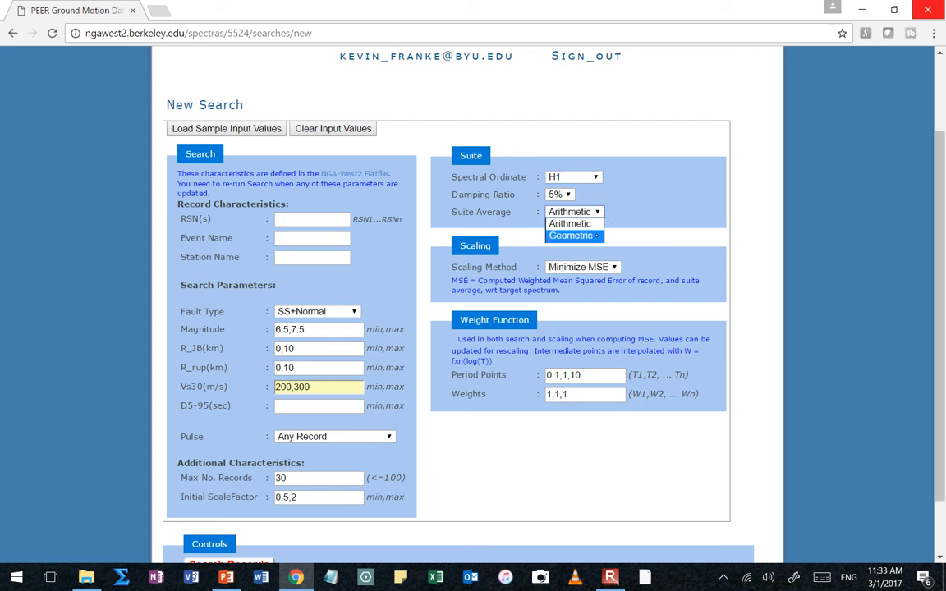
click(569, 223)
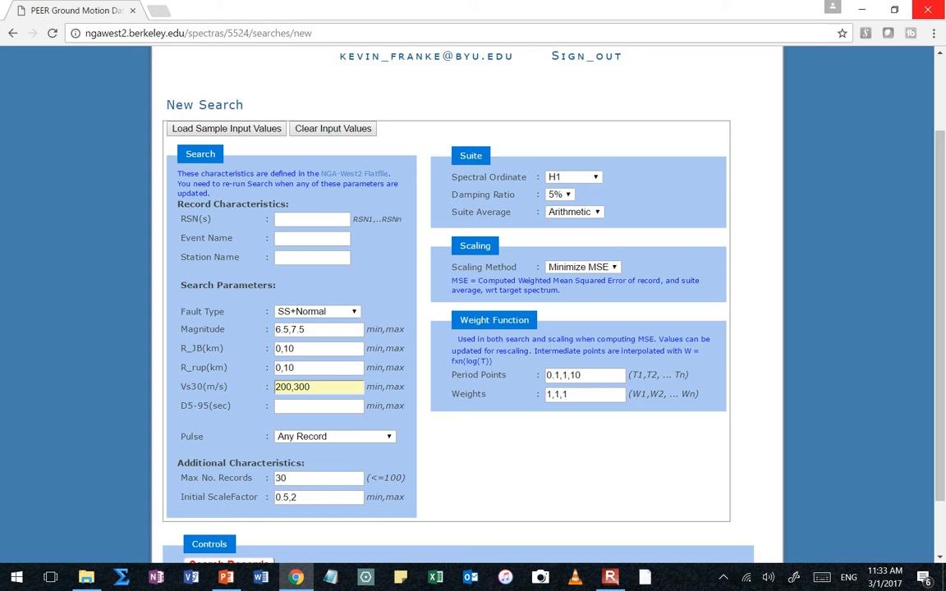
mouse_move(600, 361)
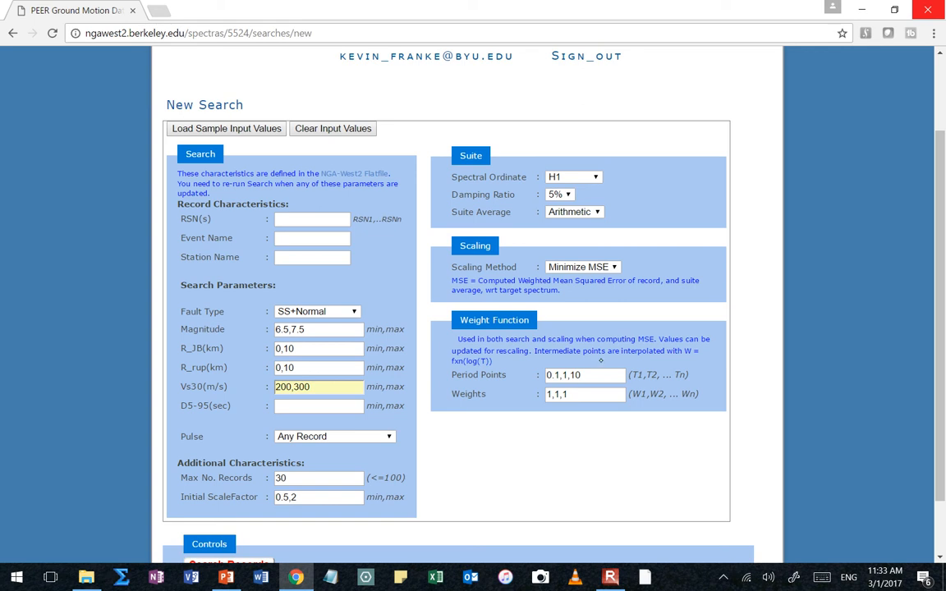
mouse_move(574, 284)
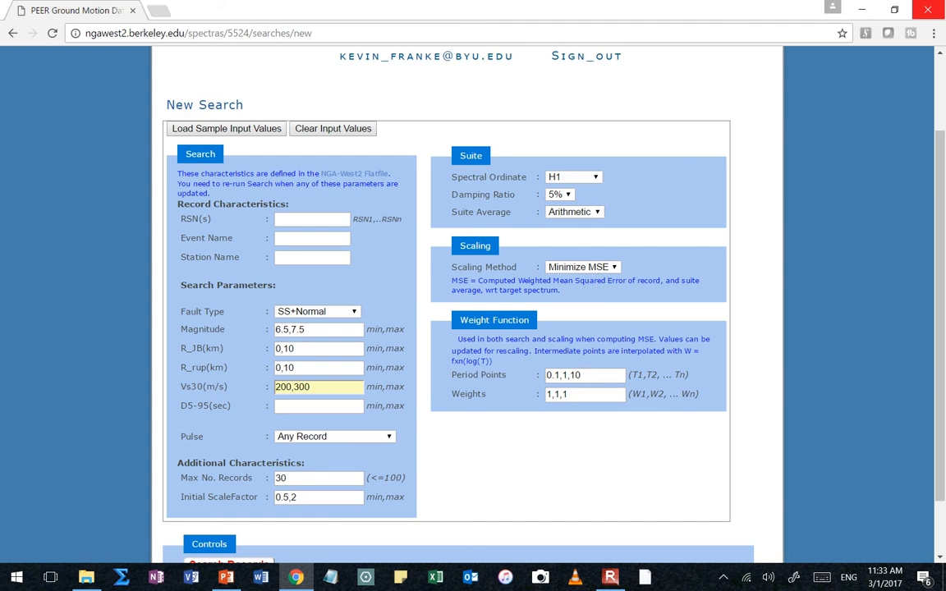
Select the existing Period Points text 0.1,1,10.
click(585, 374)
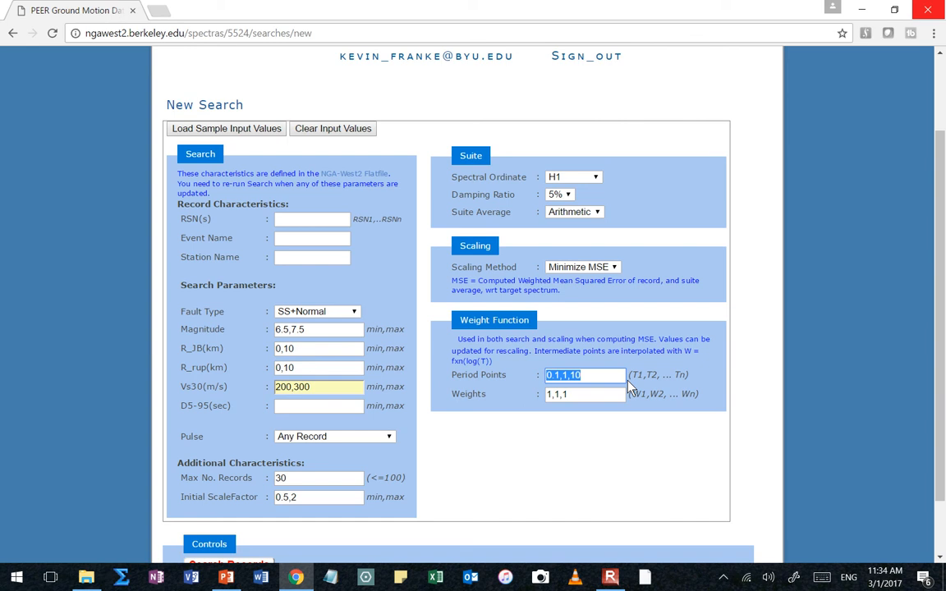
mouse_move(436, 532)
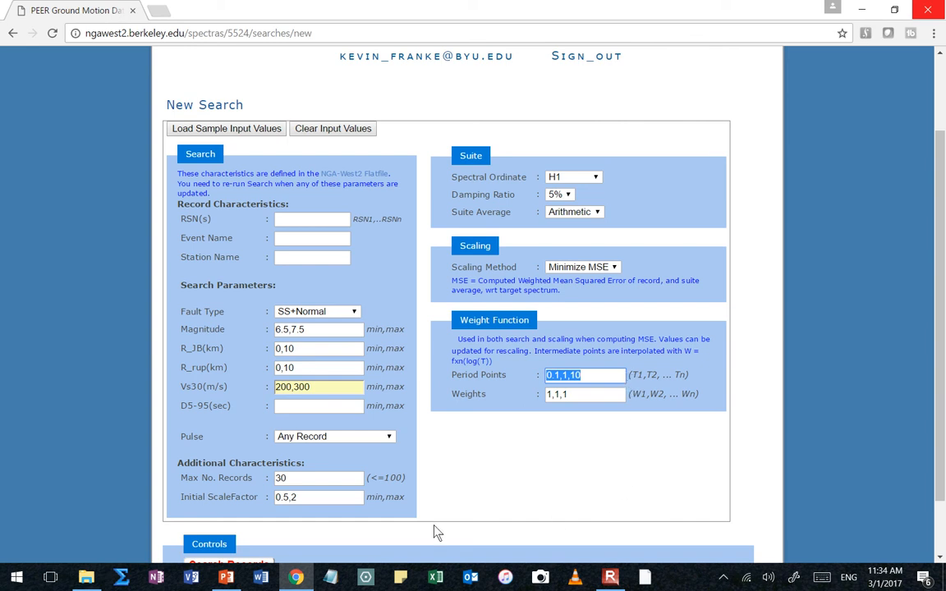
View PowerPoint slide 7 on focusing on the 0.2TN–1.5TN period range.
click(226, 576)
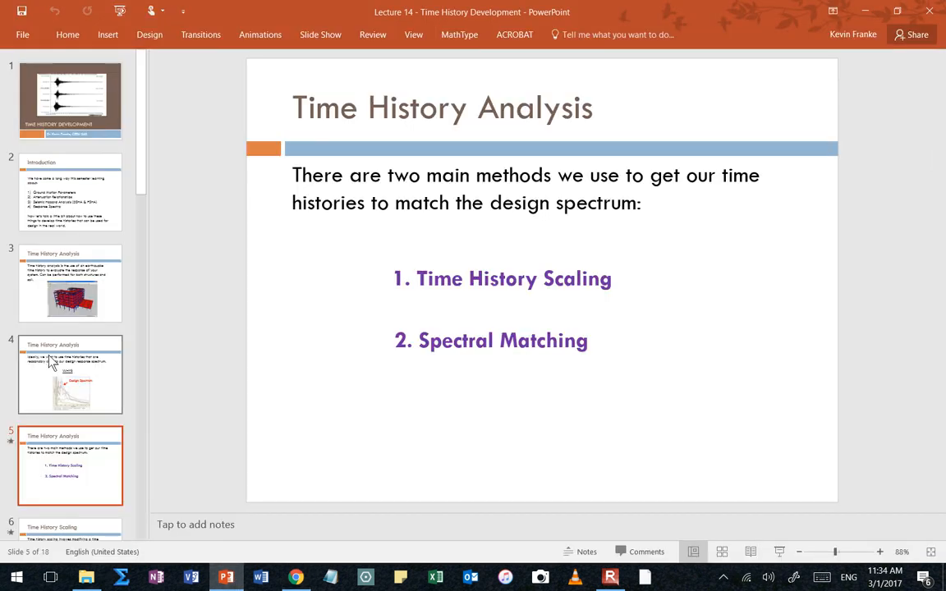
scroll(down, 3)
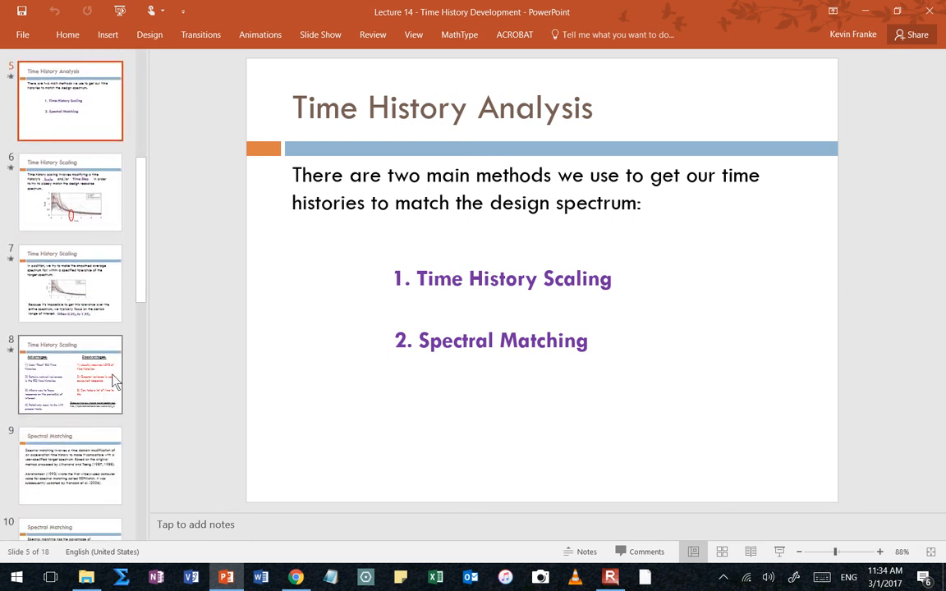
click(70, 282)
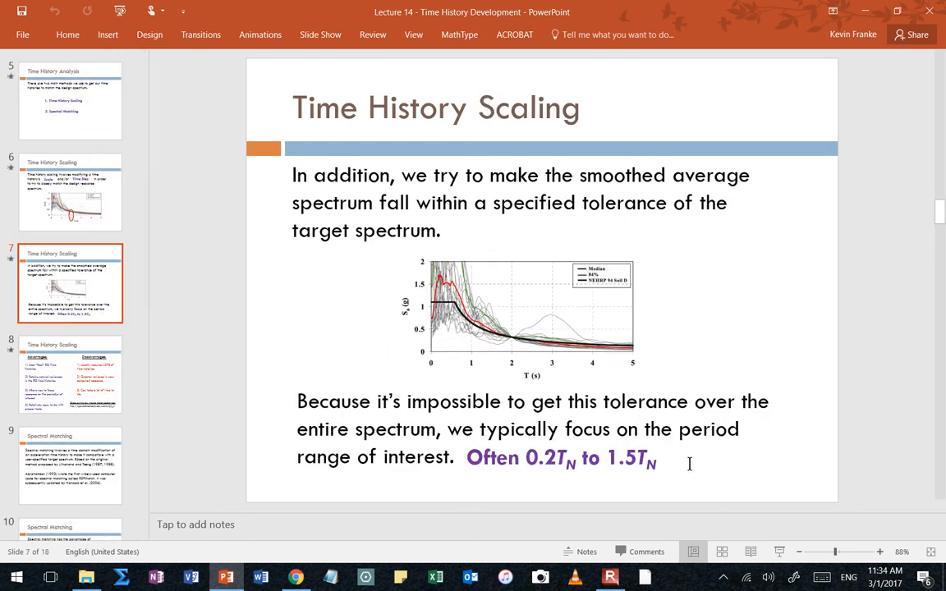
click(558, 458)
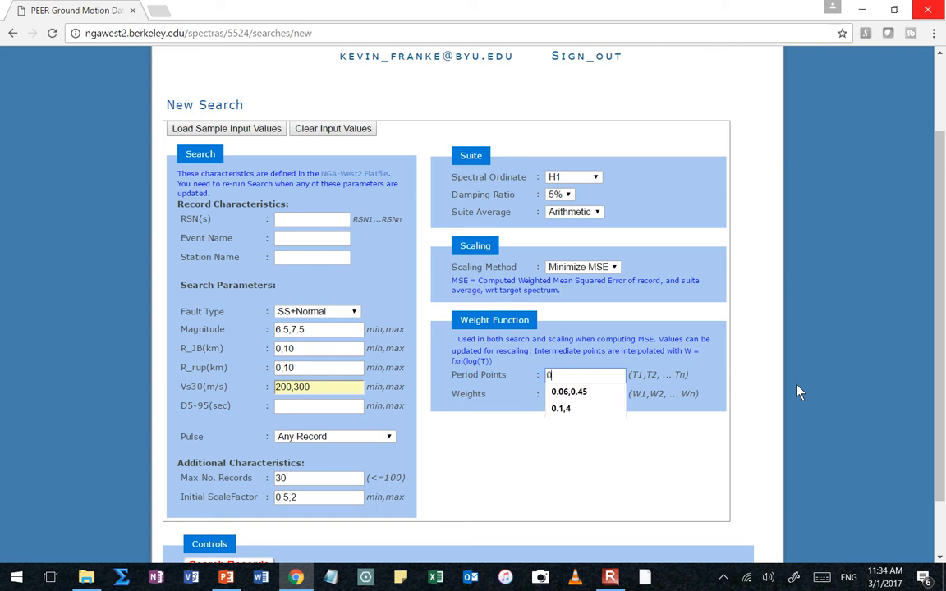
Enter period points 0.06,0.45.
text(.06)
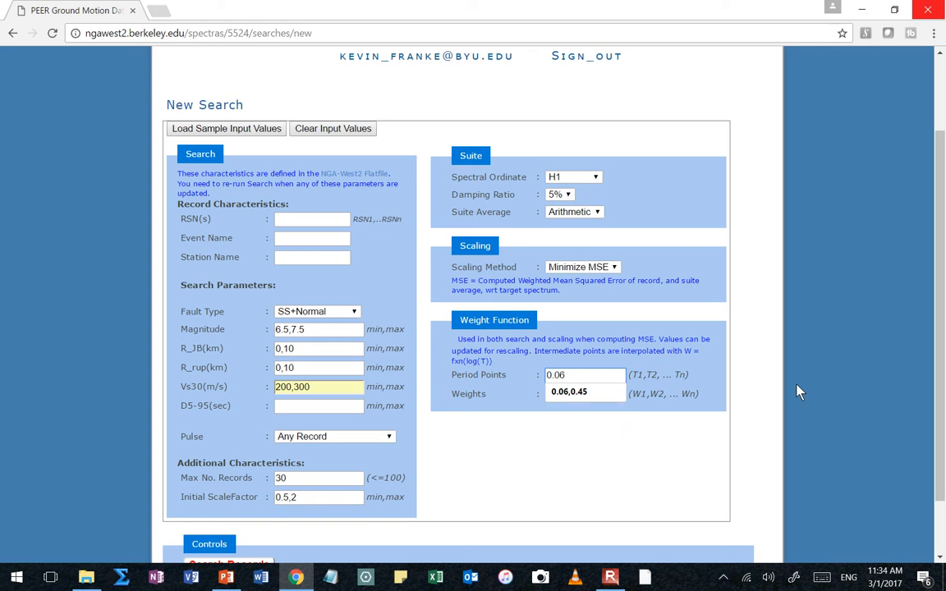
text(,)
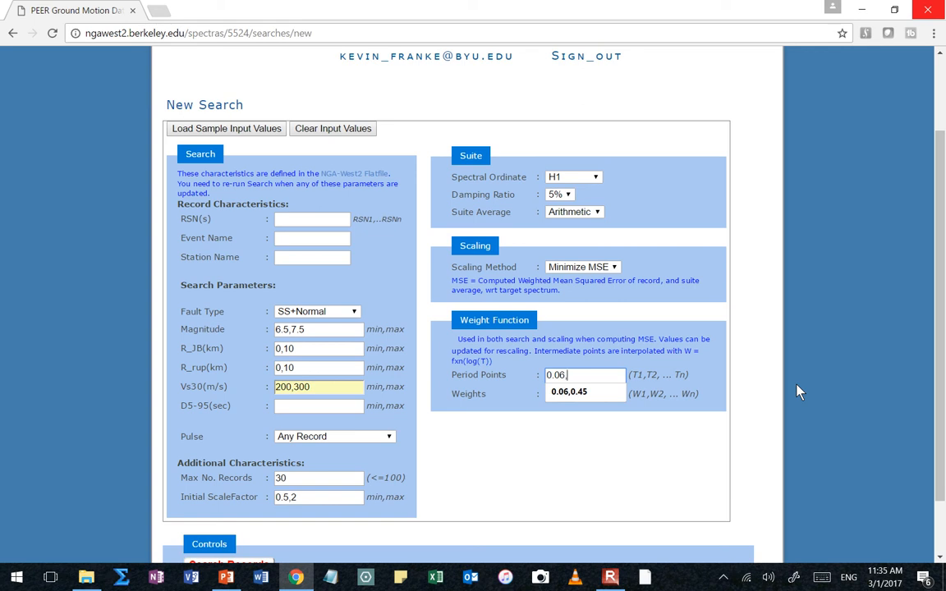
text(,0.4)
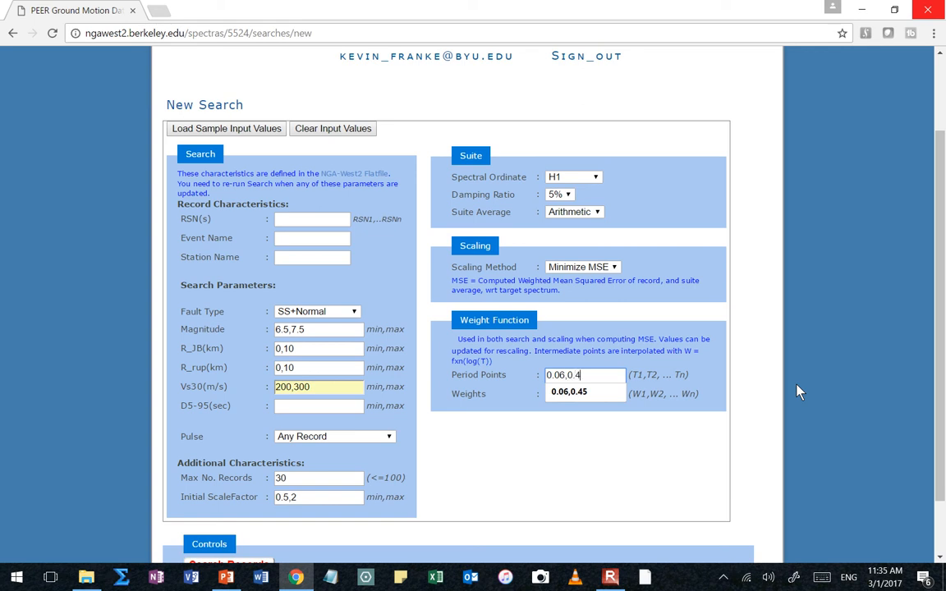
text(5)
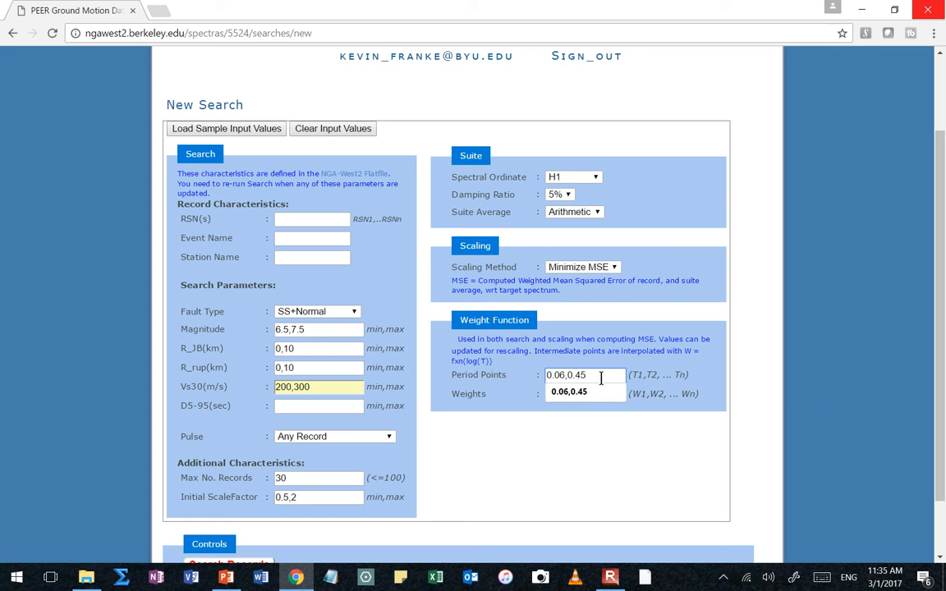
Trim the weights from 1,1,1 down to 1,1.
text(1,1,1)
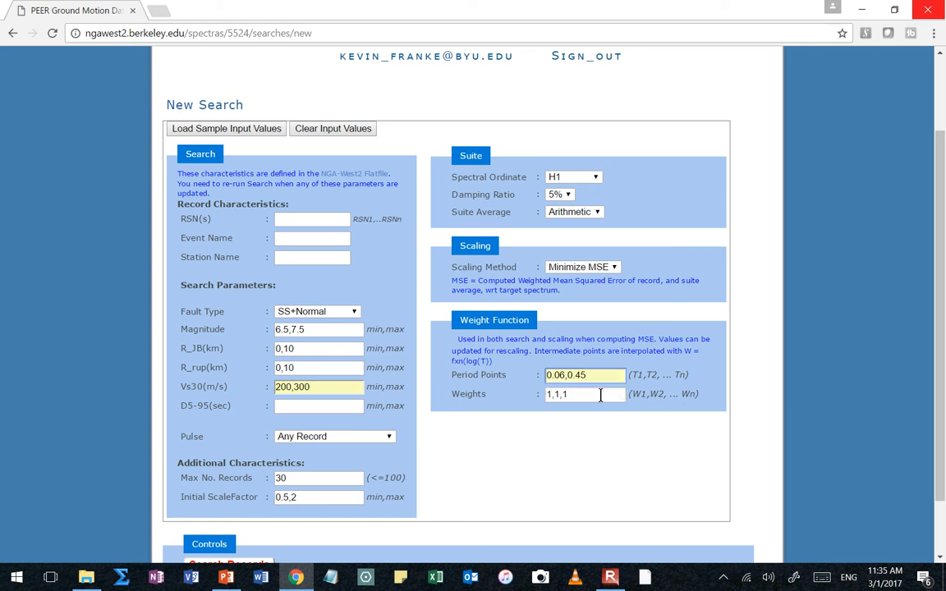
click(585, 394)
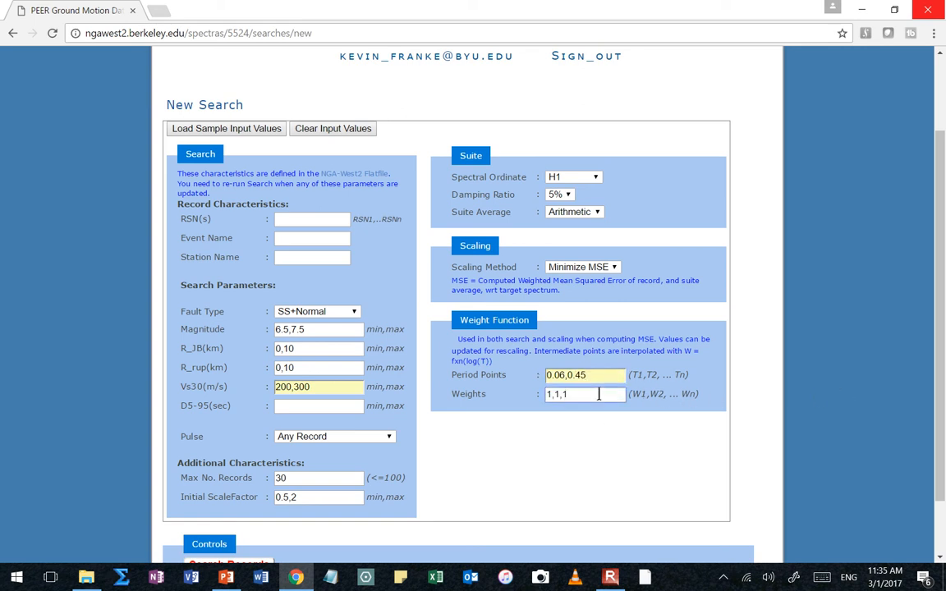
text(1)
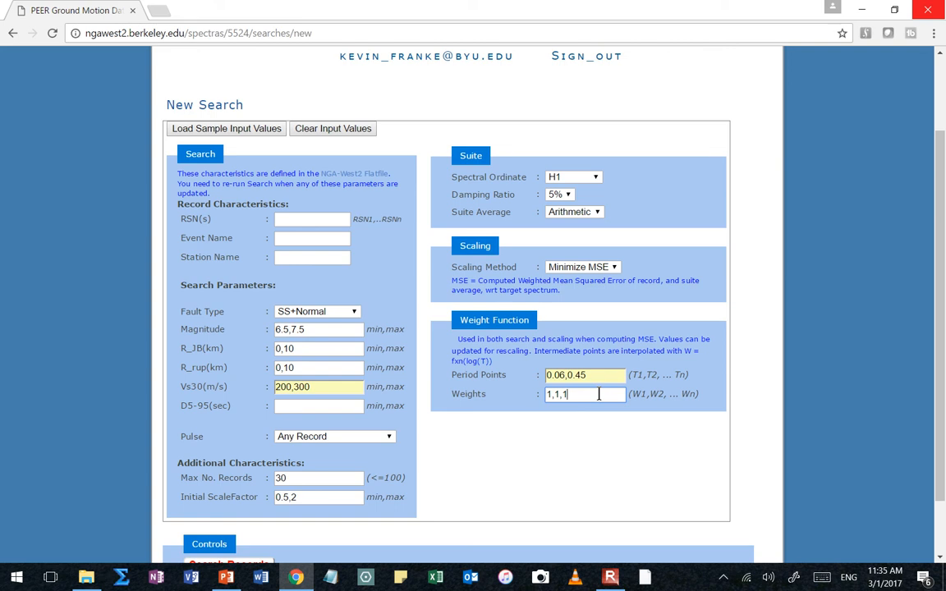
key(Backspace)
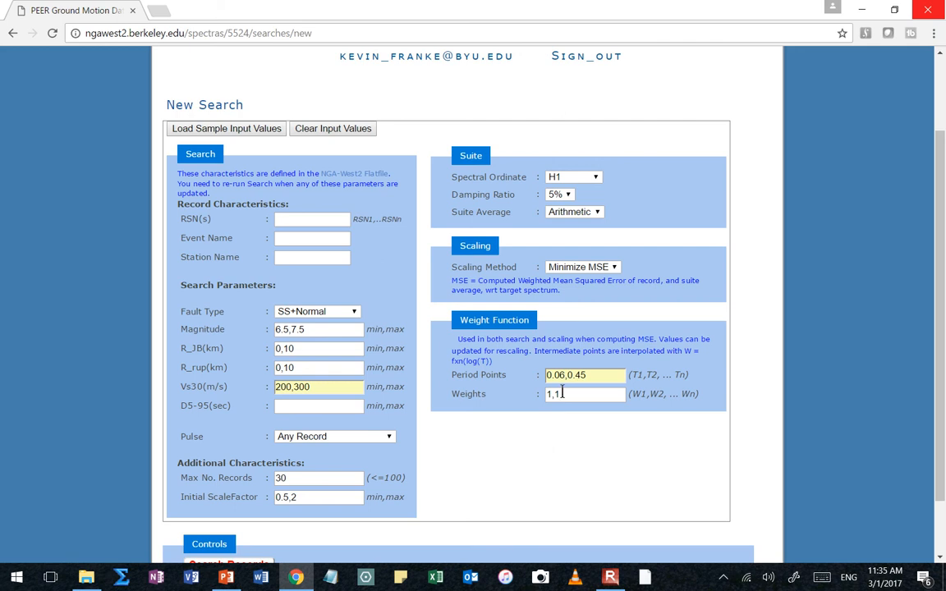
scroll(down, 3)
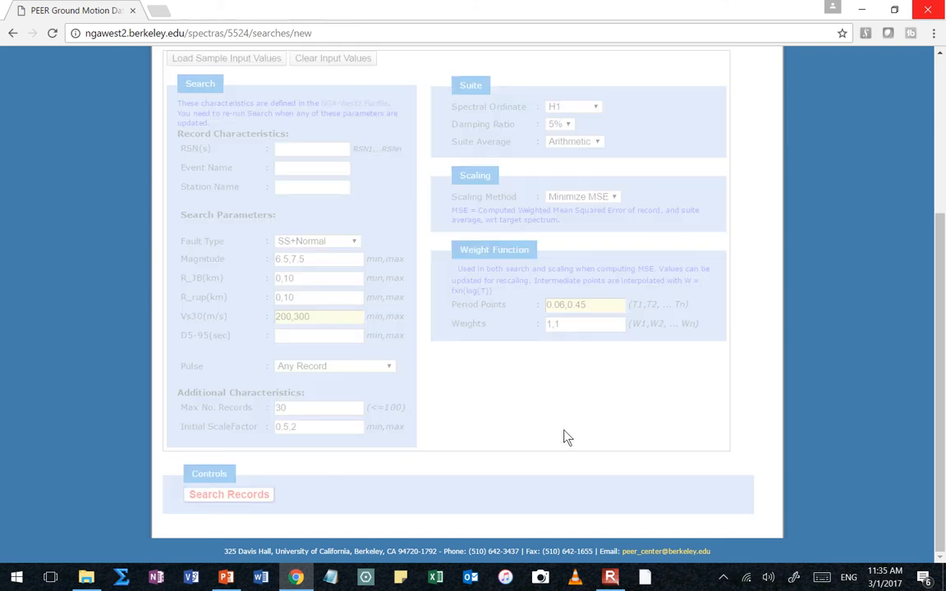
Run the search until Edit Search shows 'Search was successfully created'.
click(228, 493)
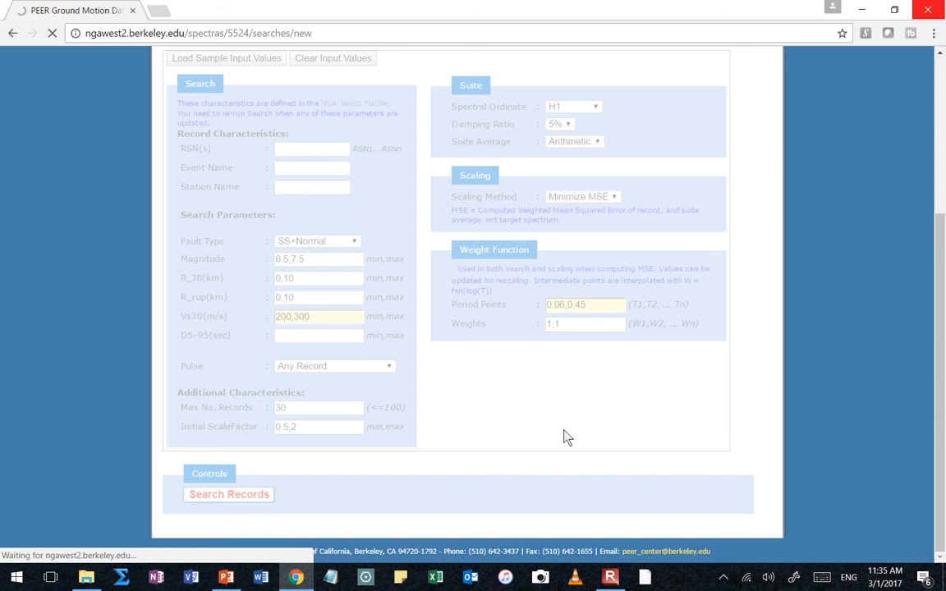
mouse_move(579, 435)
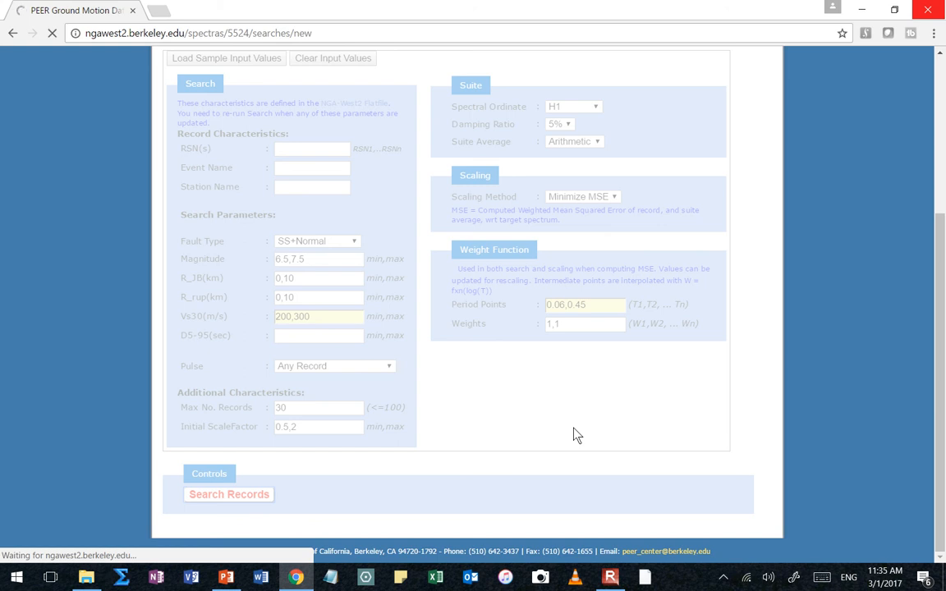
click(229, 494)
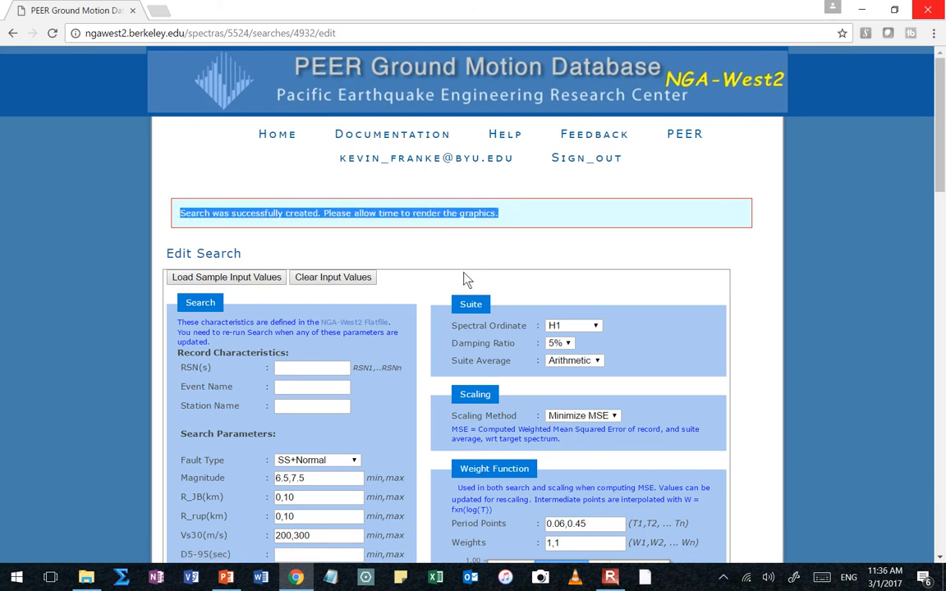
mouse_move(538, 245)
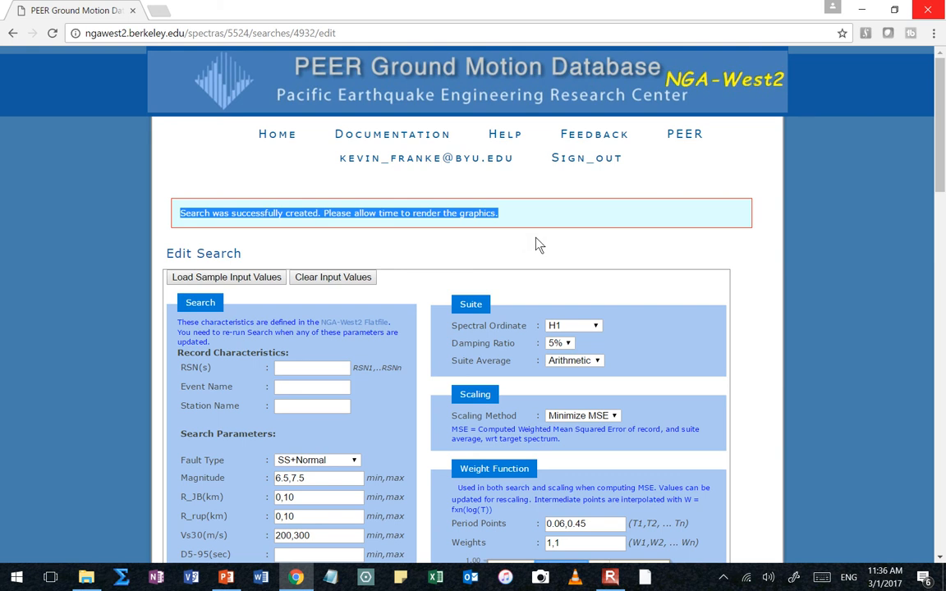
Scroll down to the scaled H1 response spectra against the target and suite mean.
scroll(down, 3)
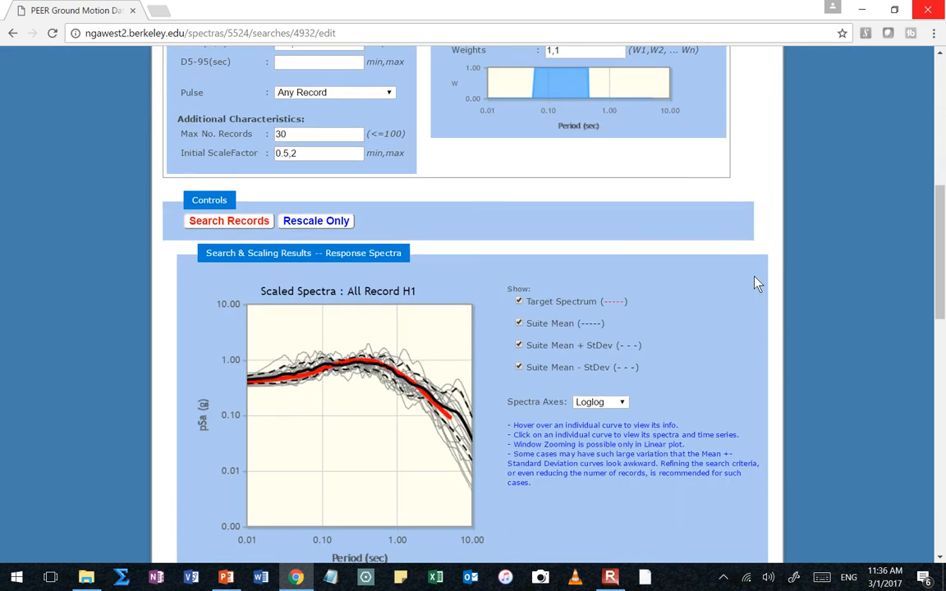
mouse_move(750, 299)
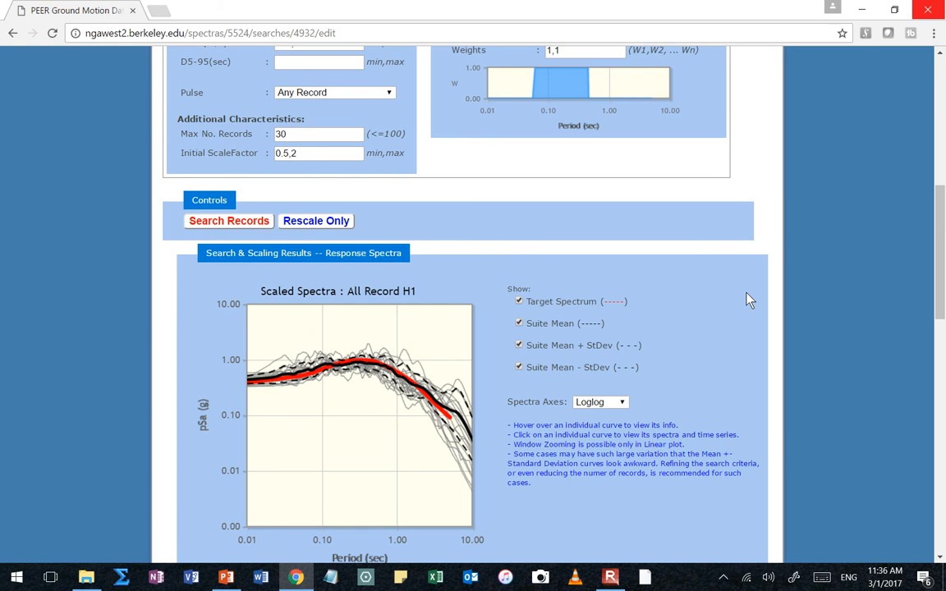
mouse_move(381, 382)
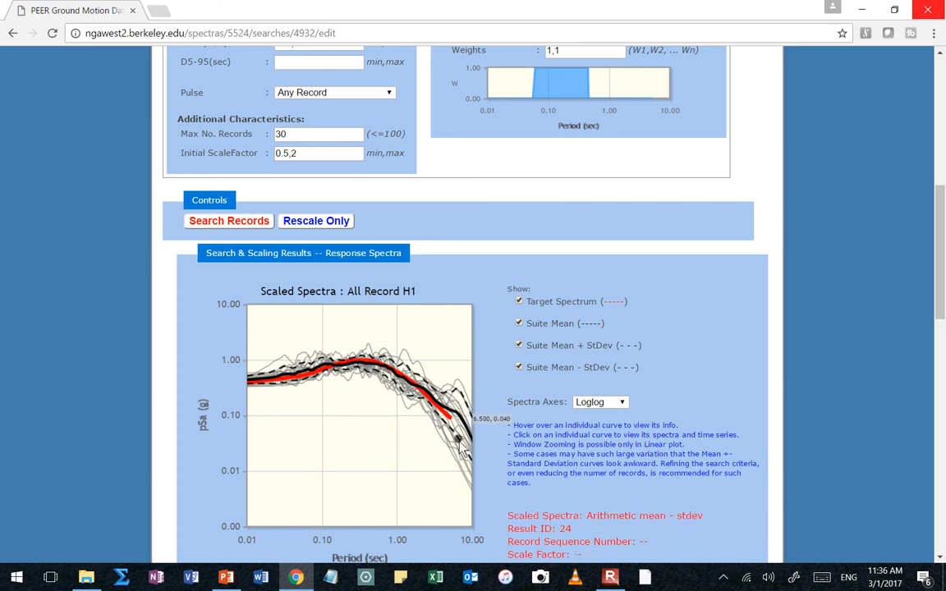
mouse_move(326, 398)
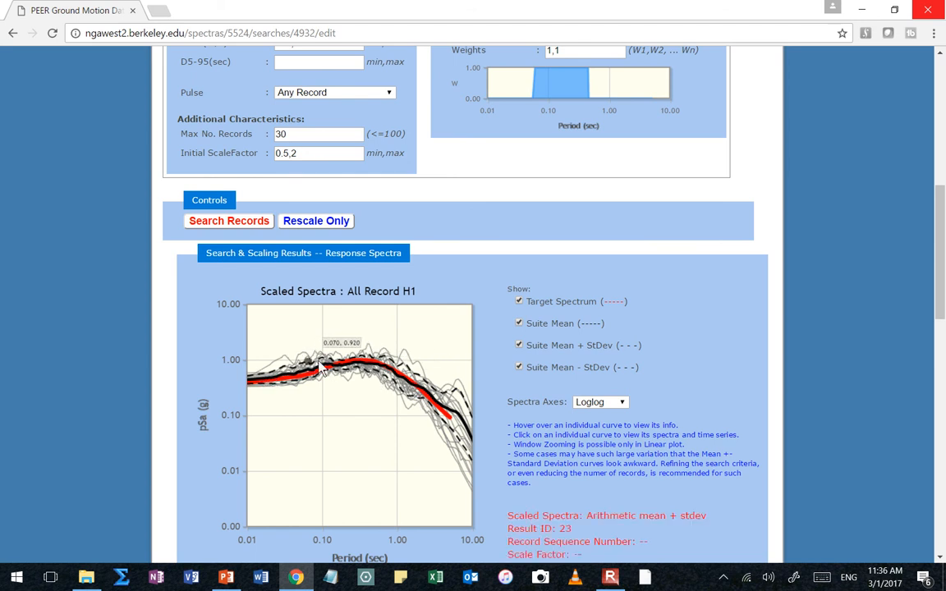
mouse_move(423, 387)
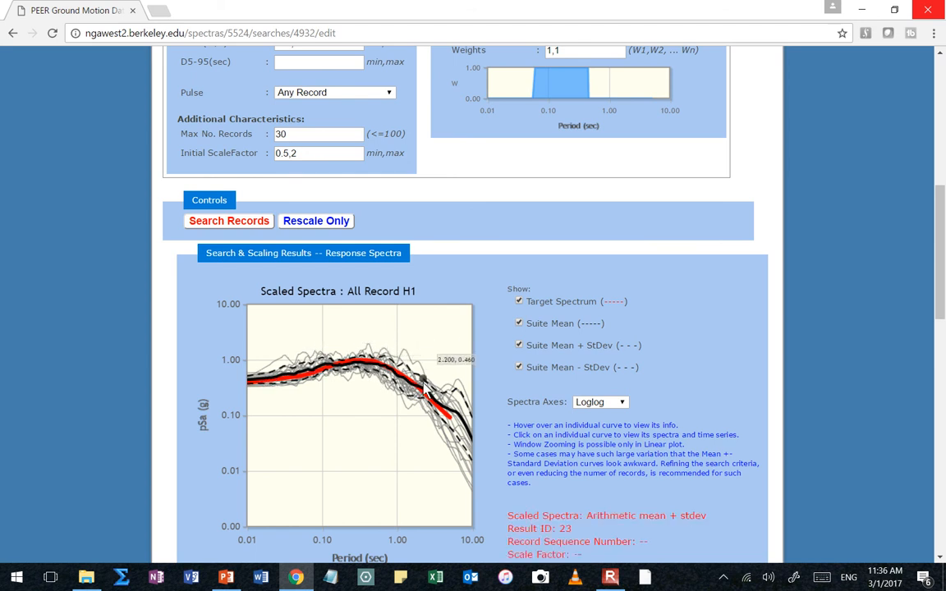
mouse_move(353, 432)
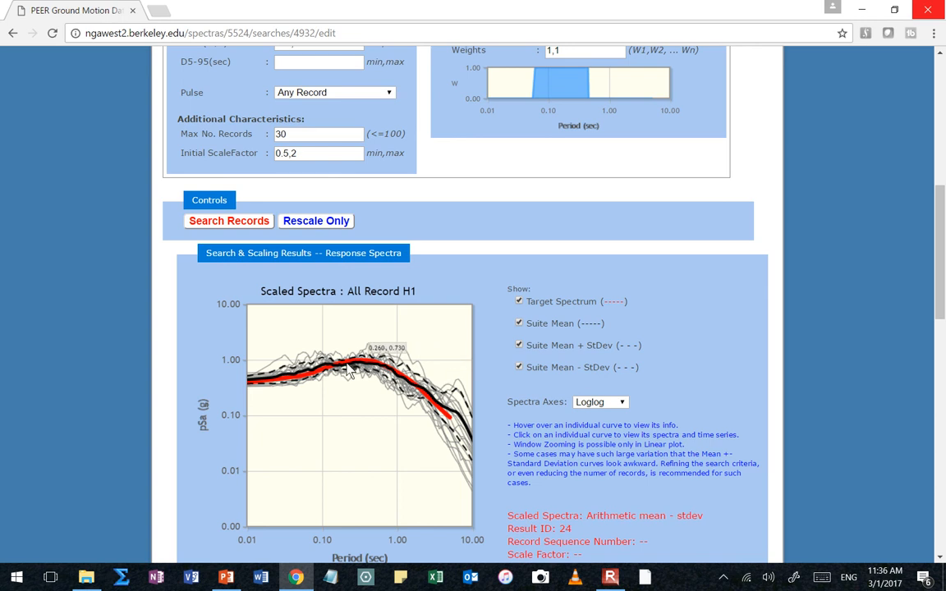
mouse_move(387, 444)
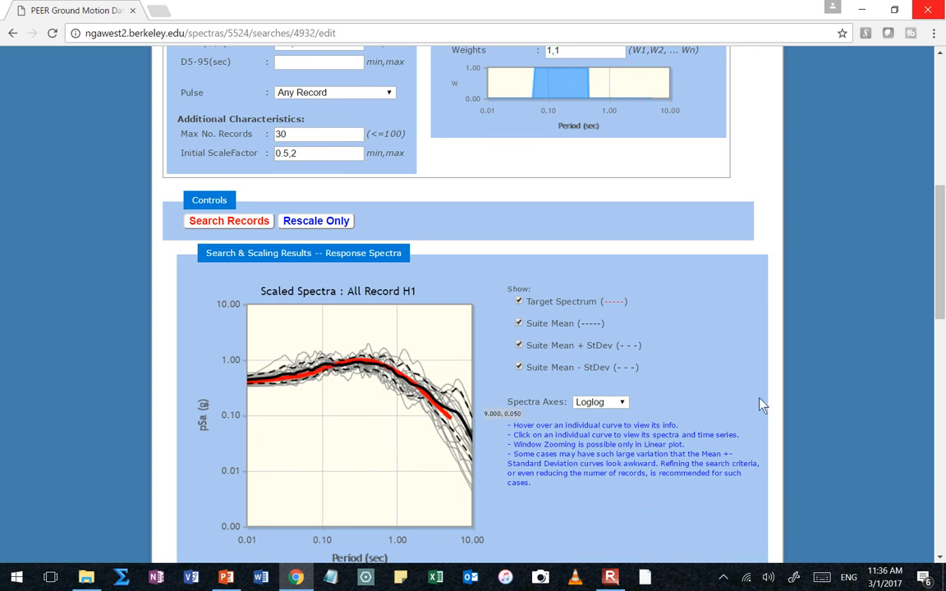
Scroll down to the Results -- Metadata table listing scale factors, MSE, events and stations.
scroll(down, 3)
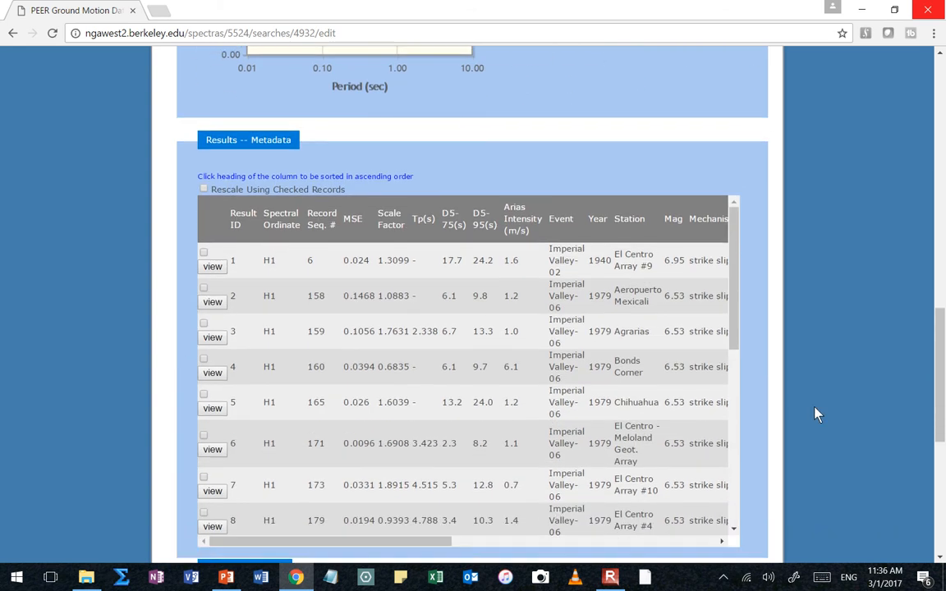
scroll(down, 3)
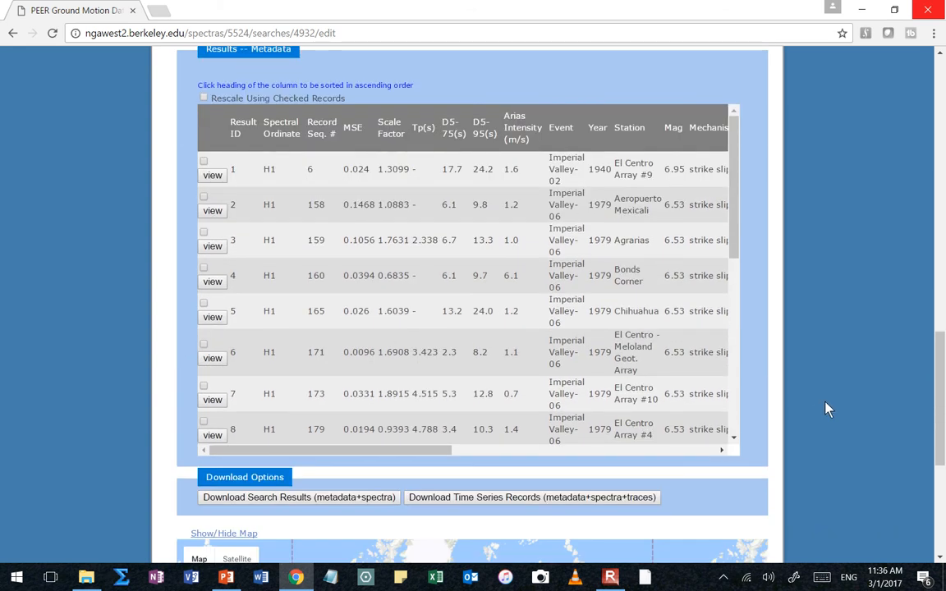
mouse_move(831, 398)
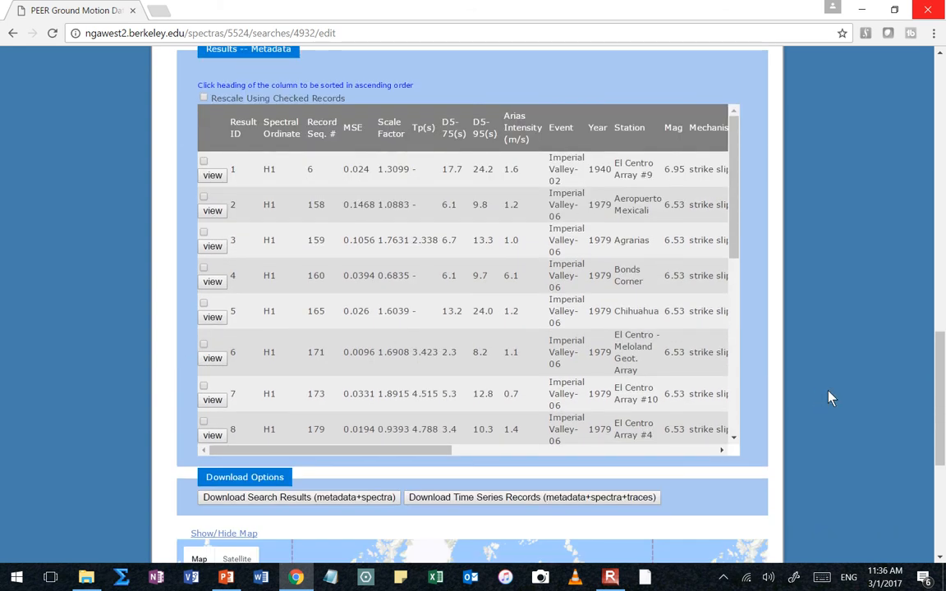
mouse_move(825, 397)
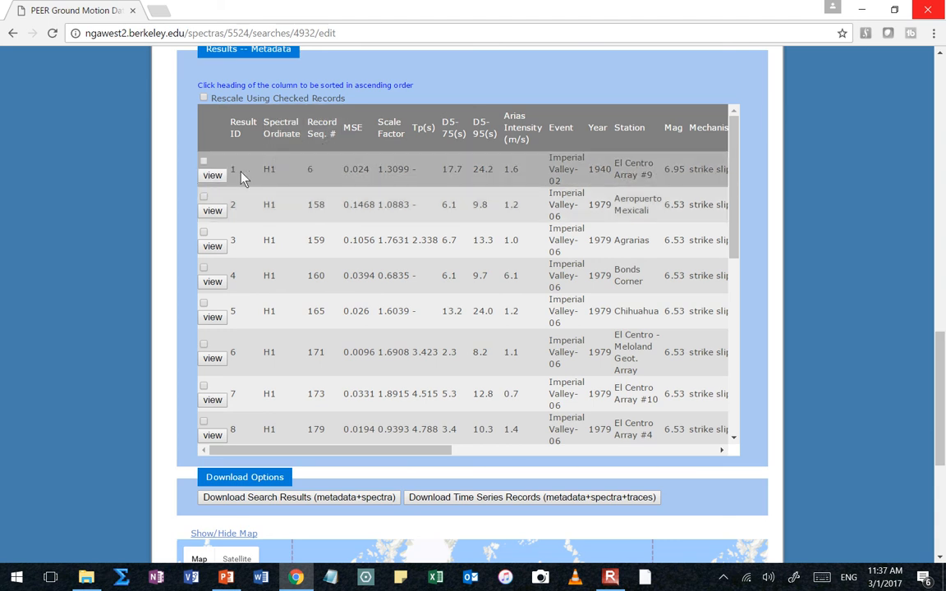
Check result records 1, 2, 15 (Takatori) and 16 (Duzce) for rescaling.
click(204, 160)
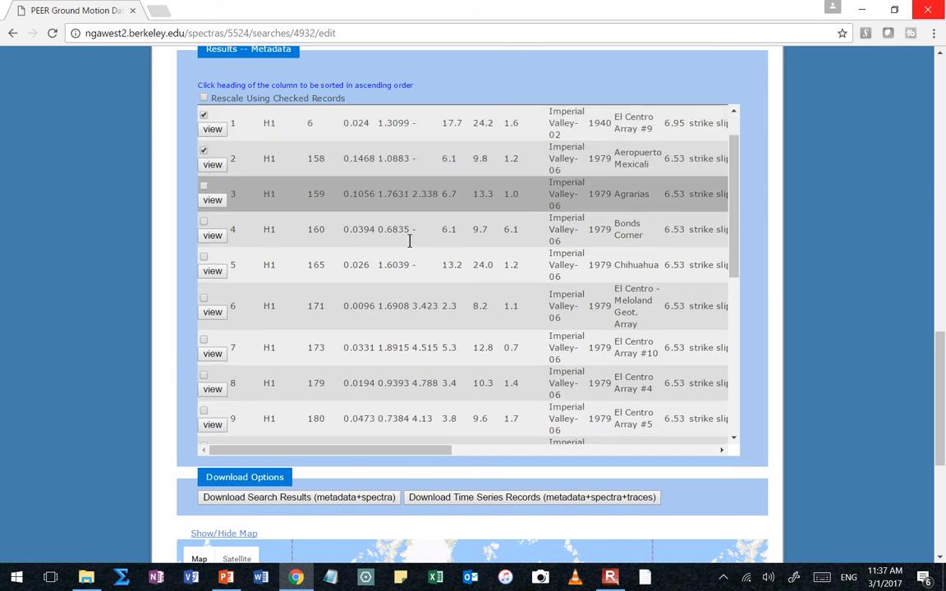
scroll(down, 3)
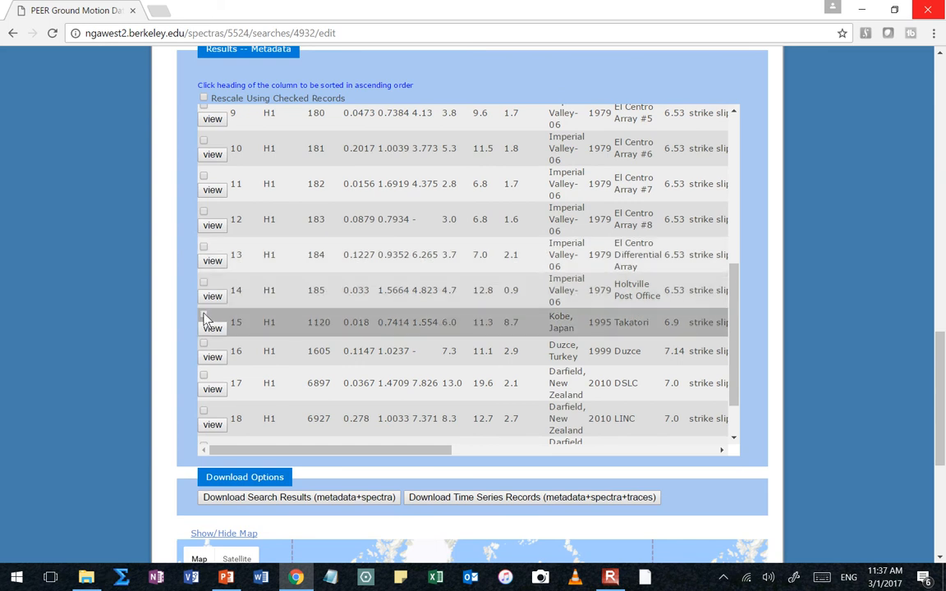
click(204, 314)
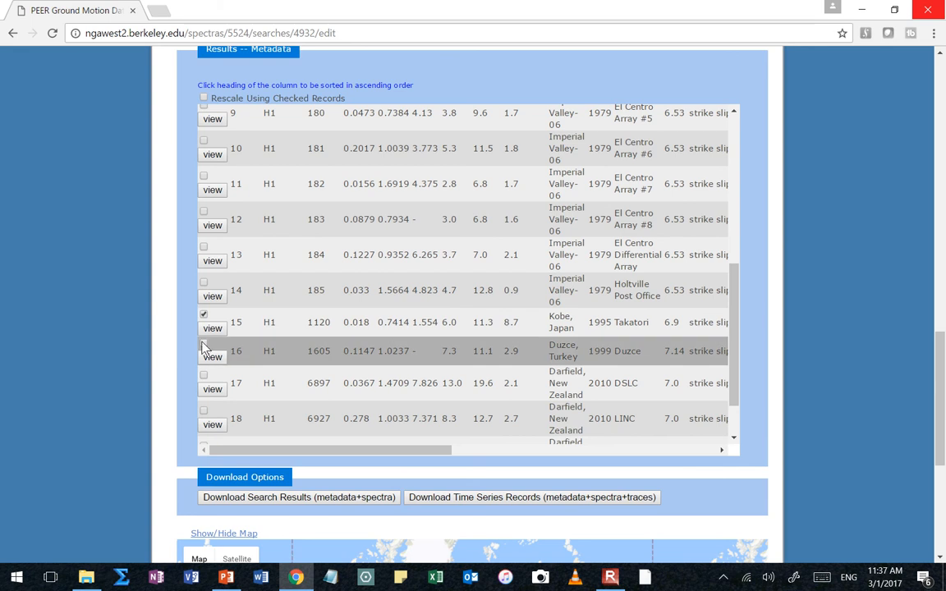
click(203, 343)
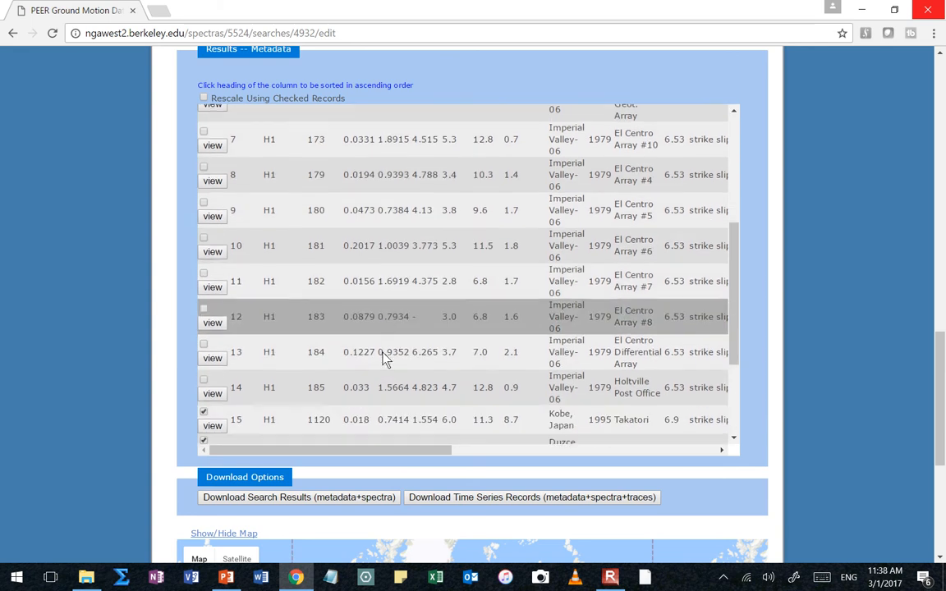
Bring the Rrup, Vs30, scale factor and acceleration file name columns into view.
scroll(down, 3)
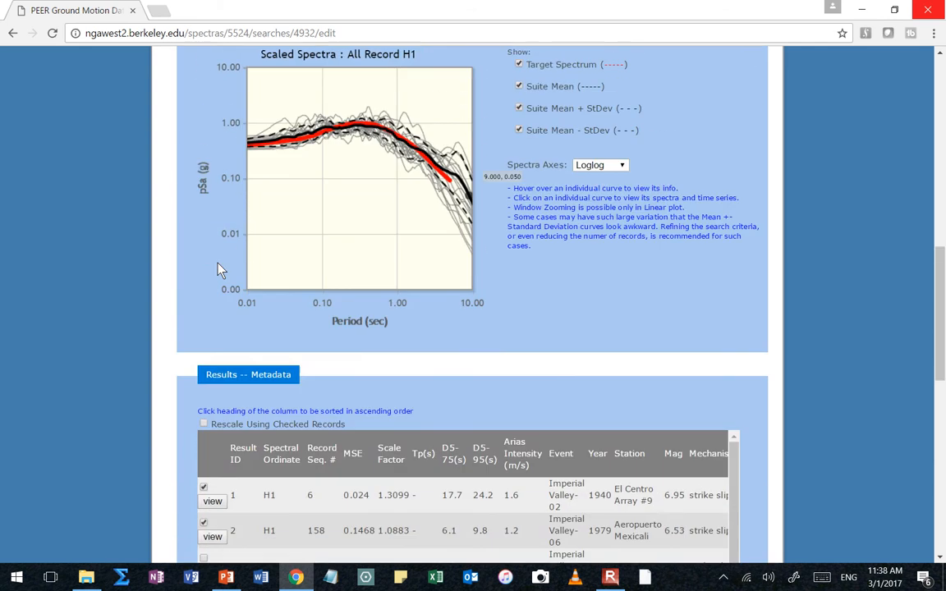
scroll(down, 3)
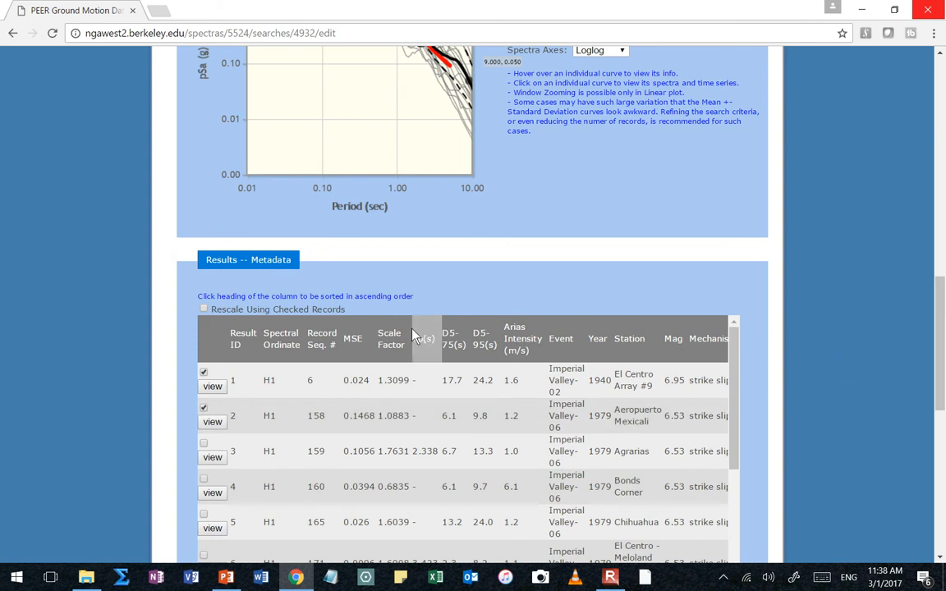
mouse_move(434, 354)
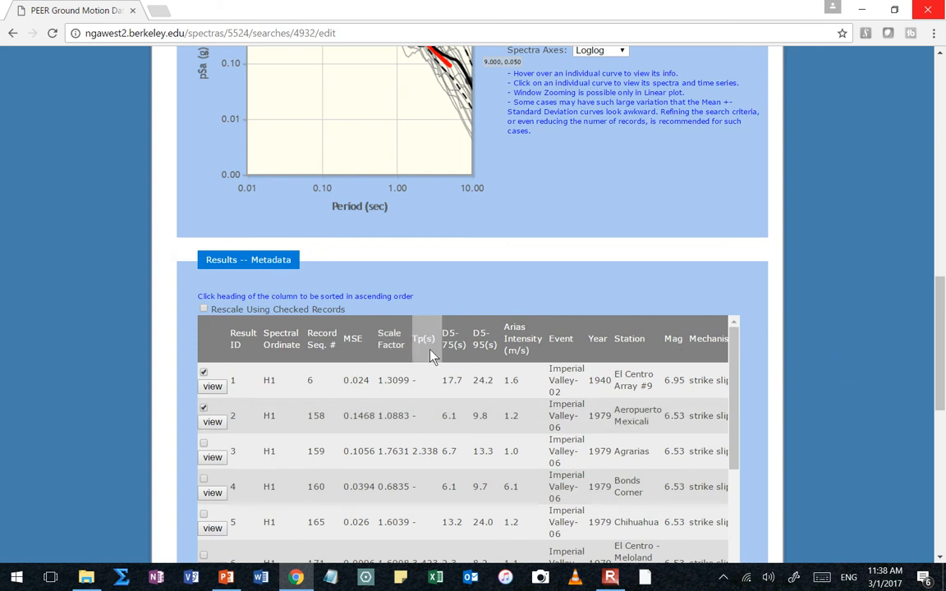
mouse_move(391, 339)
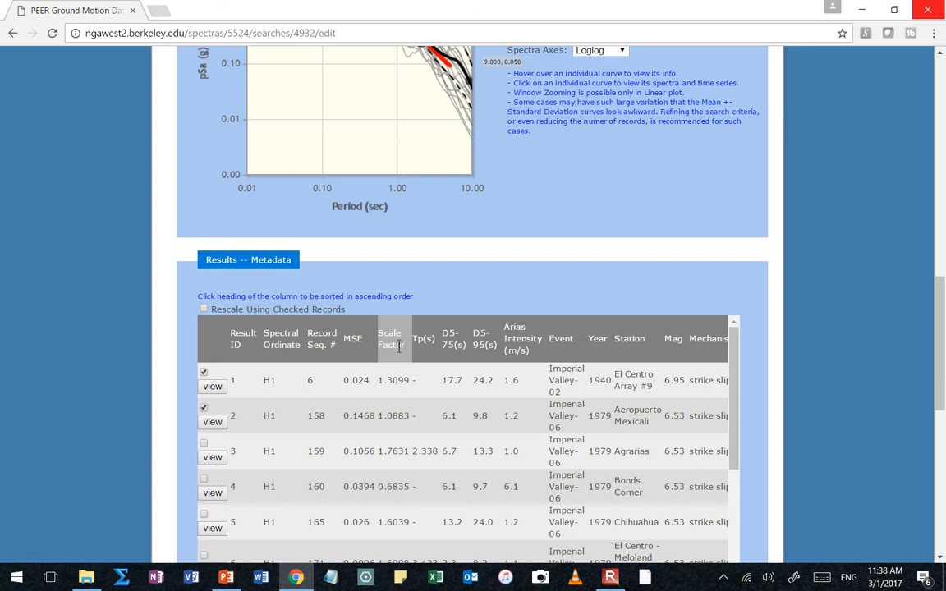
mouse_move(399, 371)
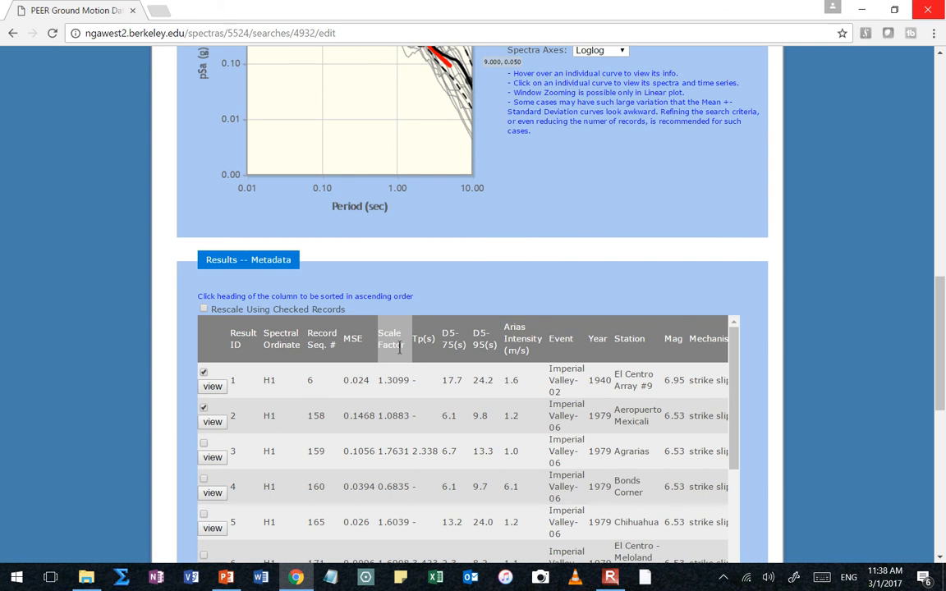
mouse_move(472, 549)
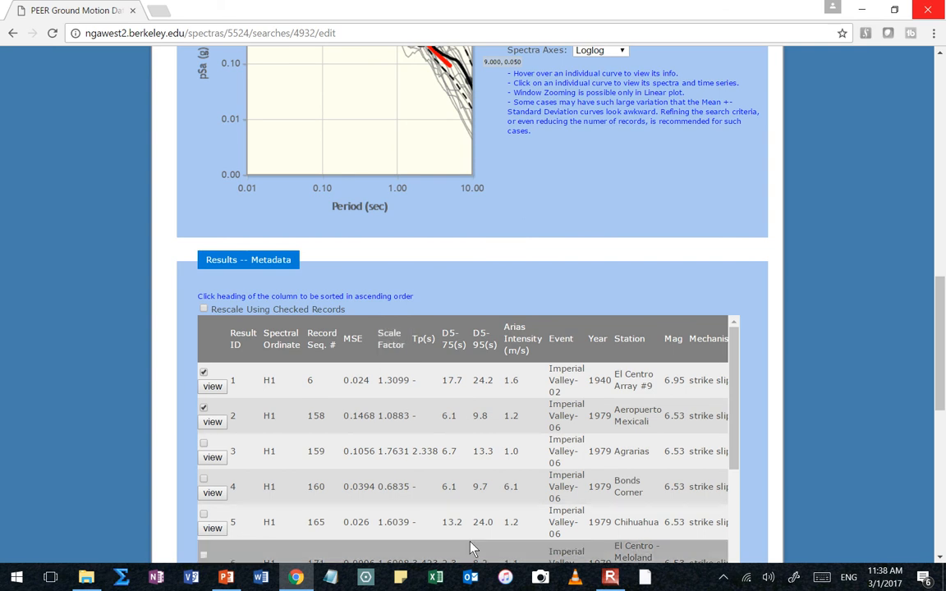
scroll(down, 3)
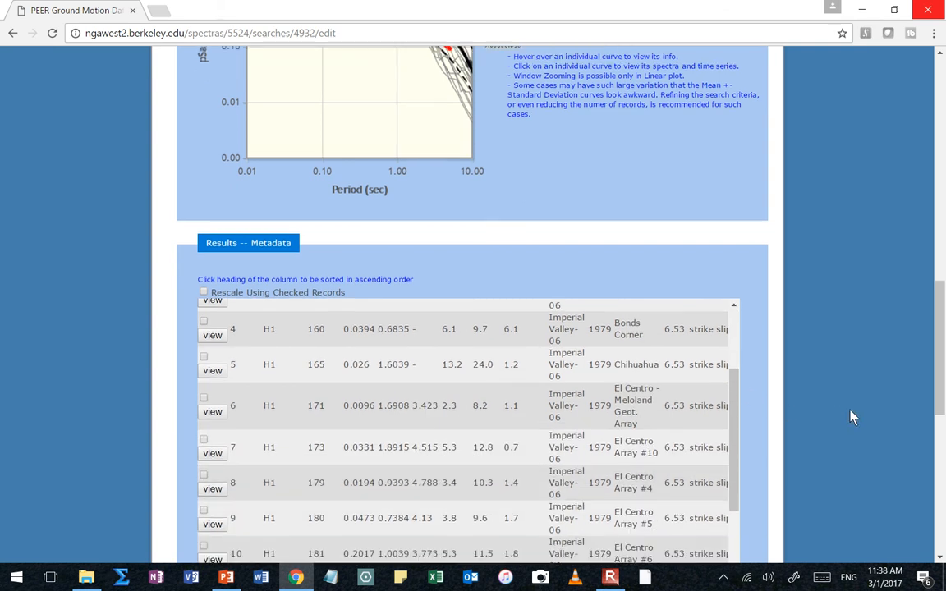
scroll(down, 3)
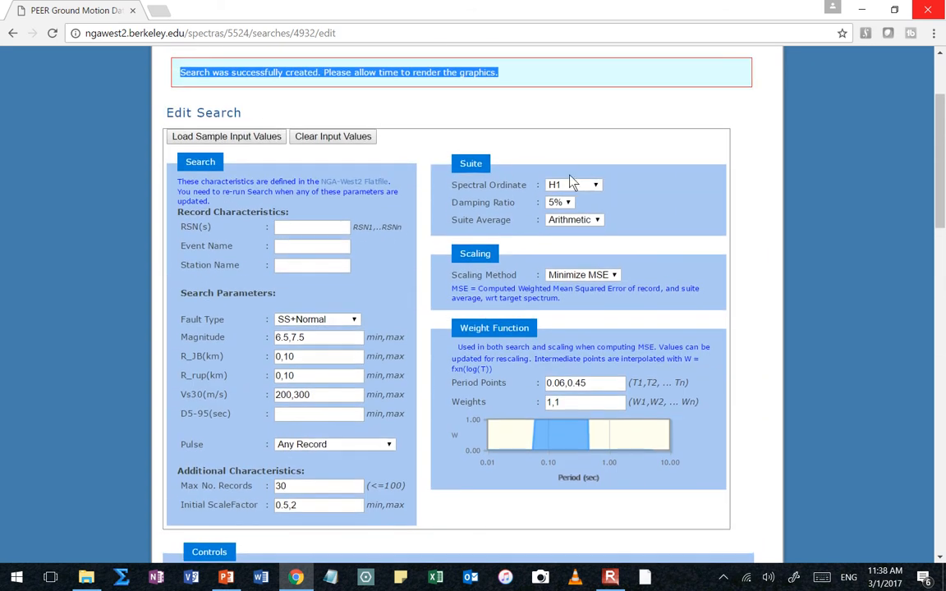
mouse_move(710, 293)
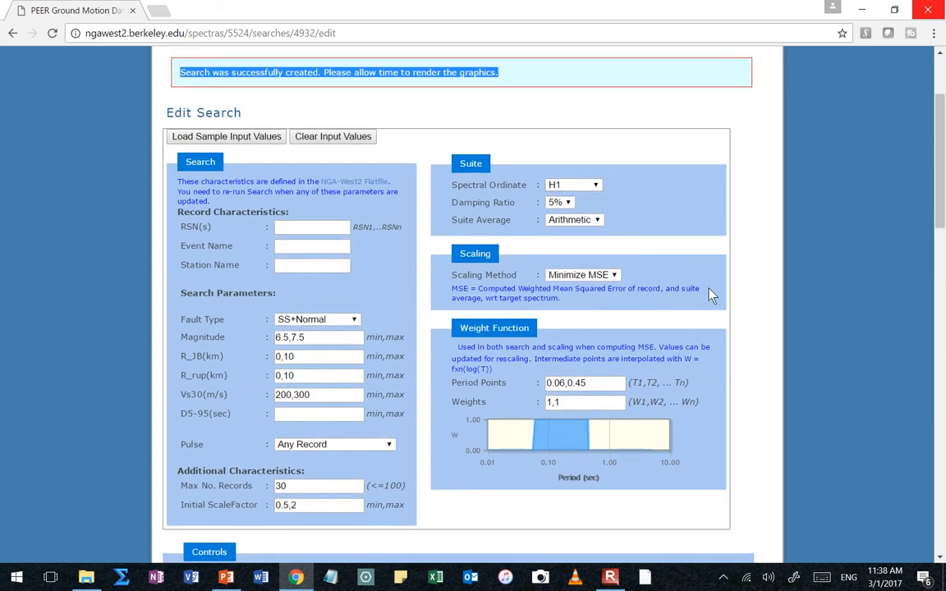
scroll(down, 3)
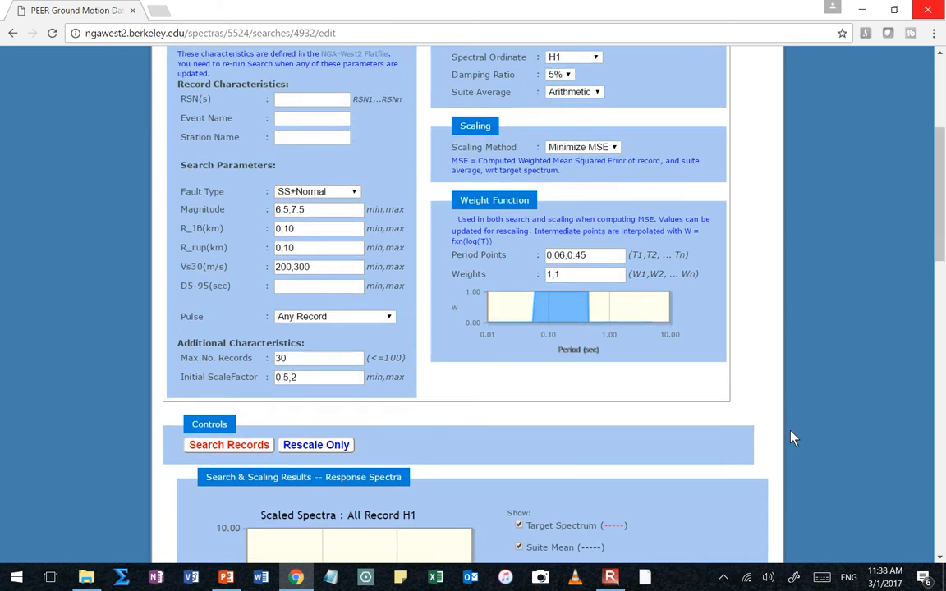
scroll(down, 3)
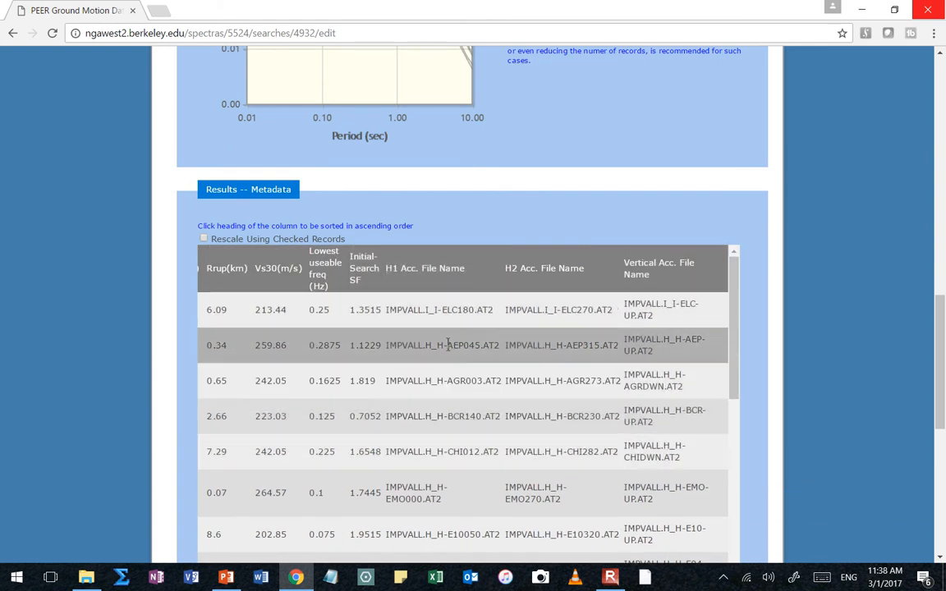
mouse_move(550, 330)
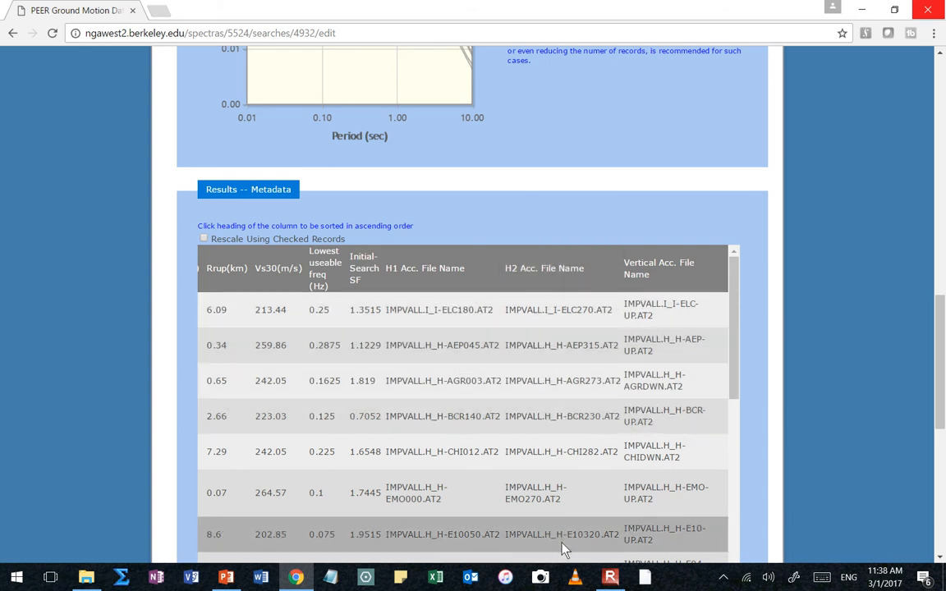
scroll(down, 3)
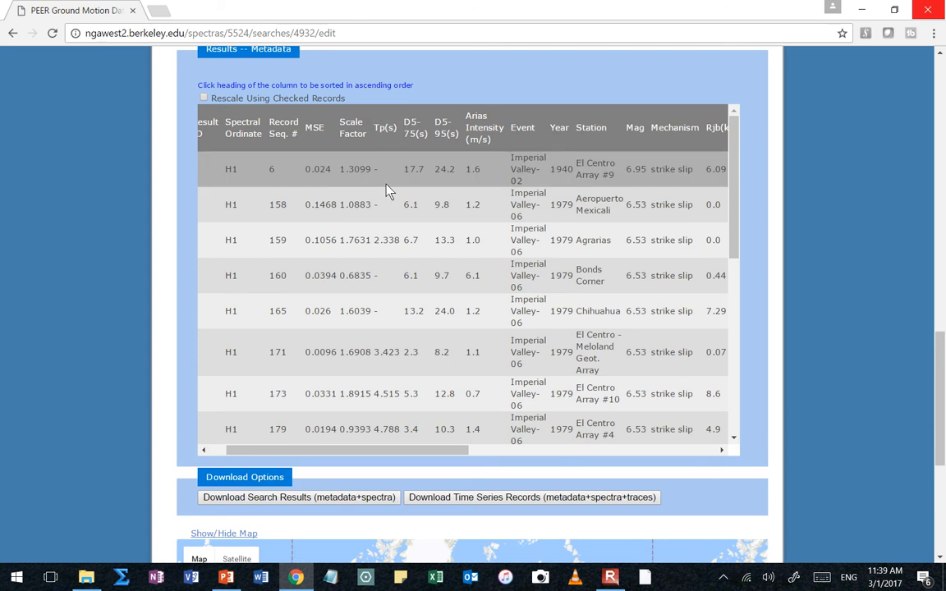
mouse_move(403, 179)
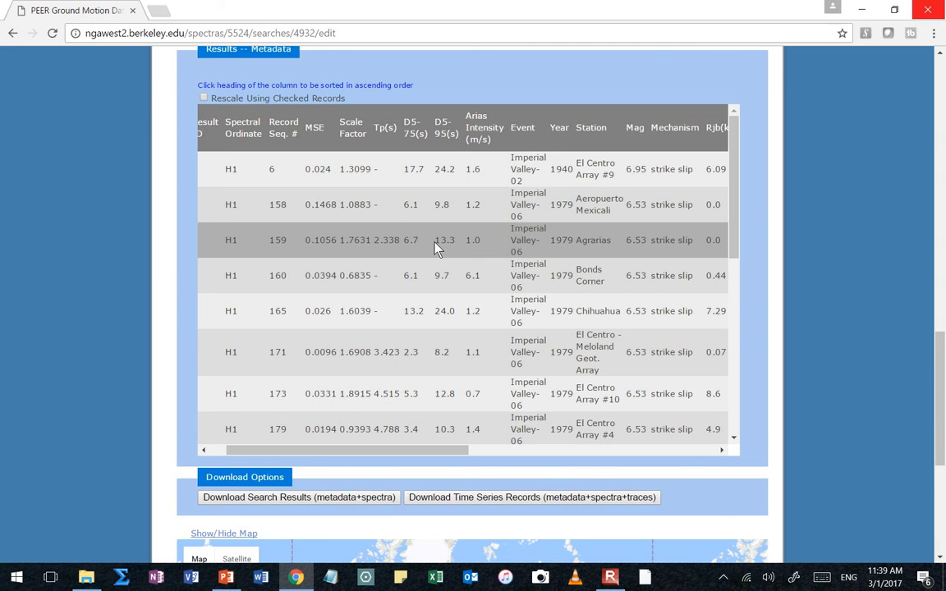
mouse_move(589, 279)
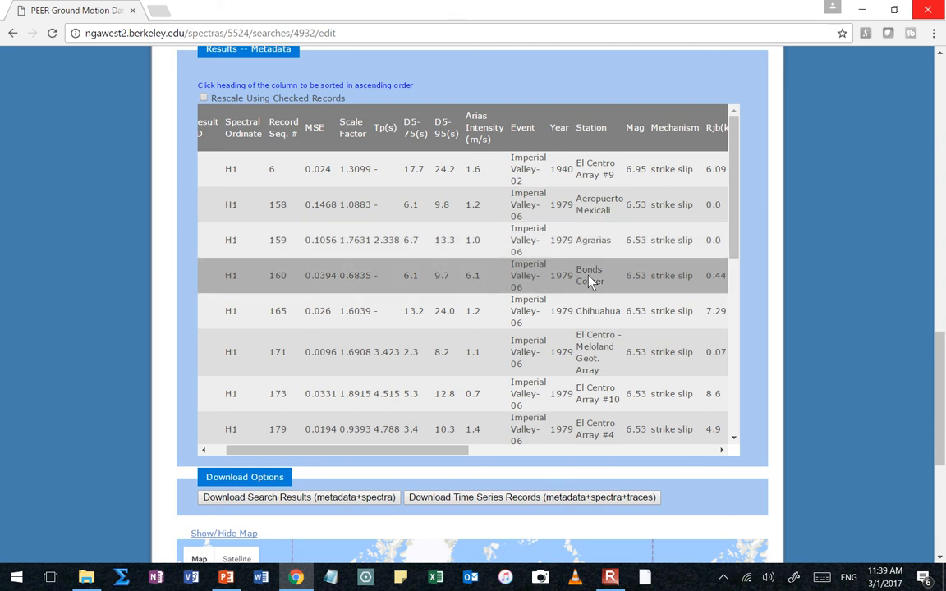
mouse_move(710, 276)
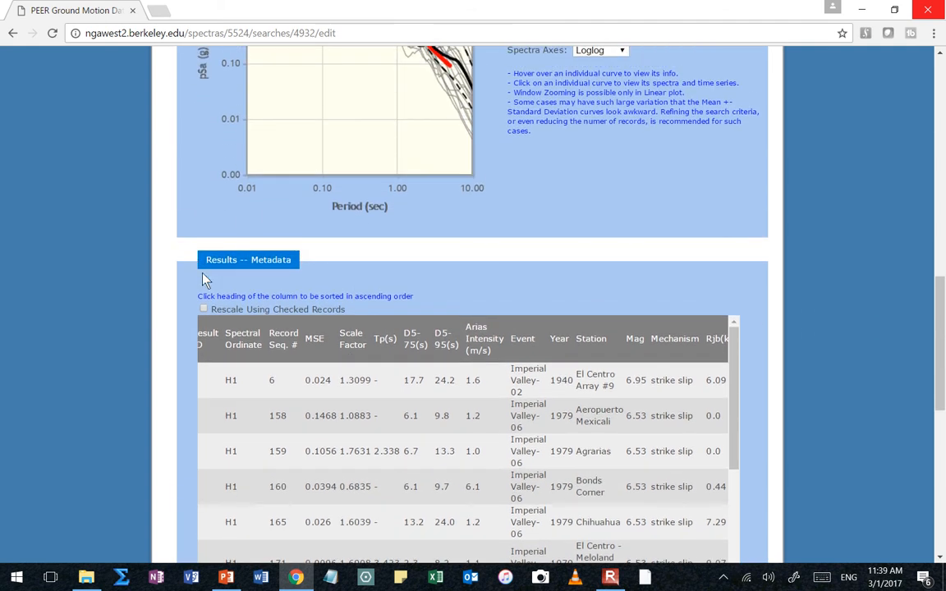
mouse_move(205, 312)
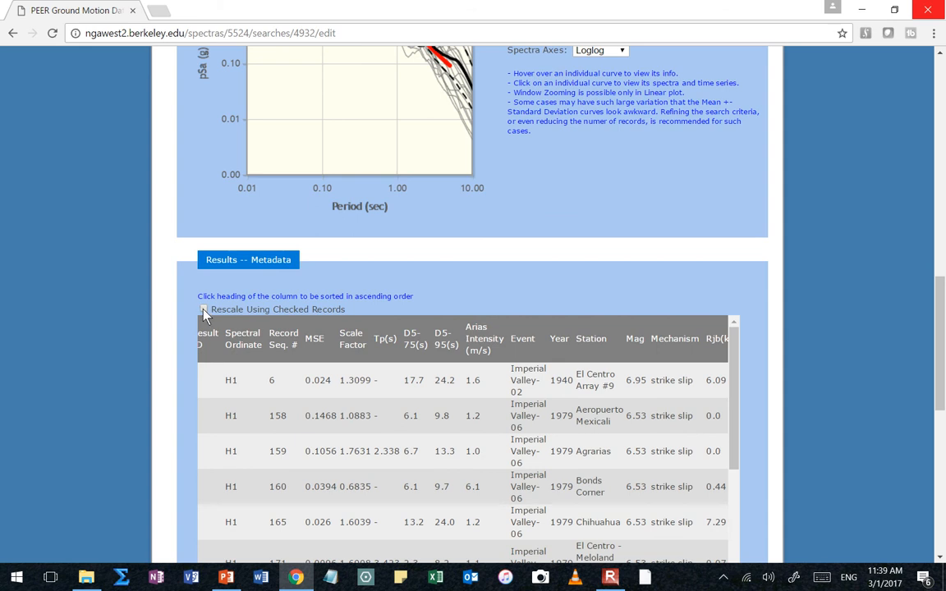
Enable 'Rescale Using Checked Records' and scroll through the reloaded Edit Search form.
click(203, 309)
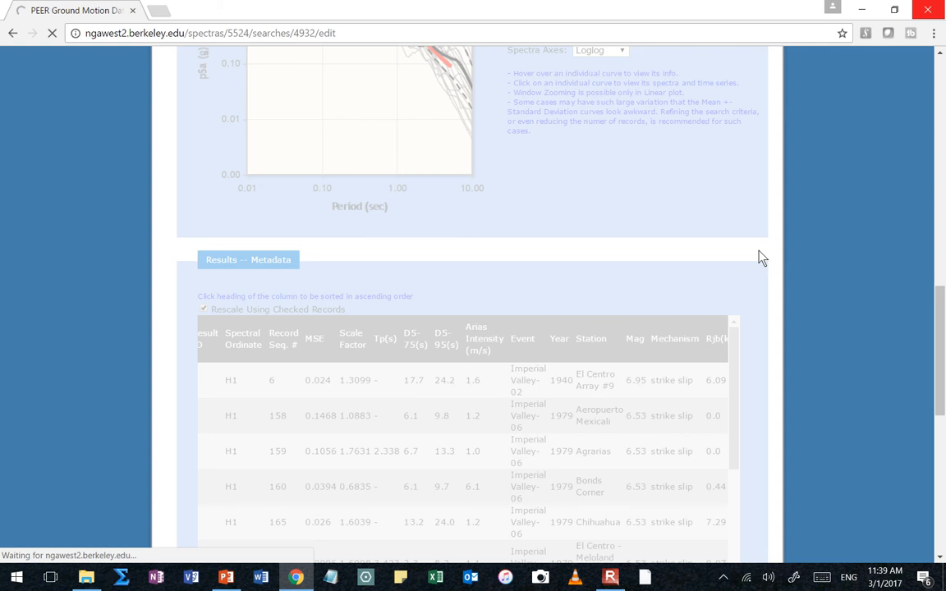
mouse_move(730, 253)
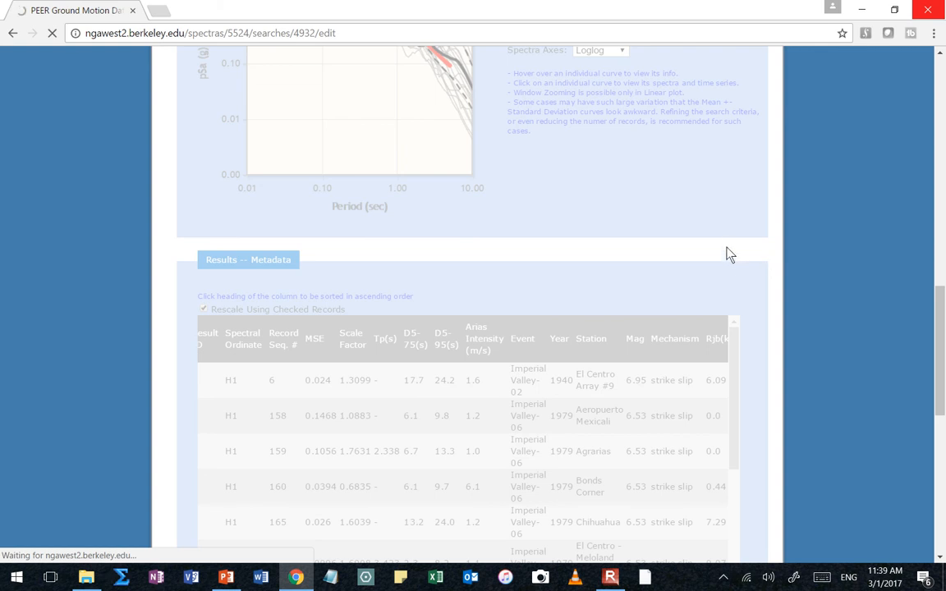
mouse_move(721, 244)
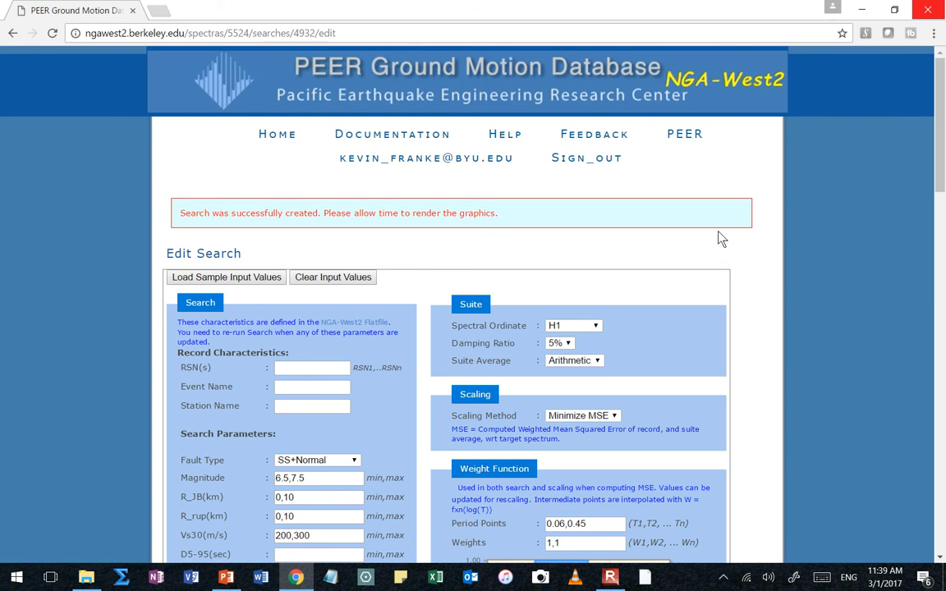
scroll(down, 3)
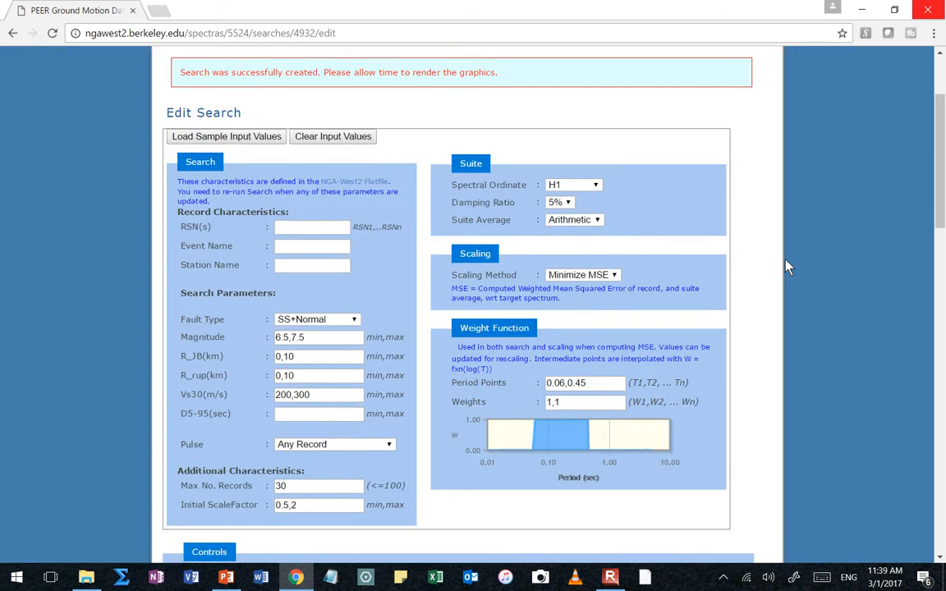
scroll(down, 3)
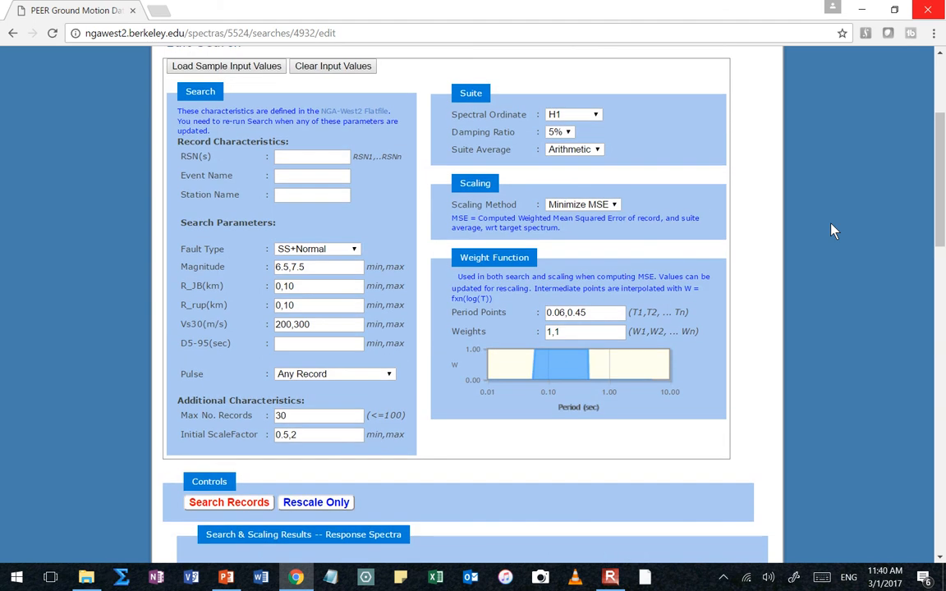
scroll(down, 3)
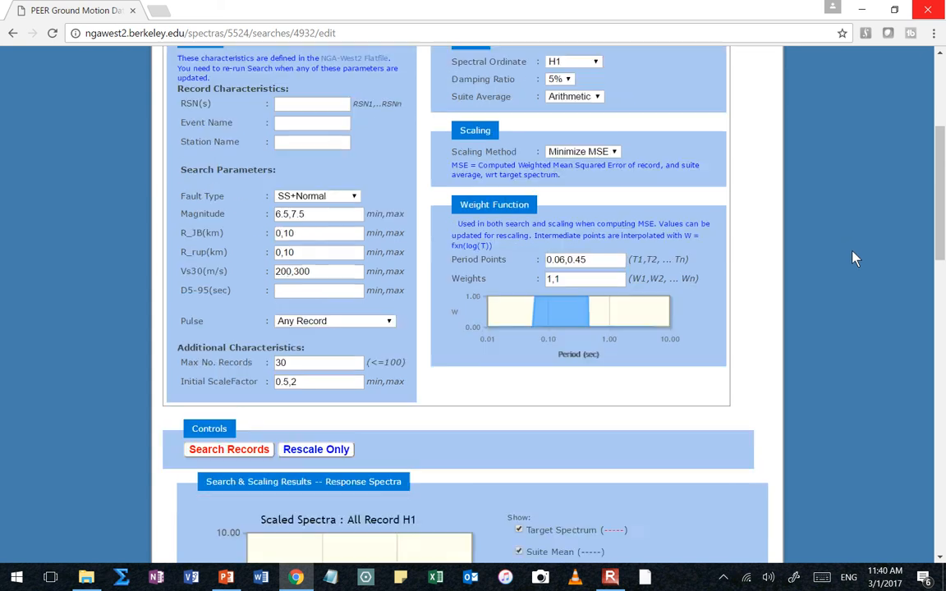
Scroll past the Scaled Spectra plot to the results table with scale factors for records 1 and 2.
scroll(down, 3)
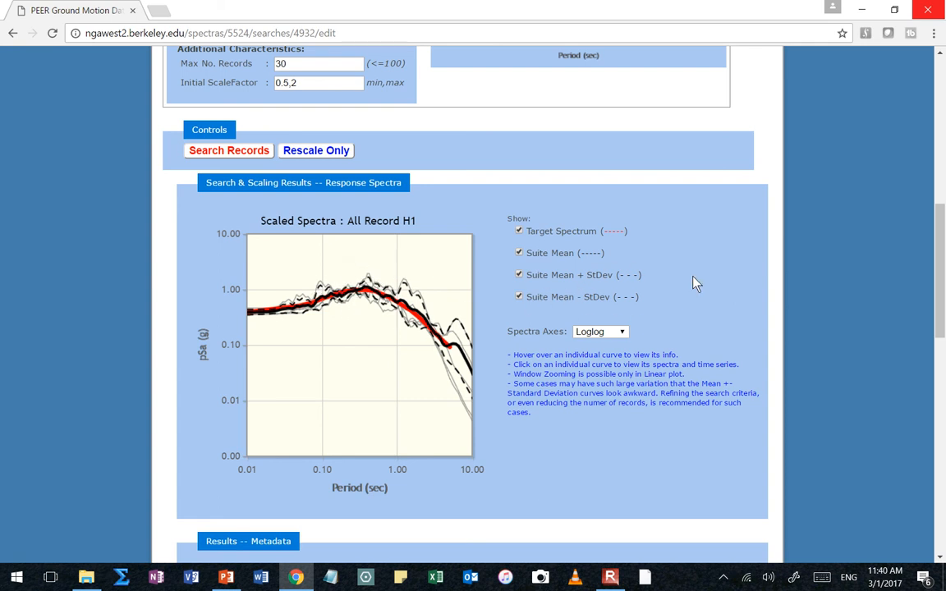
mouse_move(806, 289)
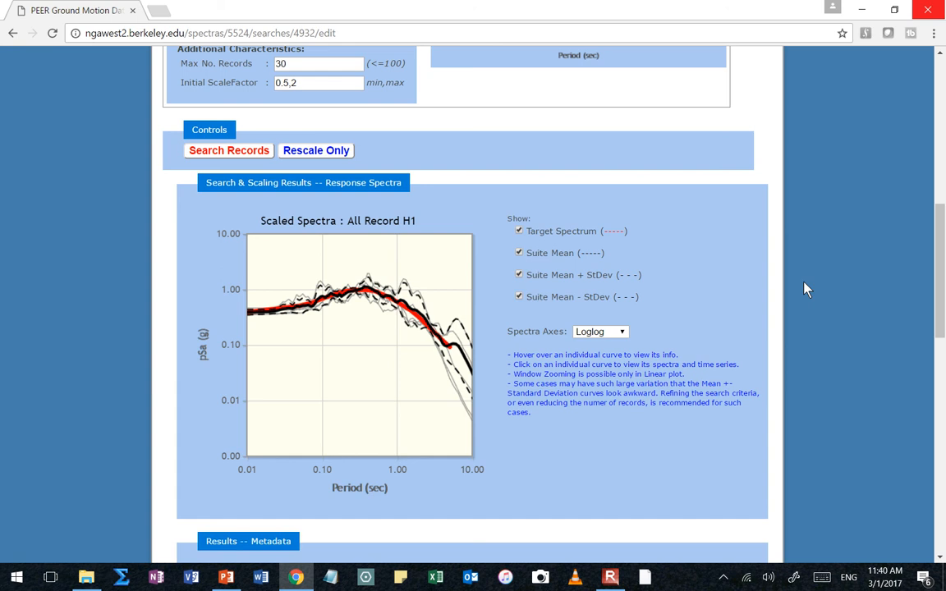
mouse_move(761, 325)
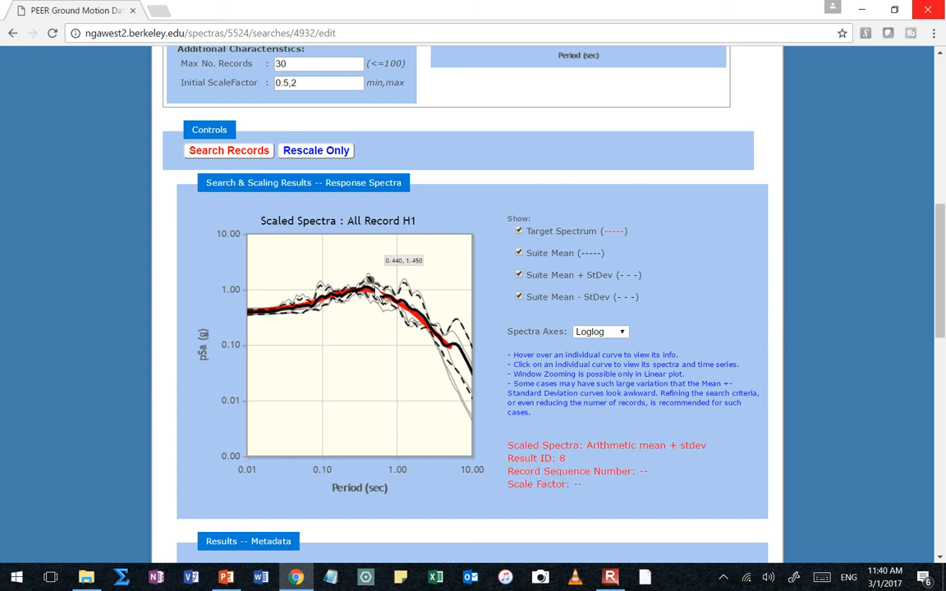
mouse_move(583, 272)
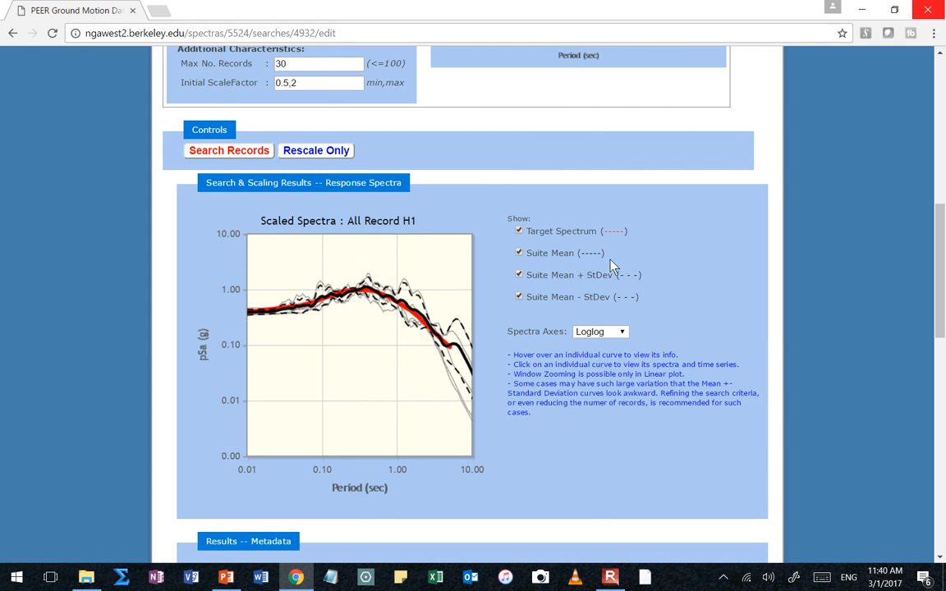
scroll(down, 3)
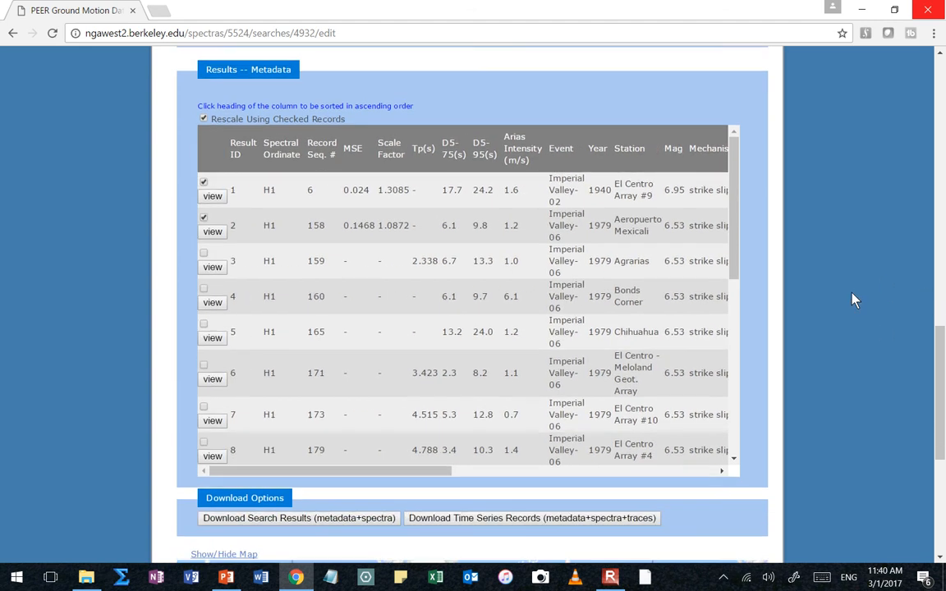
Download the search results (metadata+spectra) CSV from Download Options.
scroll(down, 3)
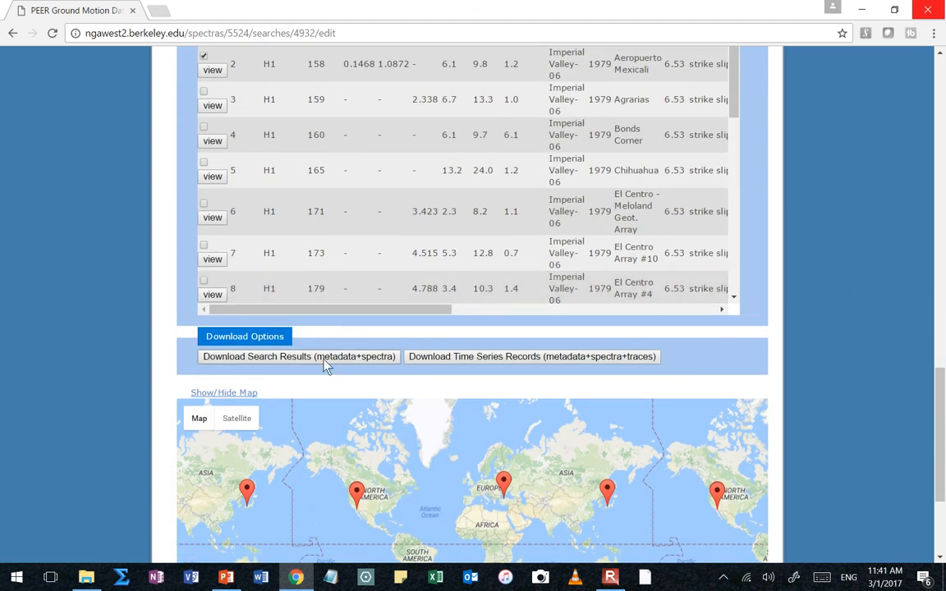
mouse_move(456, 368)
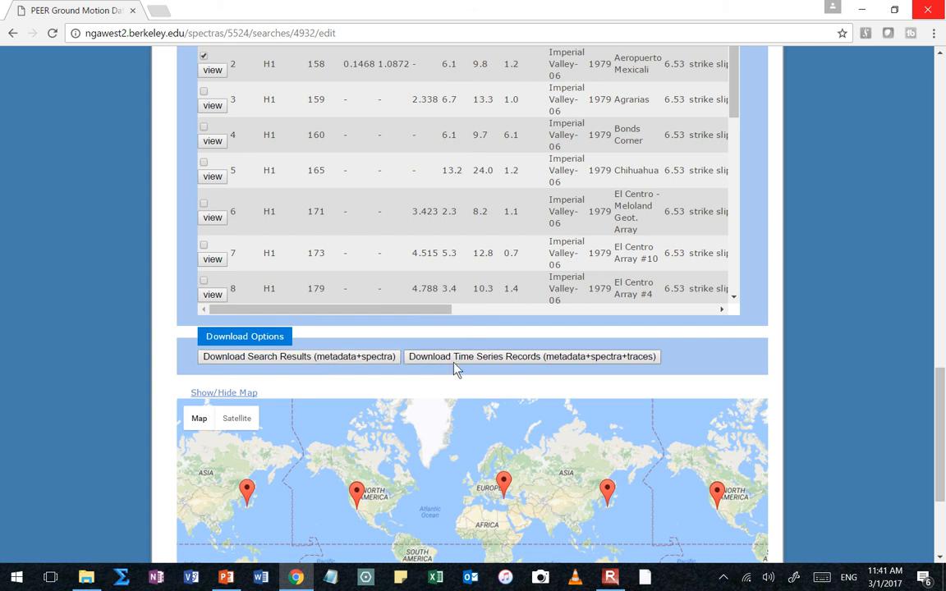
mouse_move(525, 351)
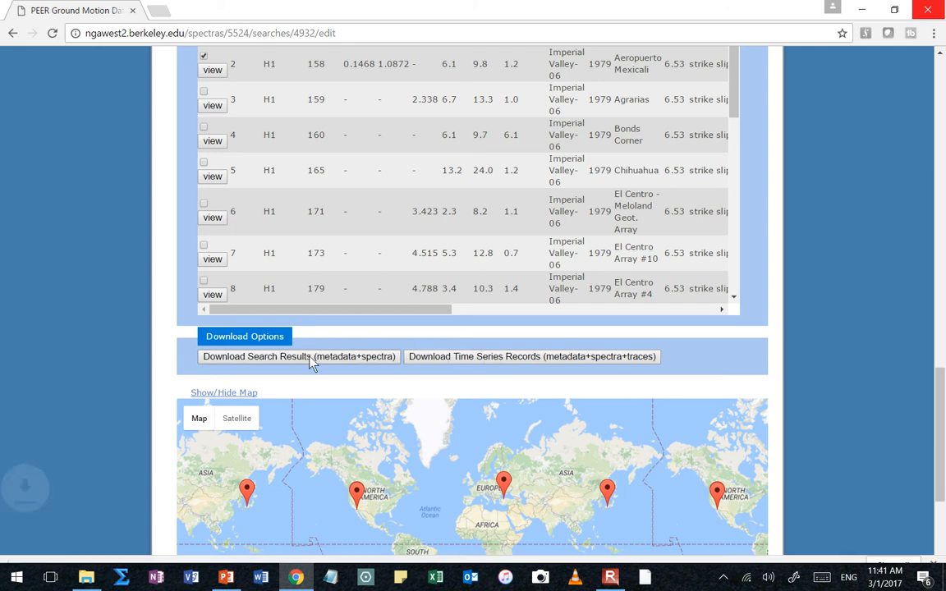
click(298, 357)
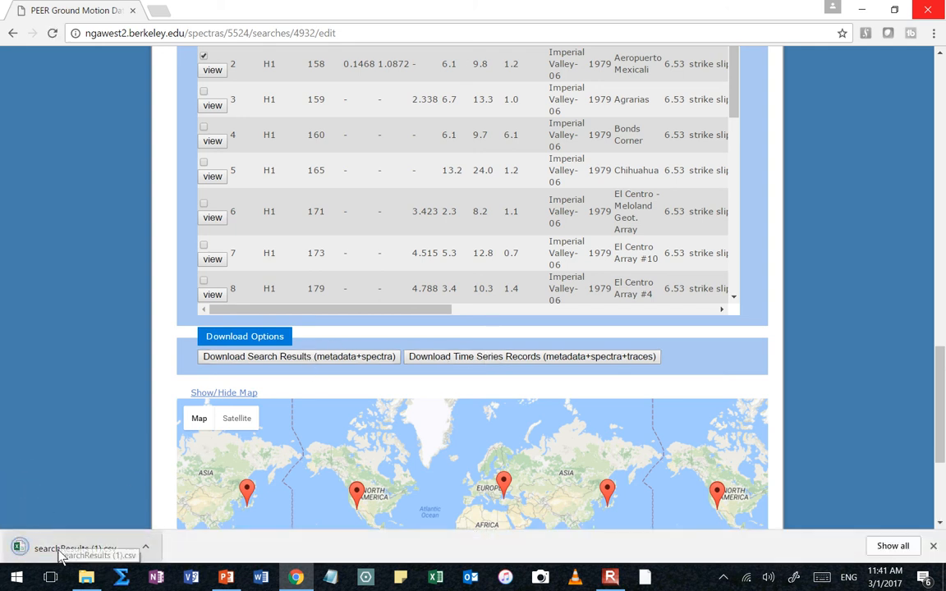
Open the searchResults CSV in Excel and highlight the five records' H1 component values.
click(74, 548)
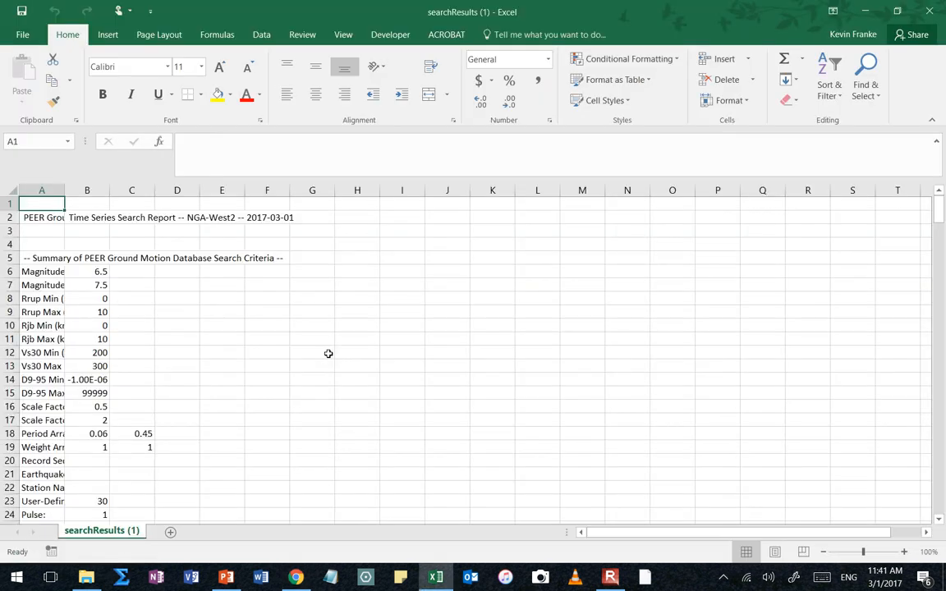
scroll(down, 3)
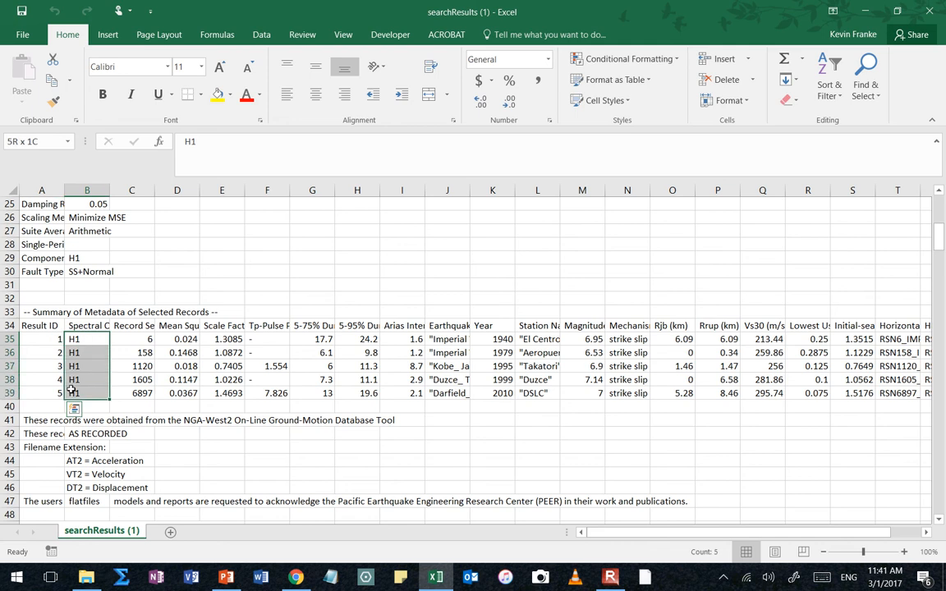
click(222, 339)
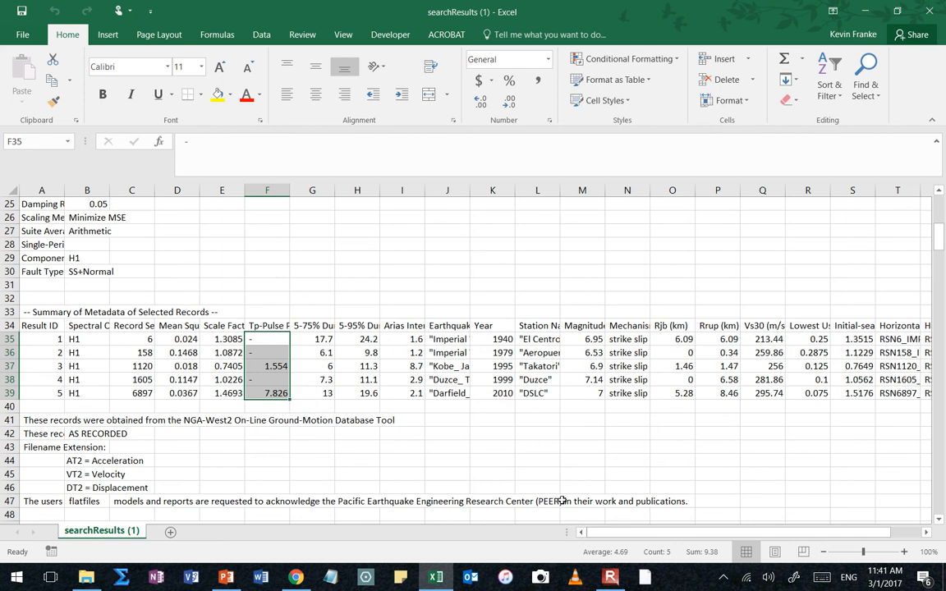
scroll(right, 3)
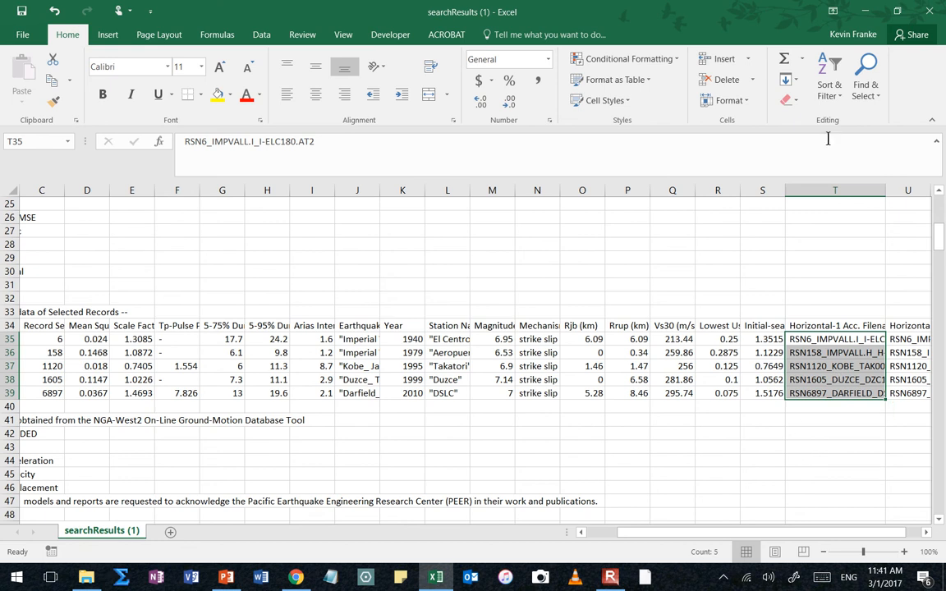
Request the time series records download, accepting the unscaled-records and wait notices.
click(294, 576)
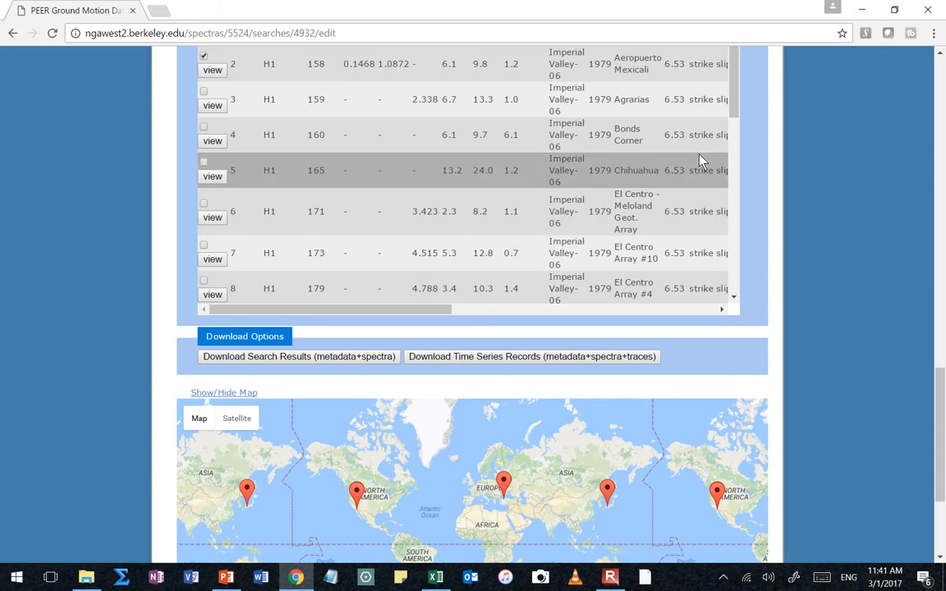
mouse_move(517, 362)
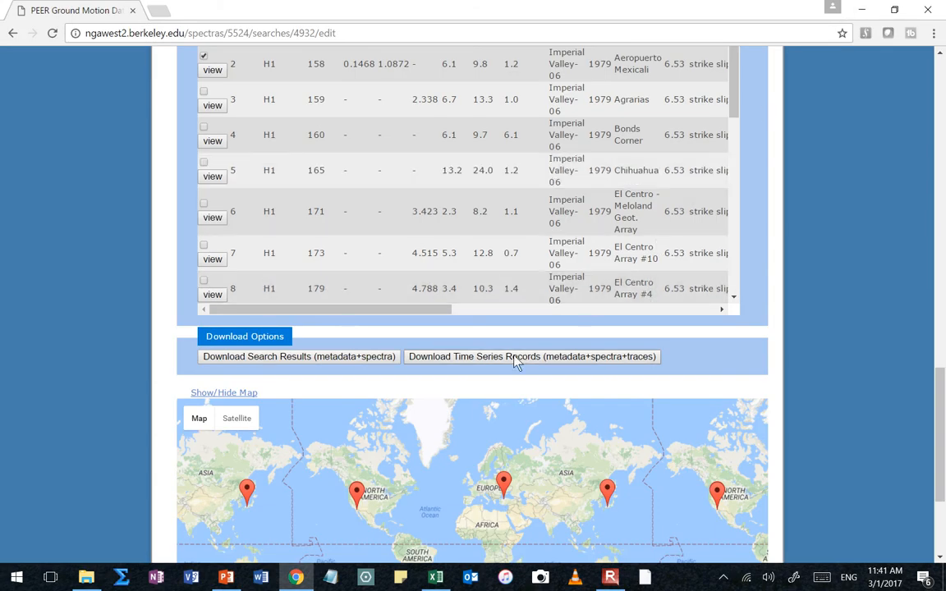
click(531, 356)
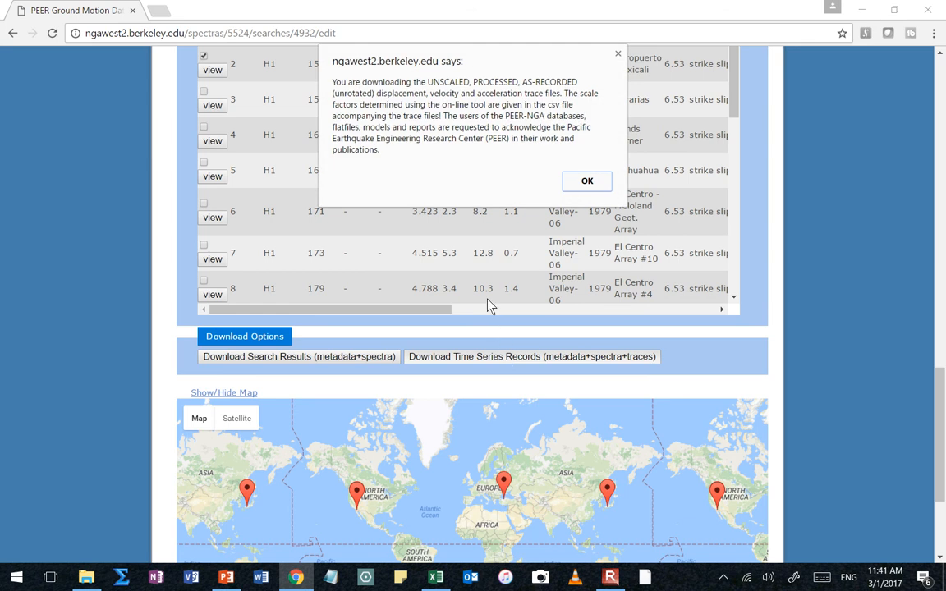
mouse_move(483, 179)
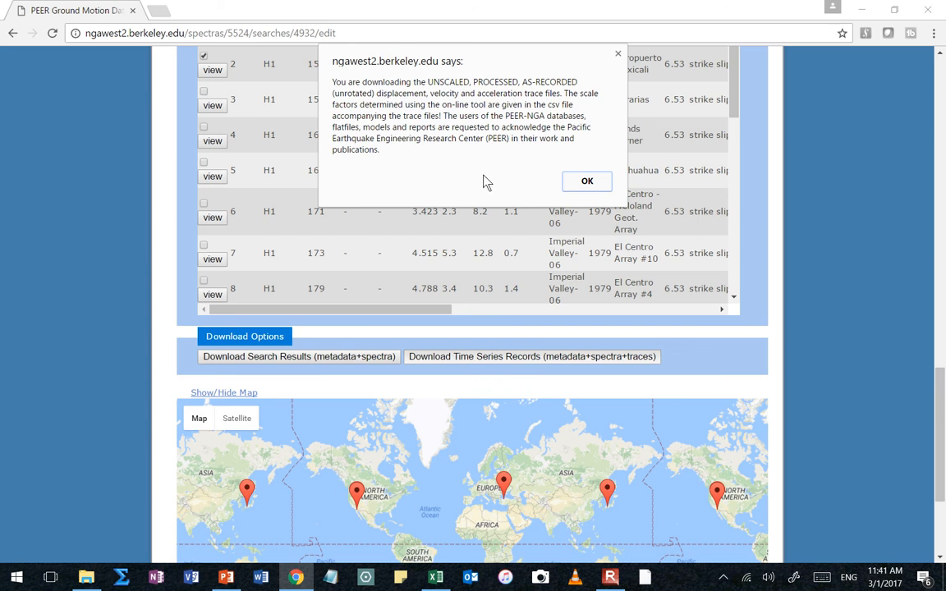
mouse_move(488, 182)
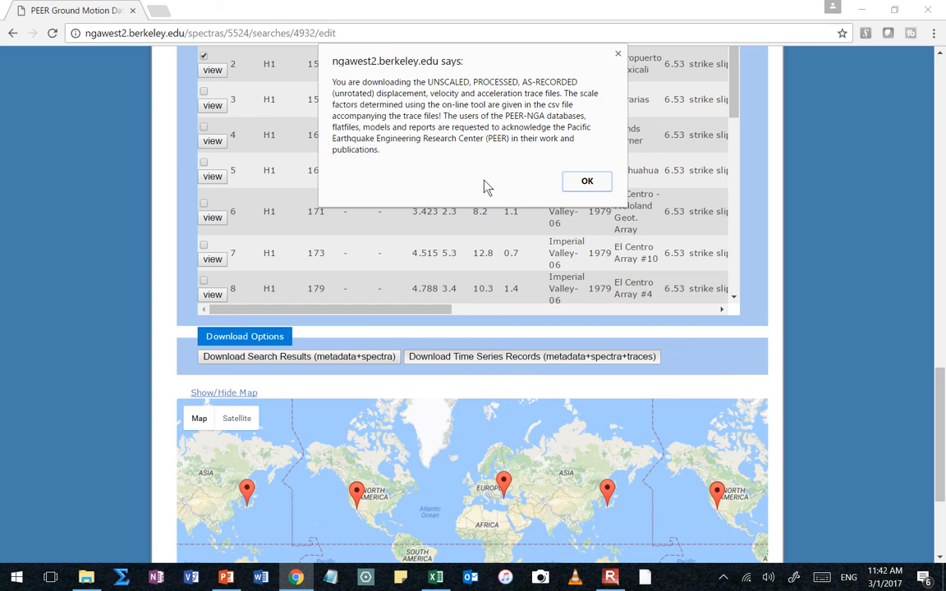
click(587, 180)
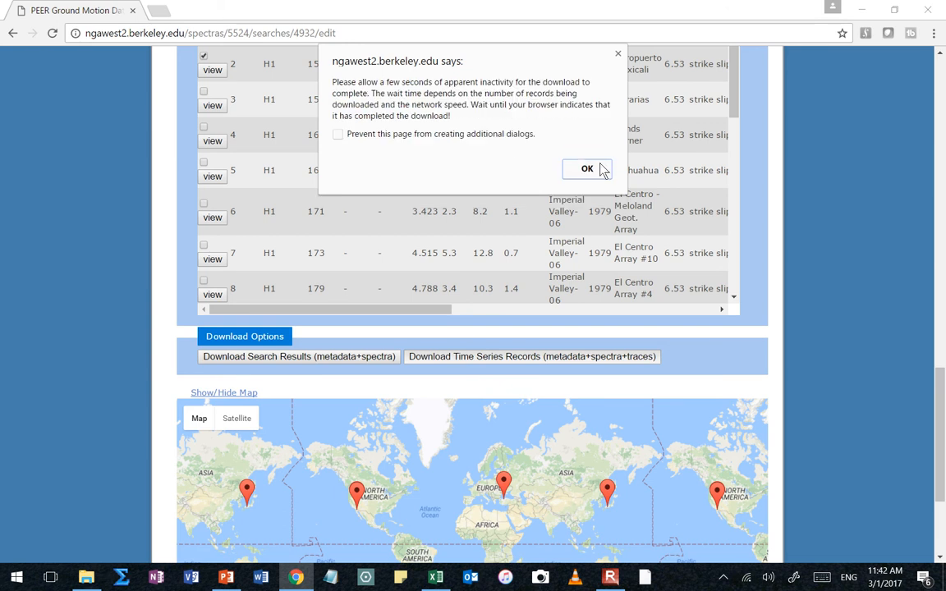
click(587, 169)
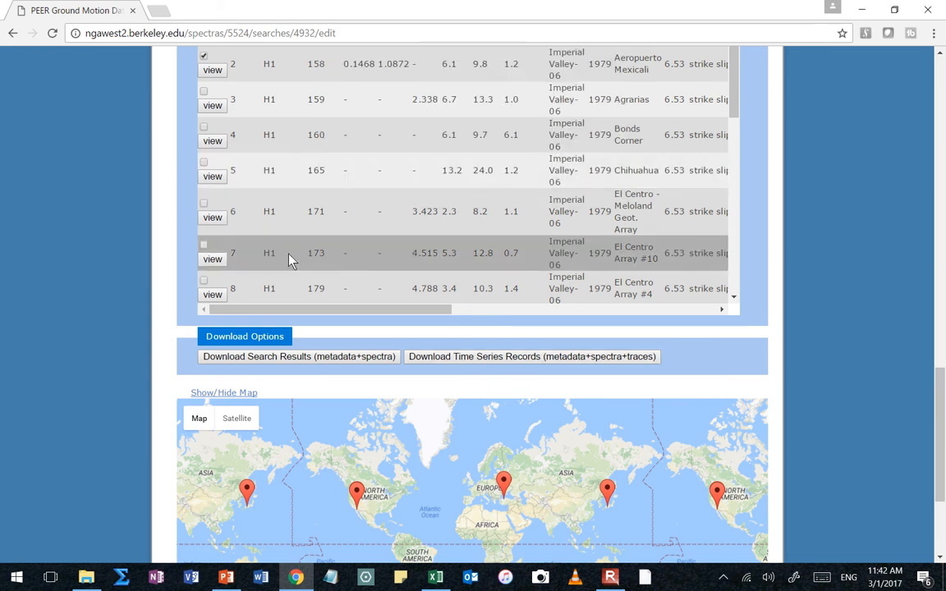
mouse_move(33, 222)
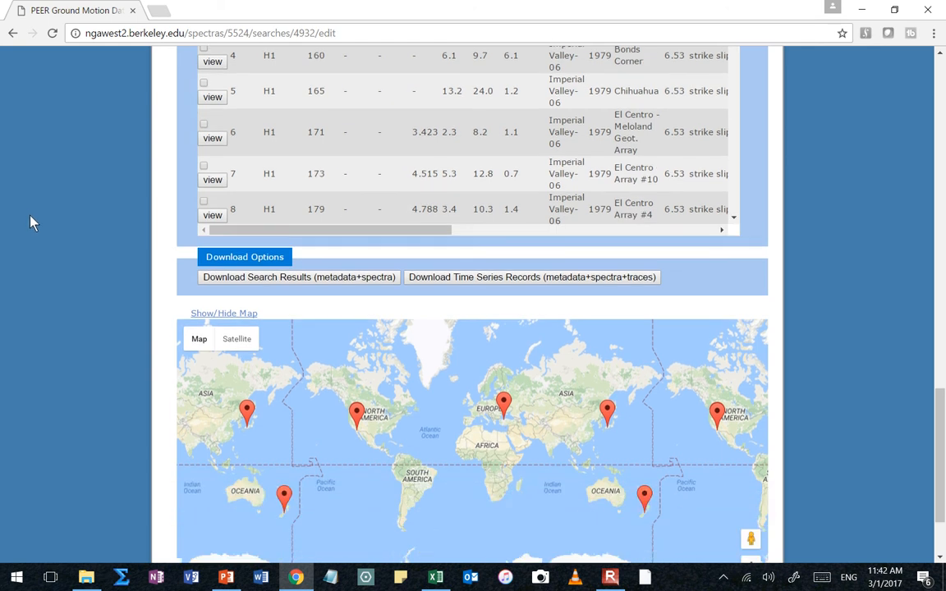
Open the finished PEERNGARecords_Unscaled zip download, listing its 46 items.
scroll(down, 3)
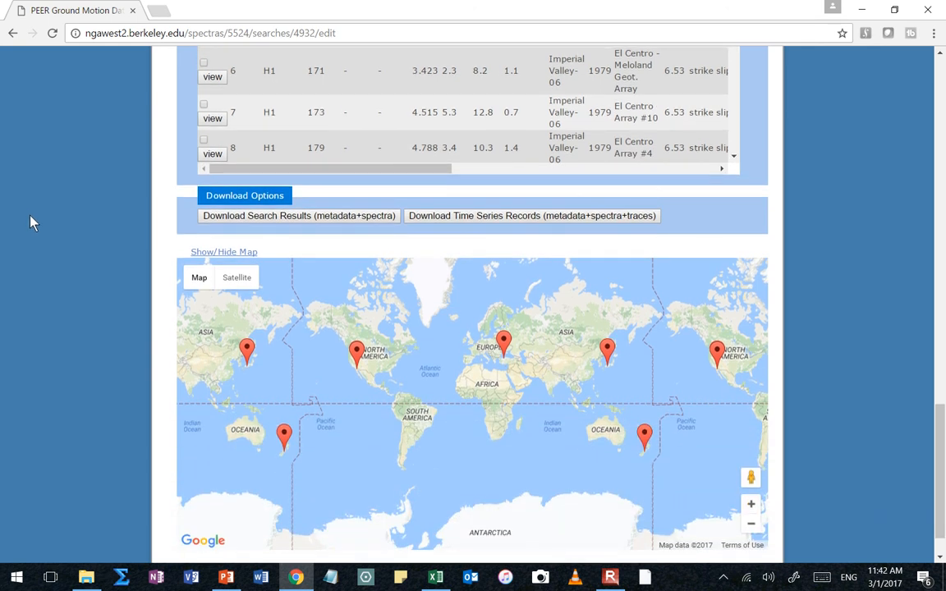
mouse_move(35, 226)
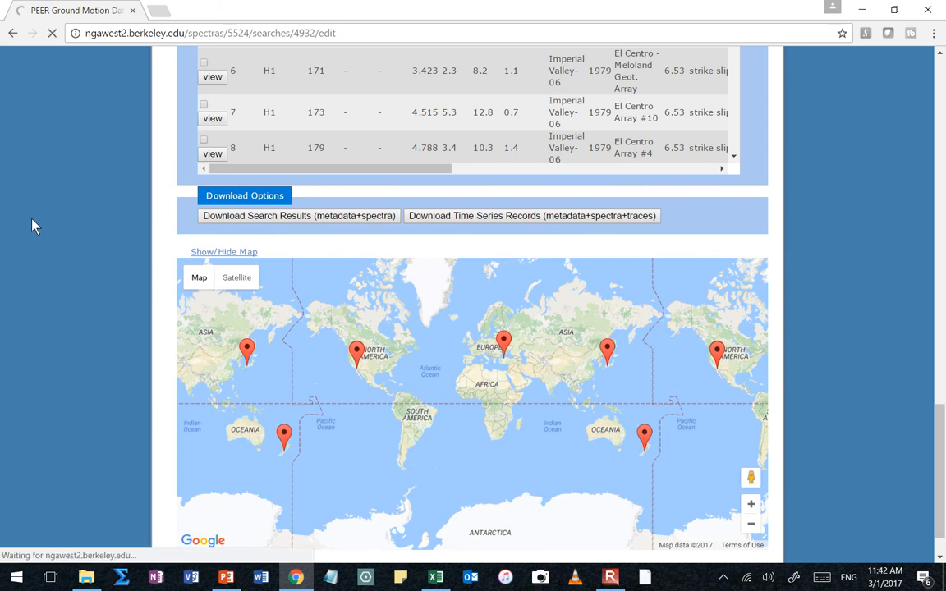
click(531, 215)
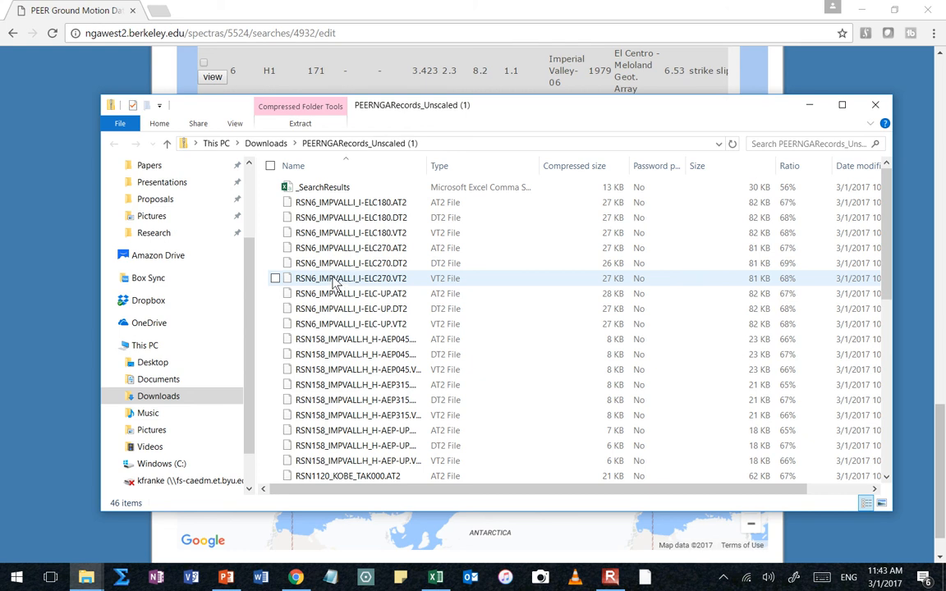
Browse the RSN6 ELC180, ELC270 and ELC-UP files in AT2, DT2 and VT2 formats.
click(351, 202)
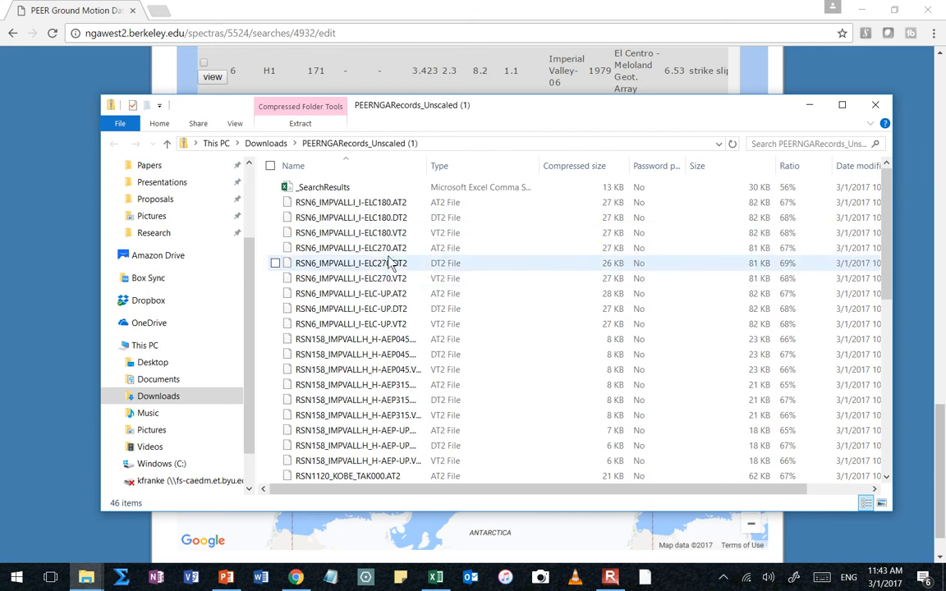
mouse_move(376, 217)
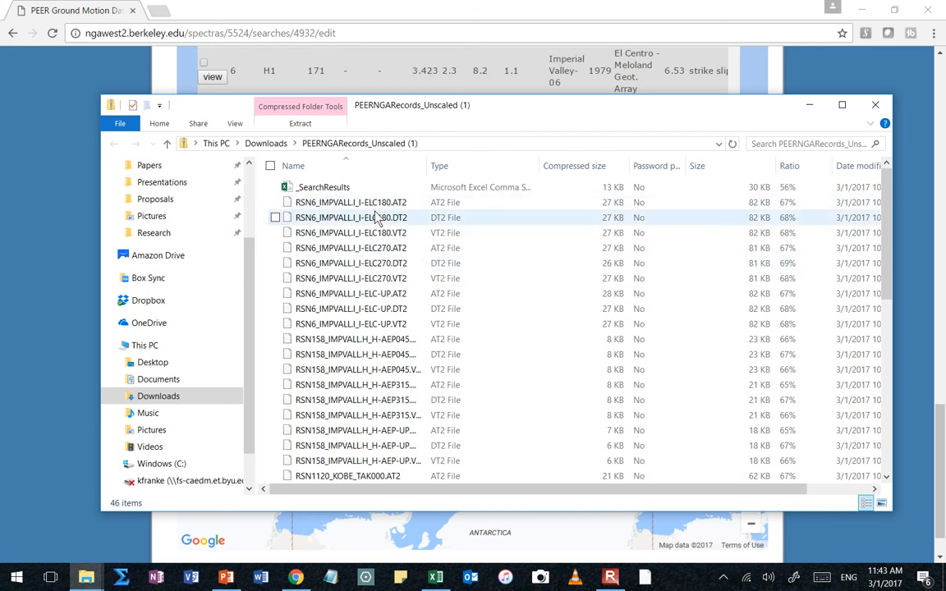
click(351, 247)
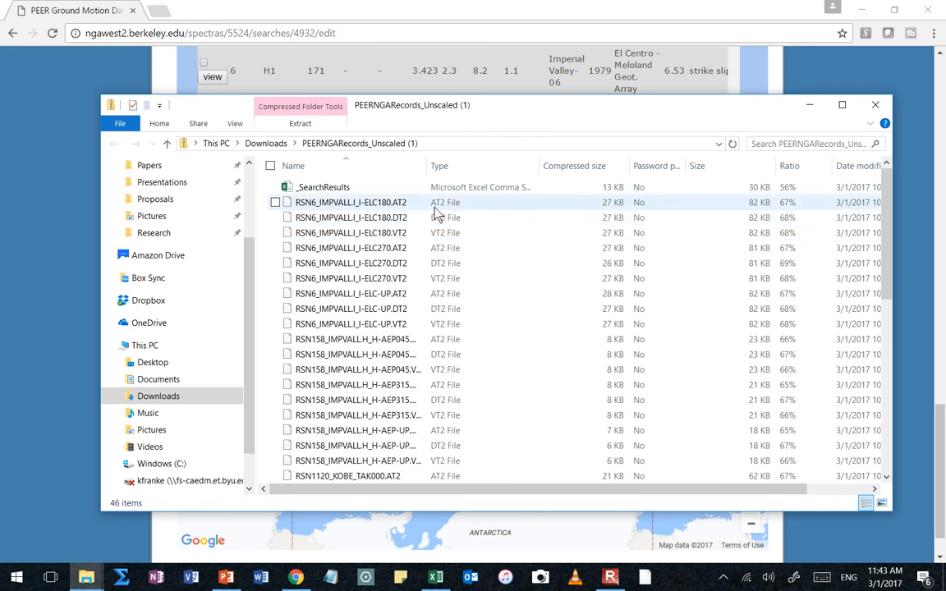
mouse_move(440, 211)
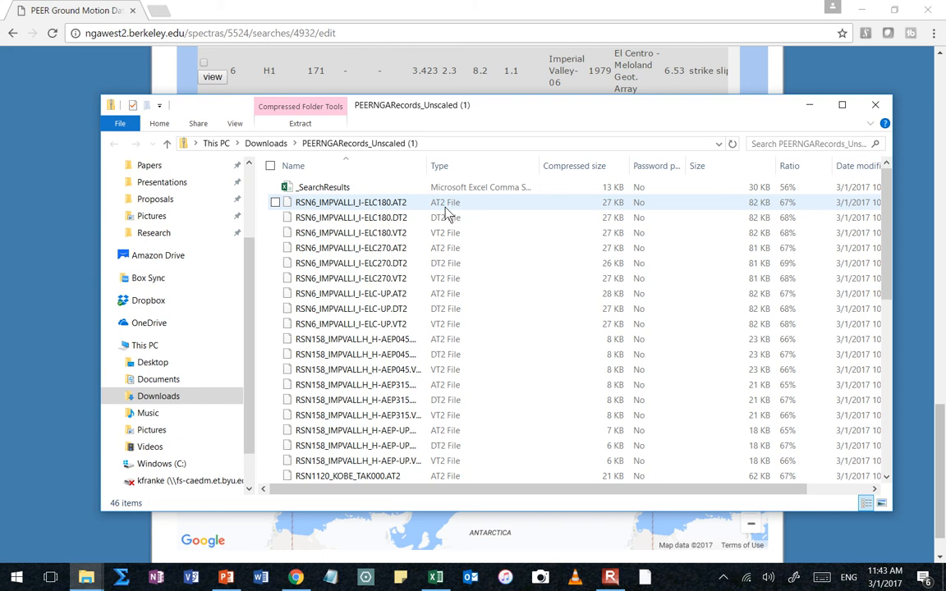
mouse_move(444, 216)
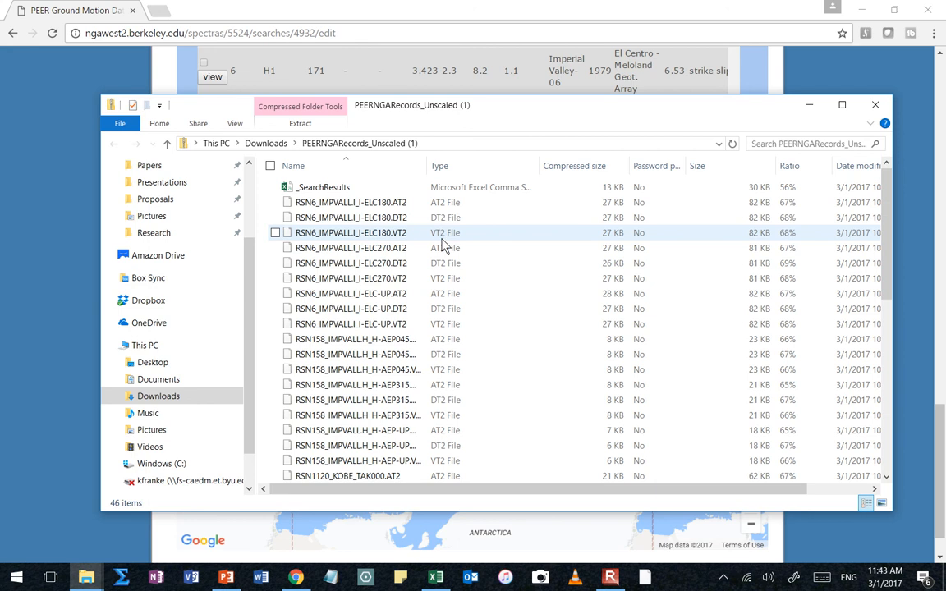
mouse_move(443, 277)
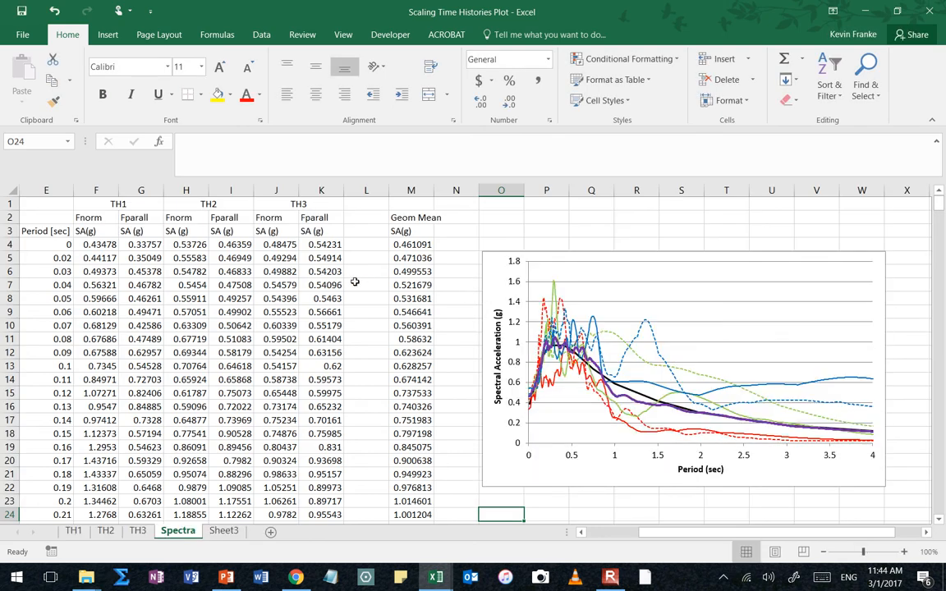
Show the TH1 sheet's Fault Normal and Fault Parallel columns and their time-history charts.
click(73, 530)
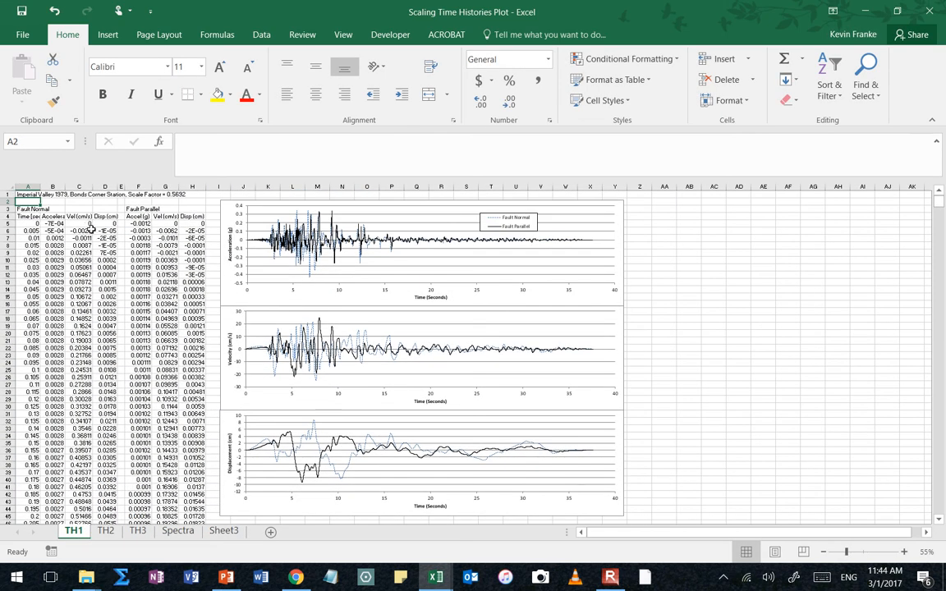
click(105, 201)
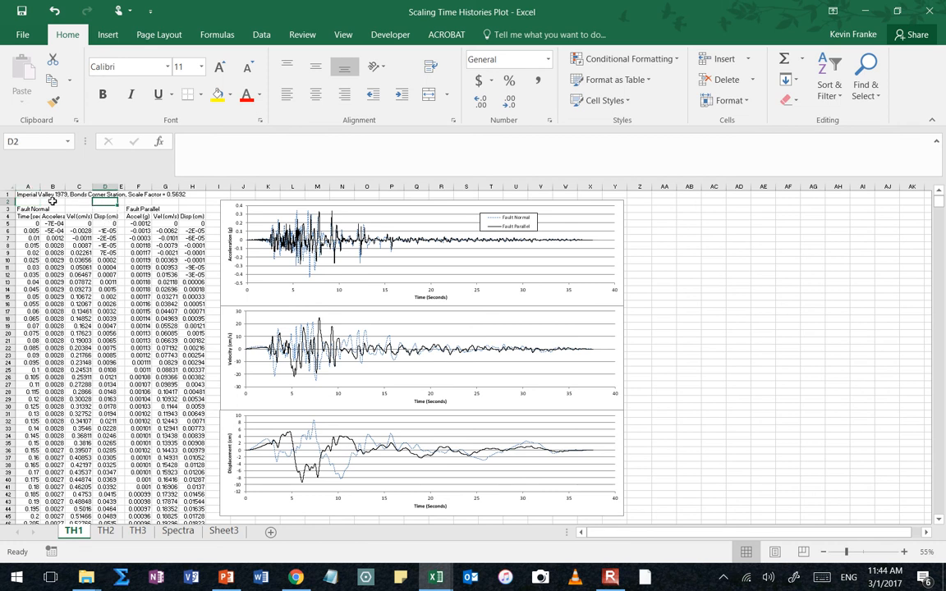
click(28, 208)
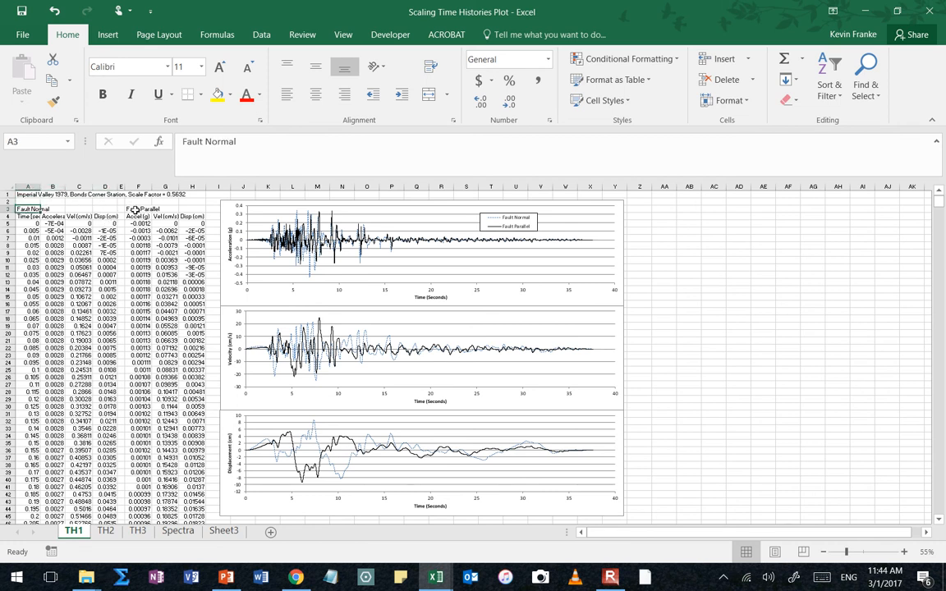
click(138, 209)
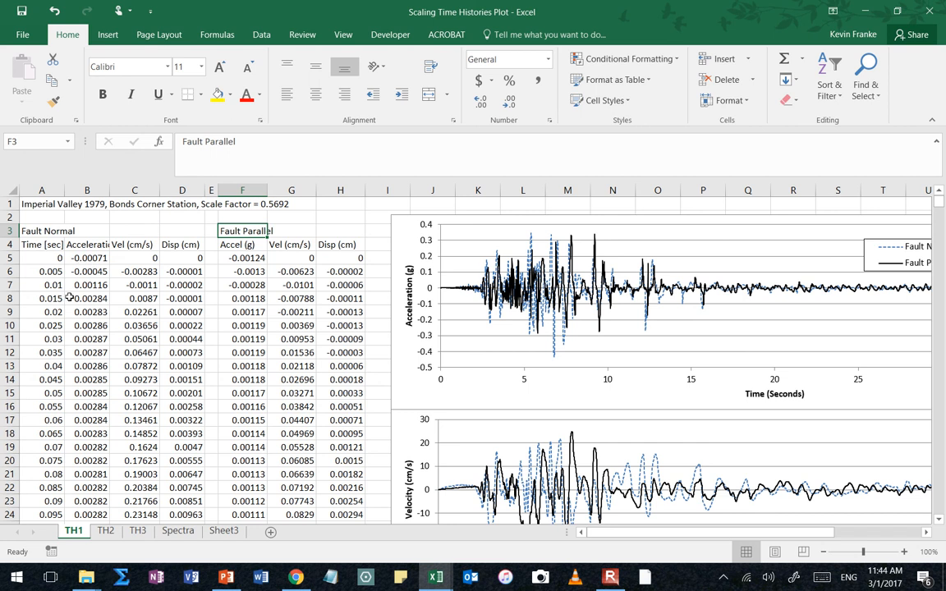
drag(41, 258, 41, 338)
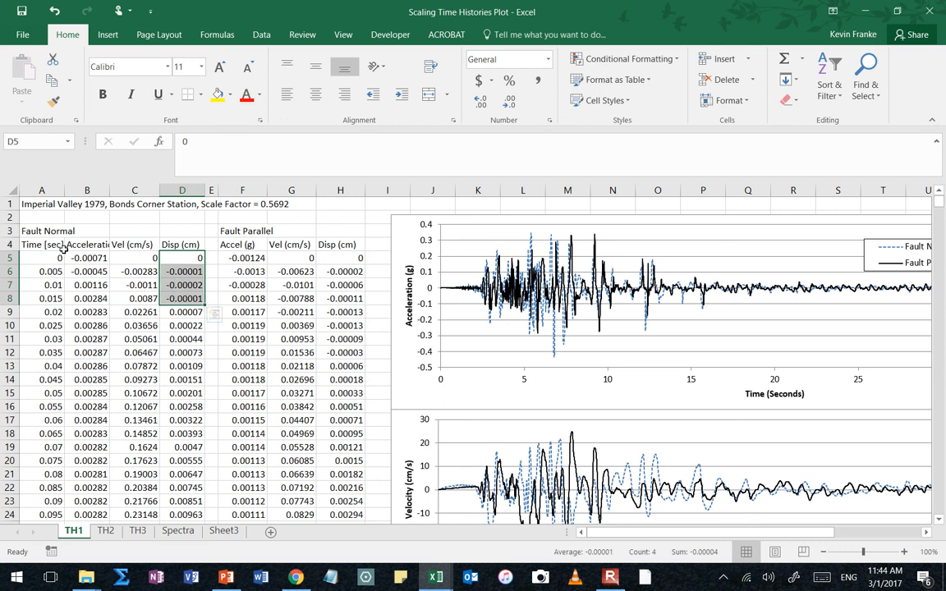
mouse_move(481, 526)
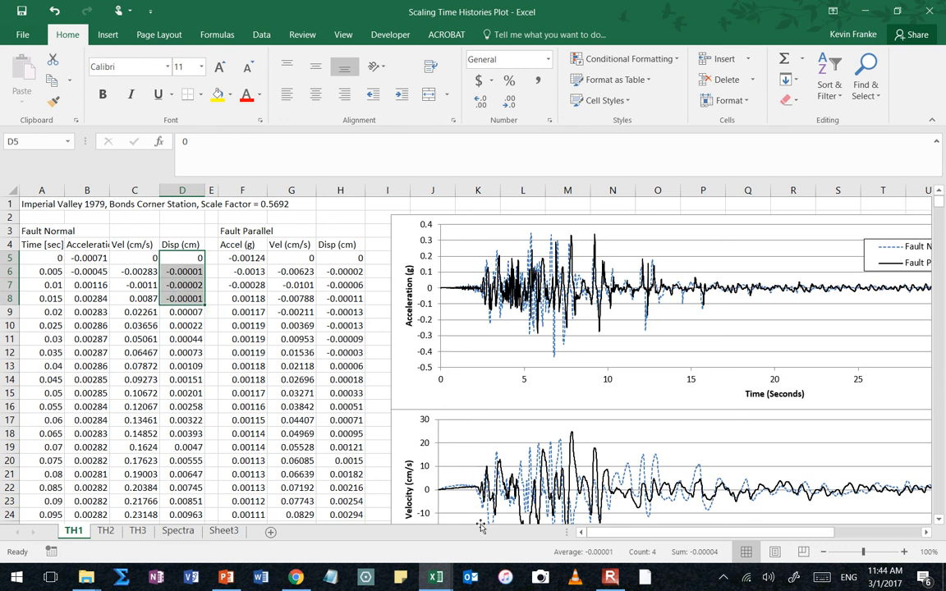
scroll(right, 3)
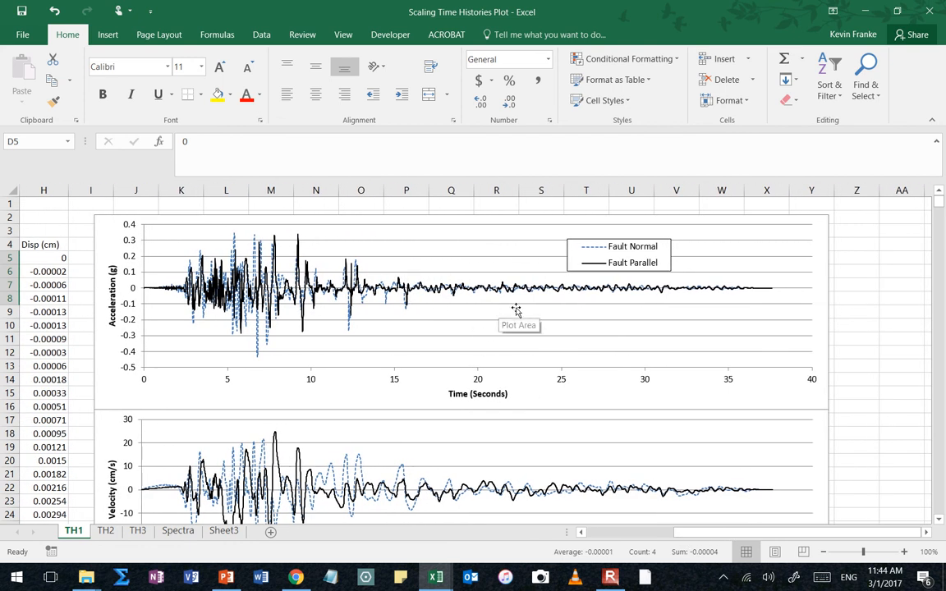
scroll(down, 3)
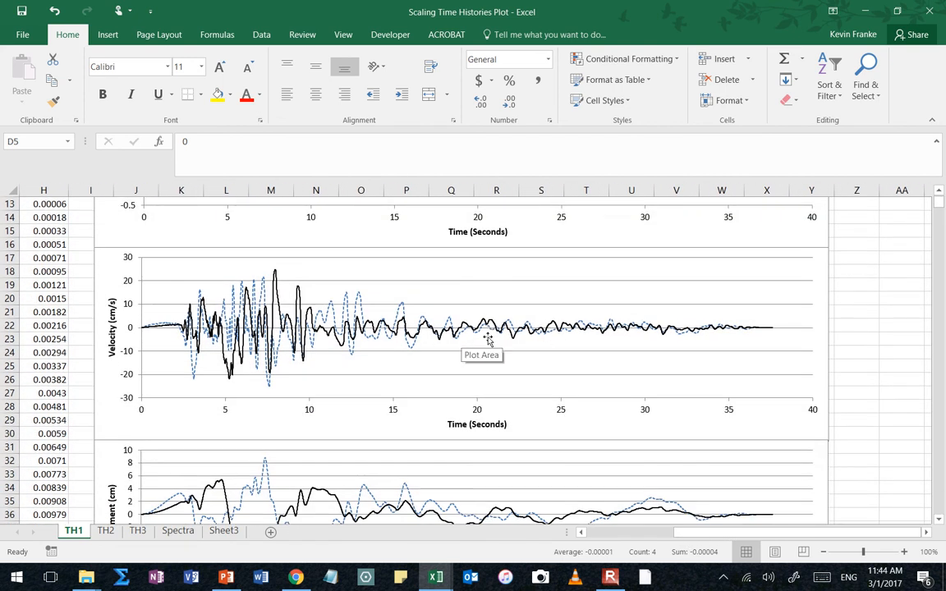
mouse_move(473, 369)
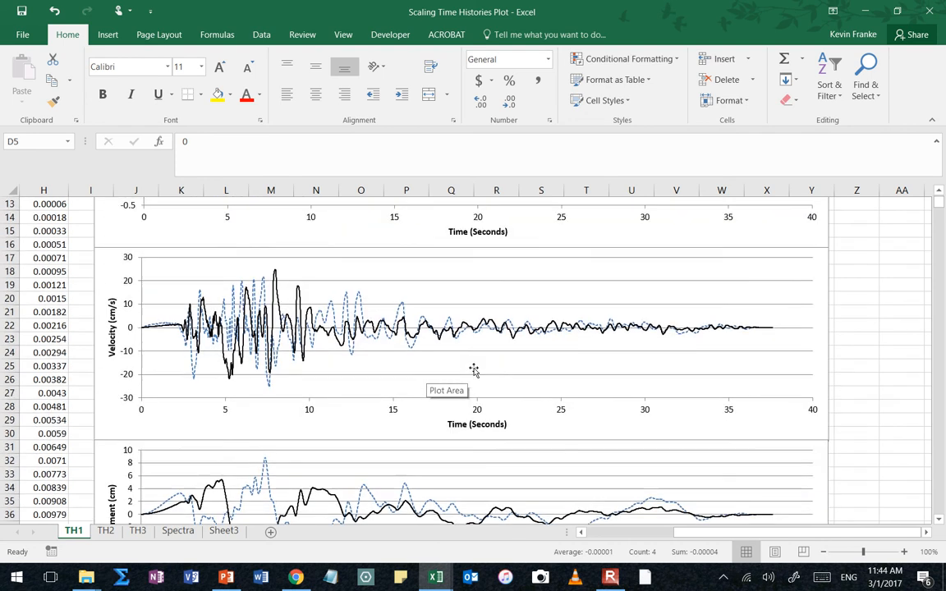
scroll(up, 3)
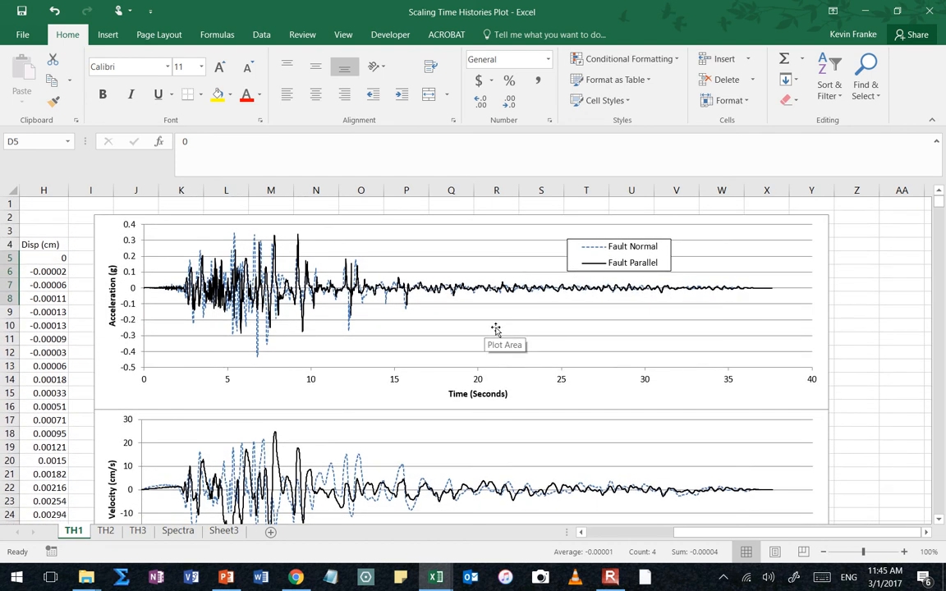
mouse_move(497, 330)
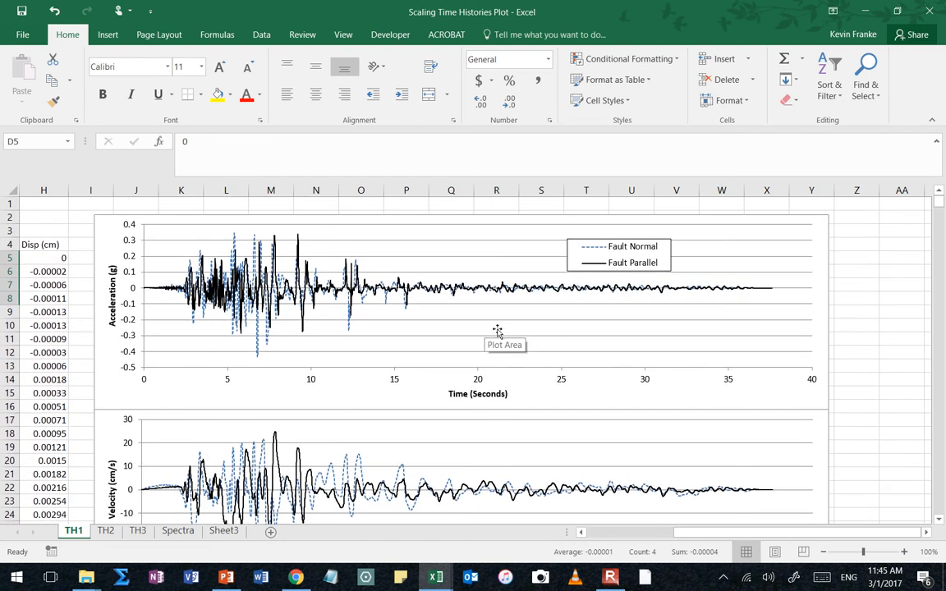
mouse_move(504, 333)
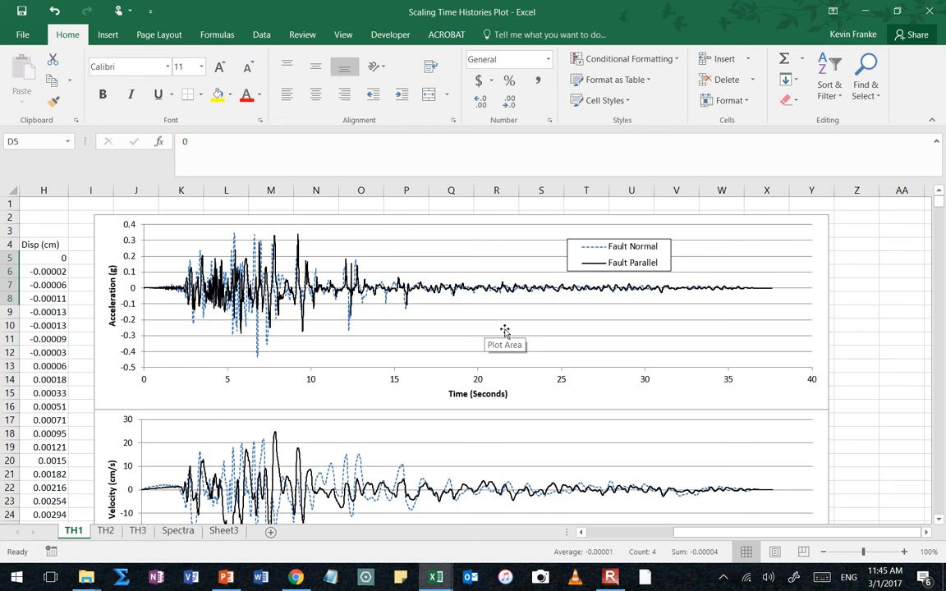
mouse_move(511, 327)
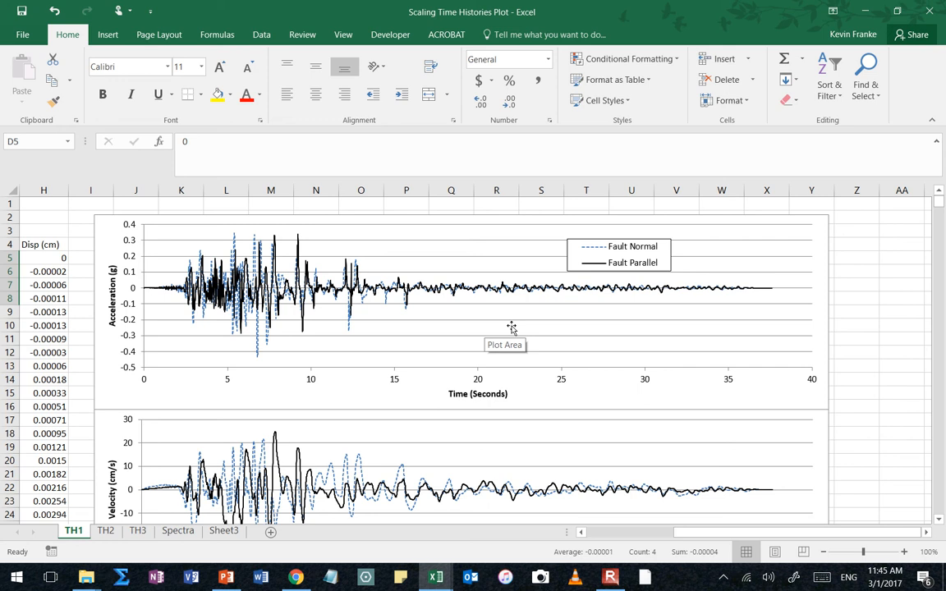
mouse_move(518, 330)
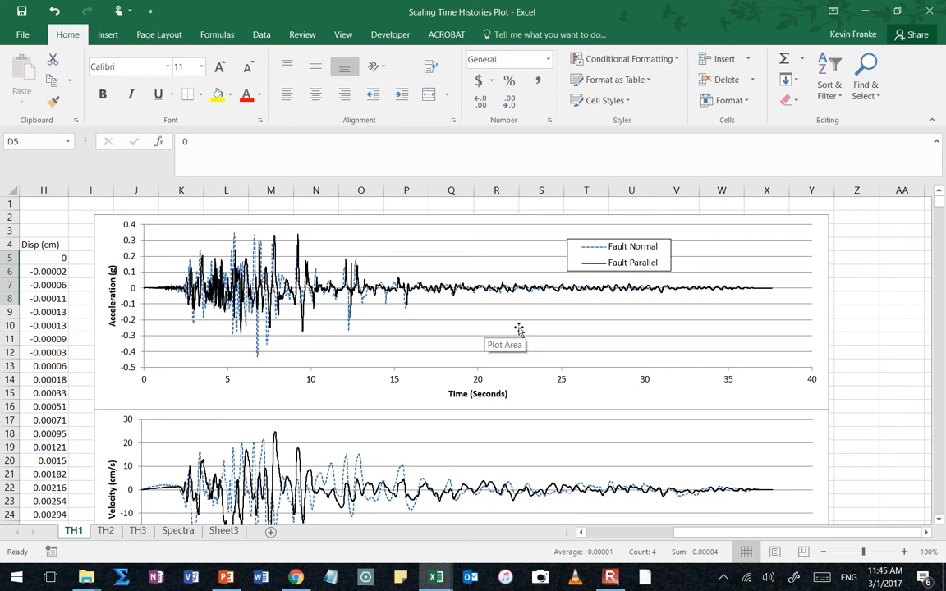
mouse_move(538, 344)
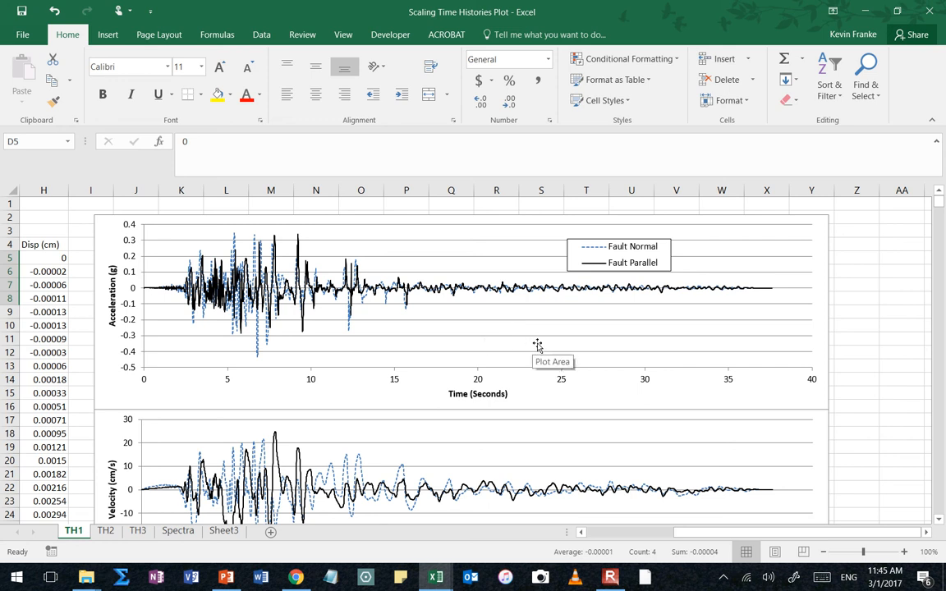
Switch to the Spectra sheet and scroll down to the spectral acceleration vs. period chart with geometric mean.
click(177, 530)
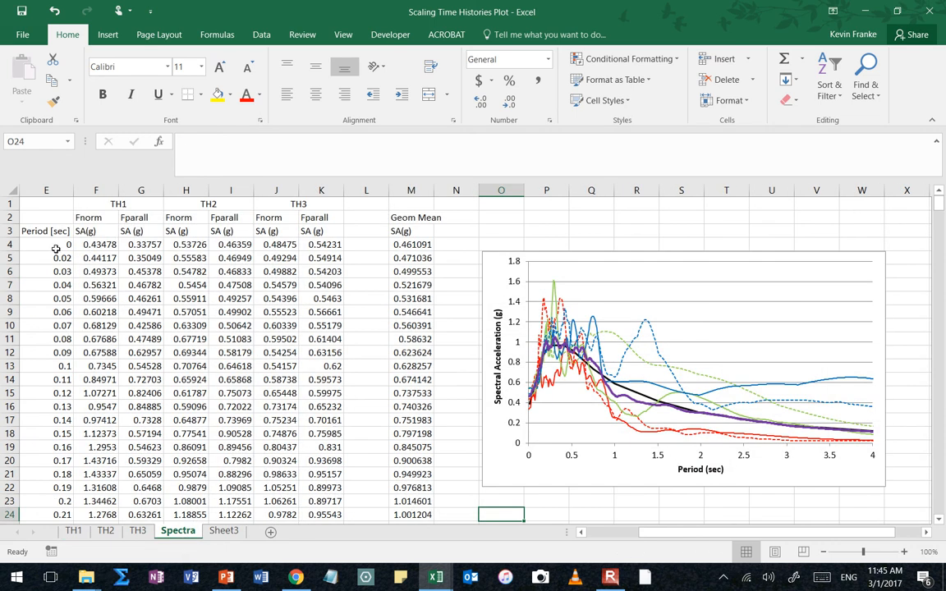
scroll(down, 3)
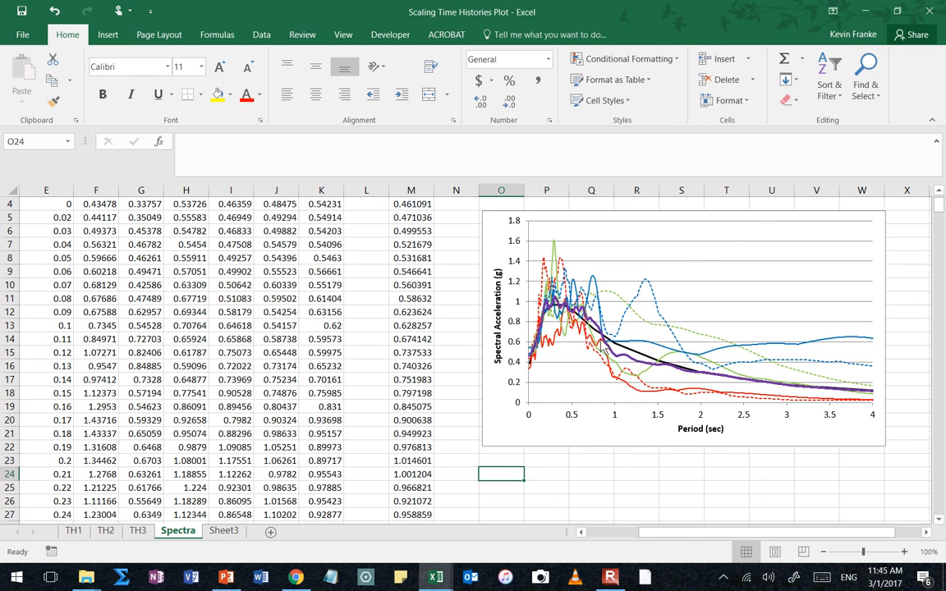
mouse_move(641, 346)
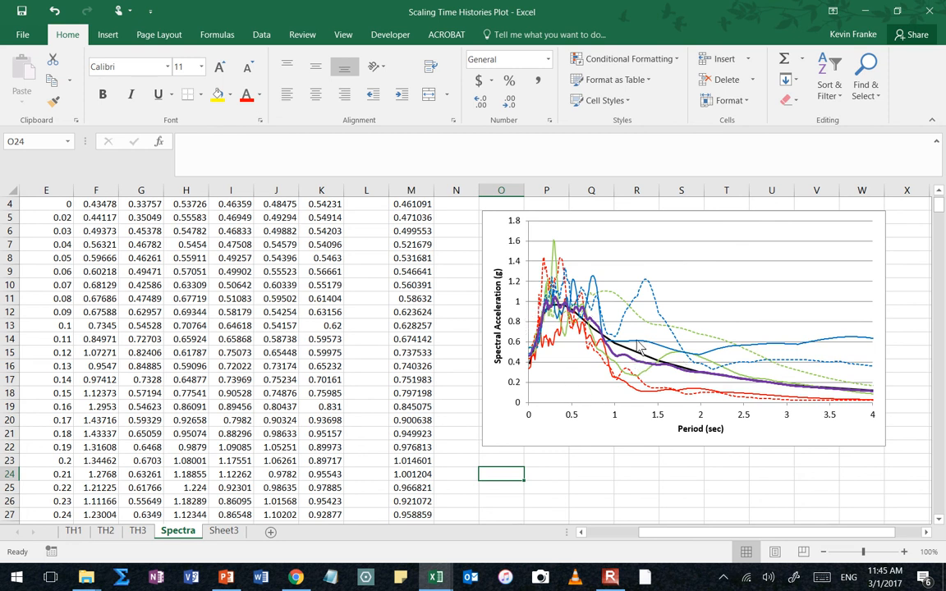
mouse_move(655, 353)
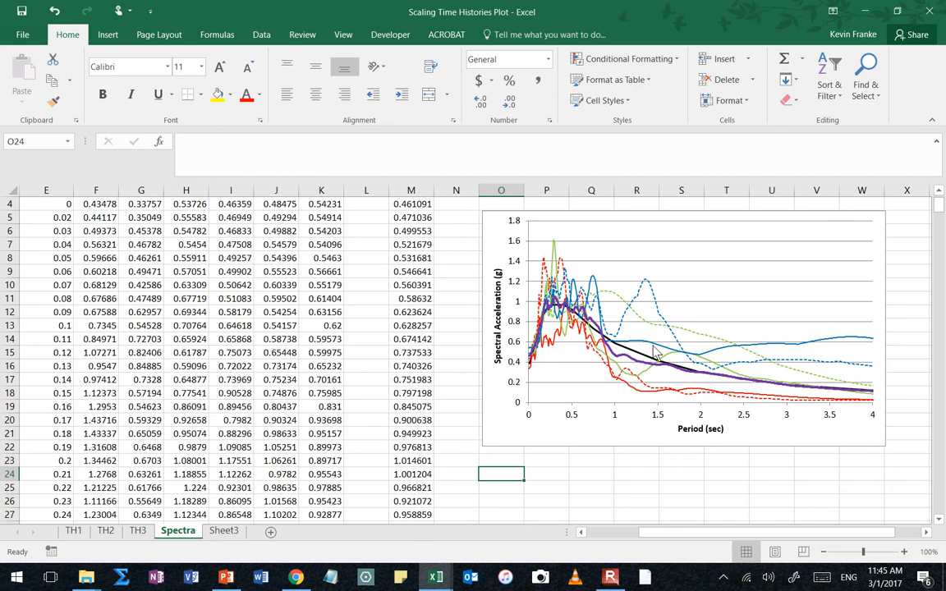
mouse_move(660, 354)
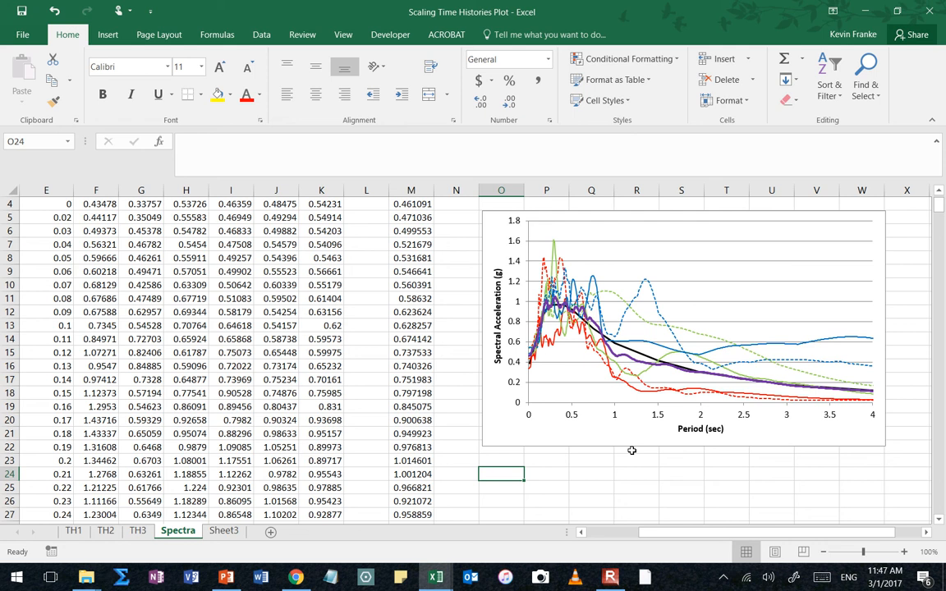
click(609, 577)
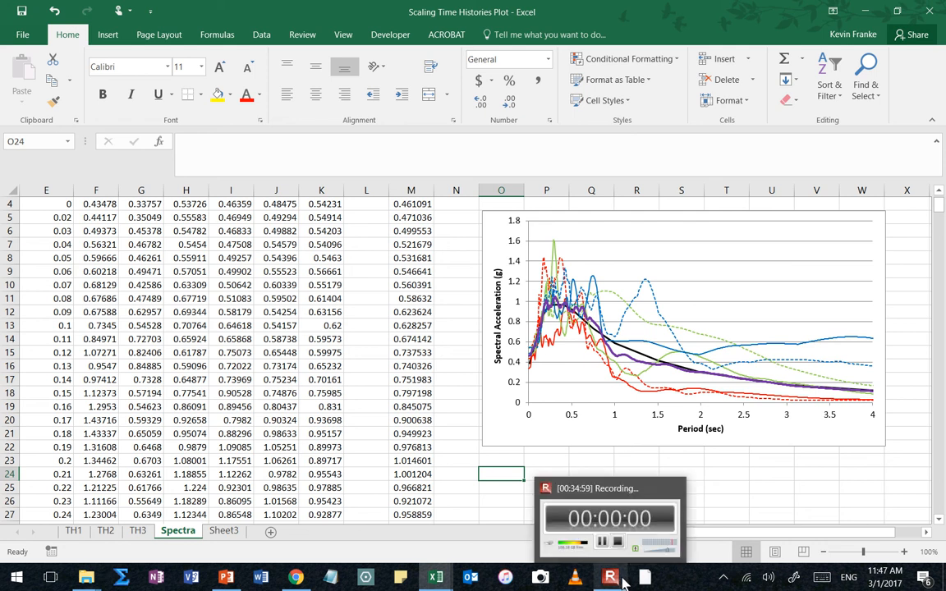